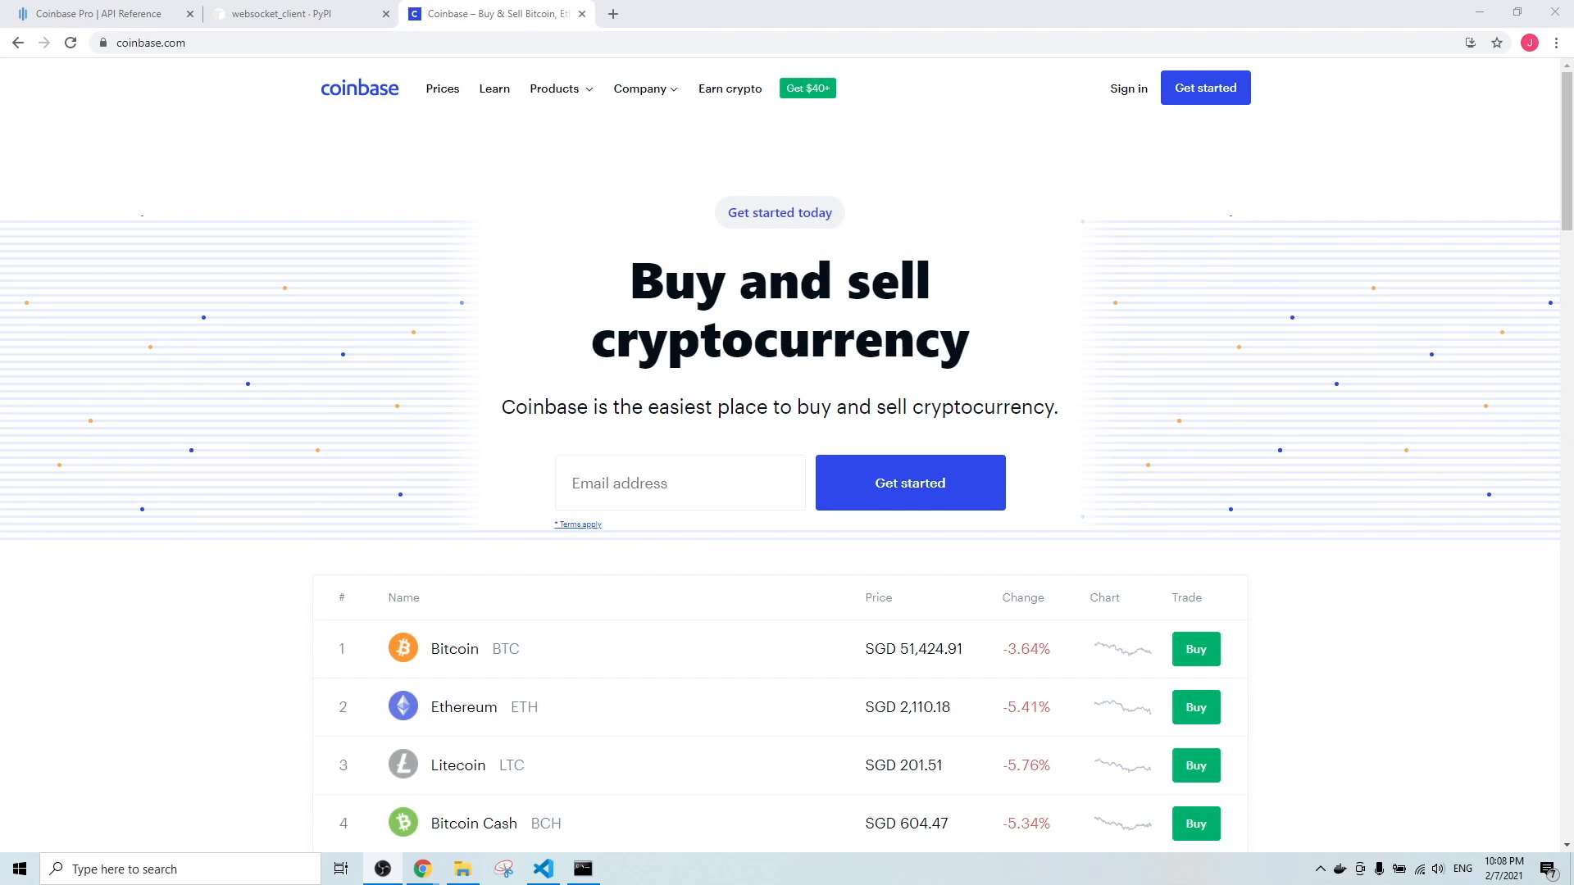
{"action": "mouse_move", "coordinate": [299, 79]}
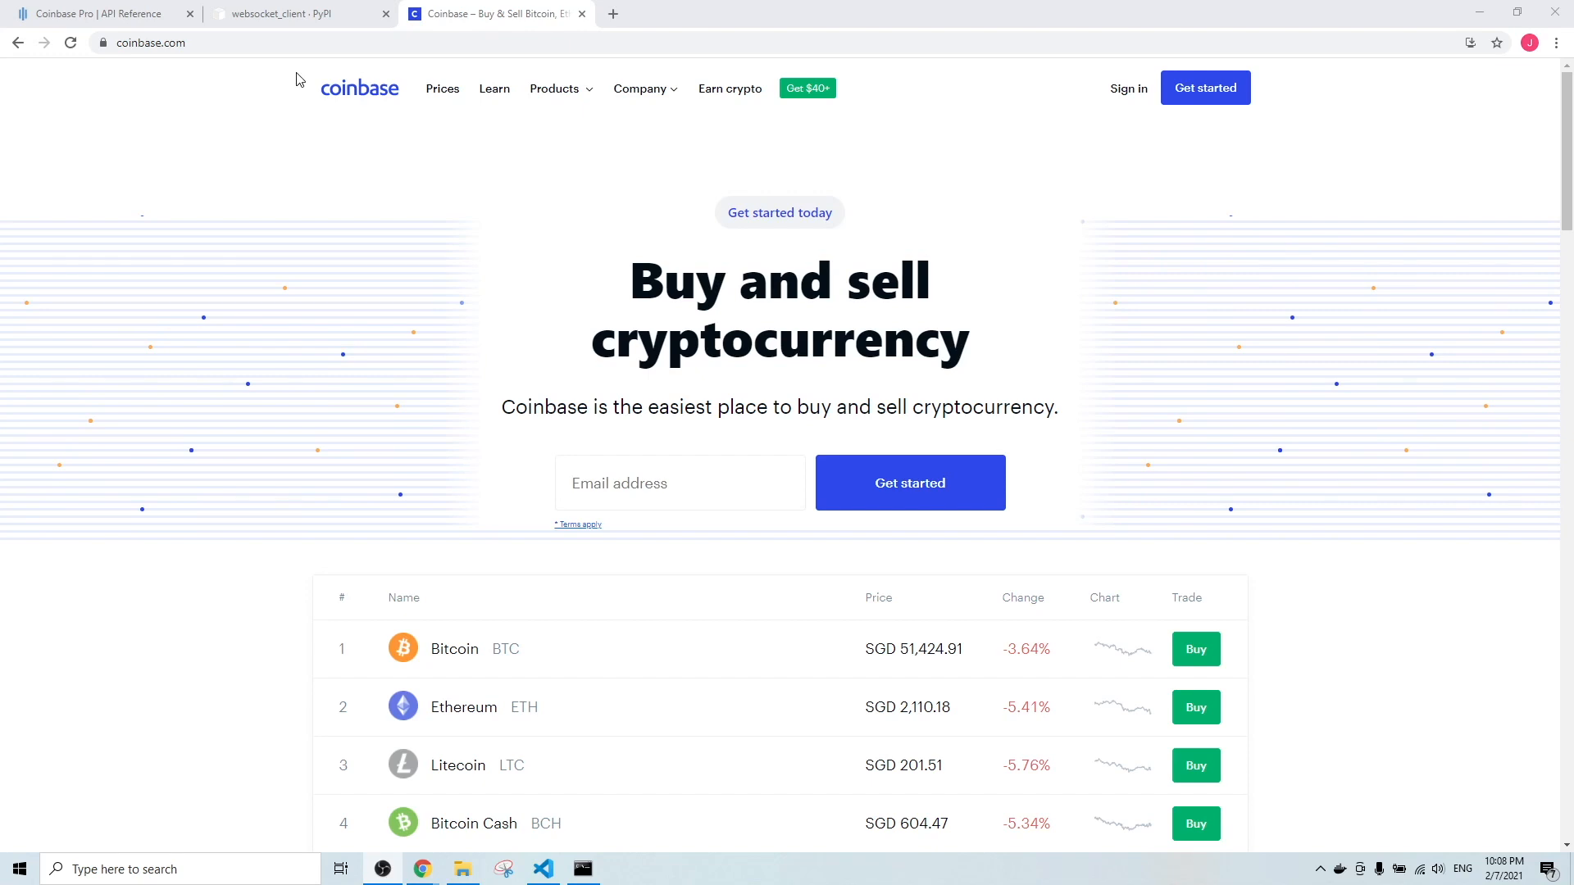
Step: Switch Chrome to the websocket_client 0.57.0 PyPI page showing its install command
{"action": "left_click", "coordinate": [291, 14]}
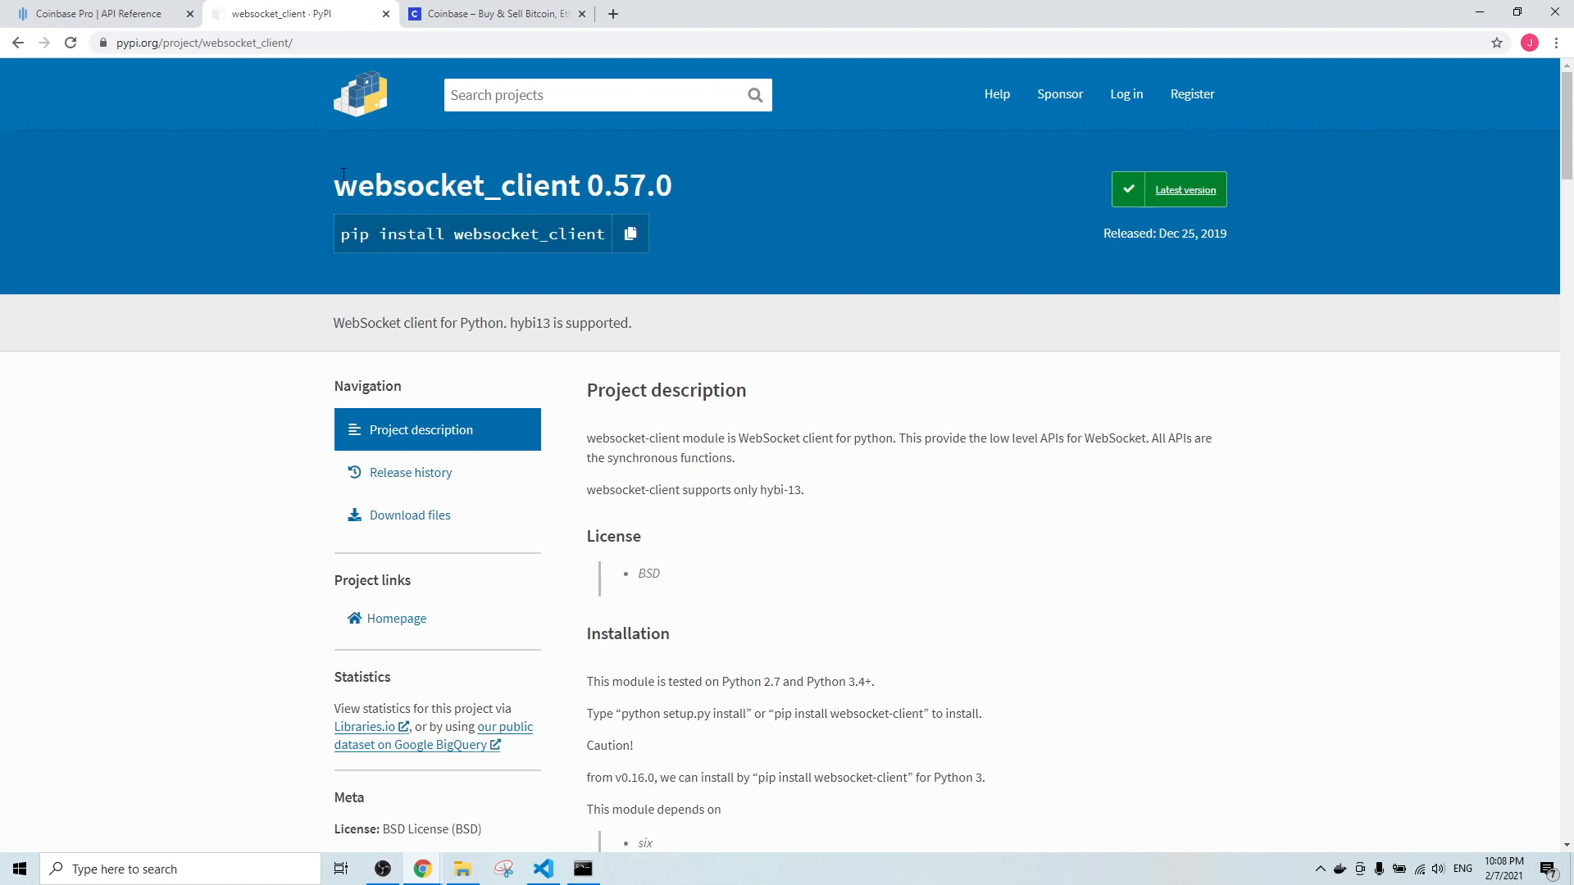
{"action": "mouse_move", "coordinate": [323, 276]}
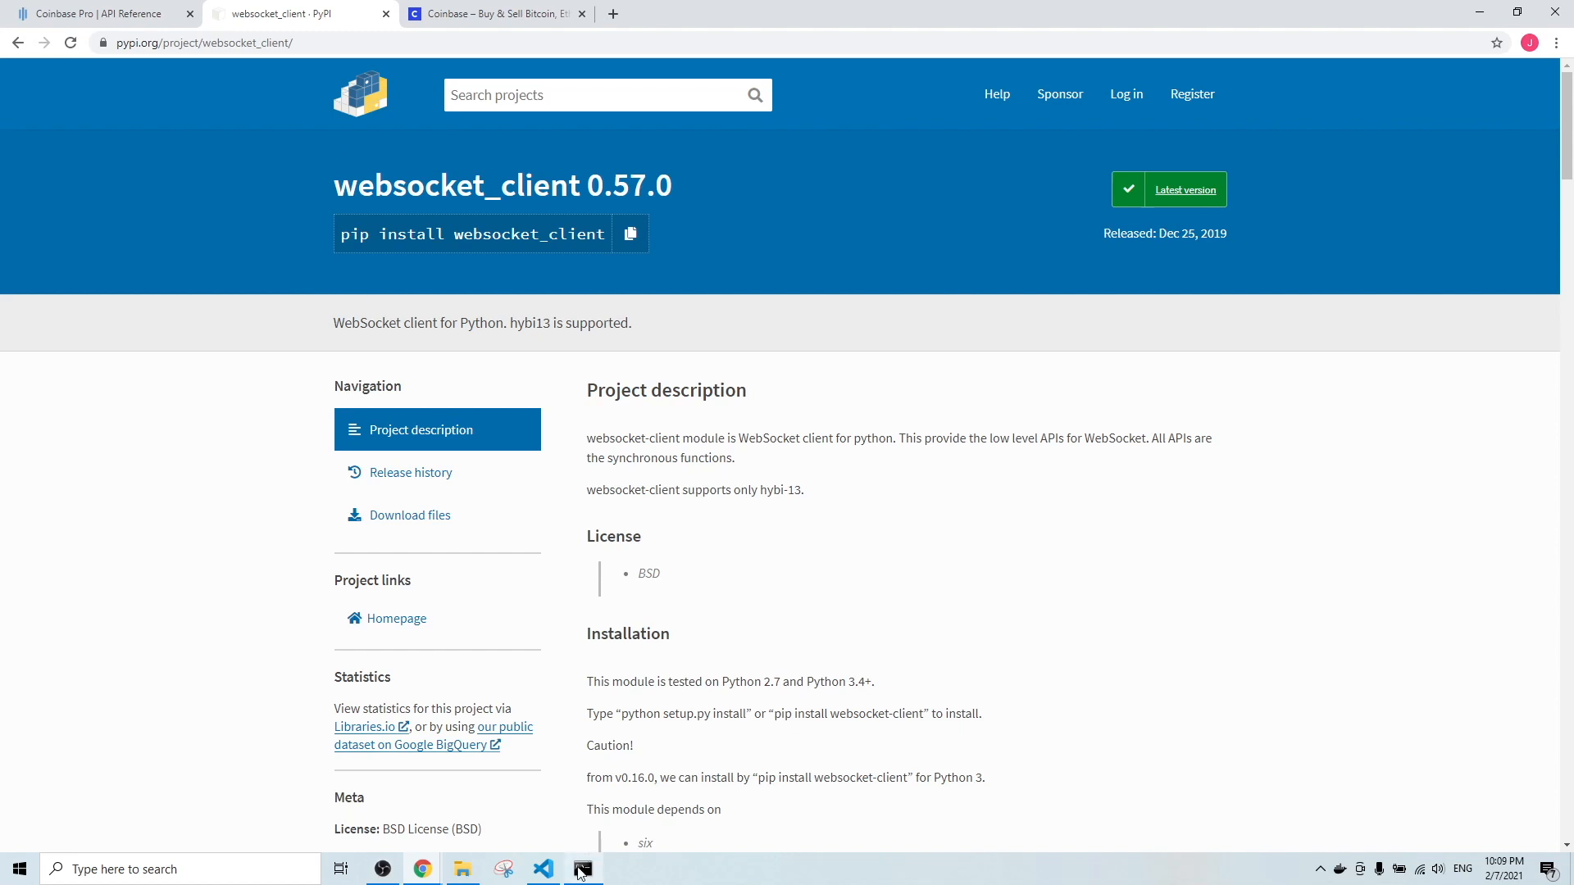
Step: Run 'pip install websocket_client' in Command Prompt, which reports it already satisfied
{"action": "left_click", "coordinate": [582, 868]}
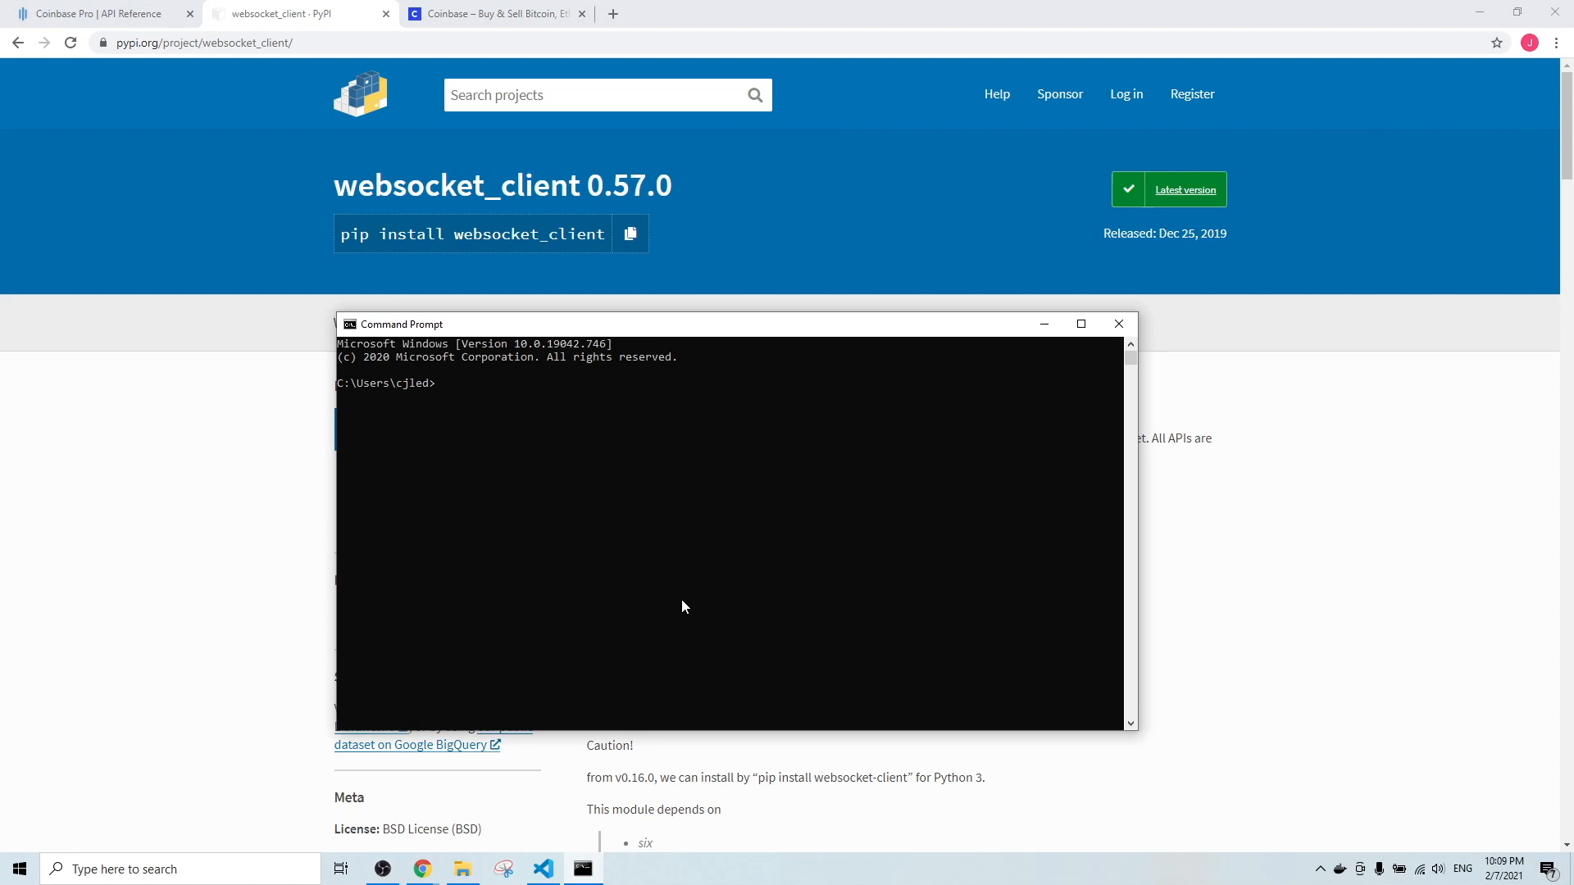
{"action": "type", "text": "pip install"}
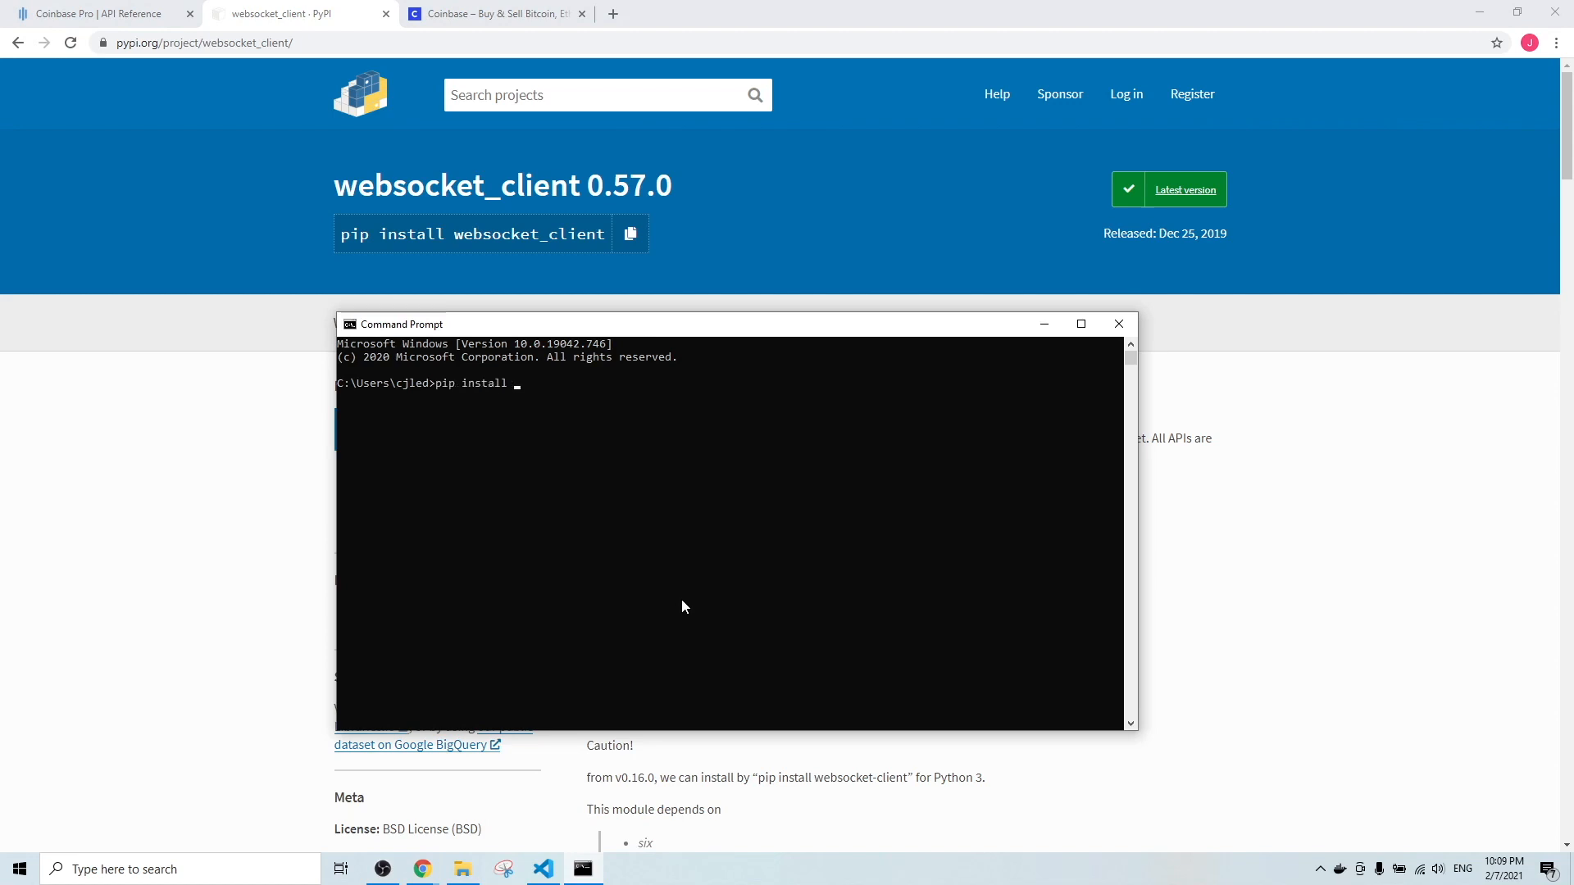
{"action": "type", "text": "websocket"}
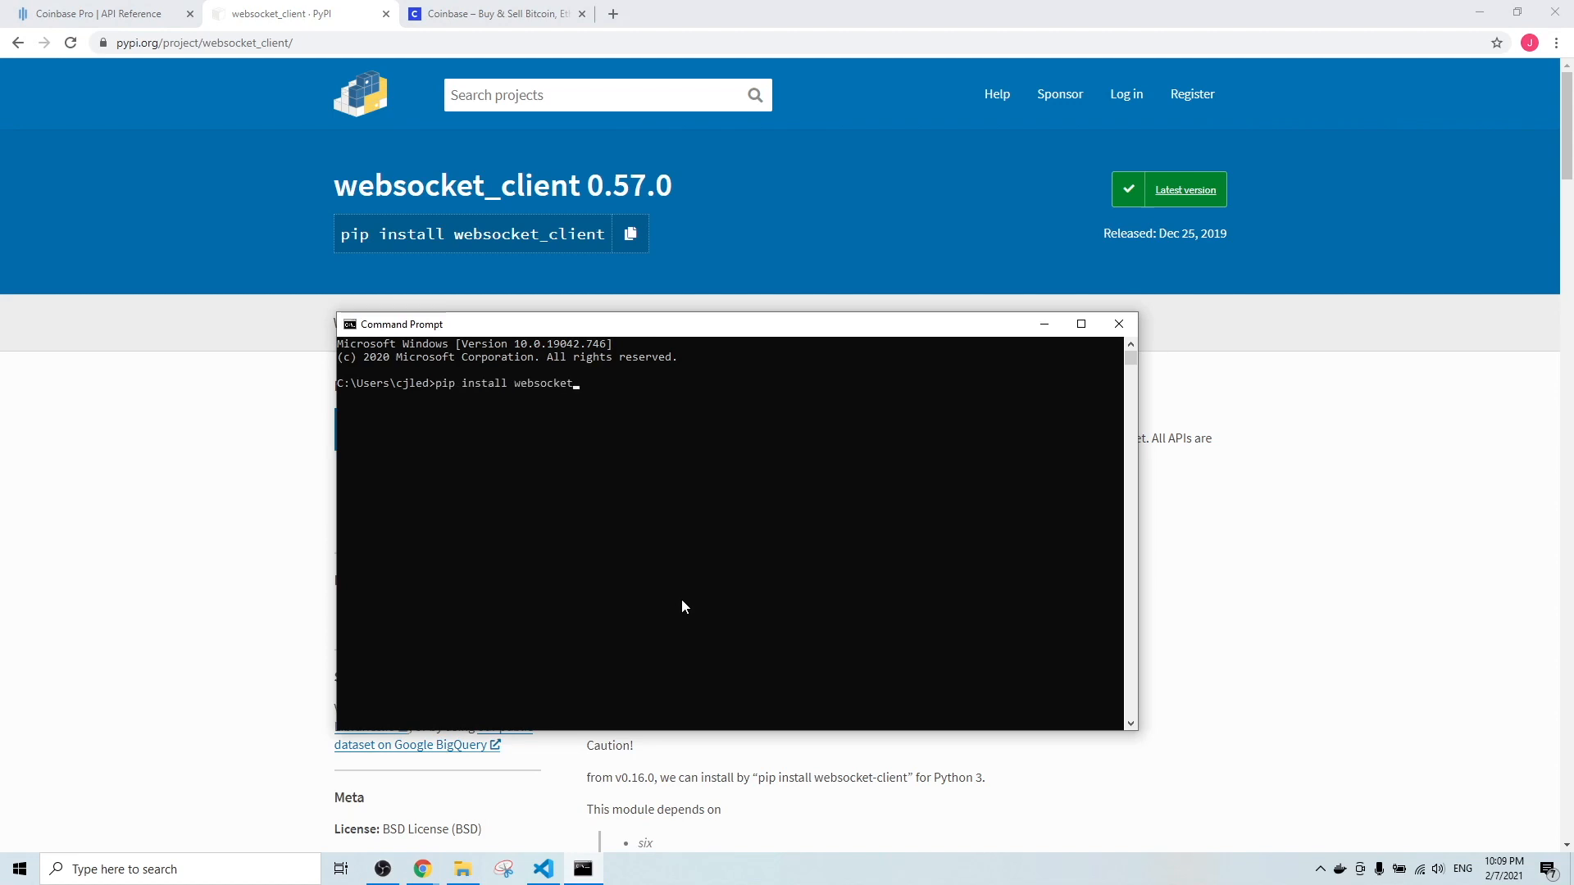
{"action": "type", "text": "_client"}
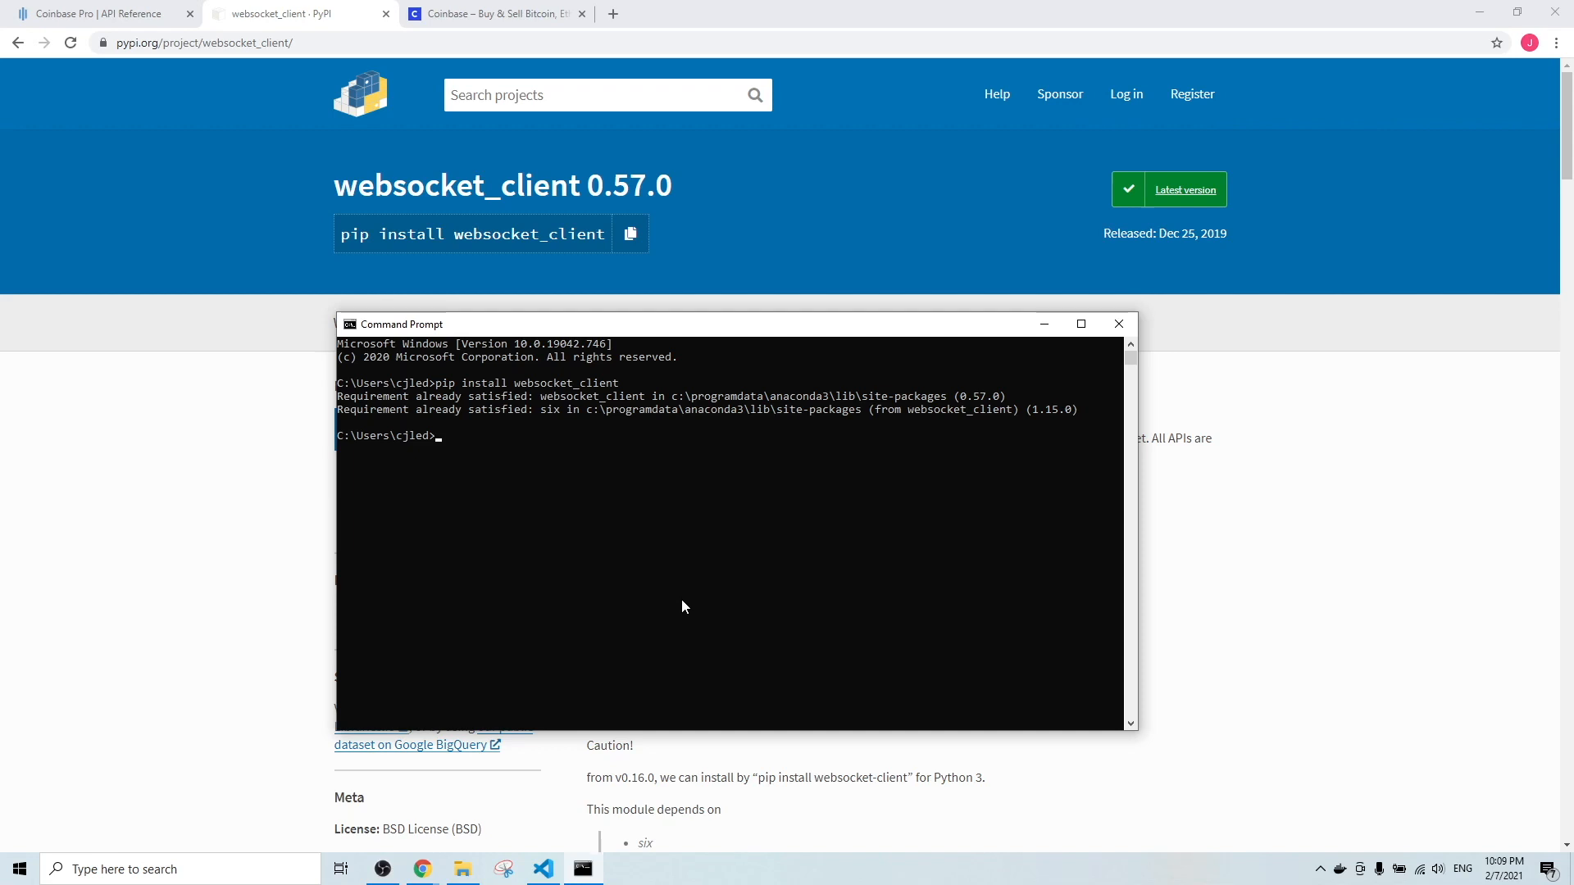
{"action": "type", "text": "pip3"}
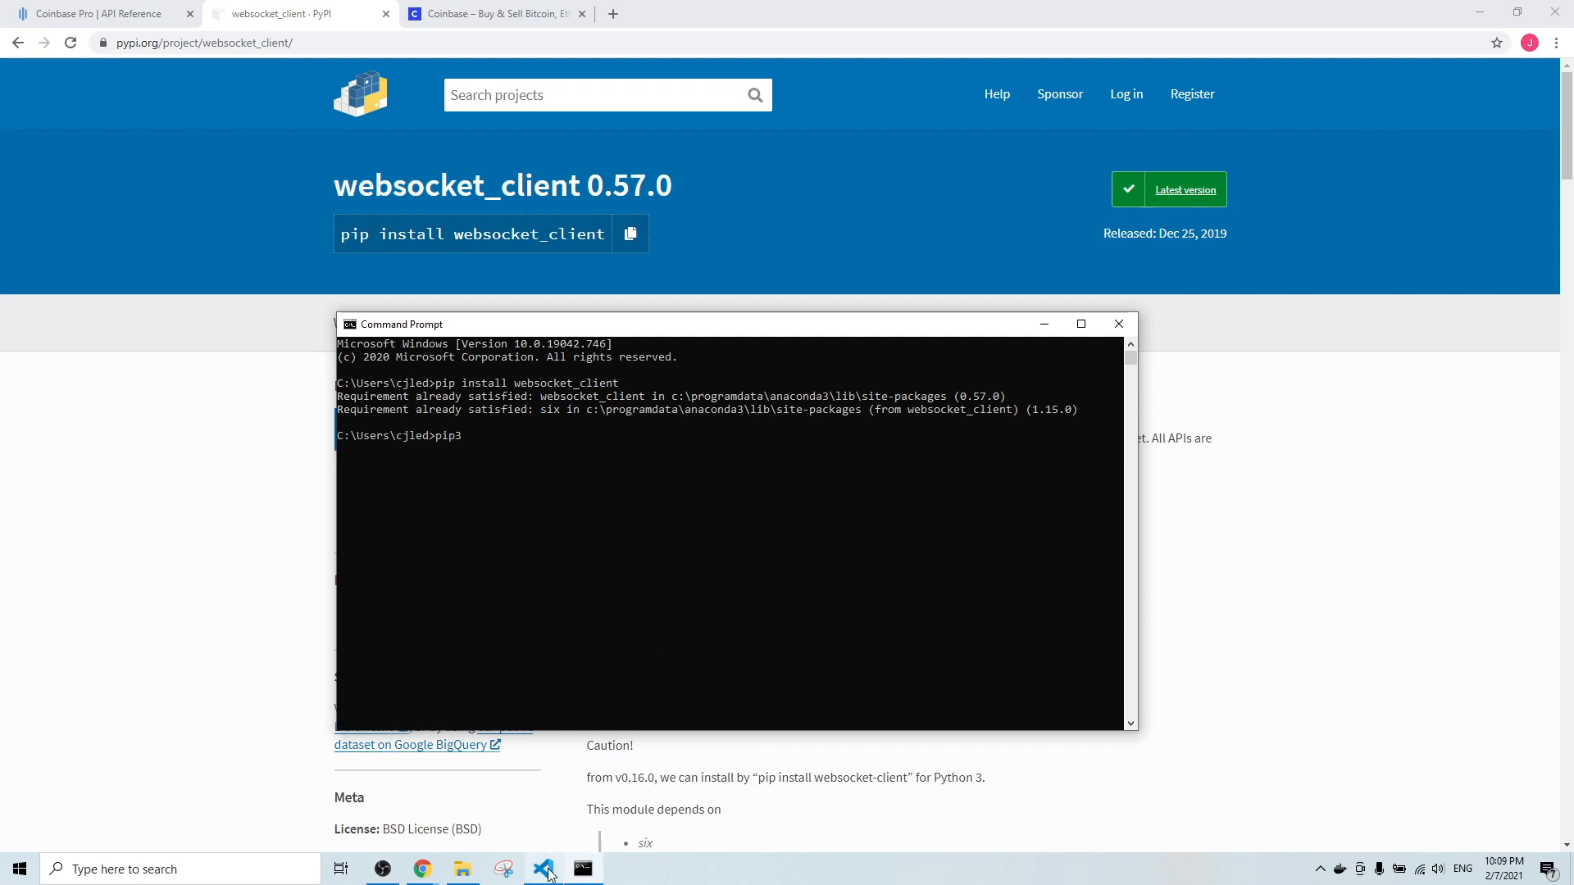
Step: Type 'import websocket' on line 1 of coinbase_data.py in VS Code
{"action": "left_click", "coordinate": [542, 868]}
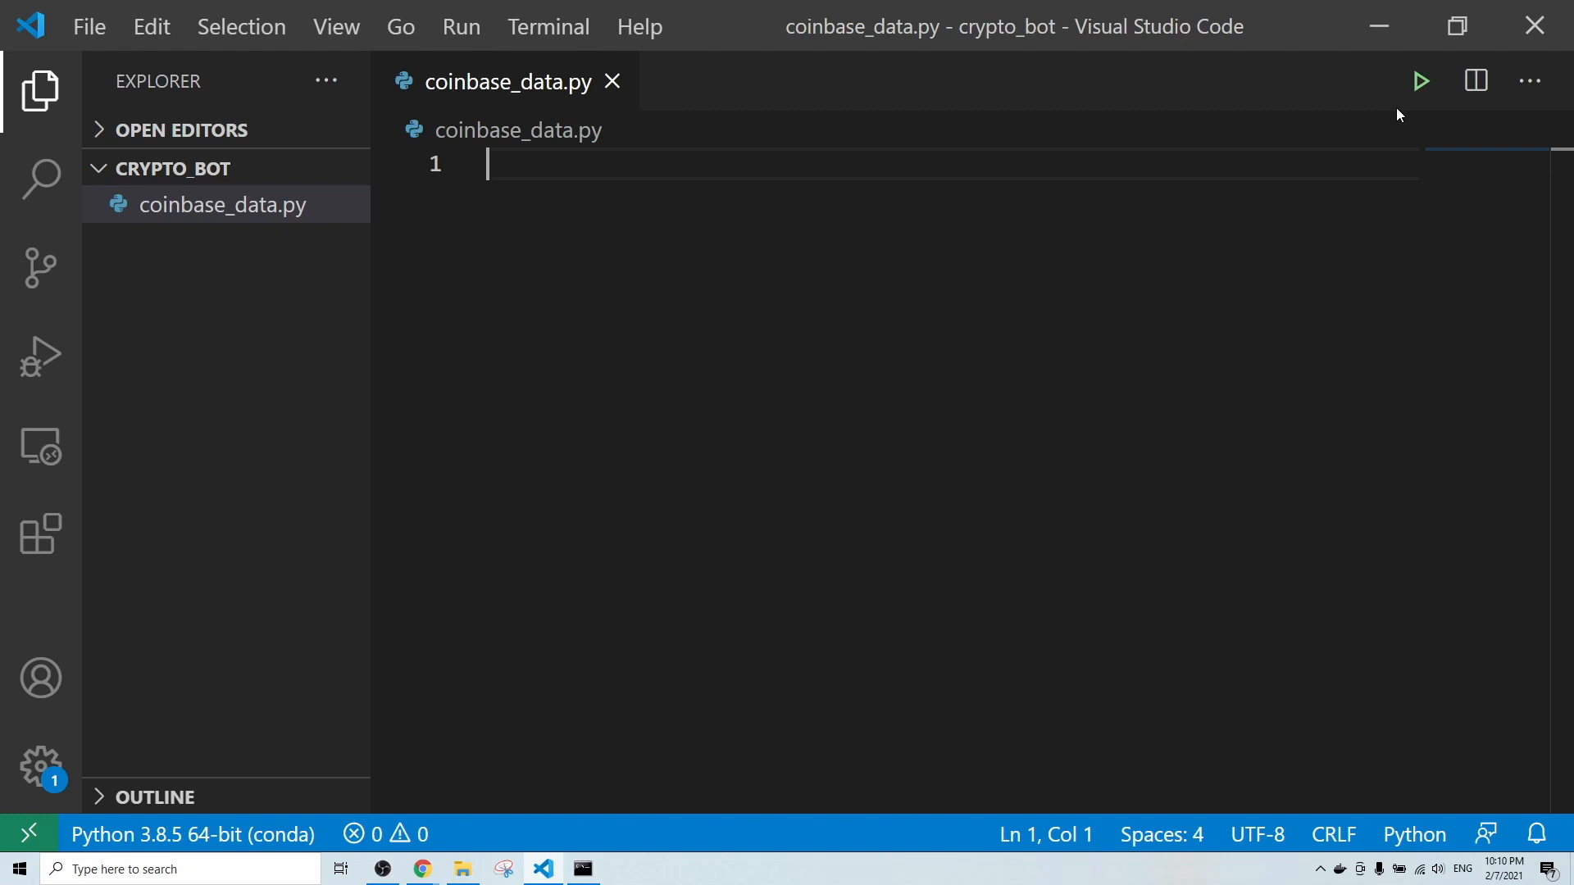
{"action": "type", "text": "impo"}
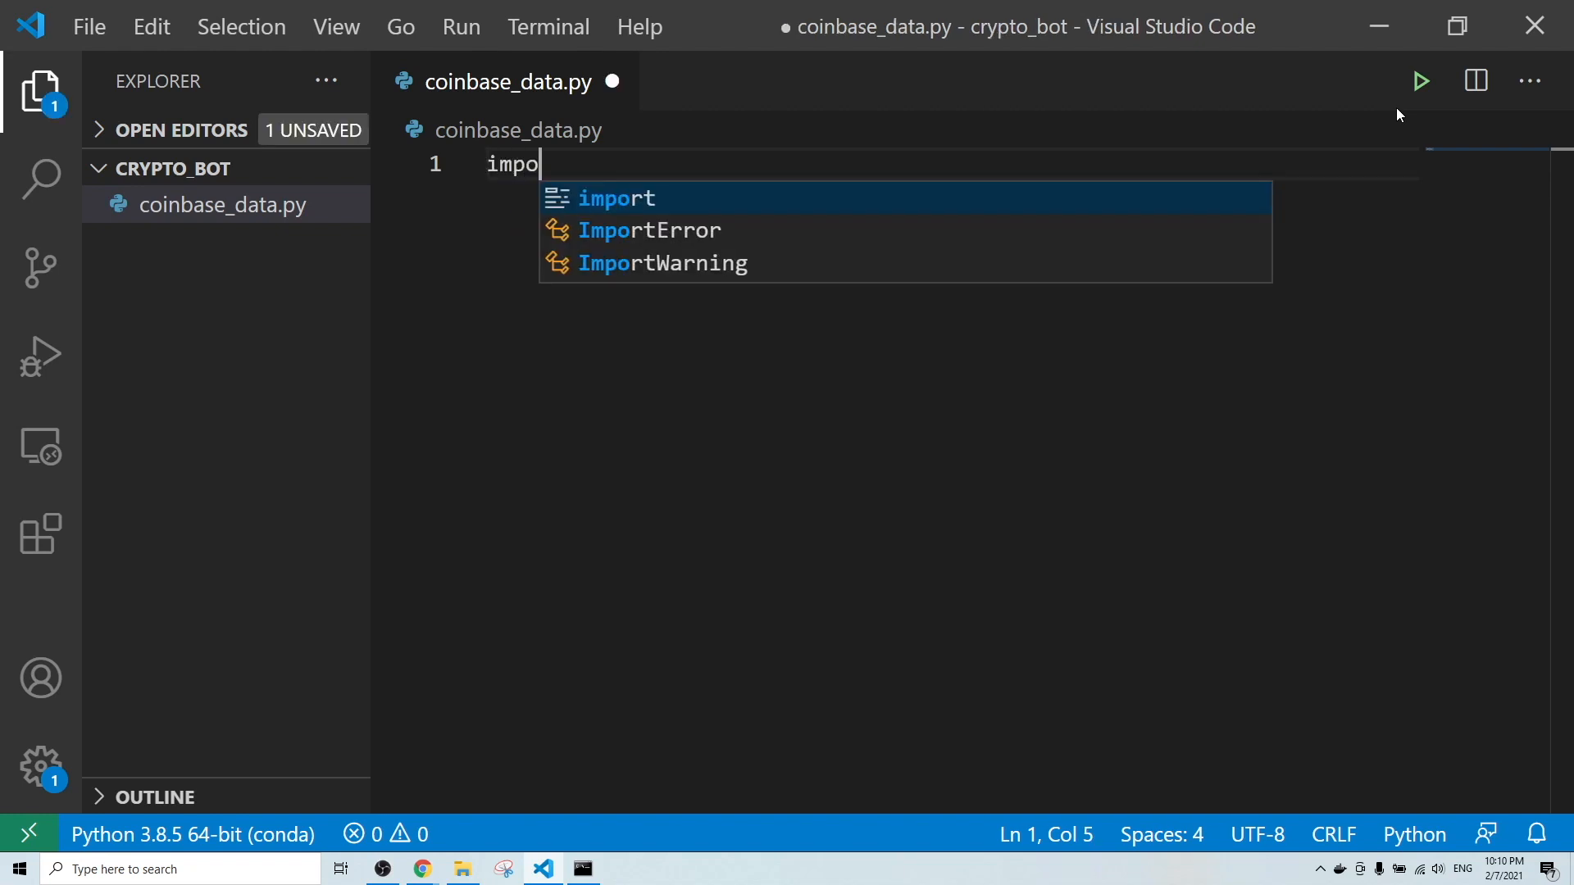
{"action": "type", "text": "rt websocket"}
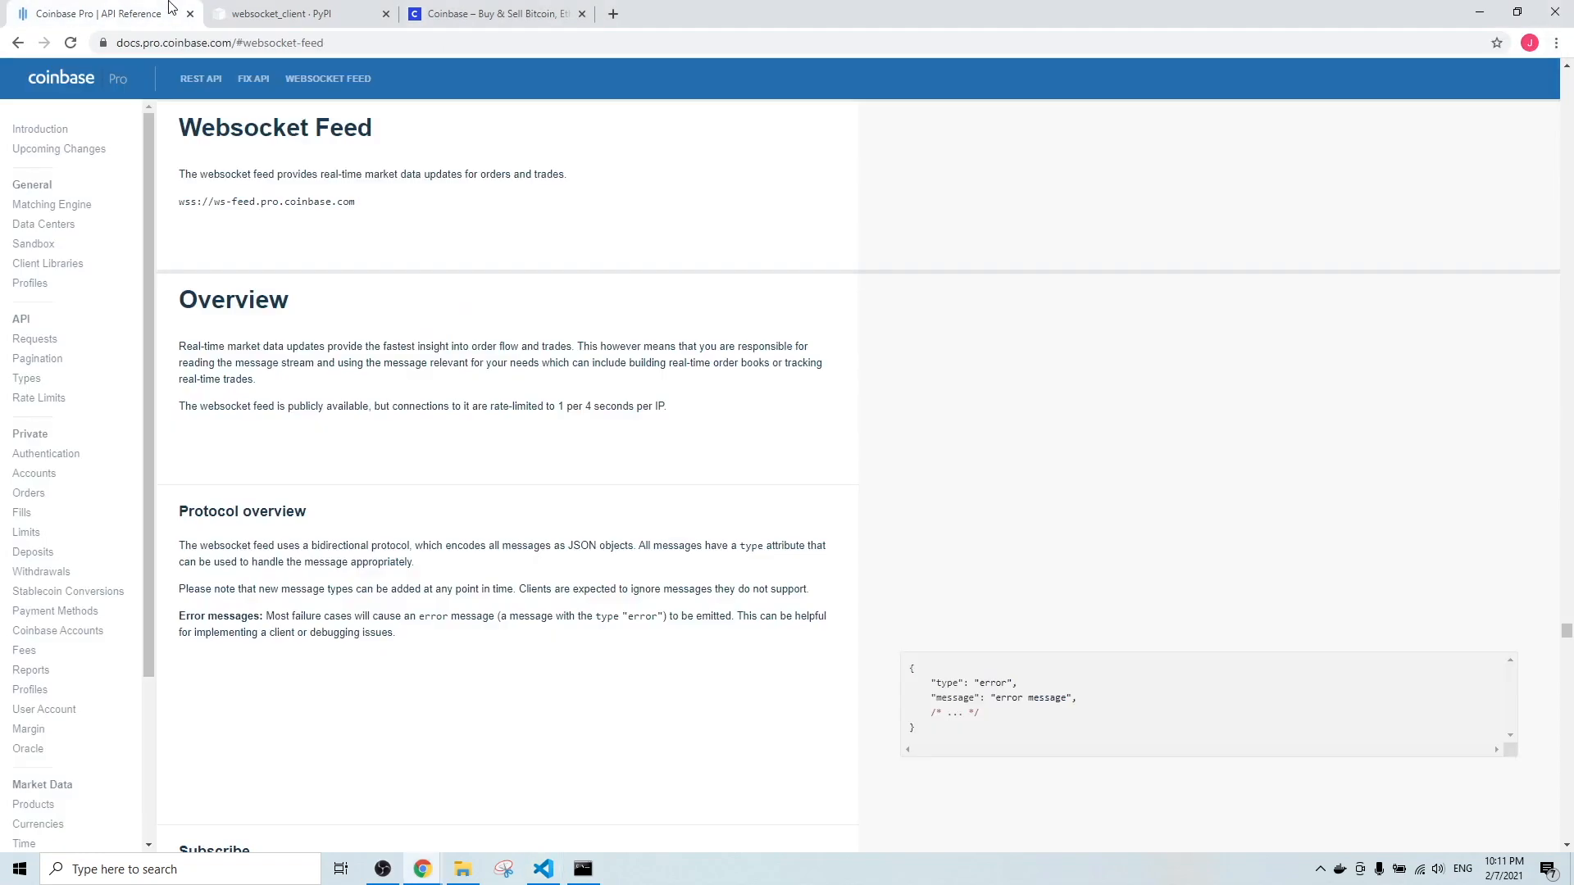
{"action": "mouse_move", "coordinate": [363, 251]}
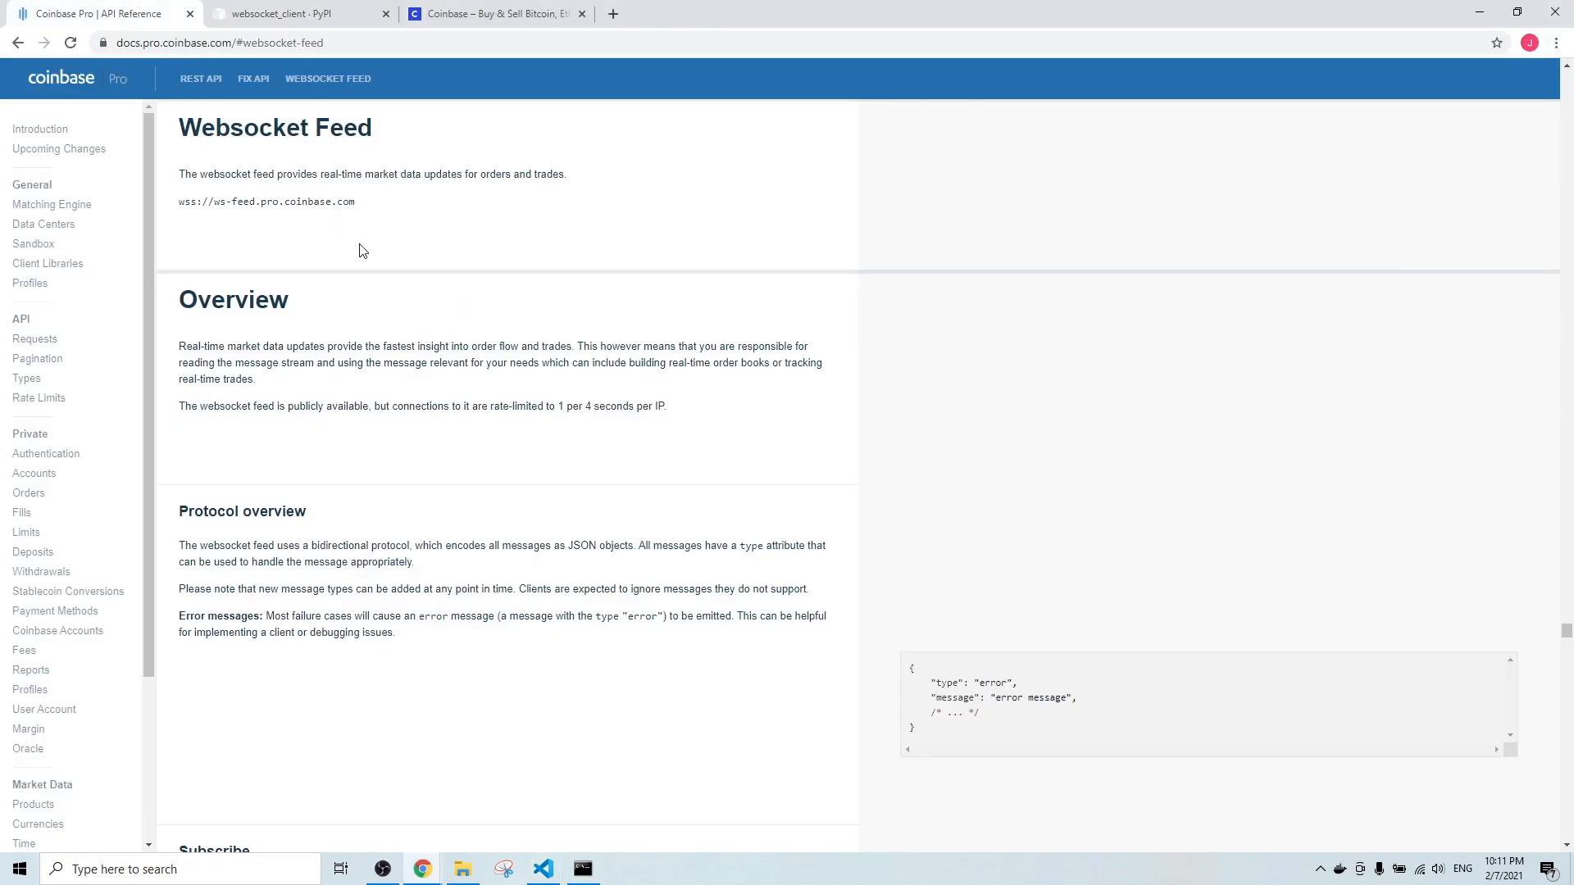
{"action": "mouse_move", "coordinate": [206, 227]}
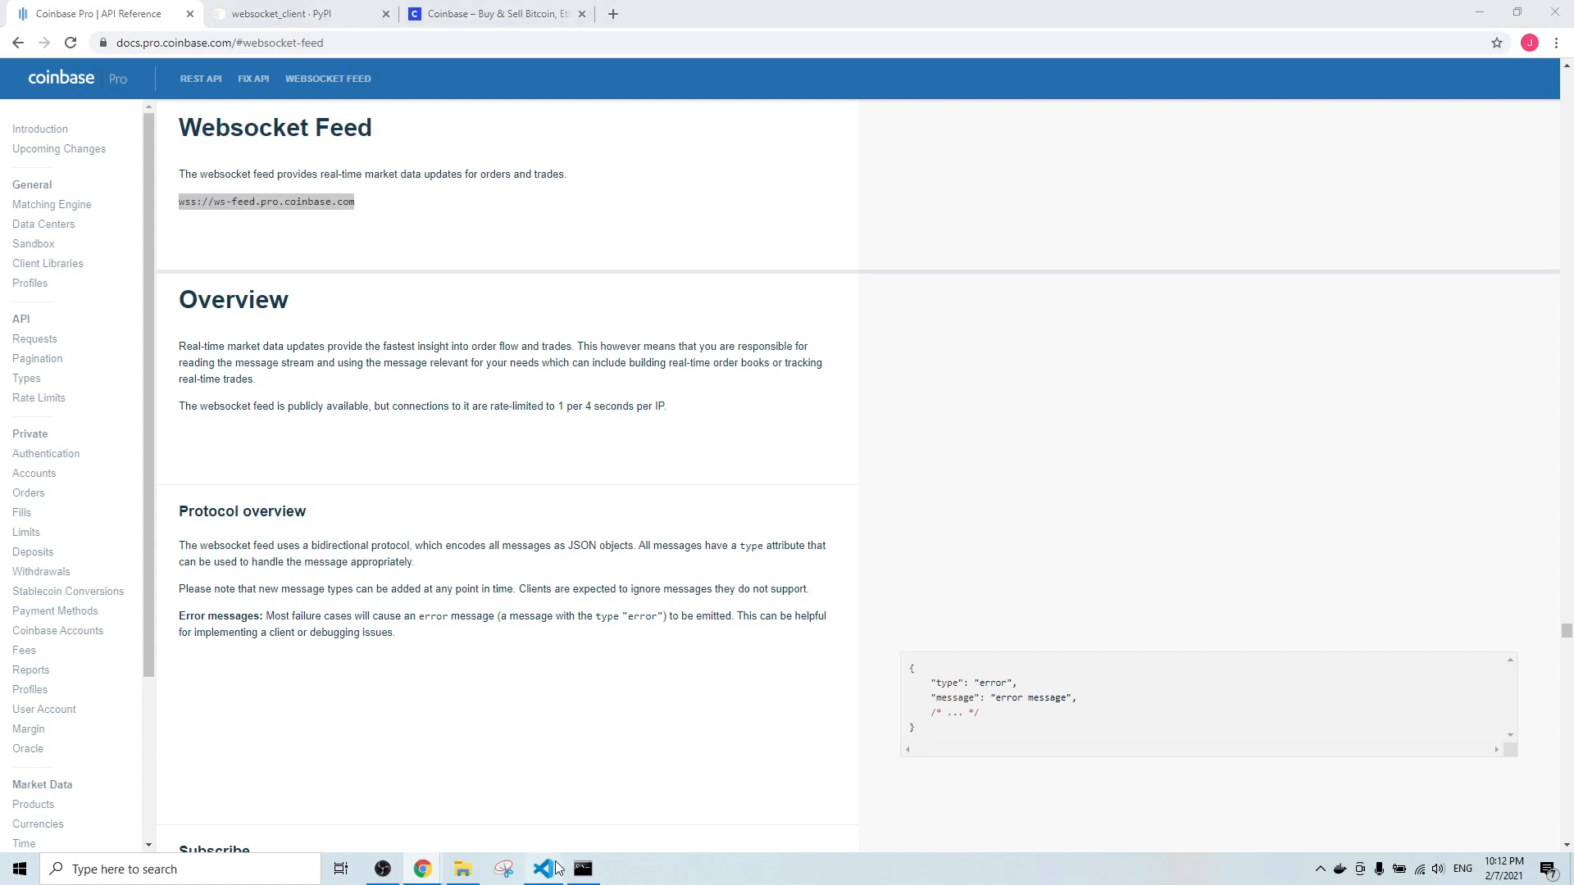
Step: Assign socket = 'wss://ws-feed.pro.coinbase.com' in coinbase_data.py
{"action": "left_click", "coordinate": [542, 869]}
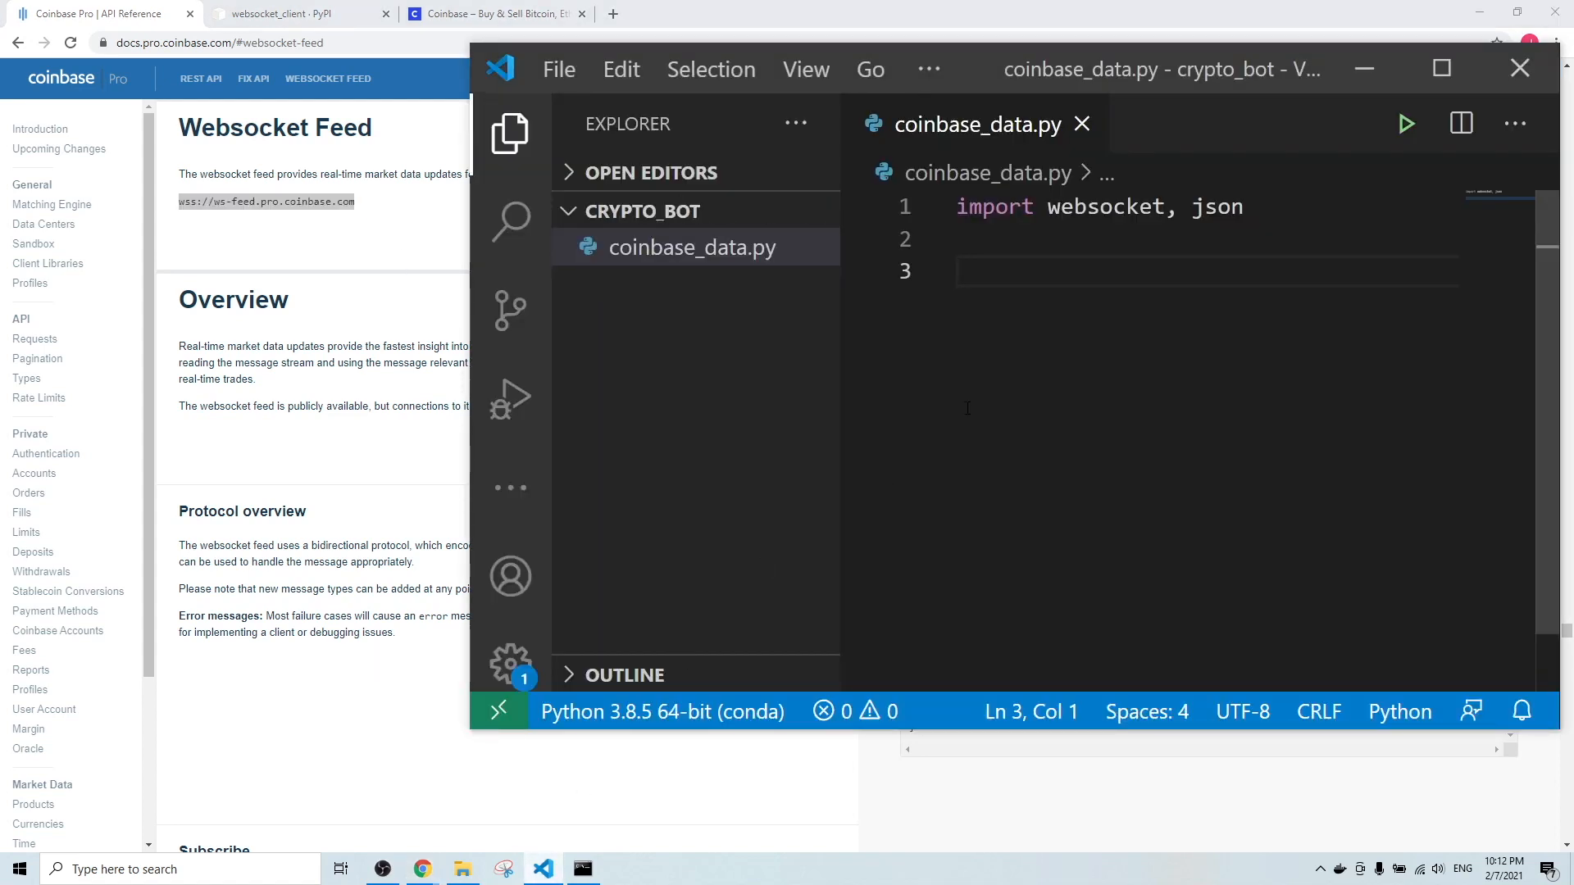
{"action": "type", "text": "sock"}
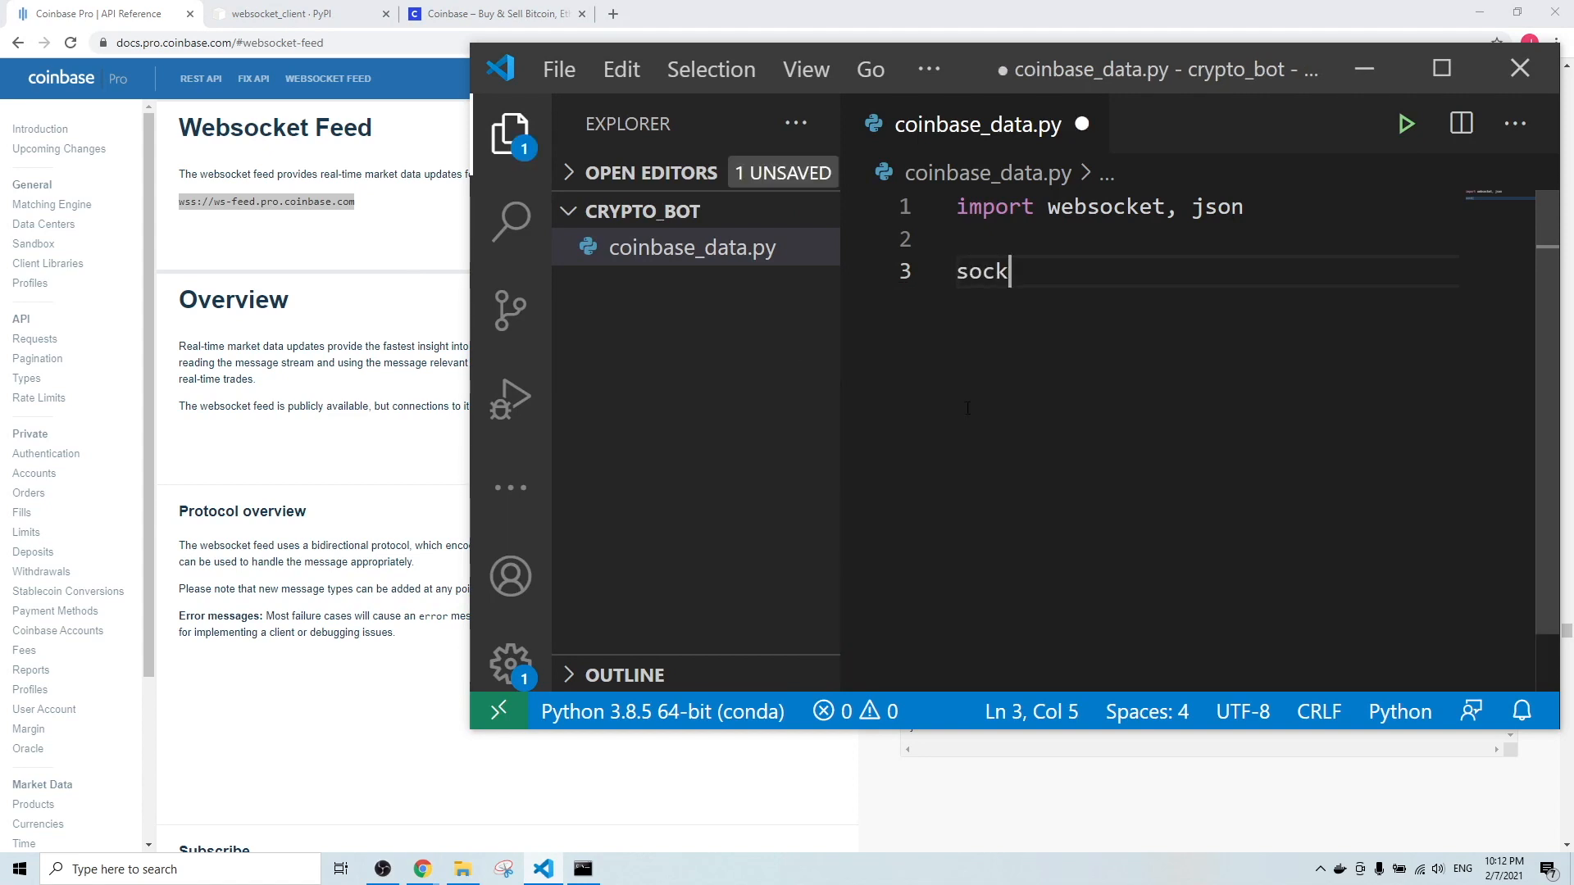
{"action": "type", "text": "et -"}
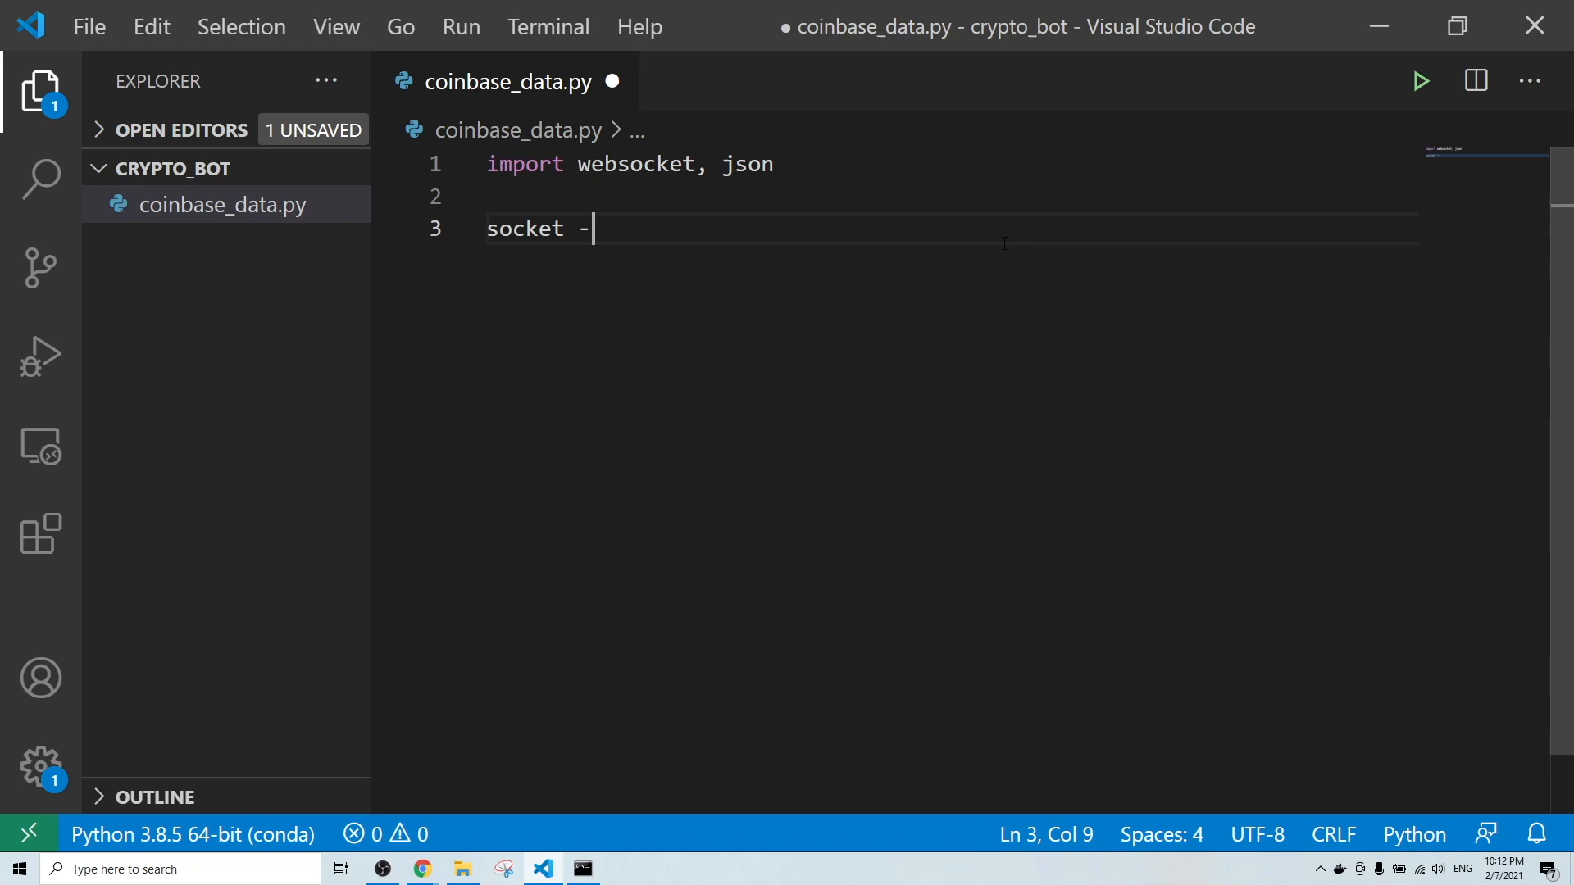
{"action": "type", "text": "= 'wss://ws-feed.pro.coinbase.com'"}
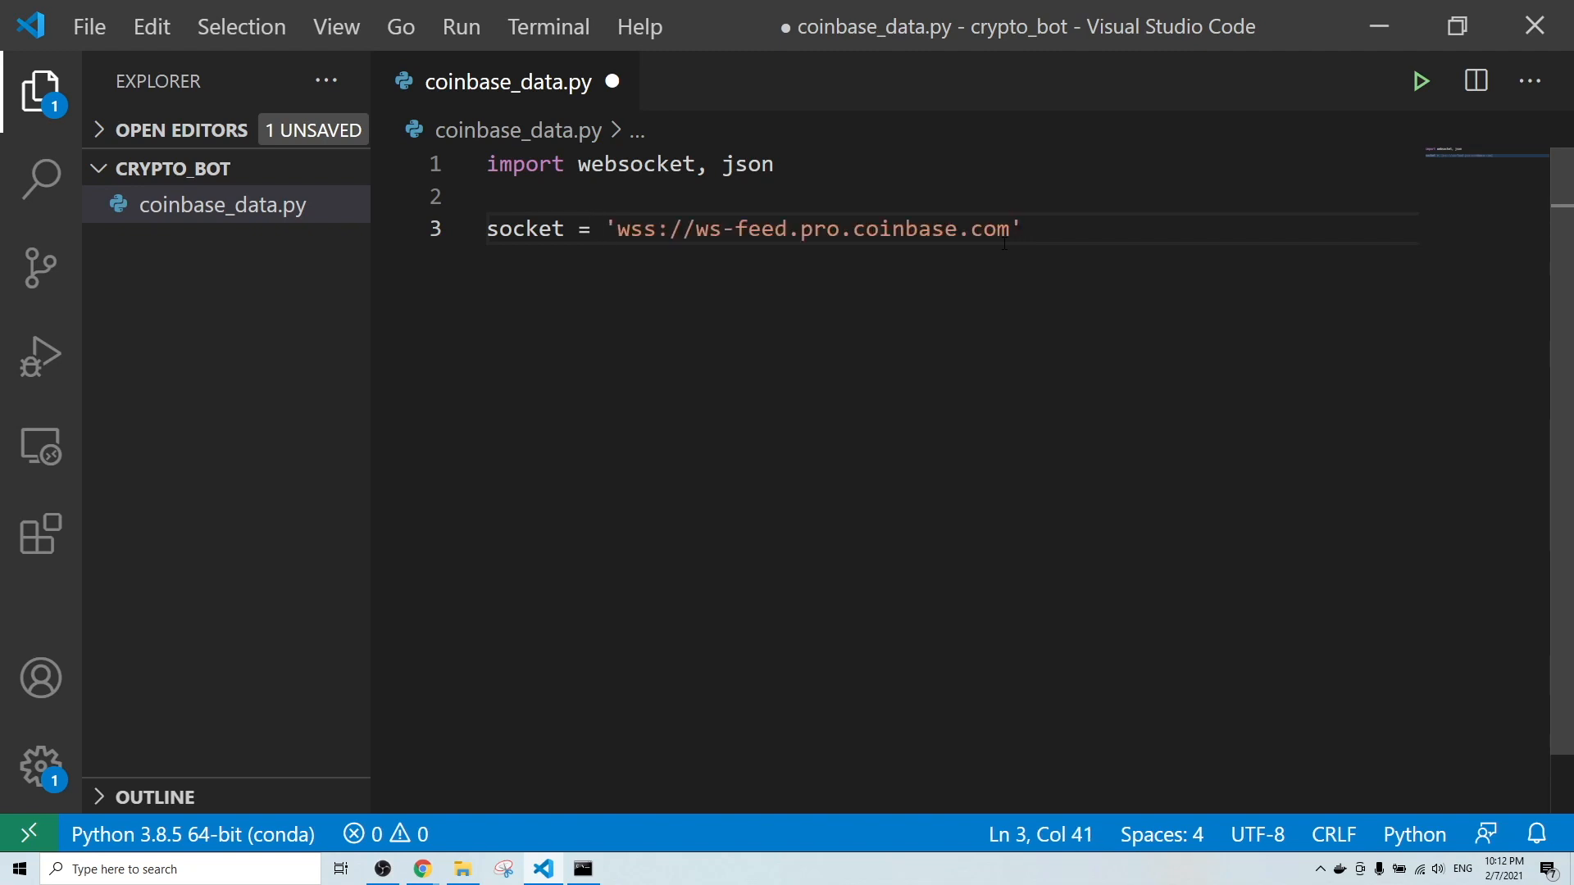
{"action": "key", "text": "Enter"}
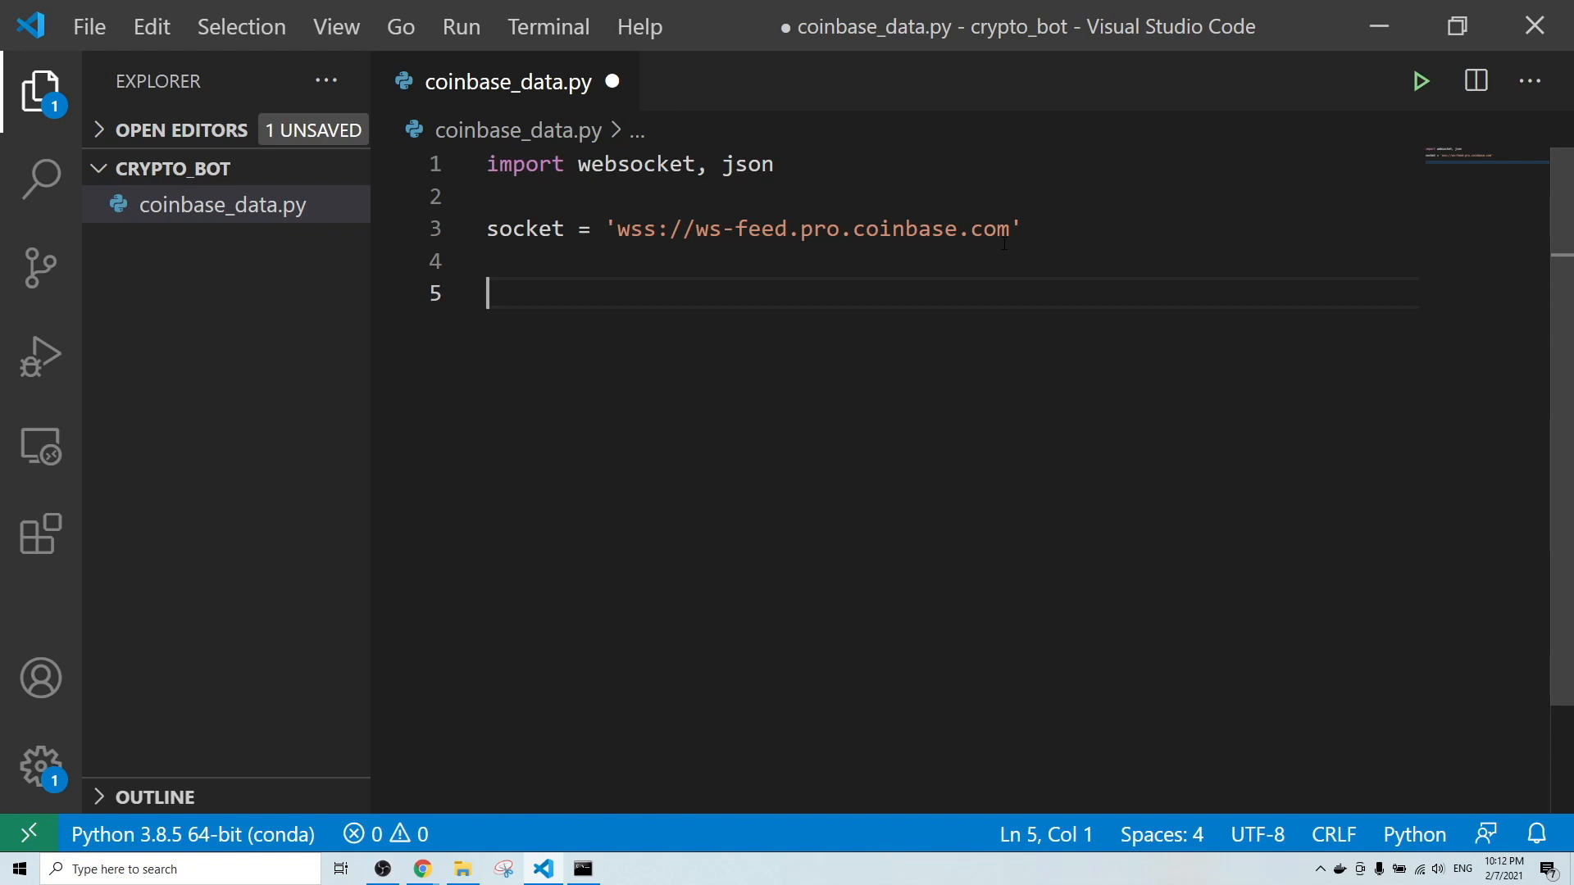
Step: Start the line ws = websocket.WebSocketApp( below the socket address
{"action": "type", "text": "ws ="}
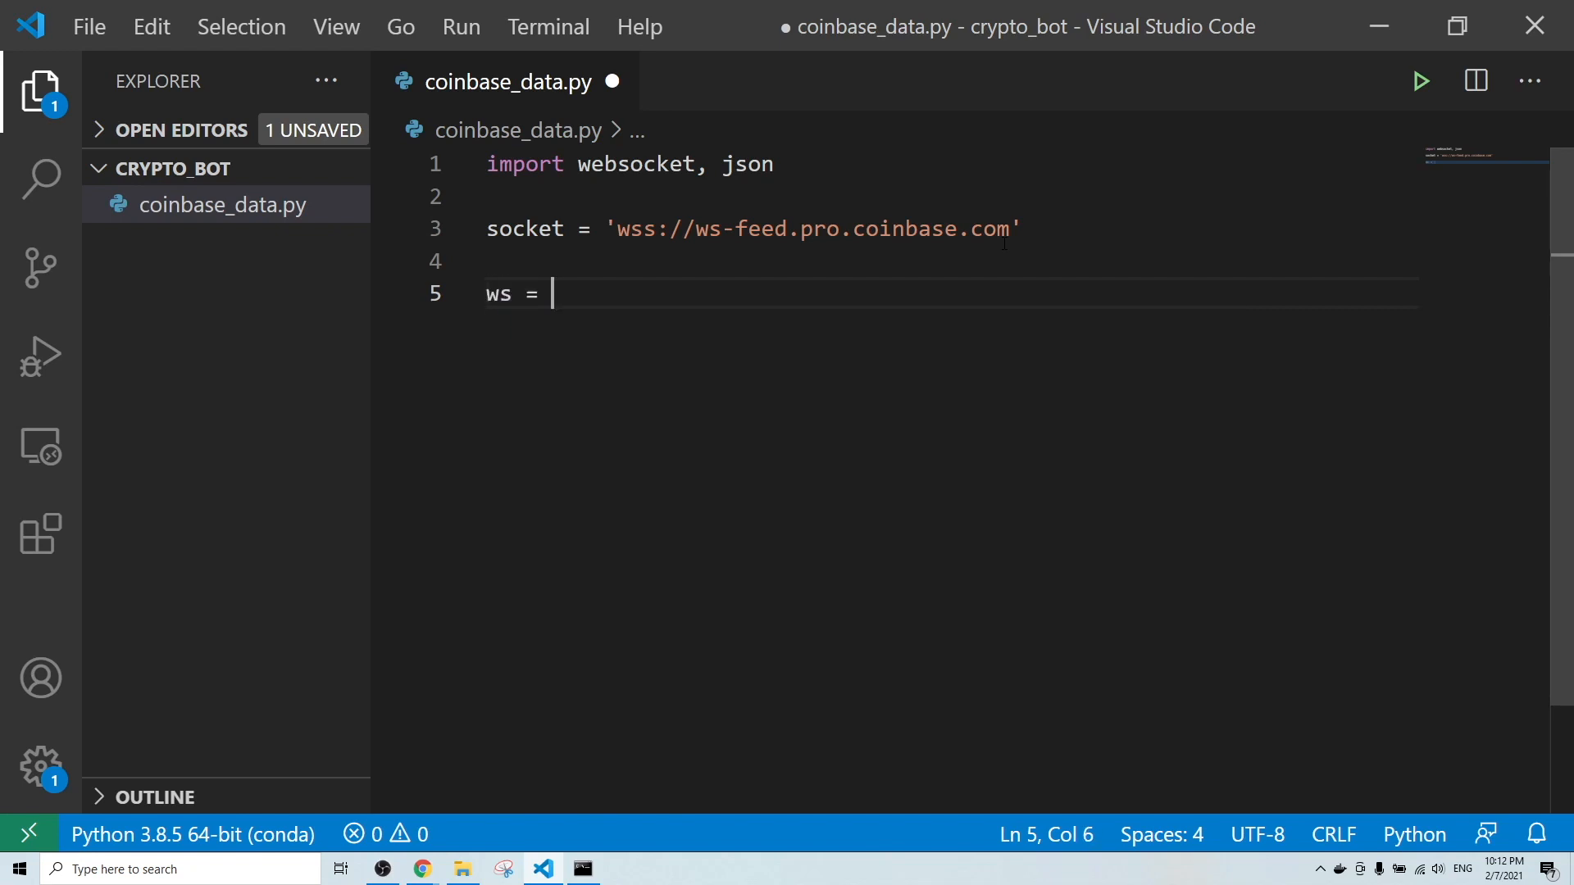
{"action": "type", "text": "websocket."}
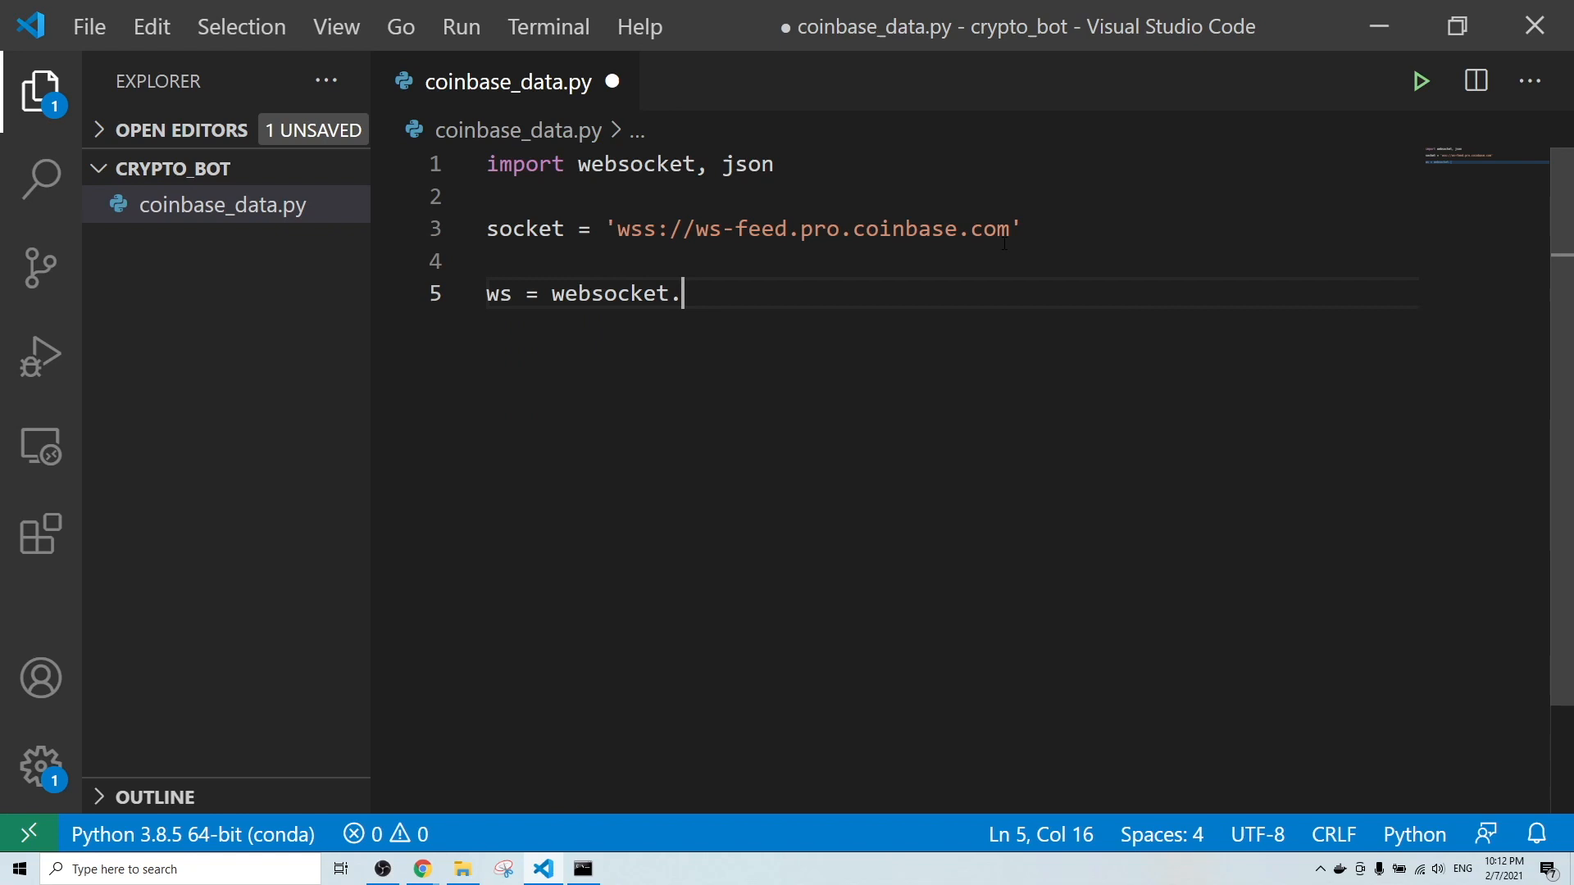
{"action": "type", "text": "WebSocketApp("}
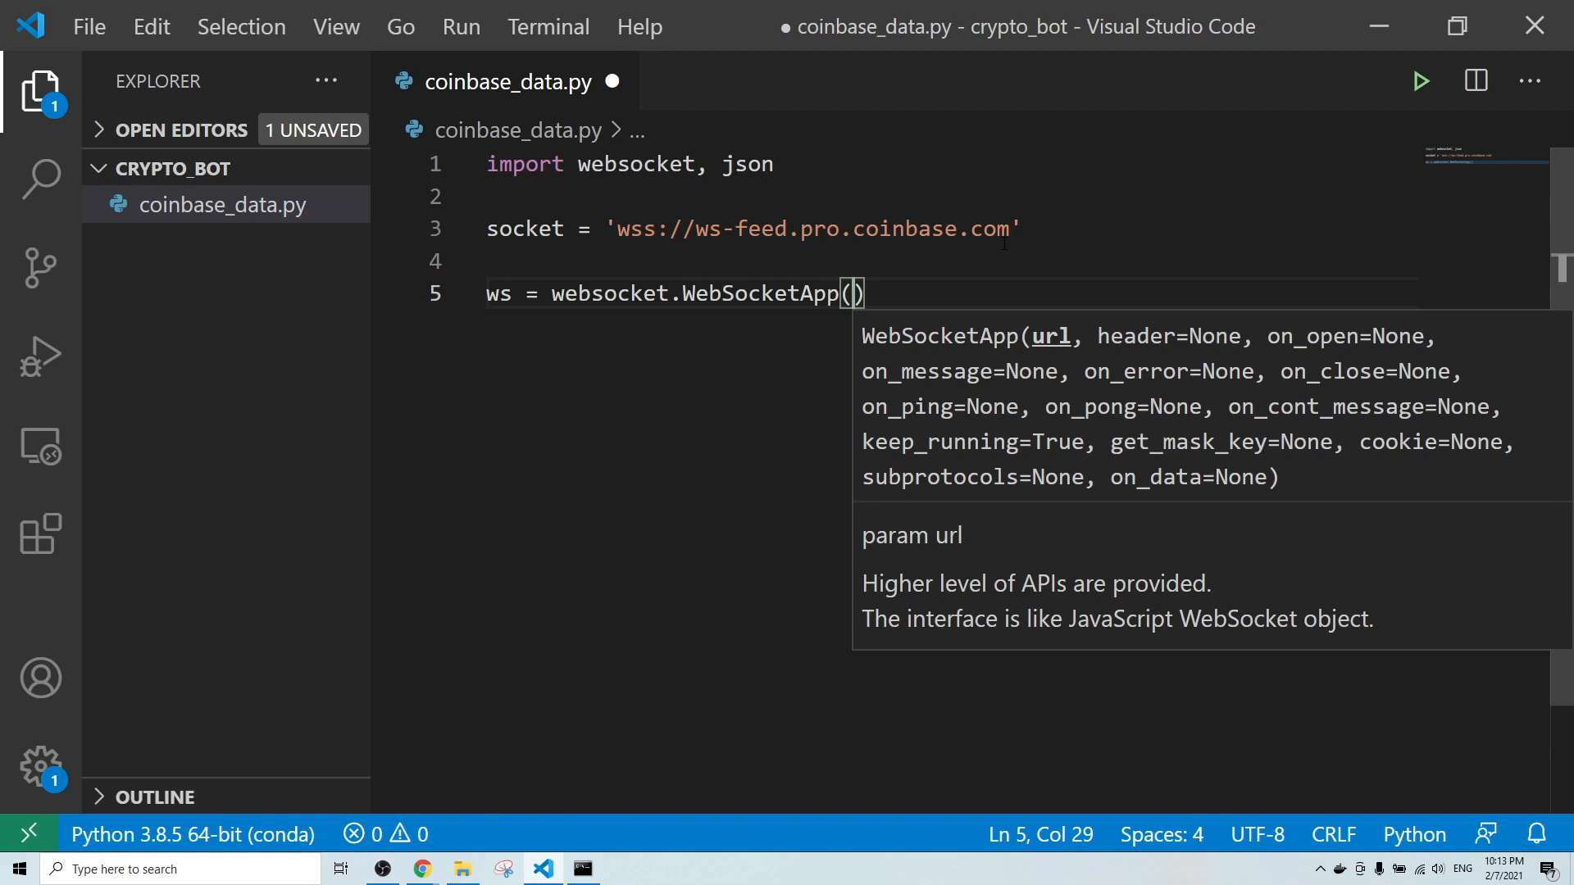
Step: Pass scoket and on_open=on_open to WebSocketApp, then save coinbase_data.py
{"action": "type", "text": "scoket,"}
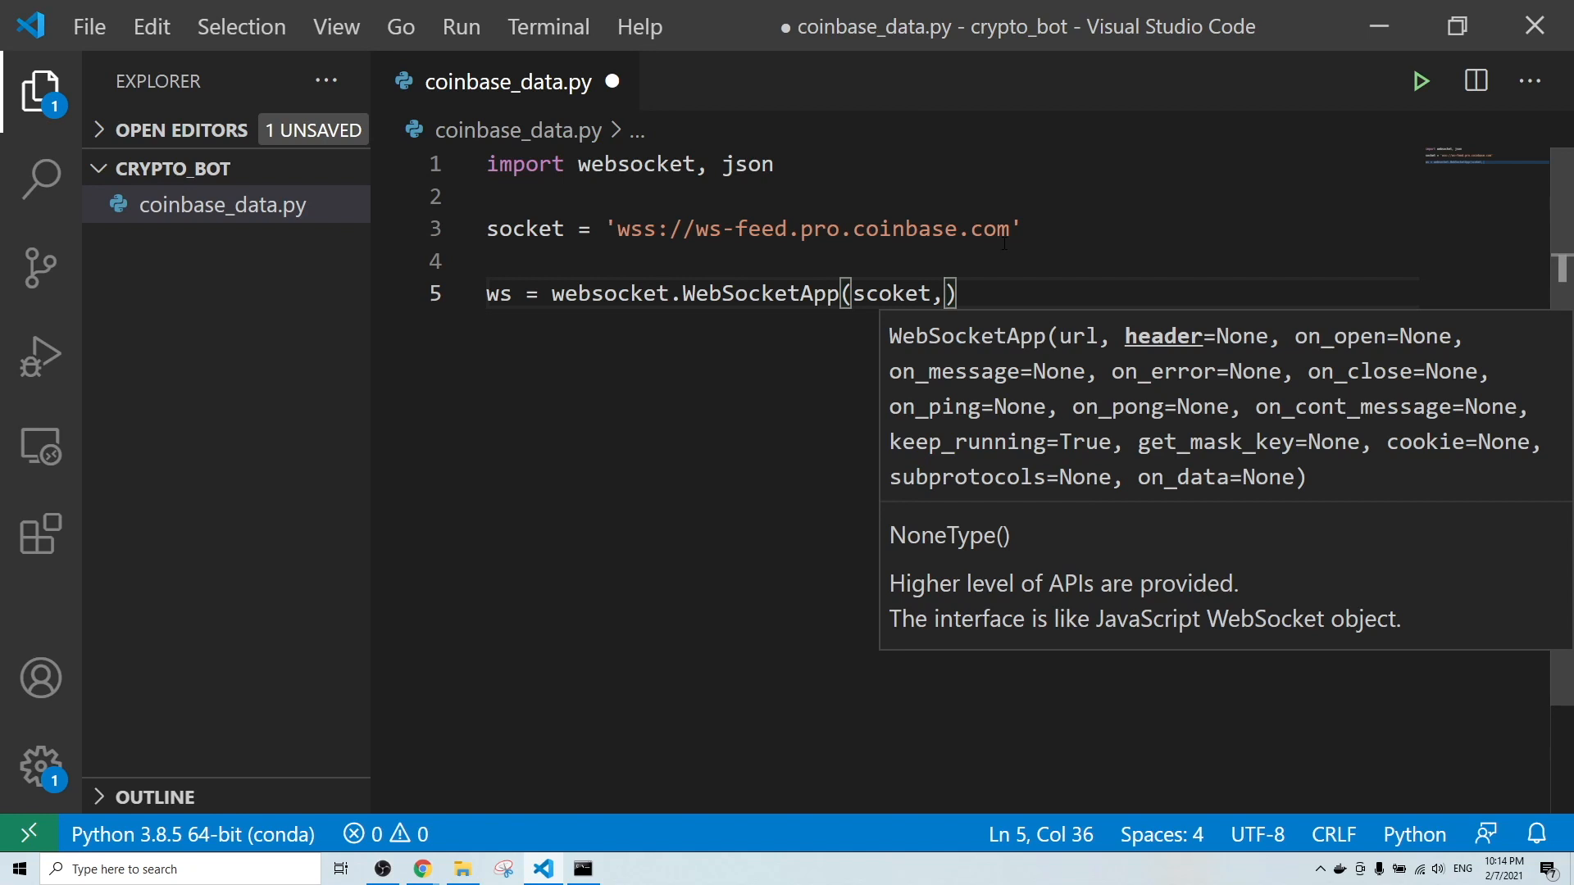
{"action": "type", "text": "on_open"}
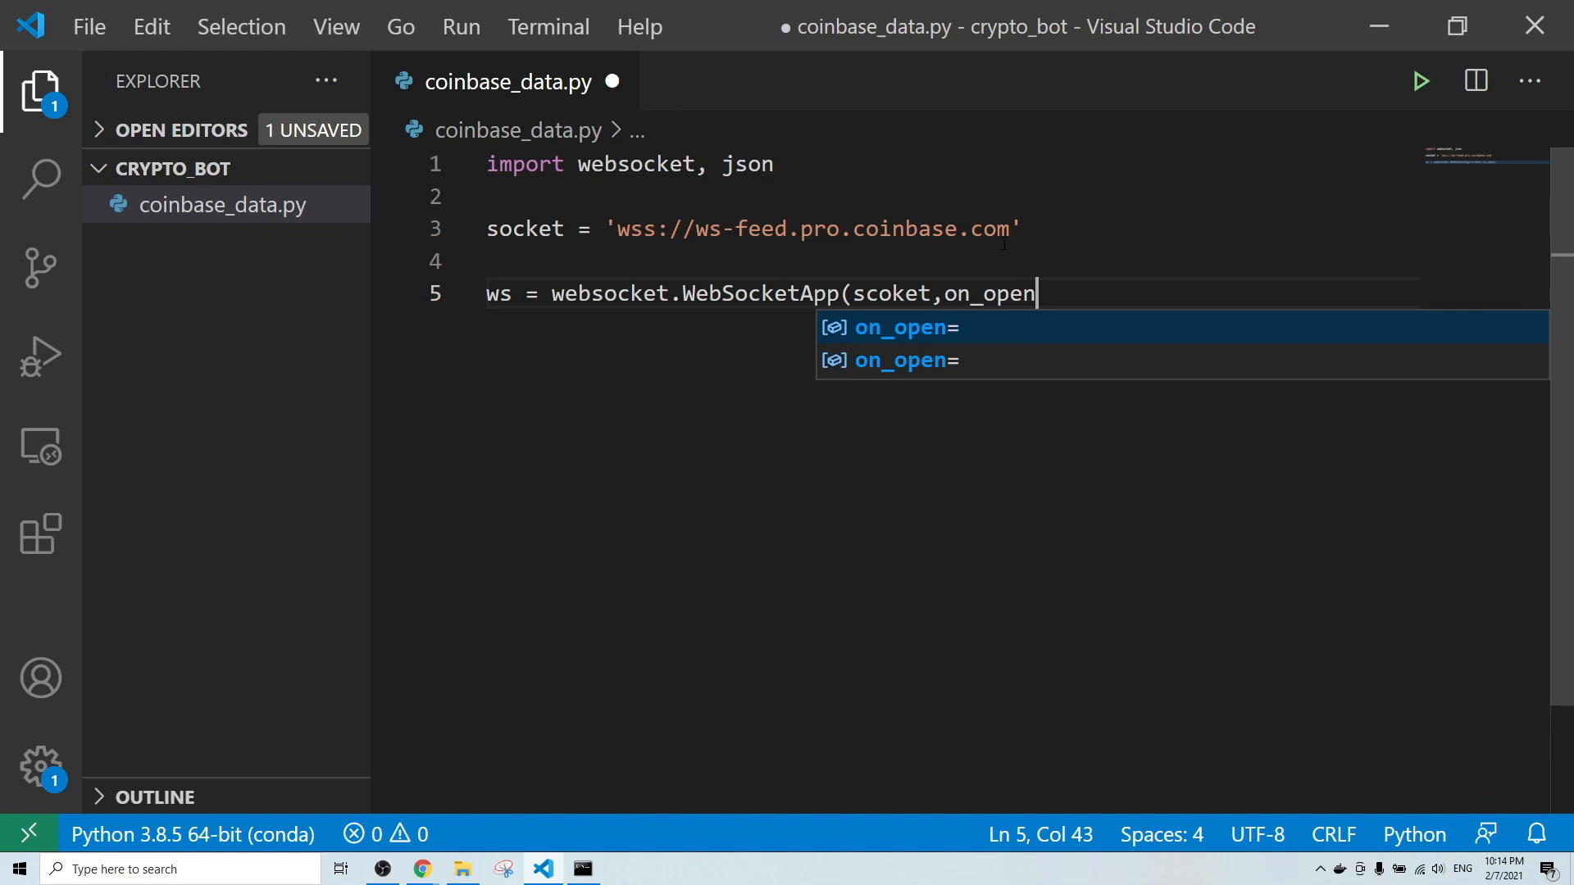
{"action": "type", "text": "=on_open"}
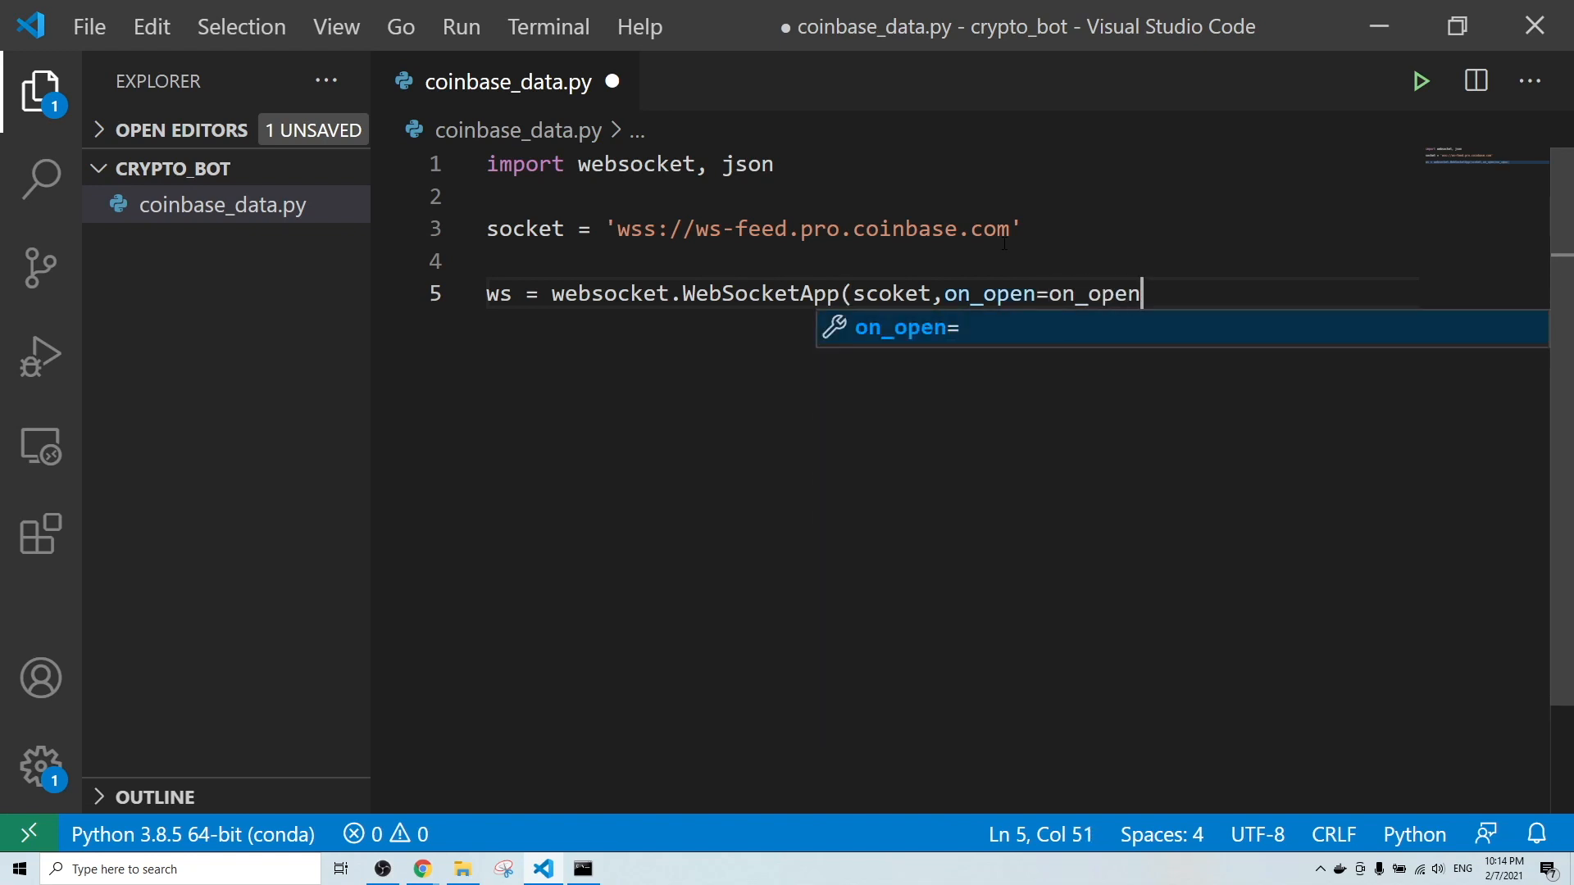
{"action": "key", "text": "ctrl+s"}
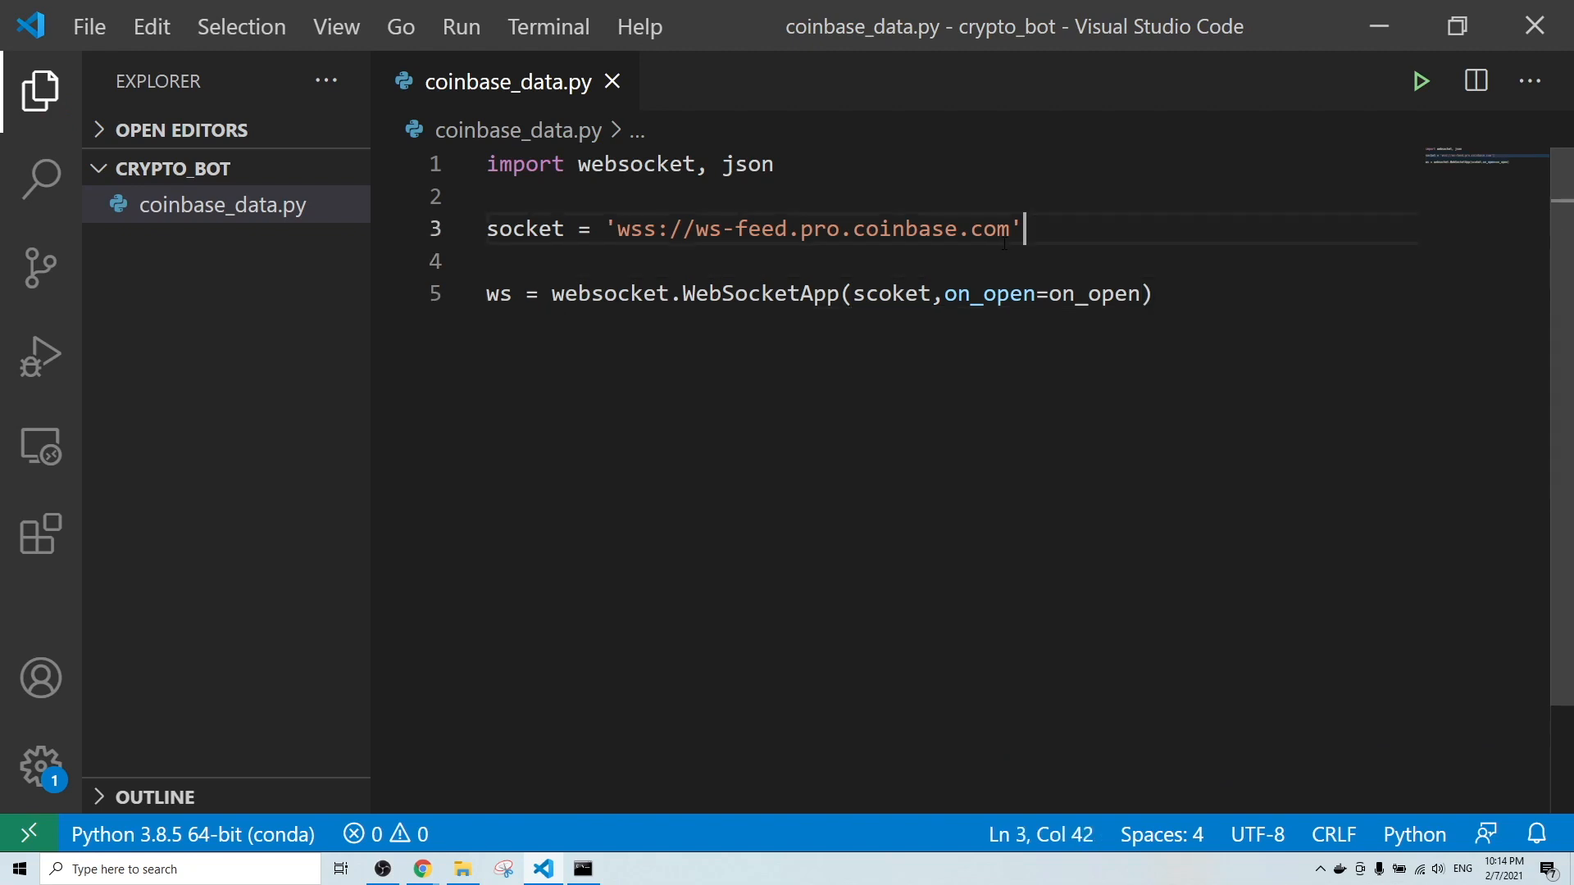
Step: Add def on_open(ws): and correct the 'scoket' argument to socket, saving
{"action": "key", "text": "enter"}
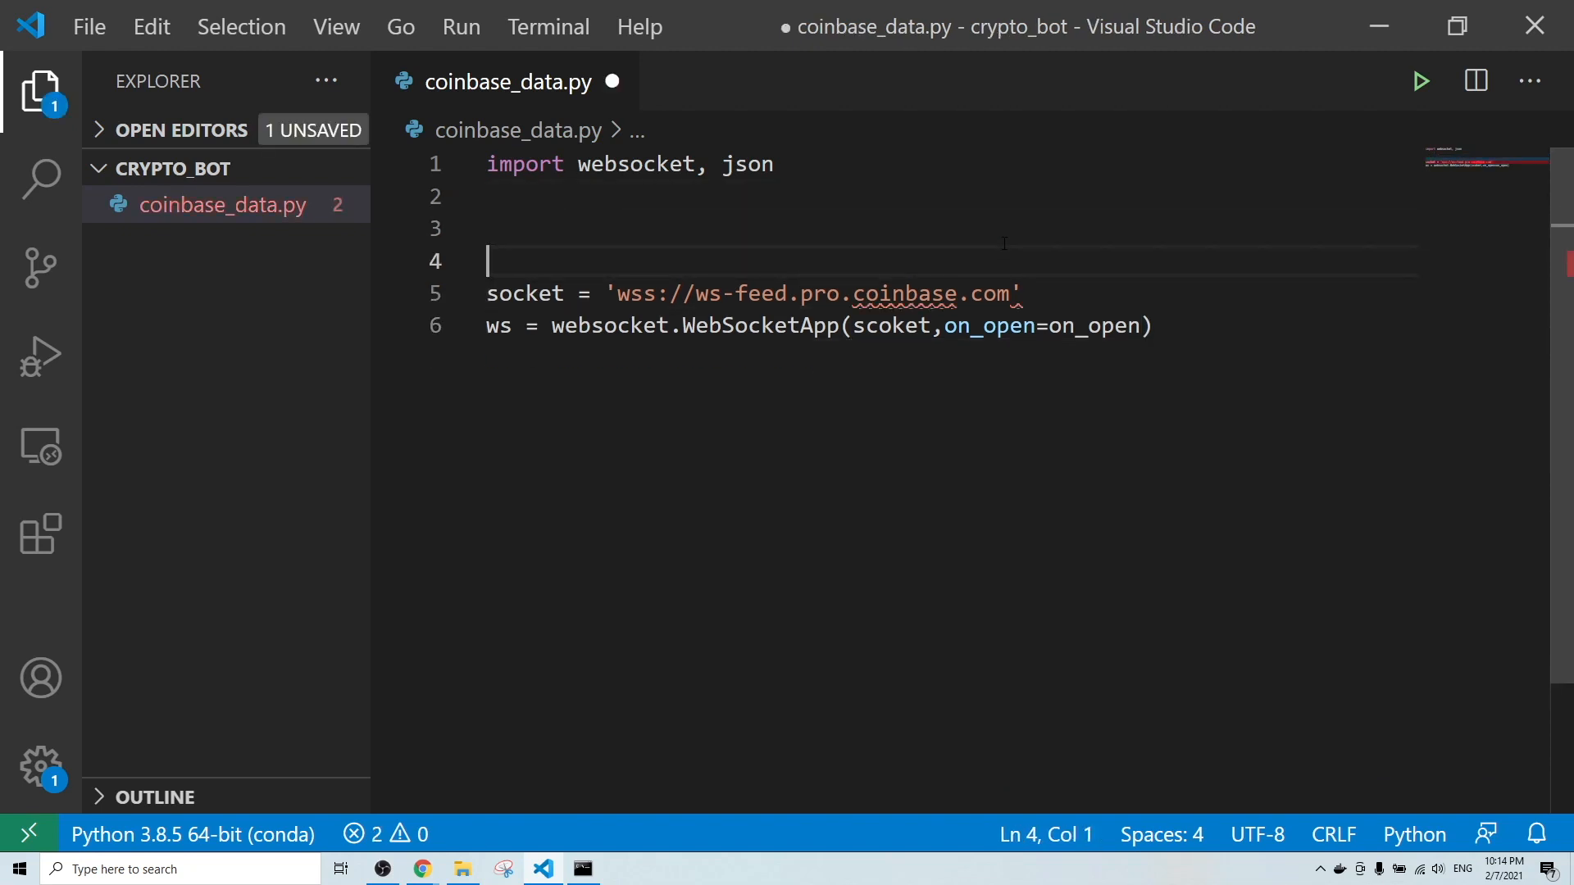
{"action": "key", "text": "ctrl+s"}
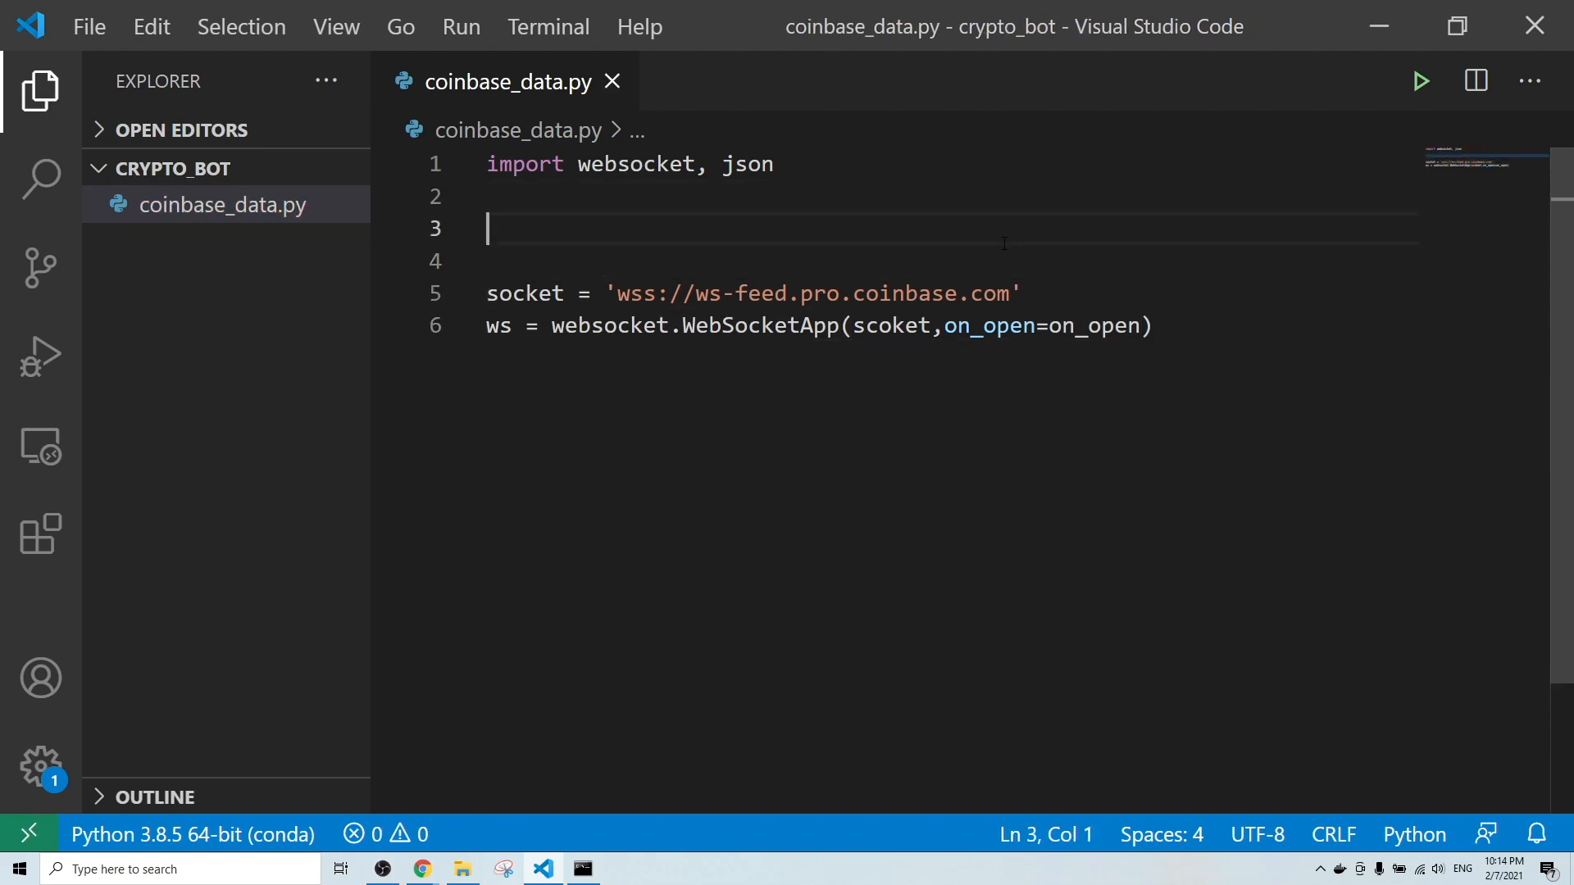
{"action": "type", "text": "def on_open("}
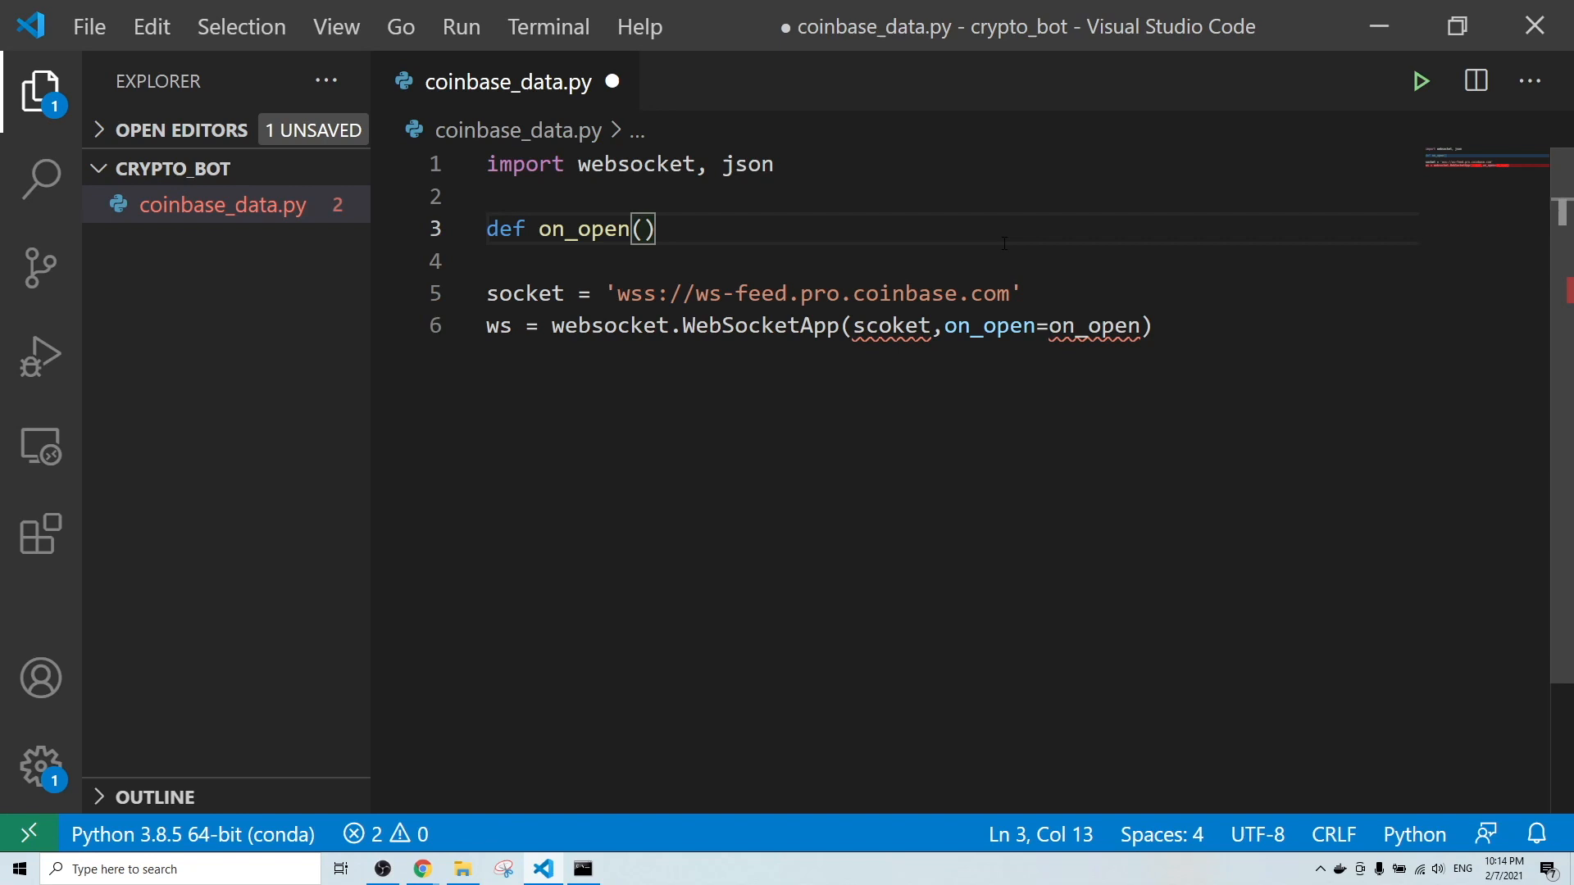
{"action": "type", "text": "ws"}
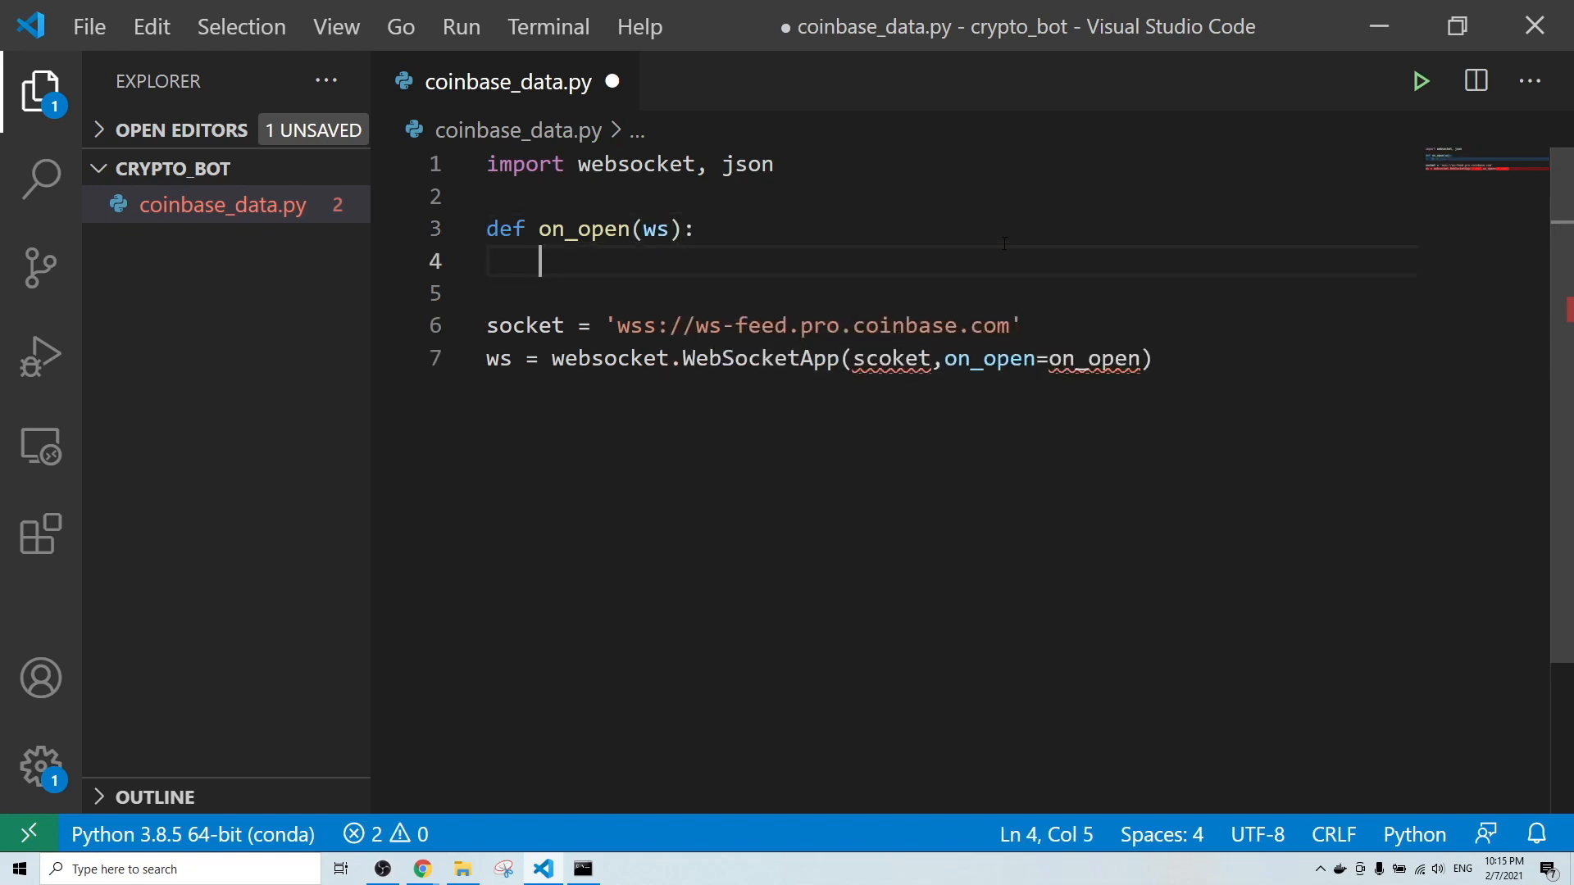
{"action": "key", "text": "ctrl+s"}
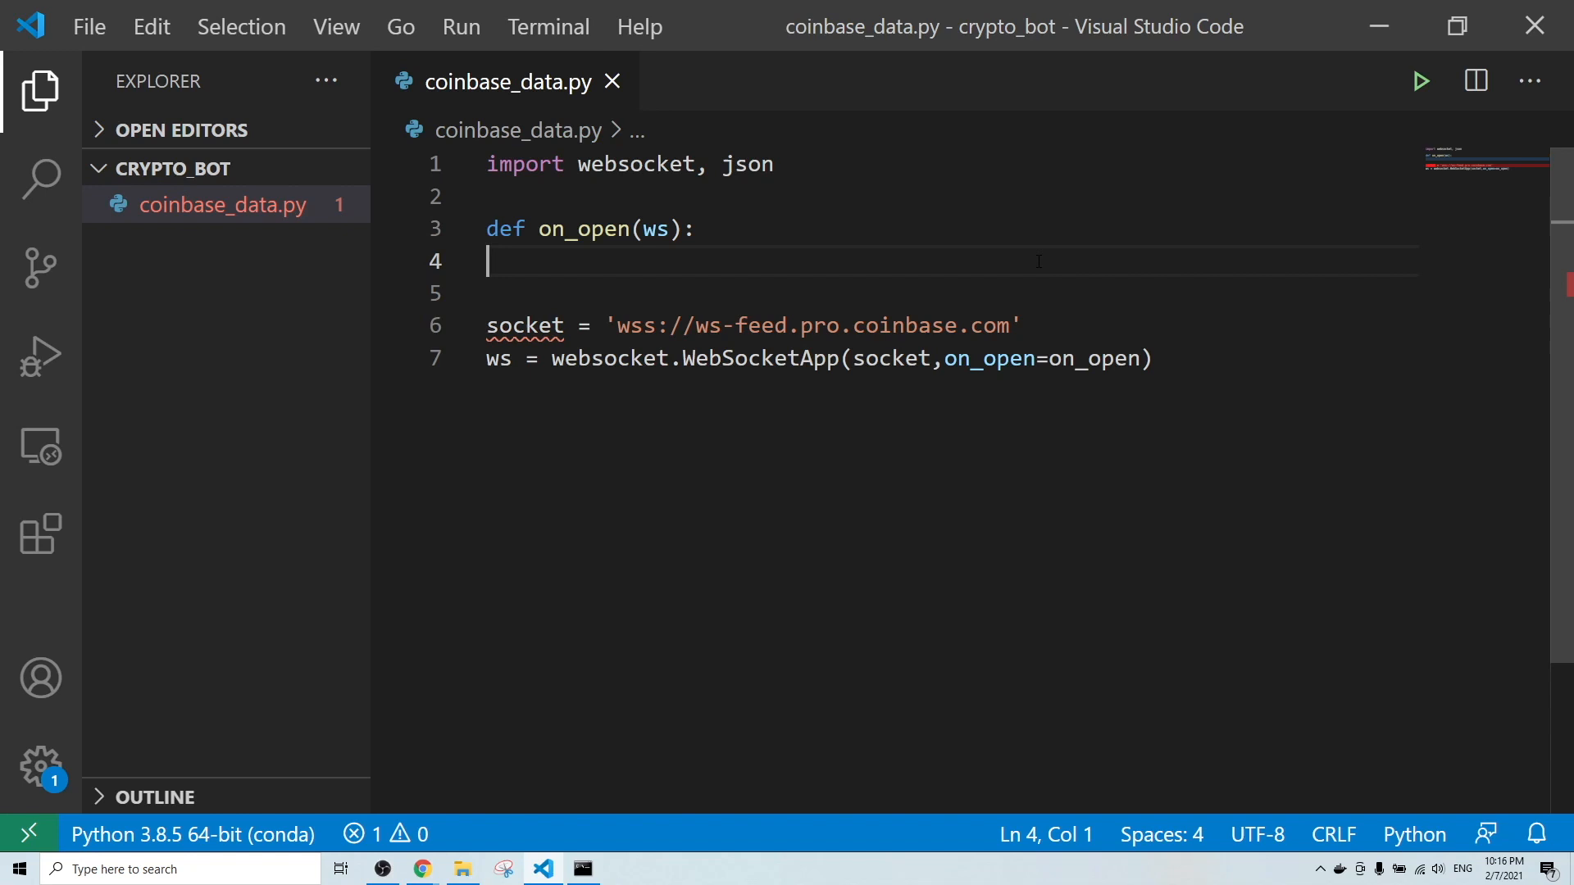
Step: Make on_open print 'the socket is opened'
{"action": "type", "text": "print('')"}
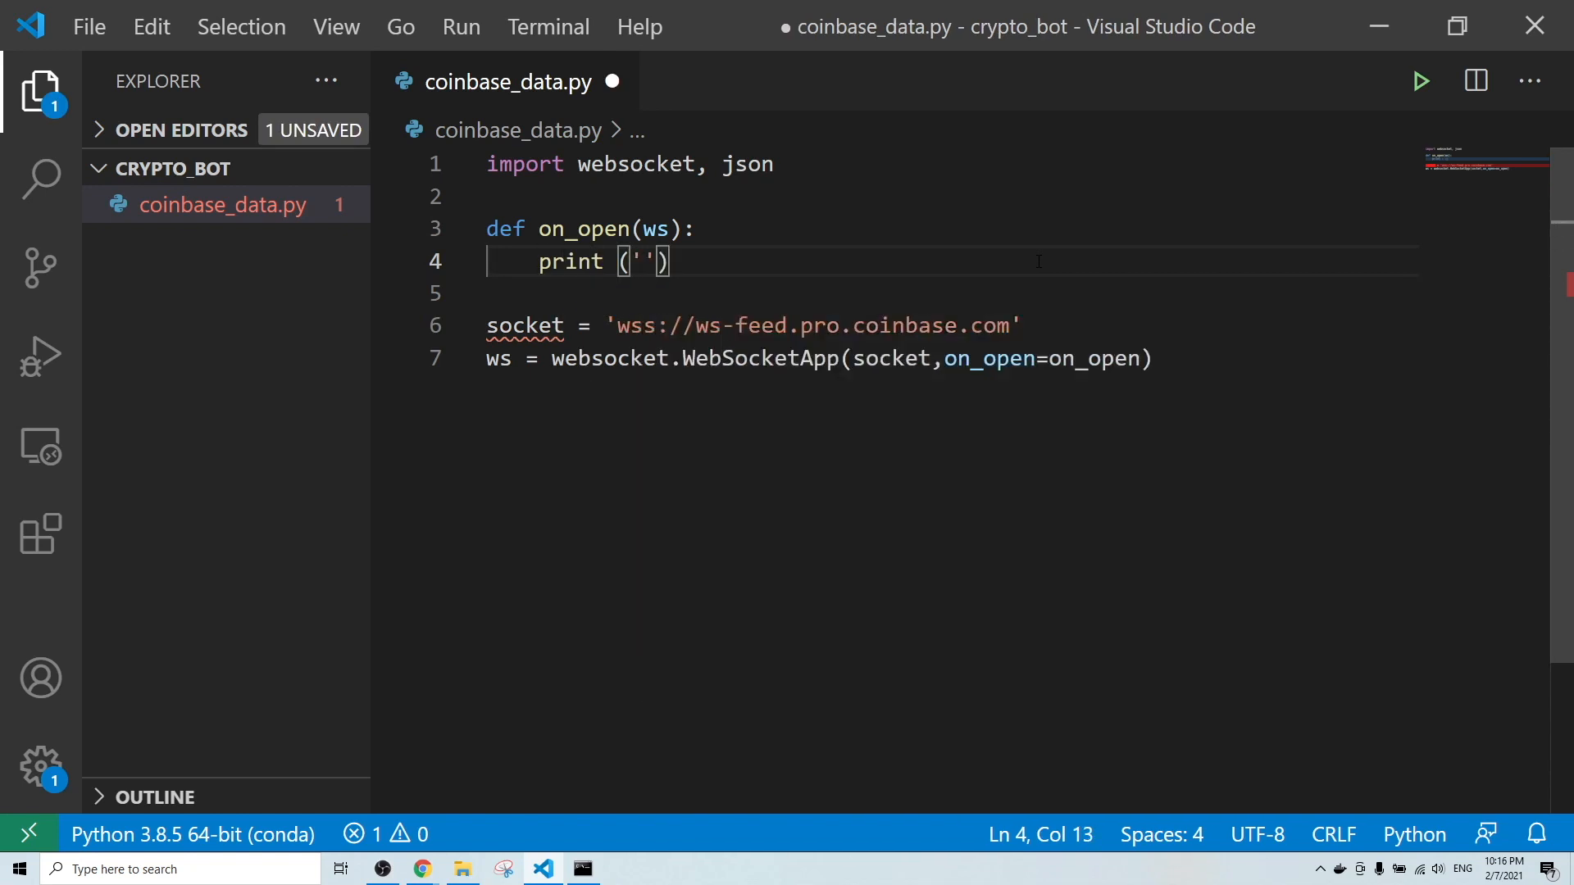
{"action": "type", "text": "the socket"}
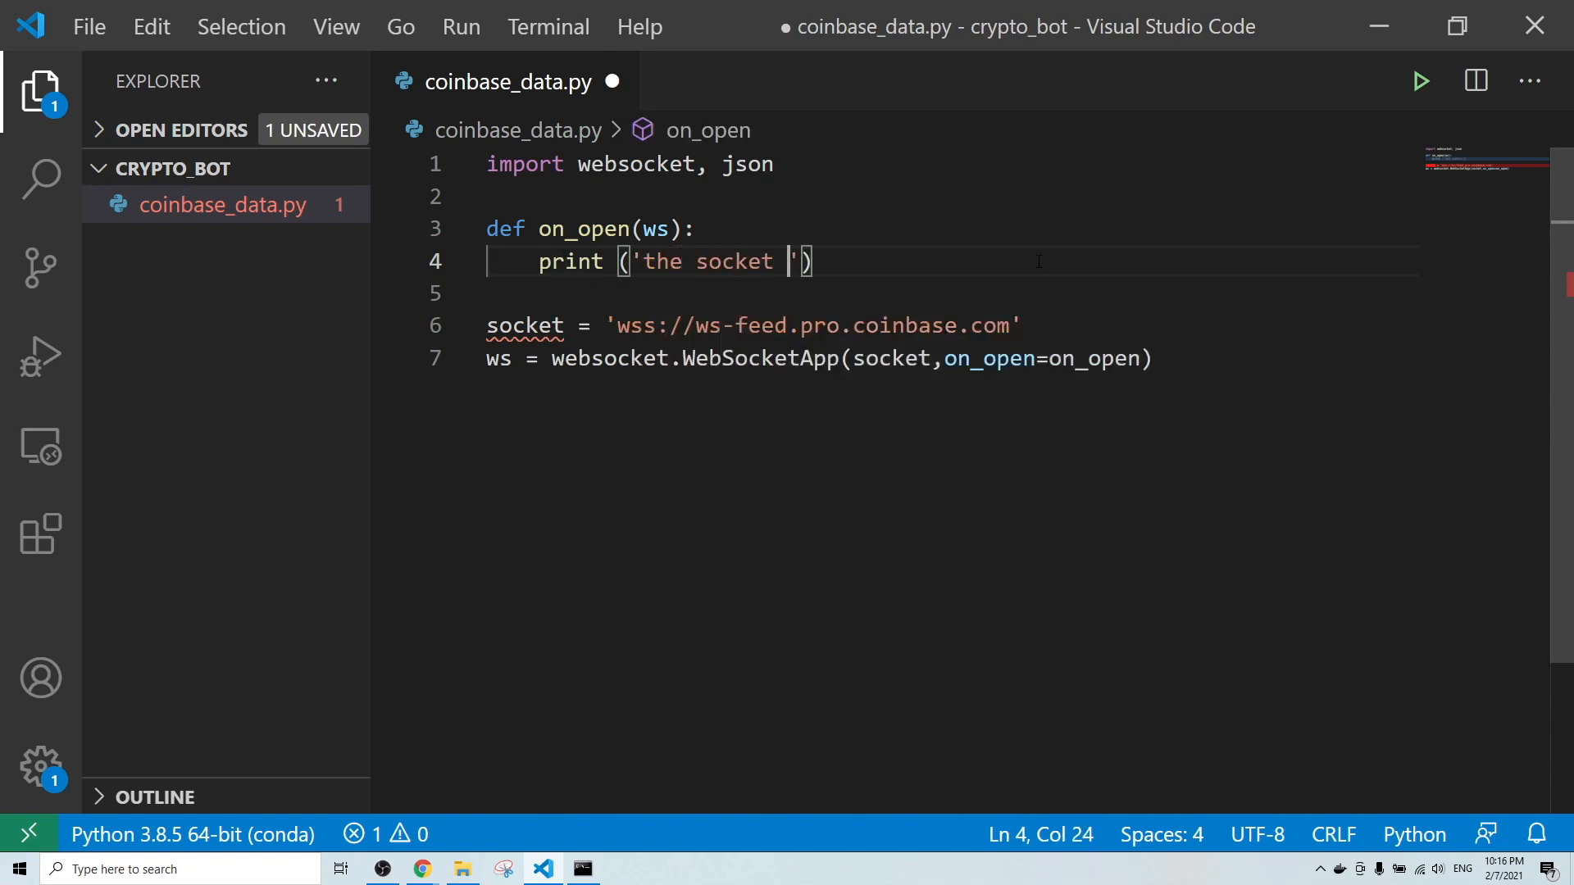
{"action": "type", "text": "is opened"}
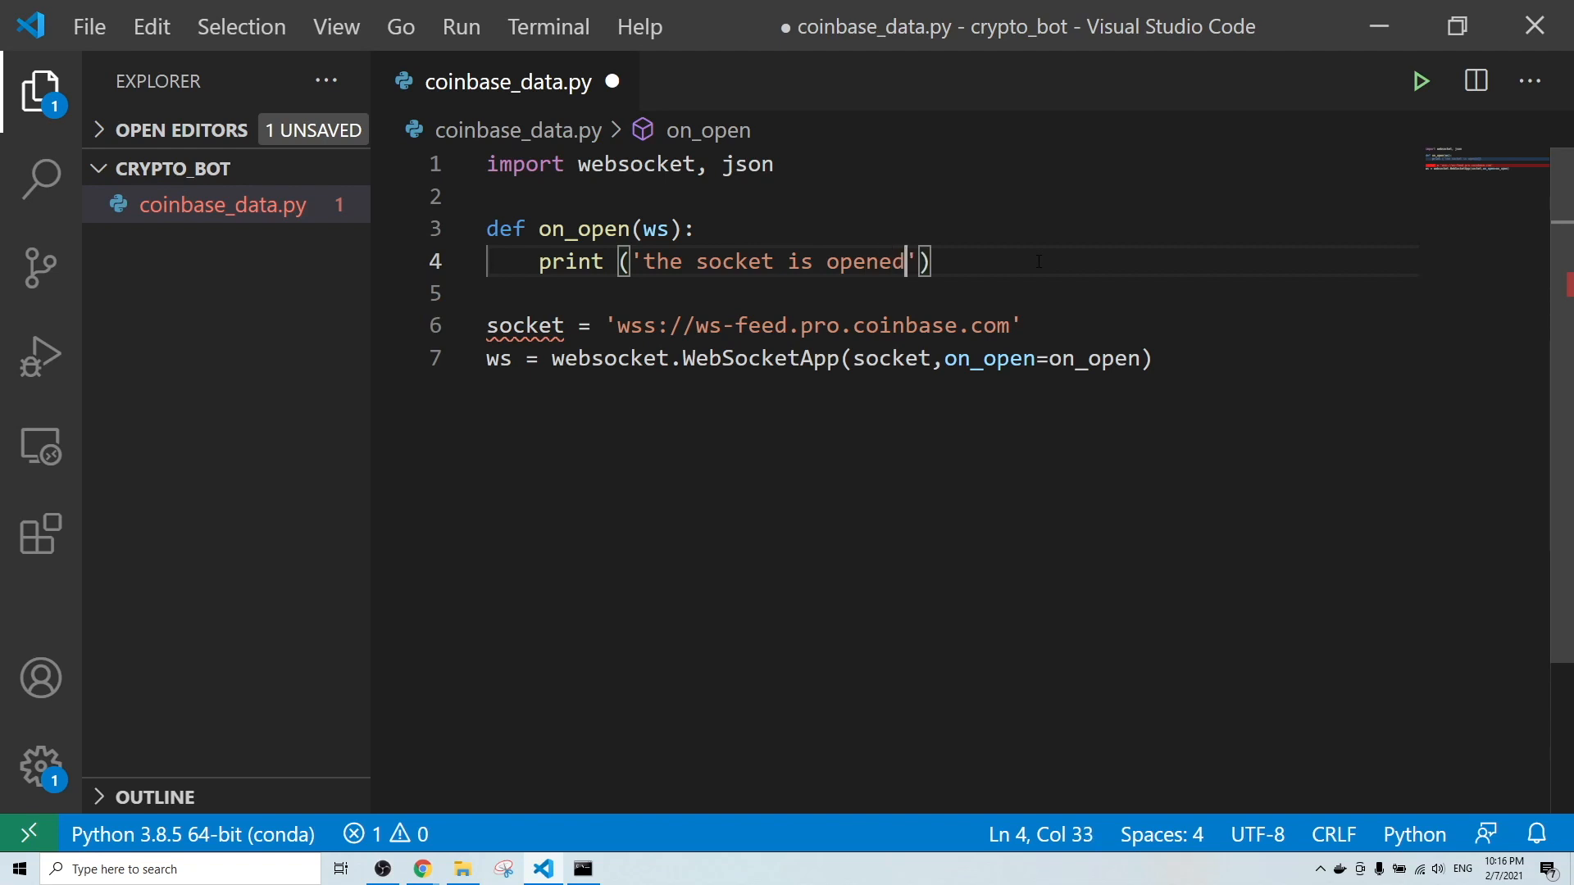
Step: Add a final ws.run_forever() line after the WebSocketApp call and save
{"action": "key", "text": "ctrl+s"}
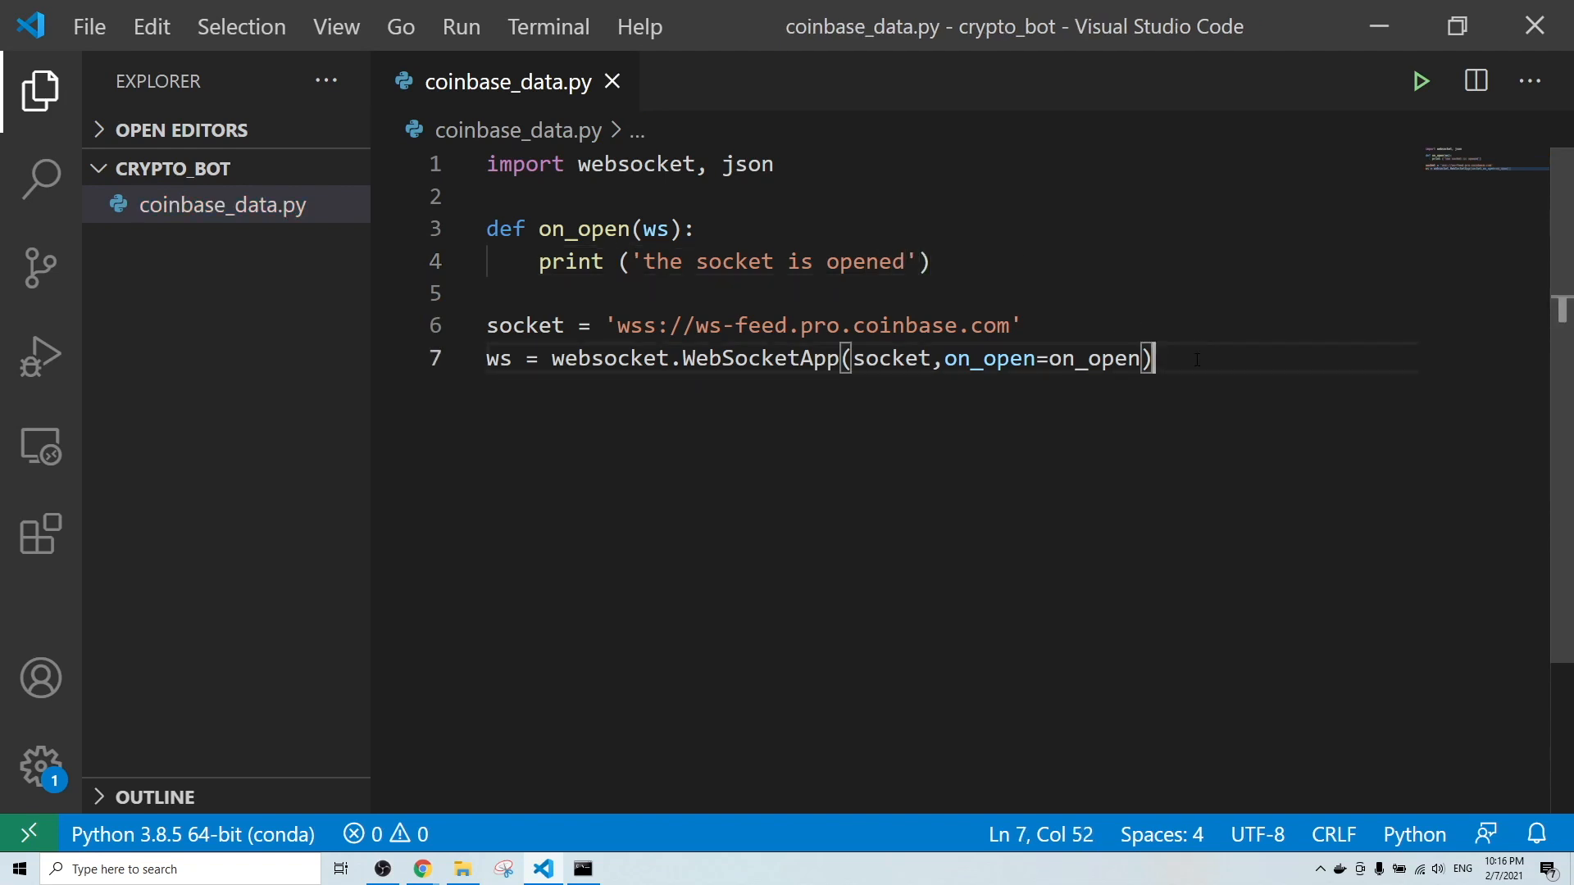
{"action": "key", "text": "Enter"}
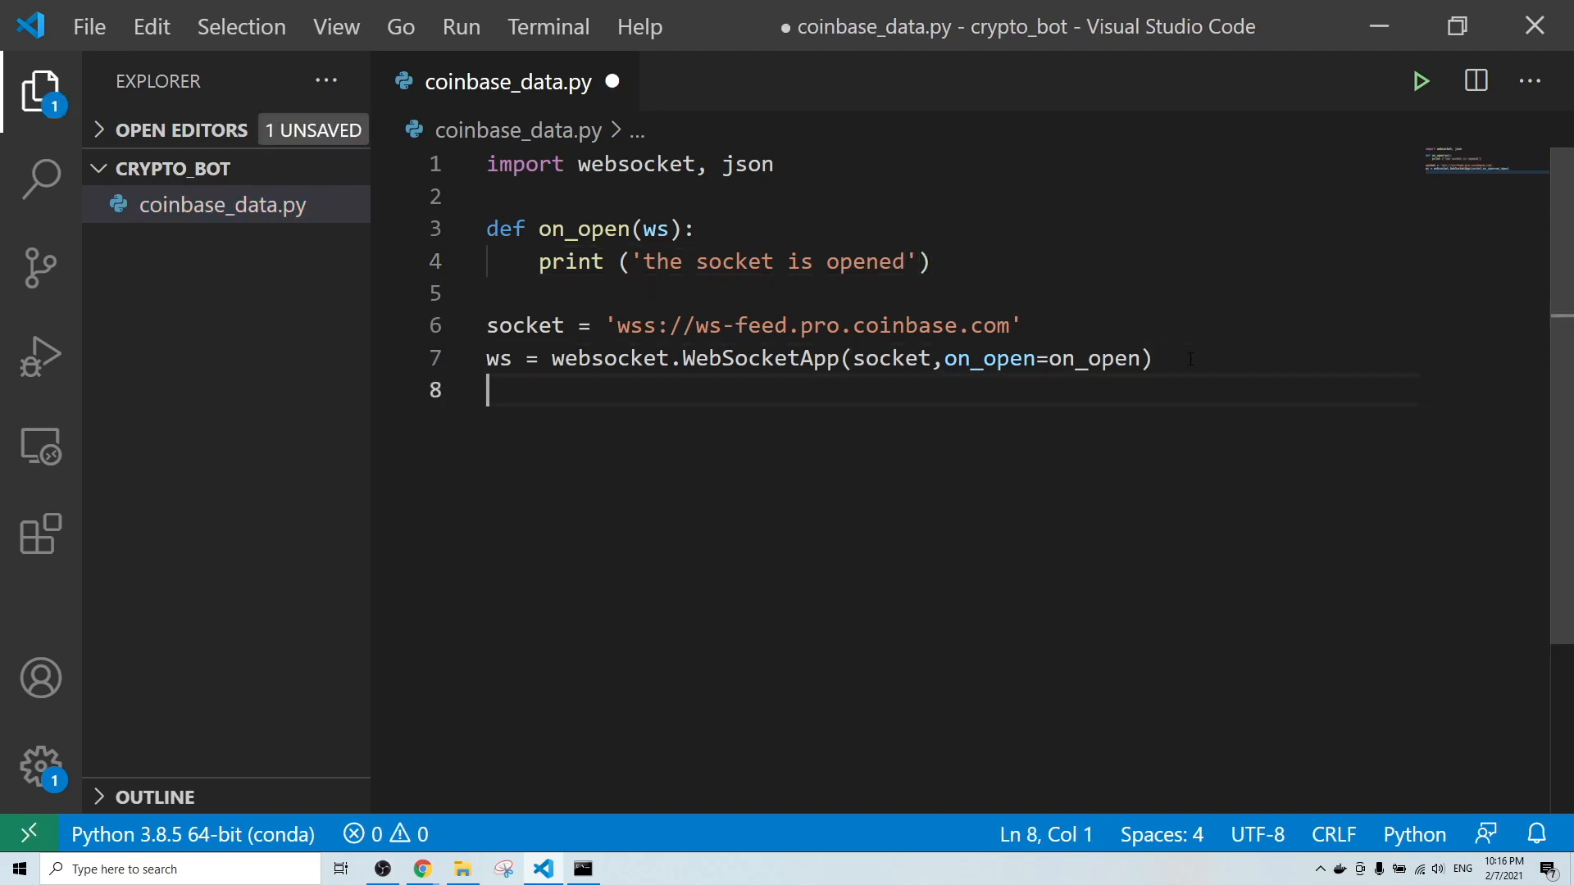
{"action": "type", "text": "ws.runf"}
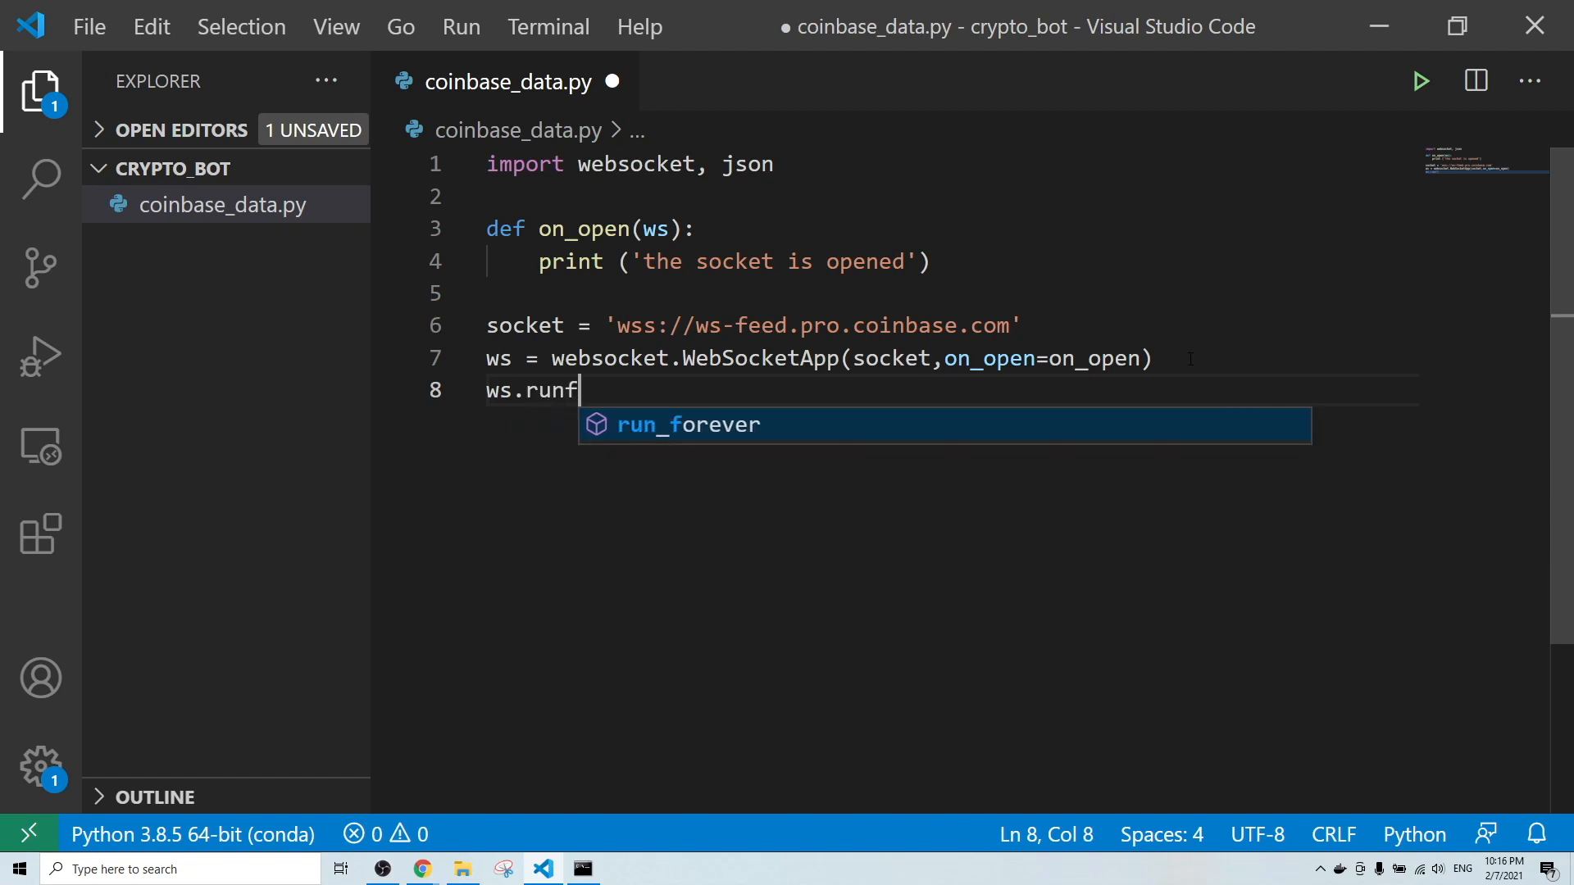
{"action": "key", "text": "Tab"}
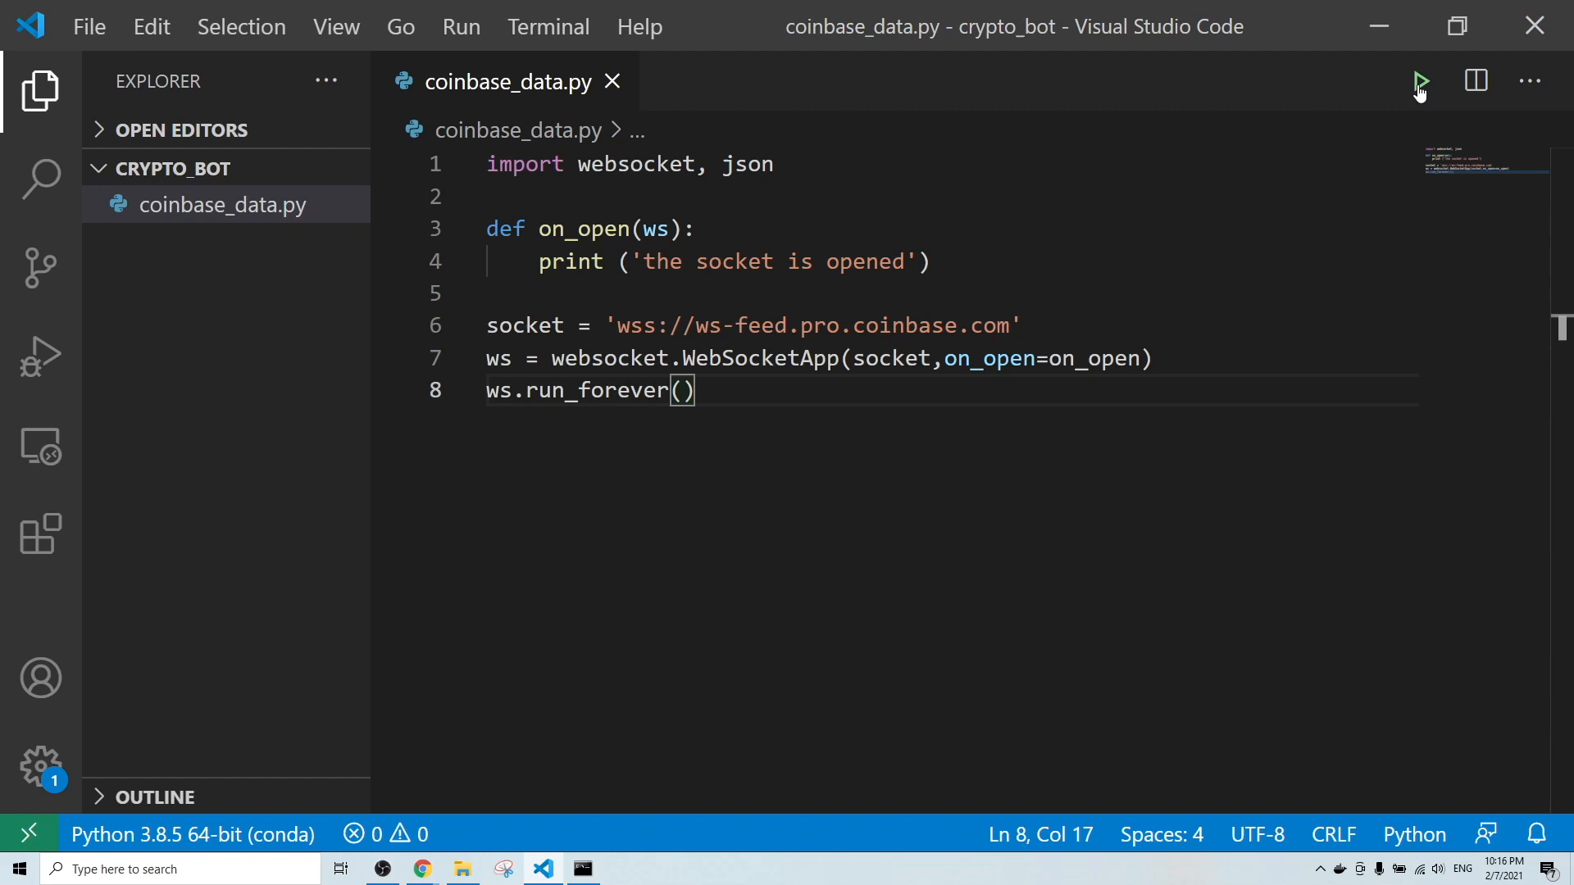
Step: Run coinbase_data.py, see 'the socket is opened' printed, and close the terminal
{"action": "left_click", "coordinate": [1419, 82]}
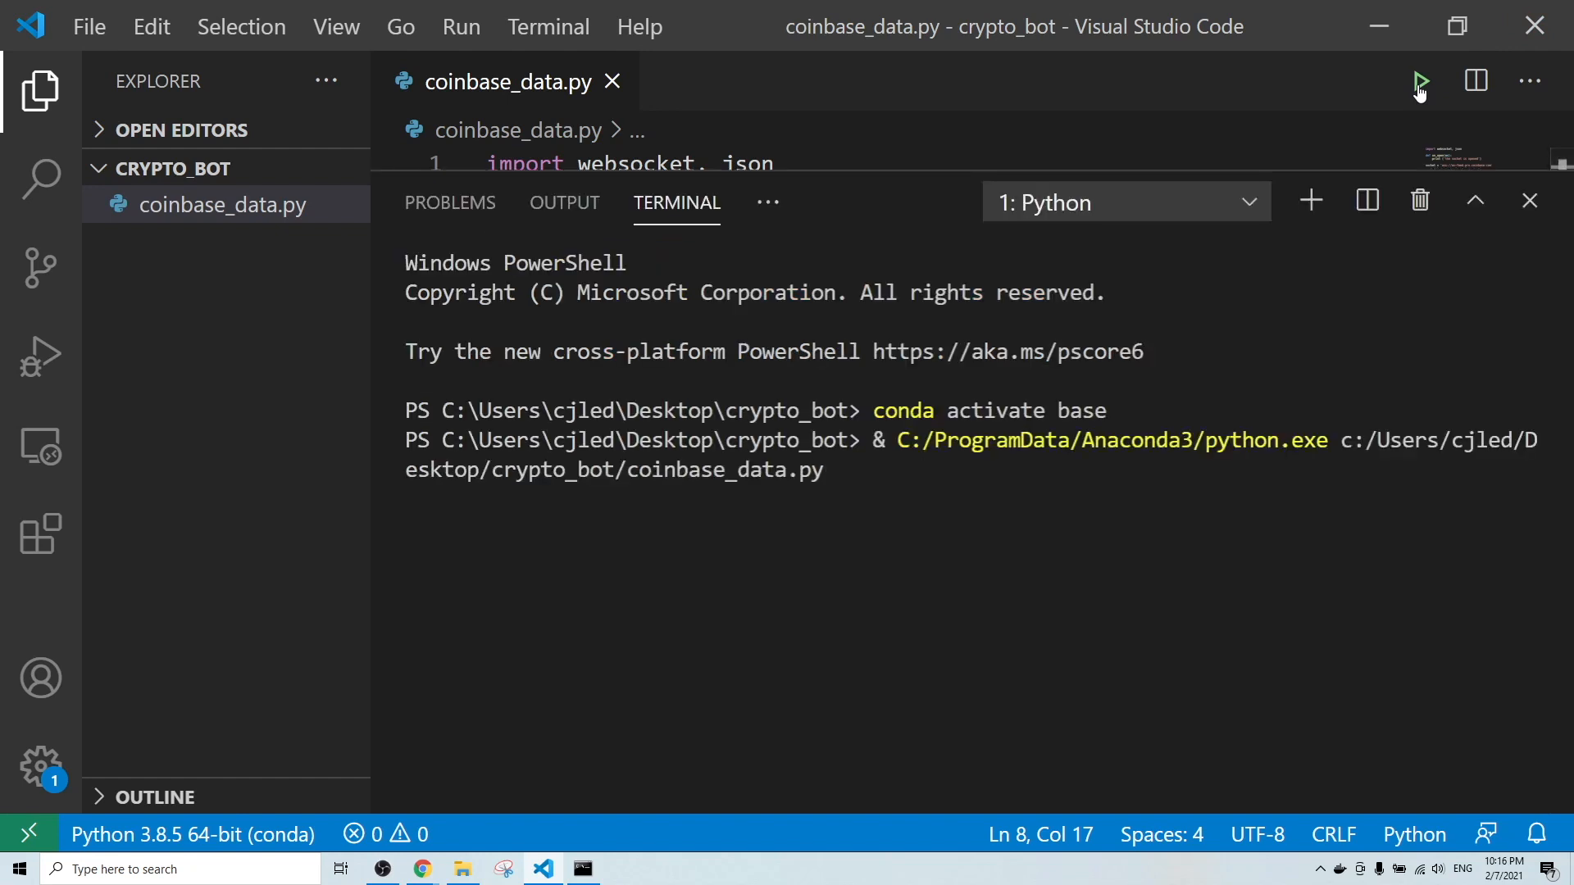
{"action": "left_click", "coordinate": [1417, 81]}
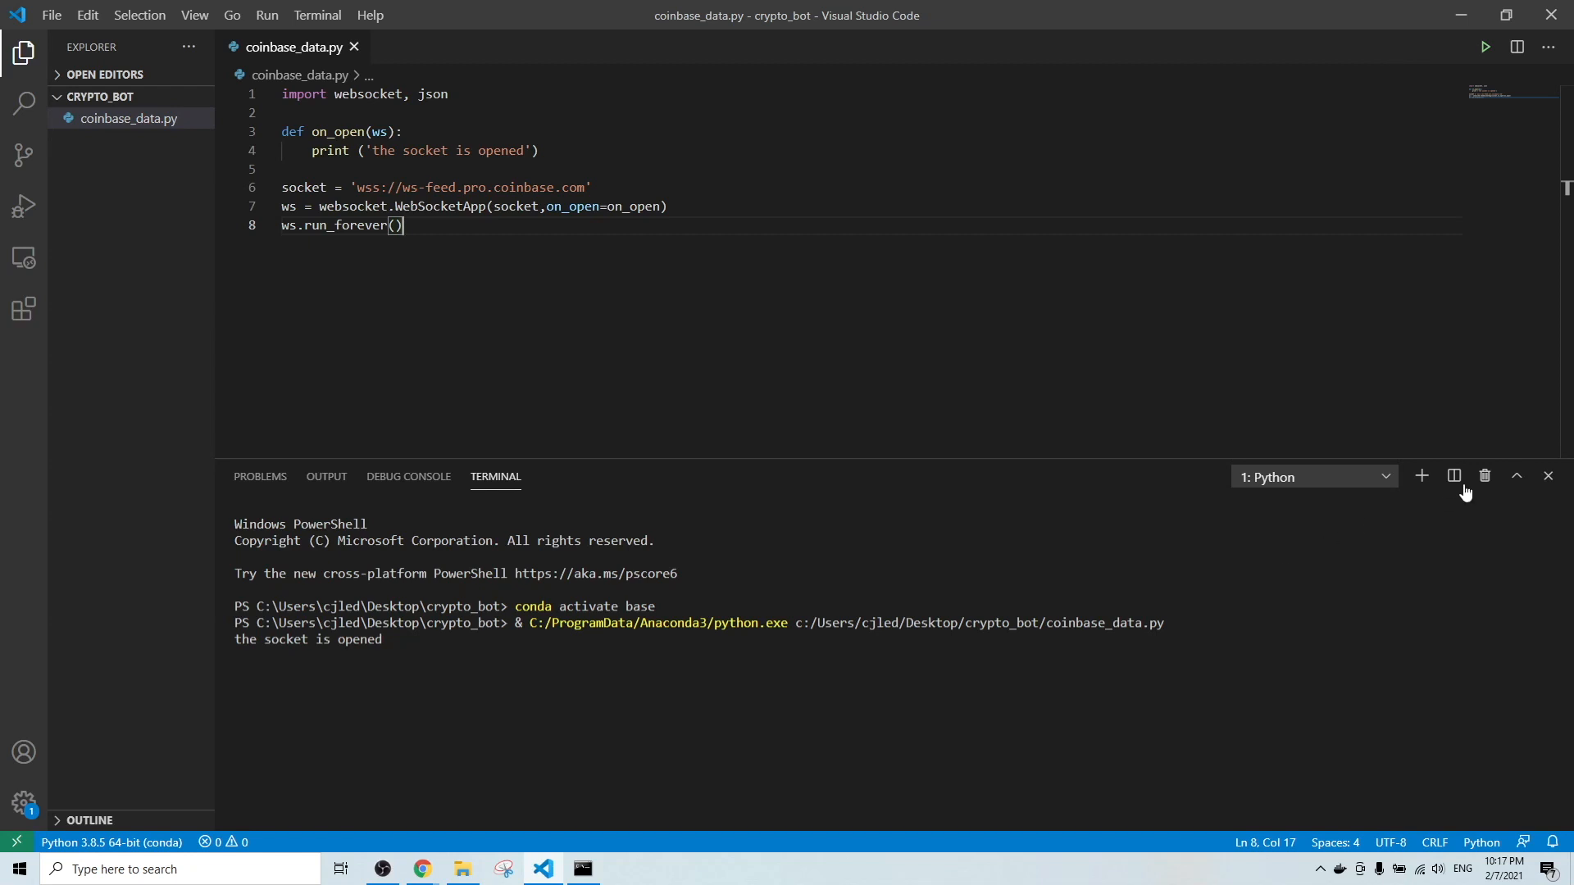
{"action": "left_click", "coordinate": [1546, 475]}
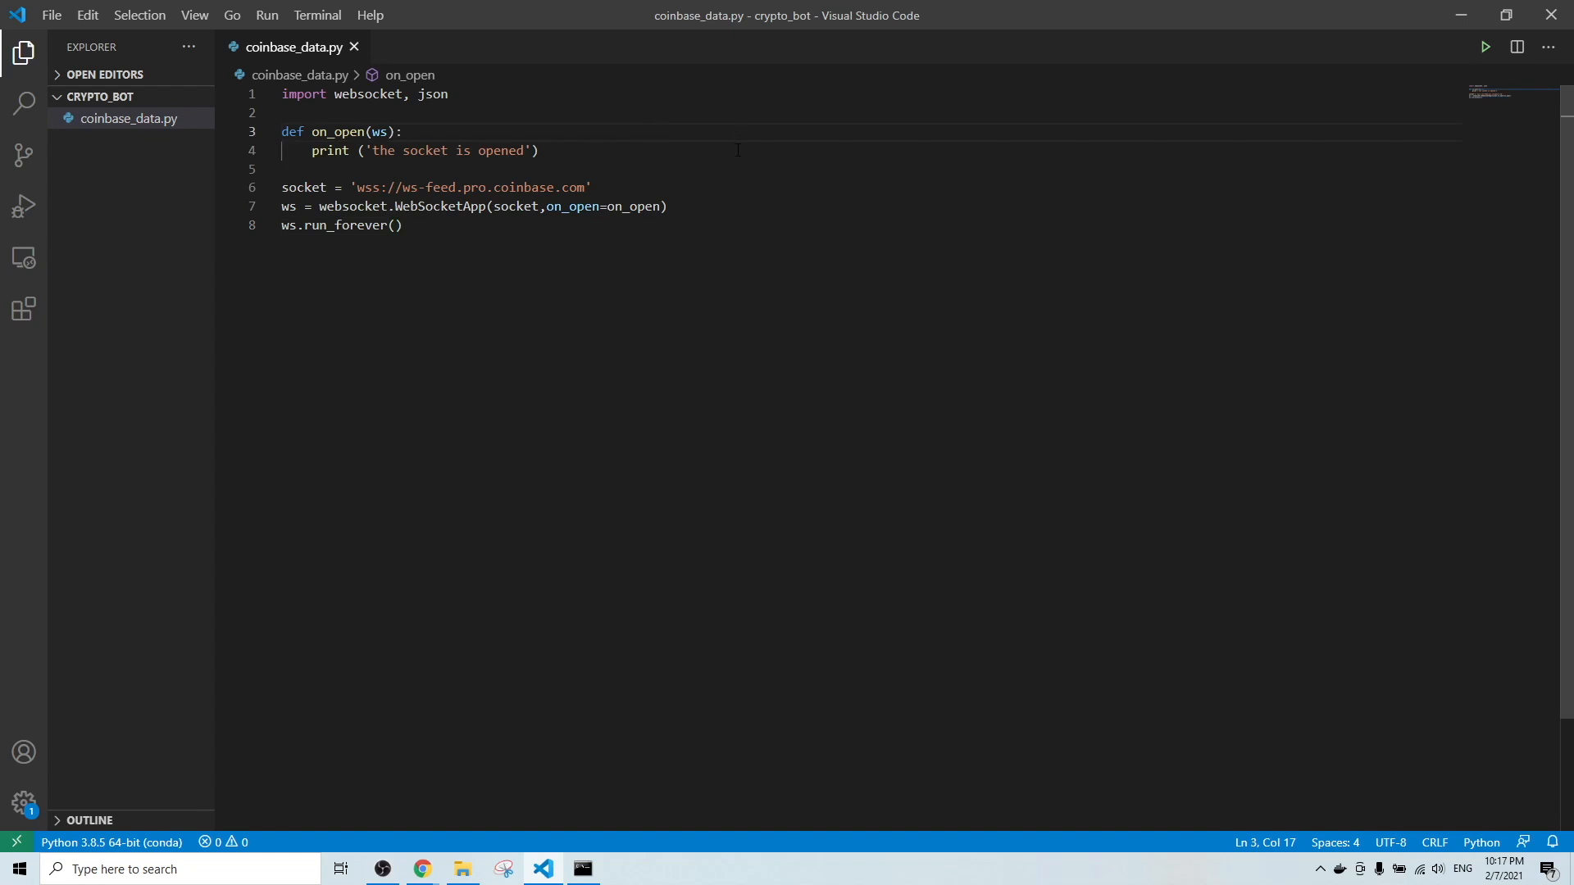
Step: Inside on_open, build subcribe_message with type 'subscribe' and a 'ticker' channel
{"action": "key", "text": "Enter"}
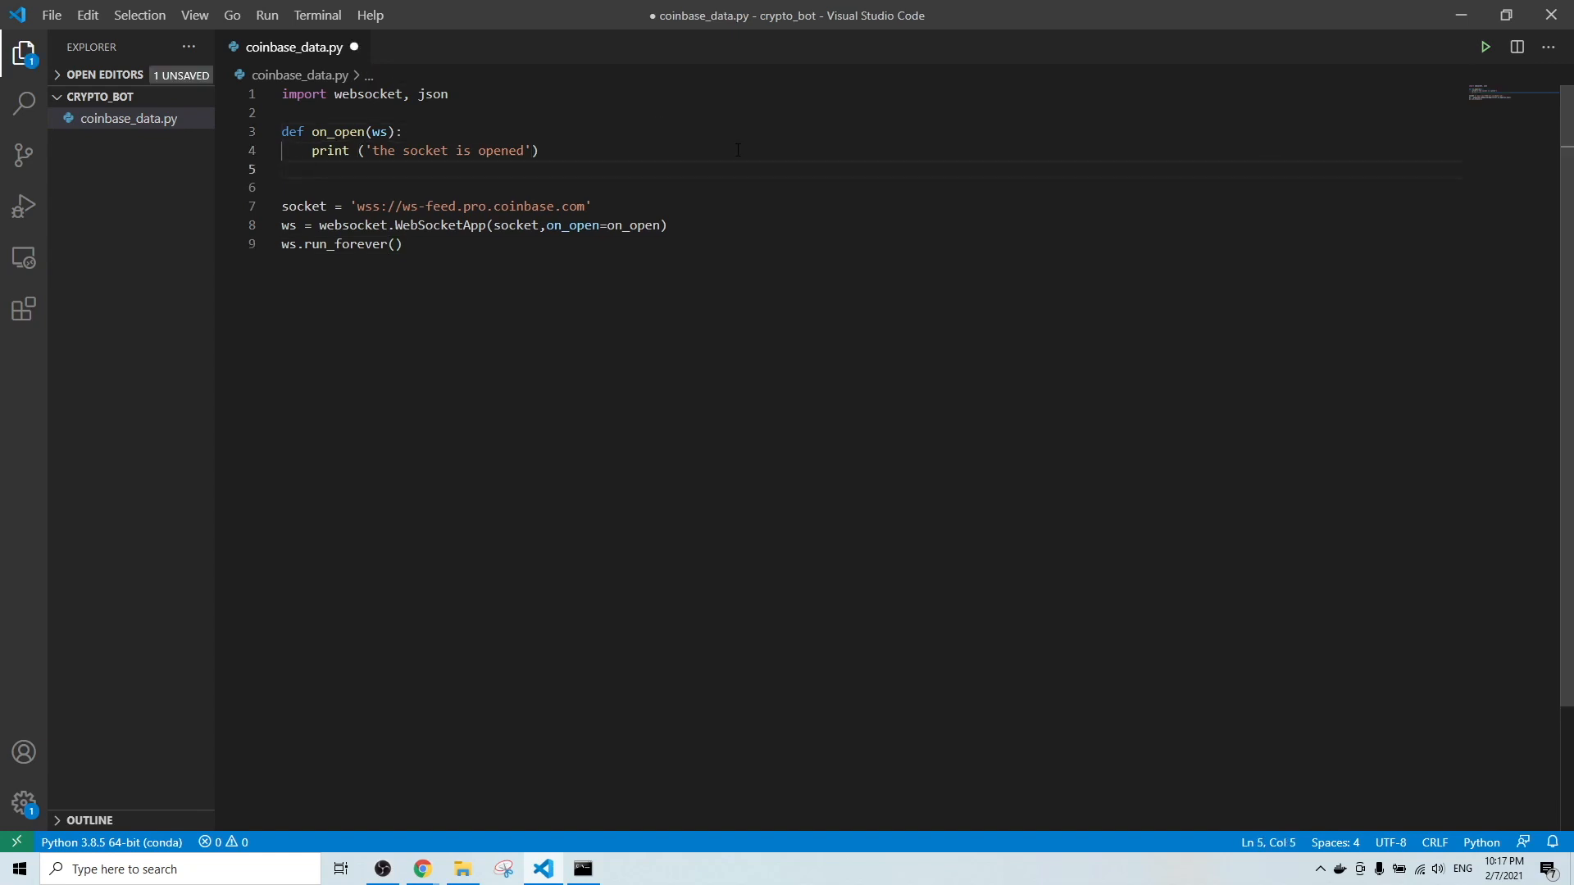
{"action": "type", "text": "subcr"}
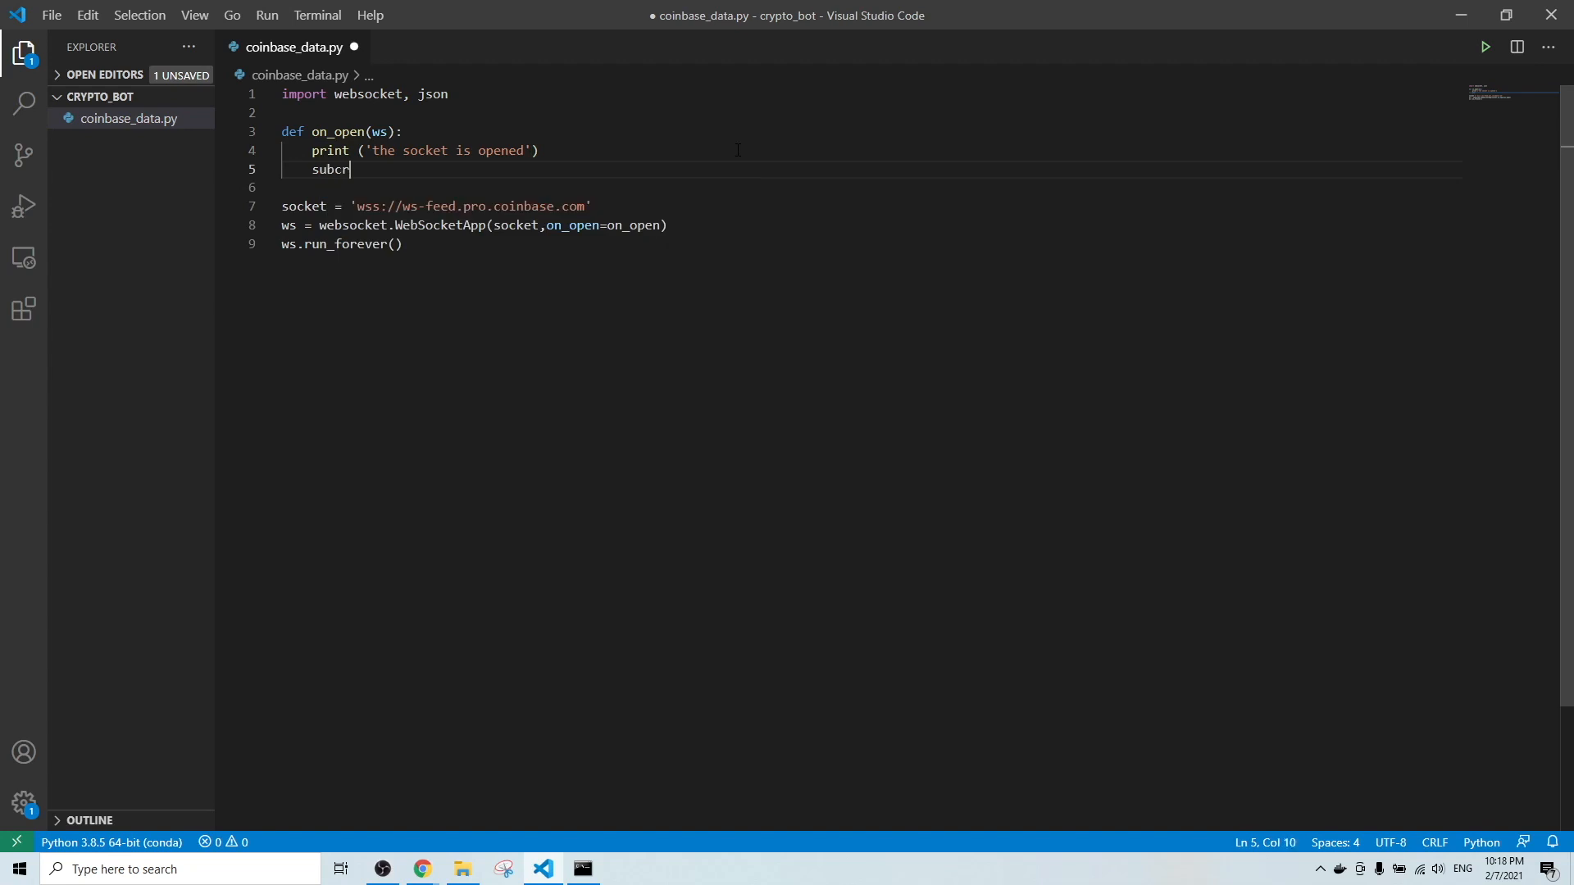
{"action": "type", "text": "ibe_message ="}
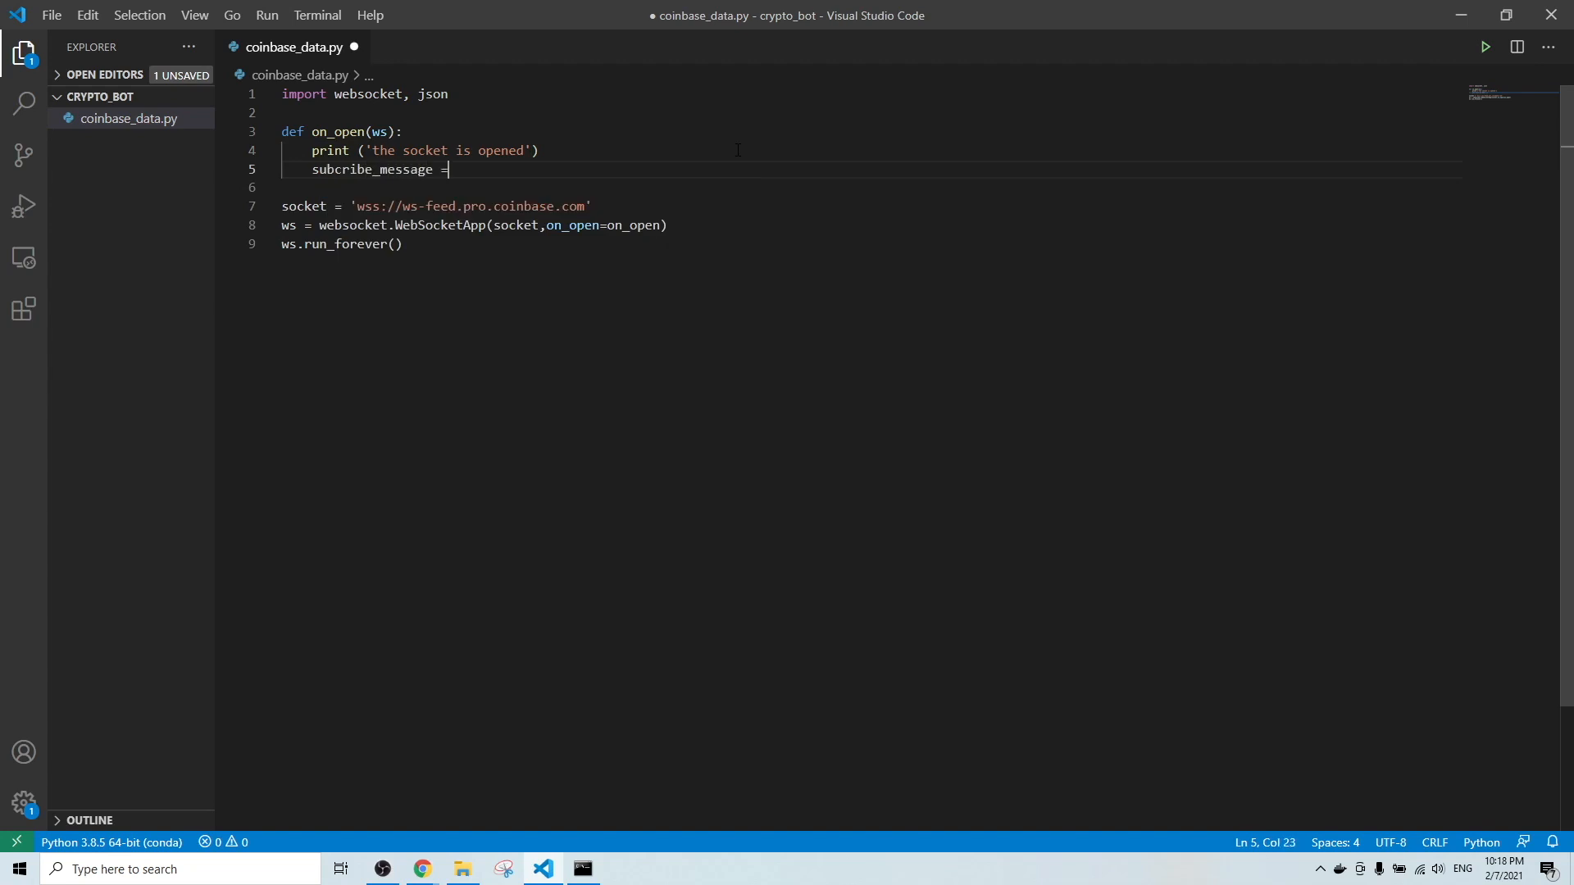
{"action": "type", "text": "{}"}
{"action": "type", "text": "'"}
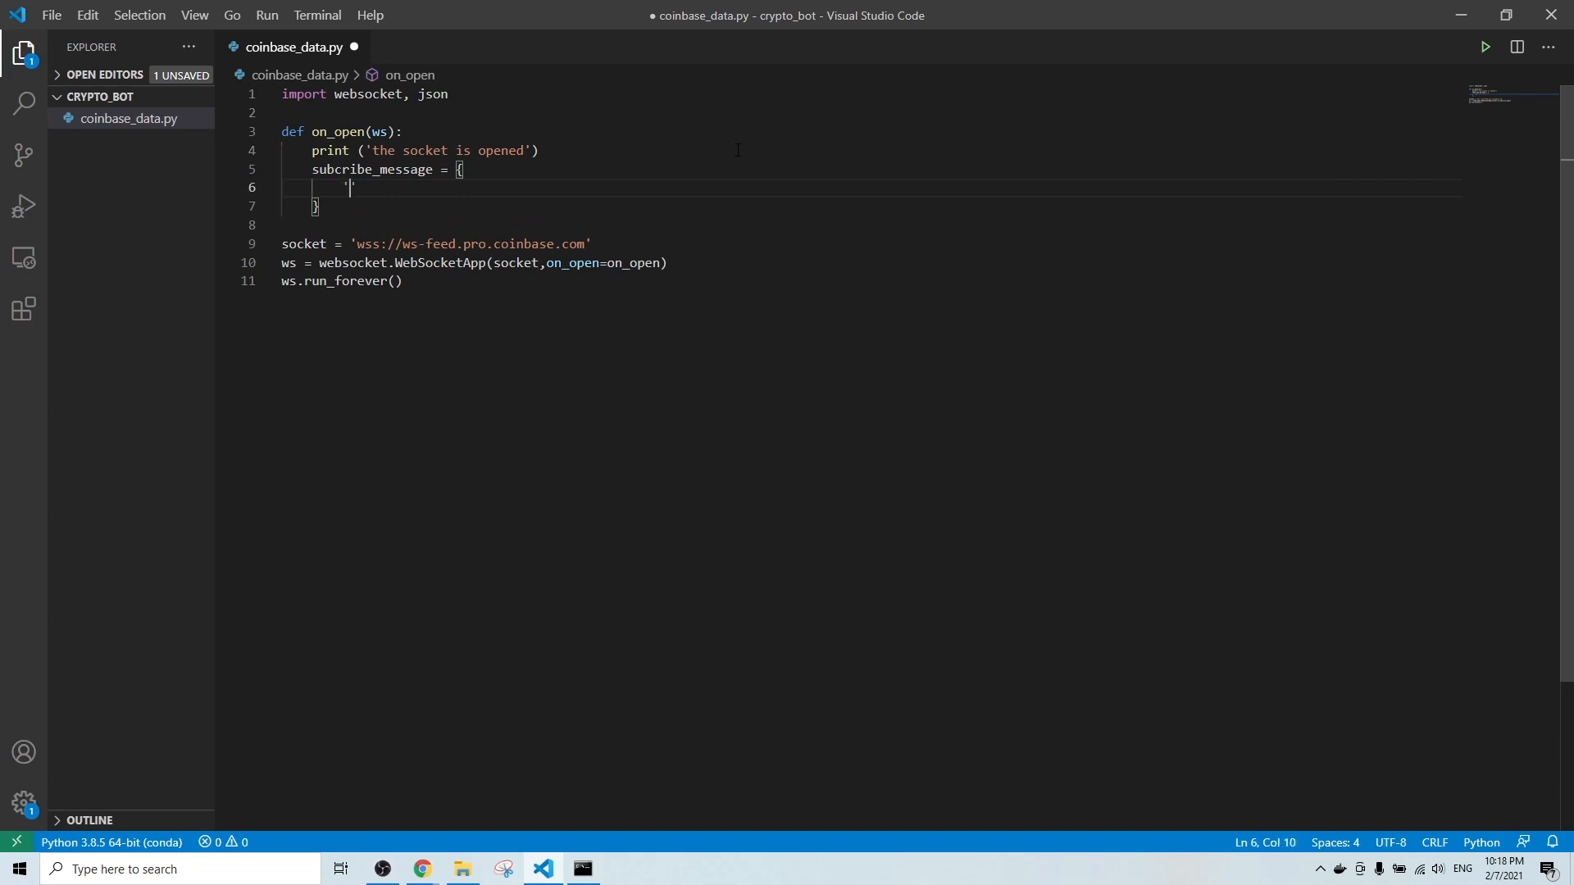
{"action": "type", "text": "type"}
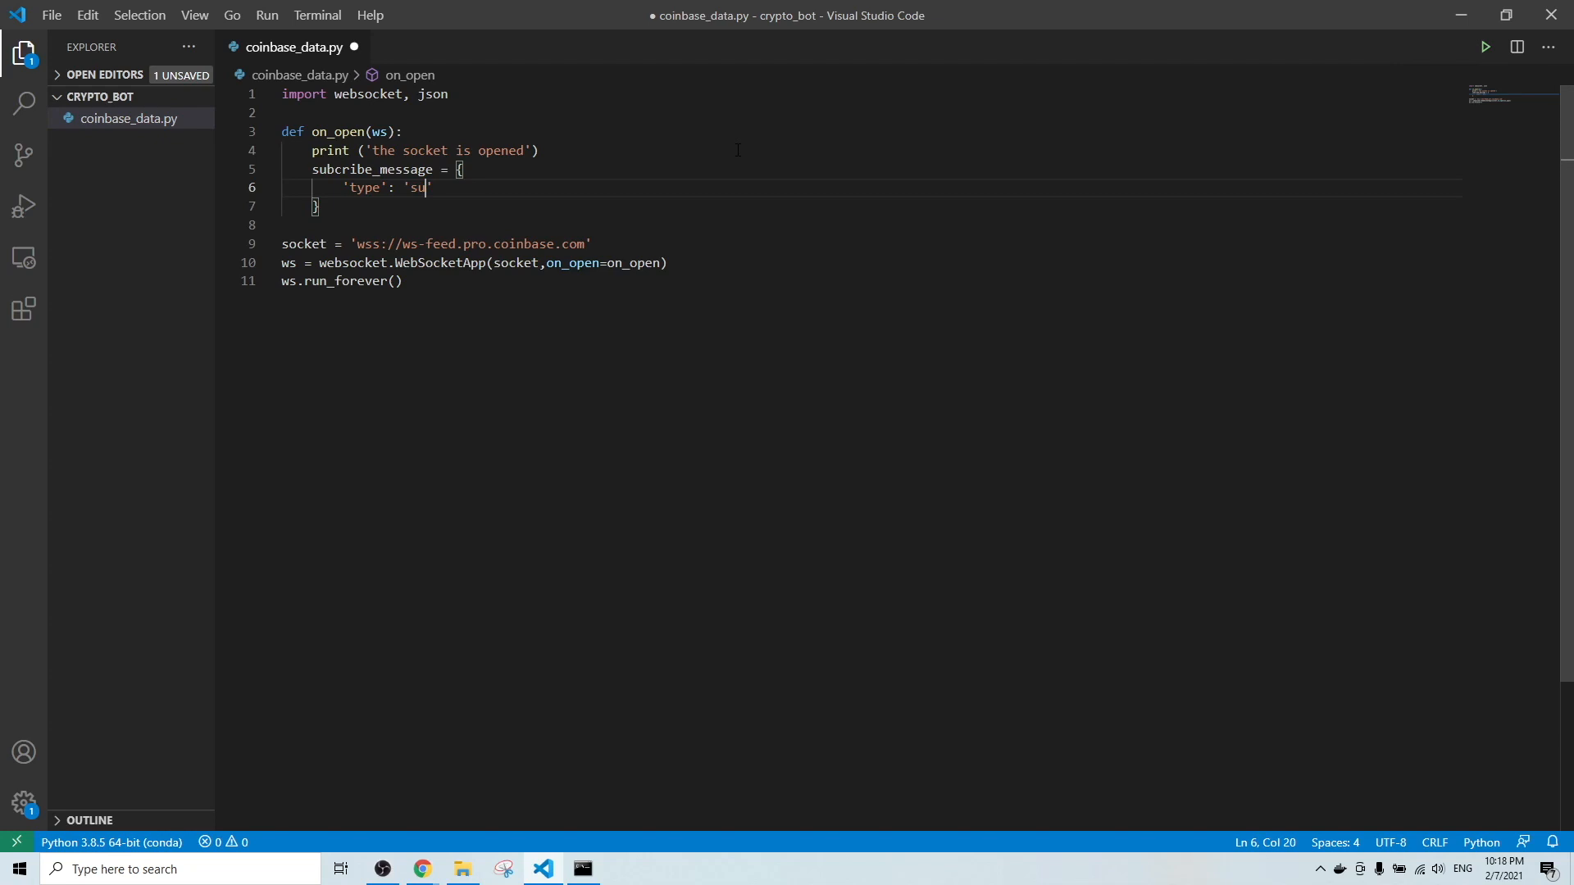
{"action": "type", "text": "scribe"}
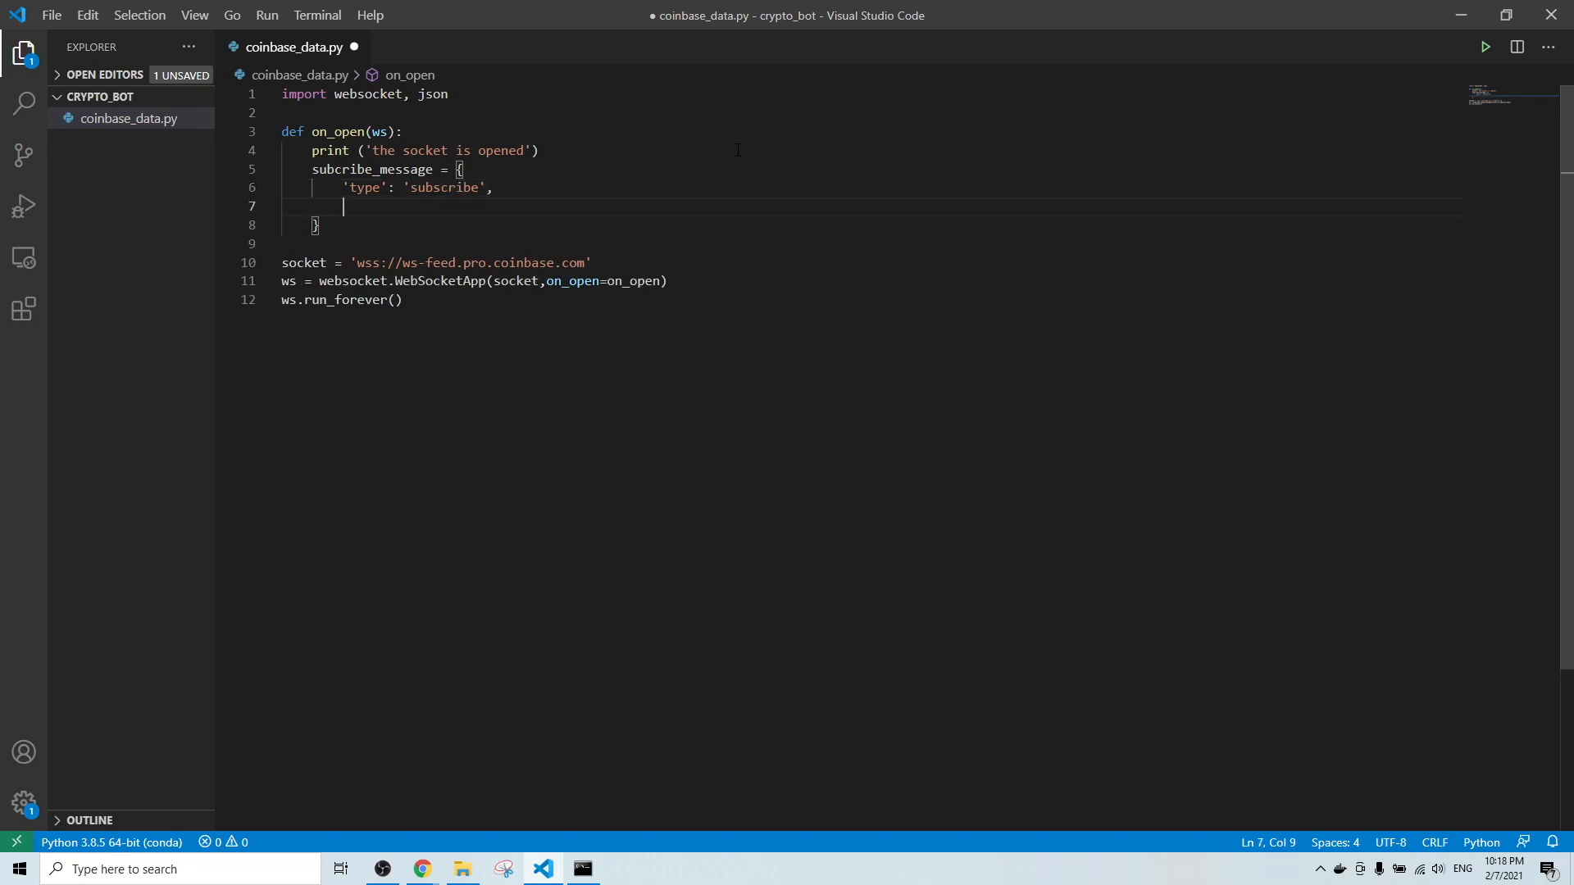
{"action": "type", "text": "'channel'"}
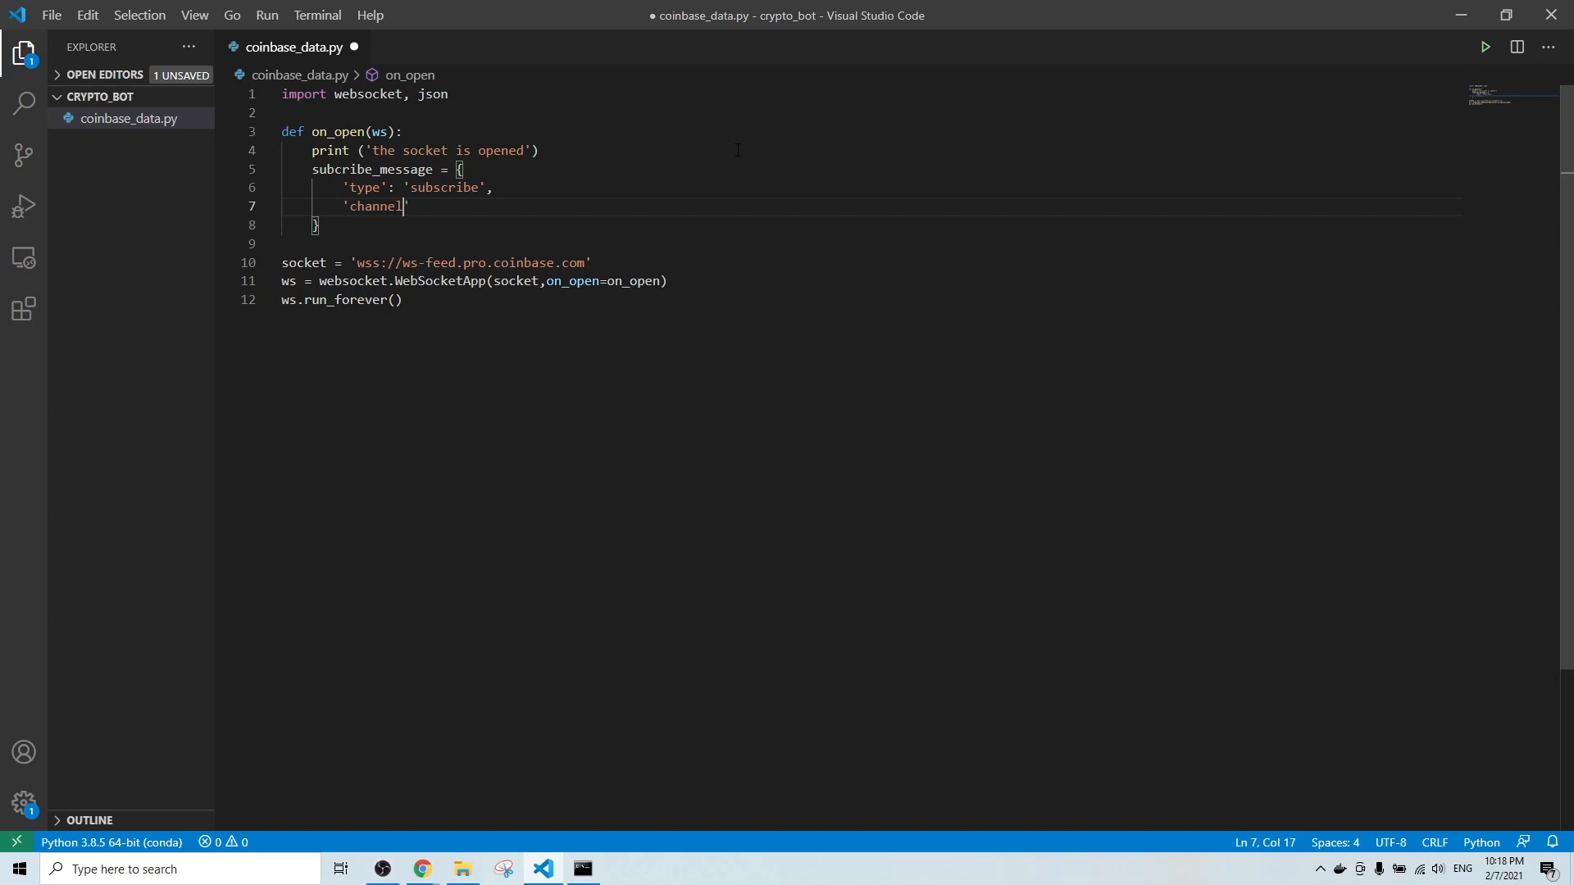
{"action": "type", "text": "s':"}
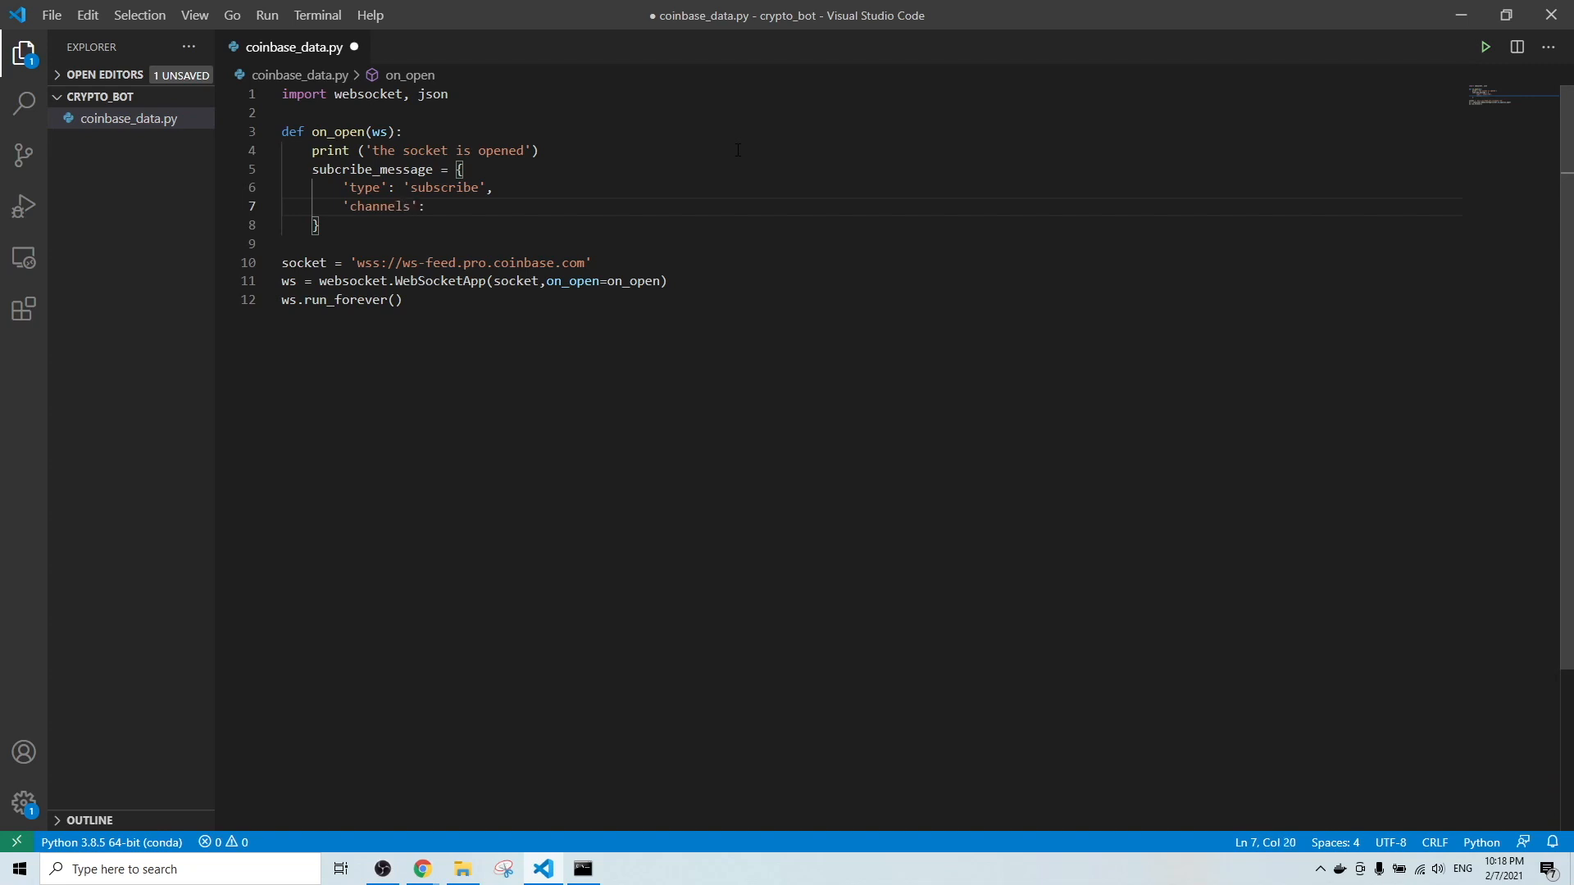
{"action": "type", "text": "[]"}
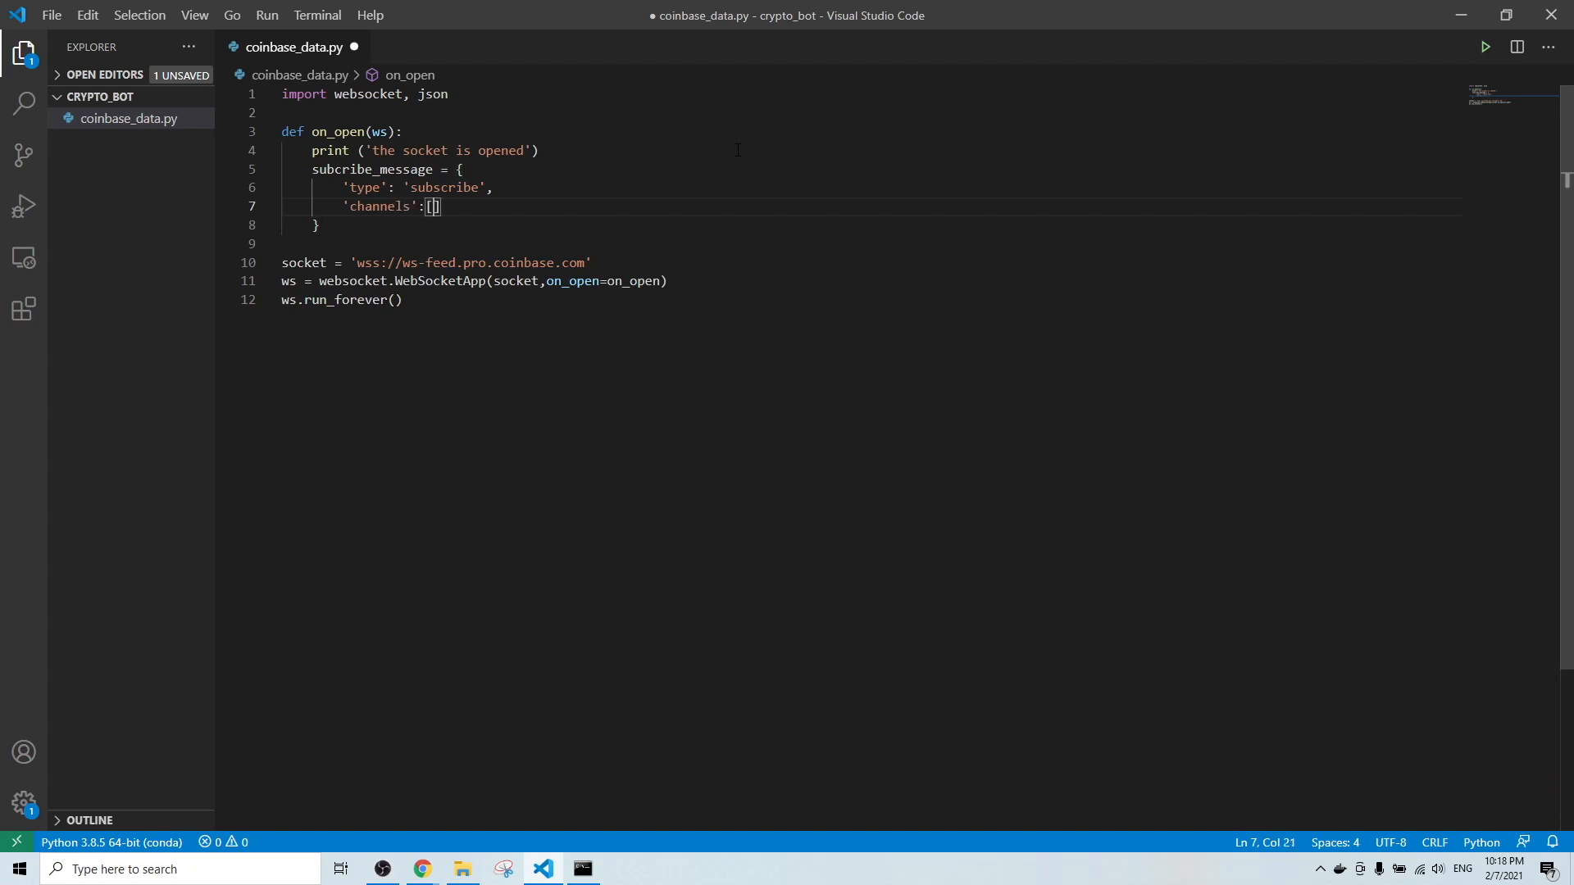
{"action": "type", "text": "{''"}
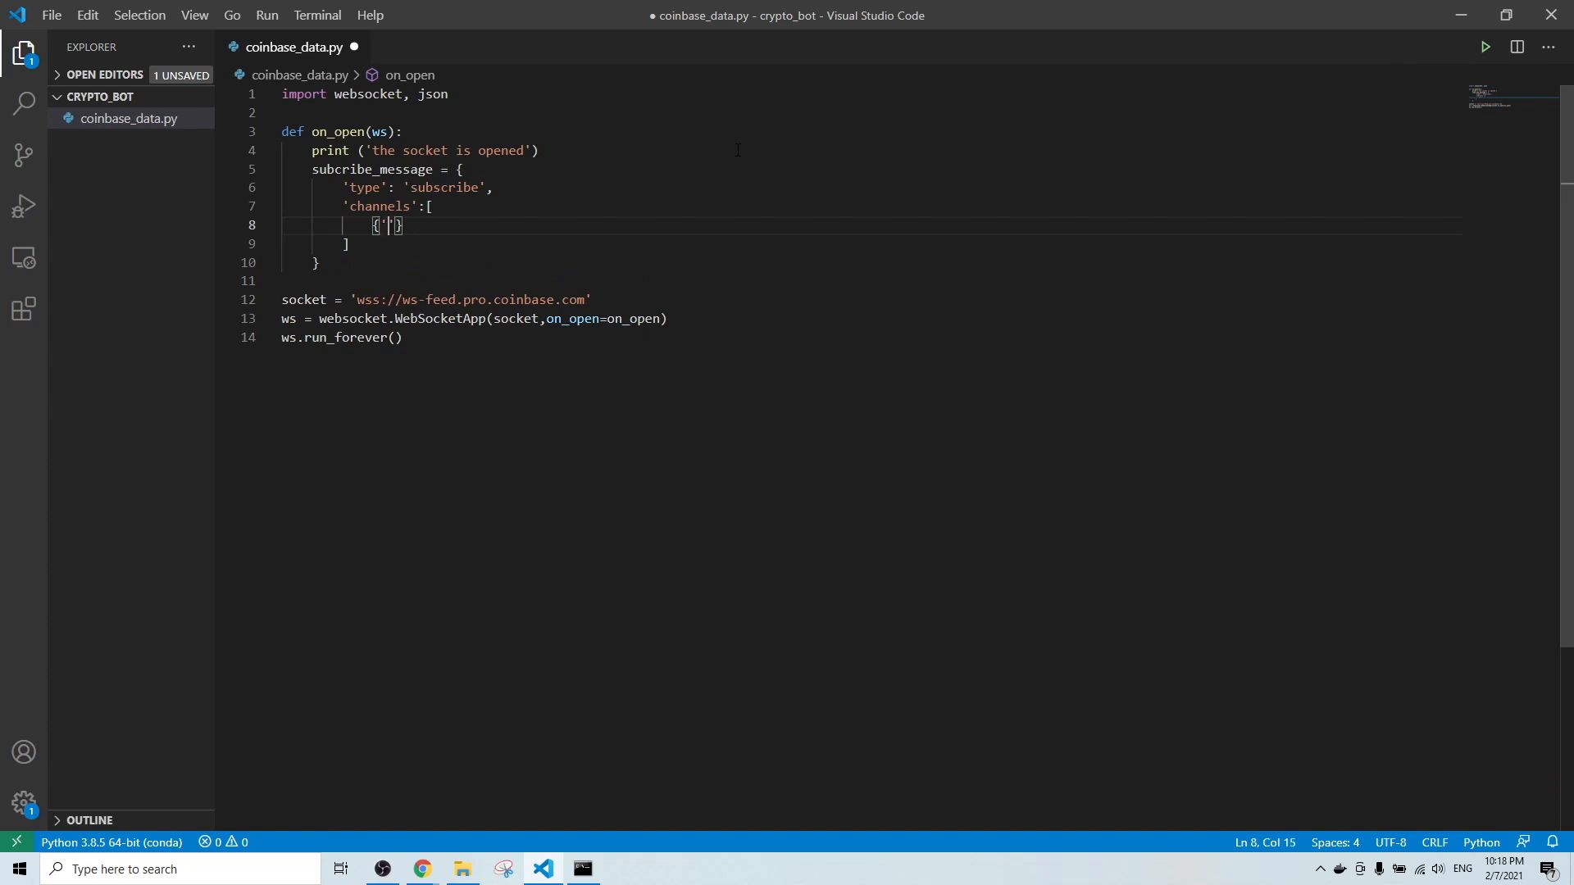
{"action": "type", "text": "name"}
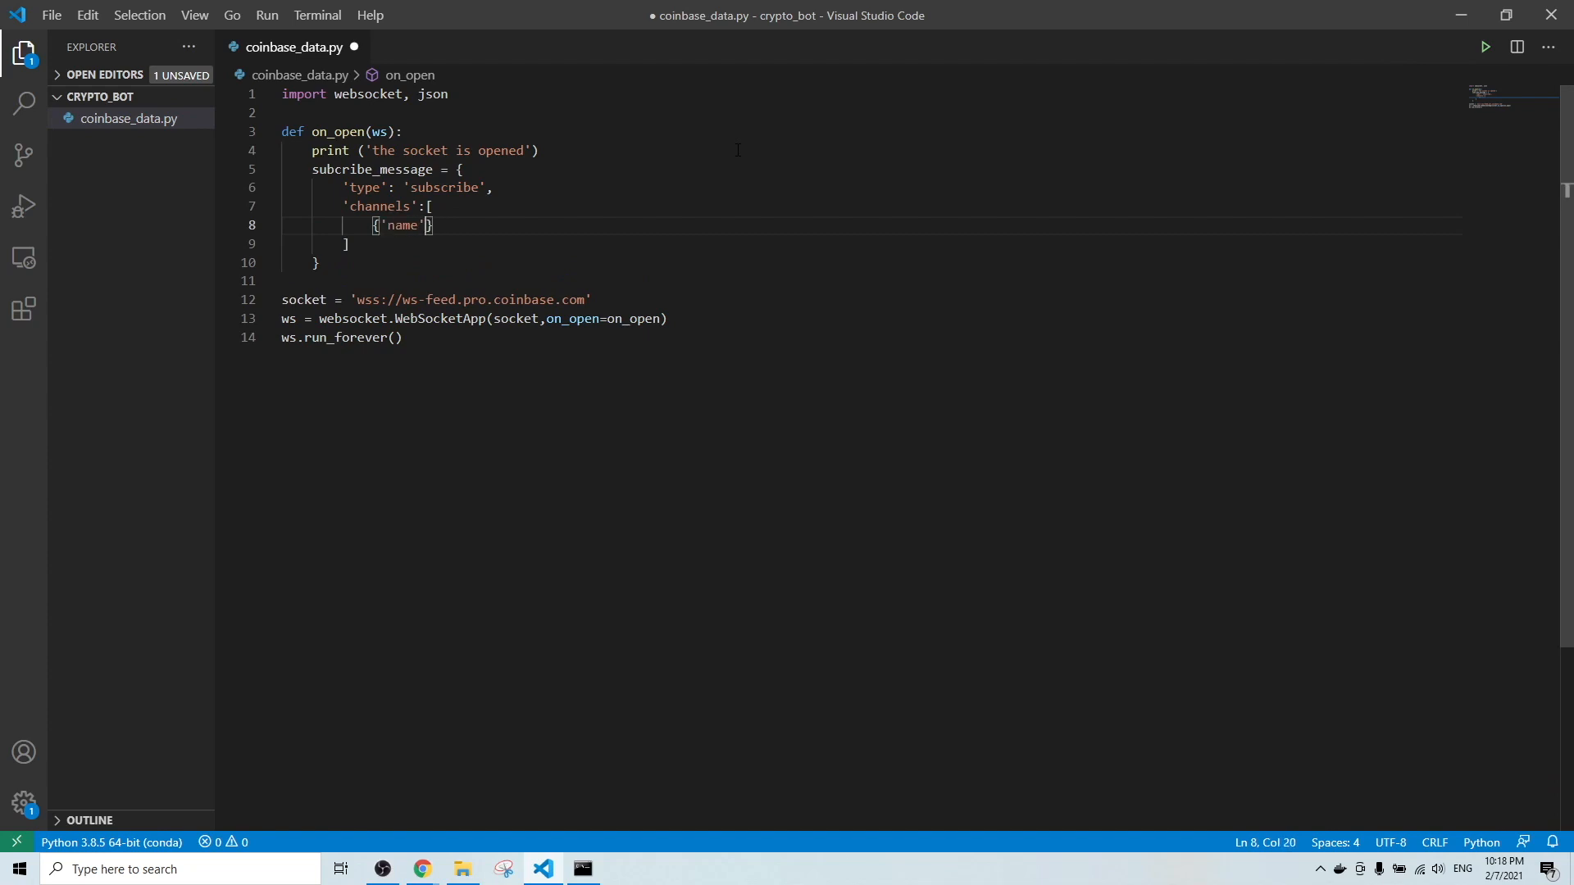
{"action": "type", "text": ":'ticker',"}
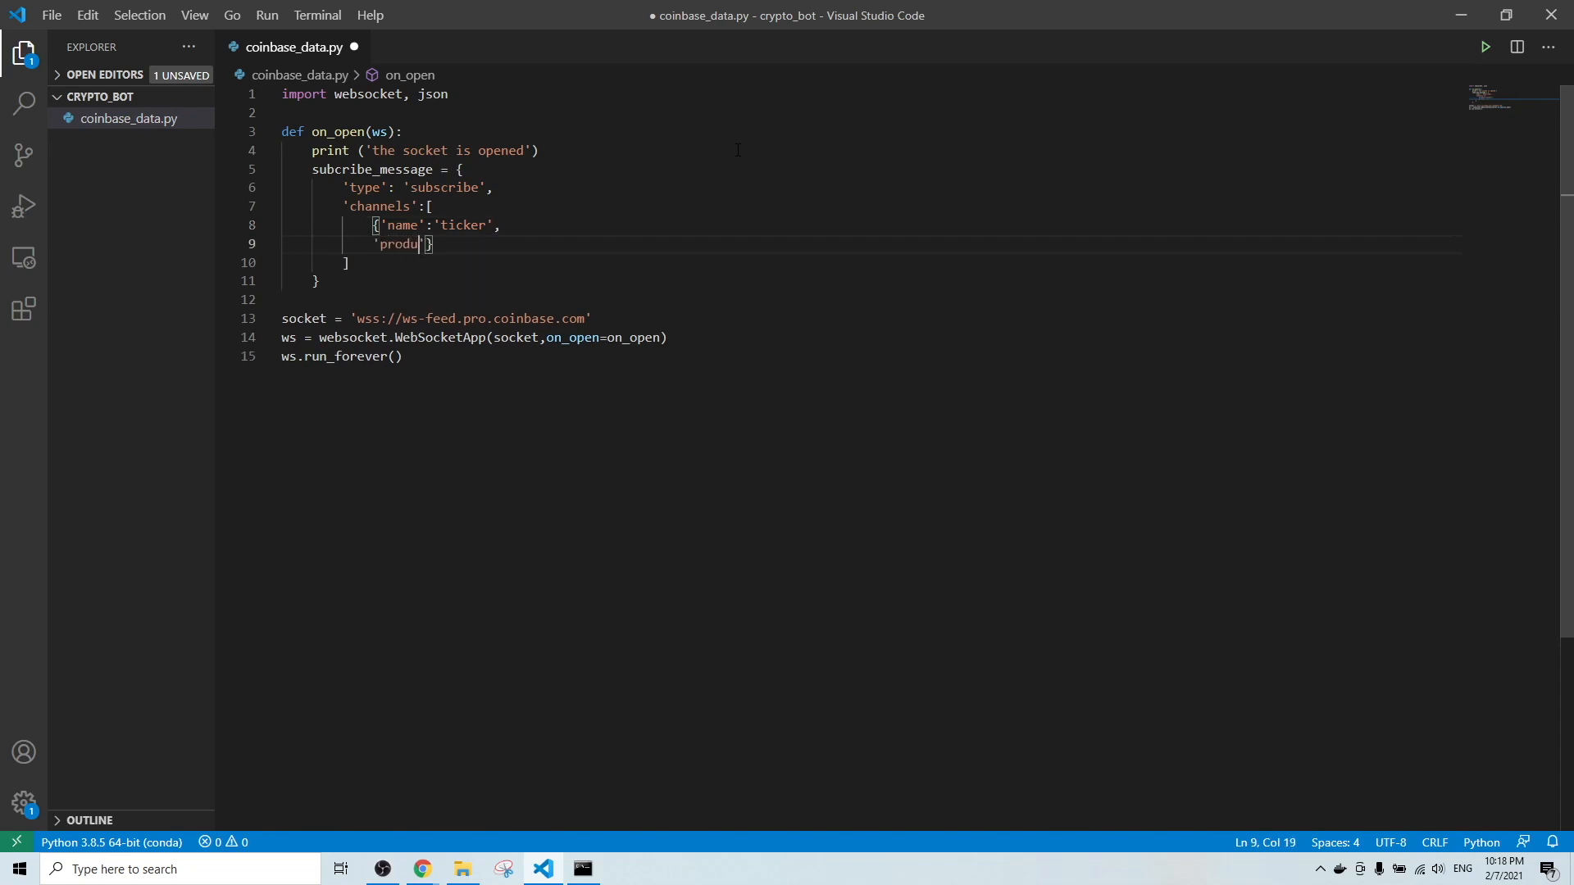
Step: Give the ticker channel 'product_ids': ['BTC-USD']
{"action": "type", "text": "ct_ids"}
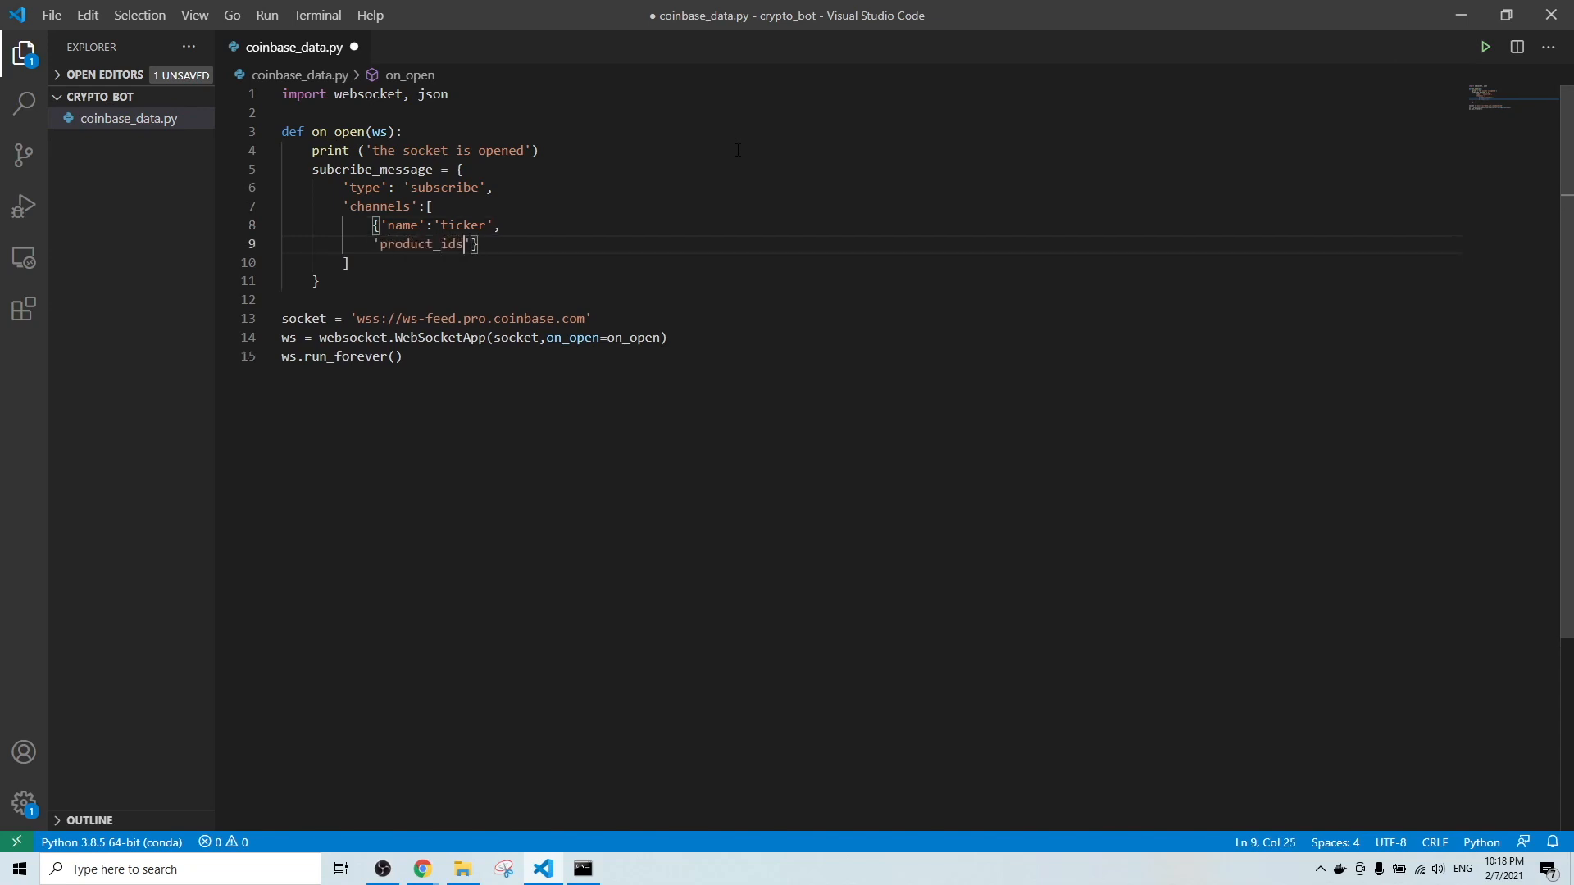
{"action": "type", "text": ":"}
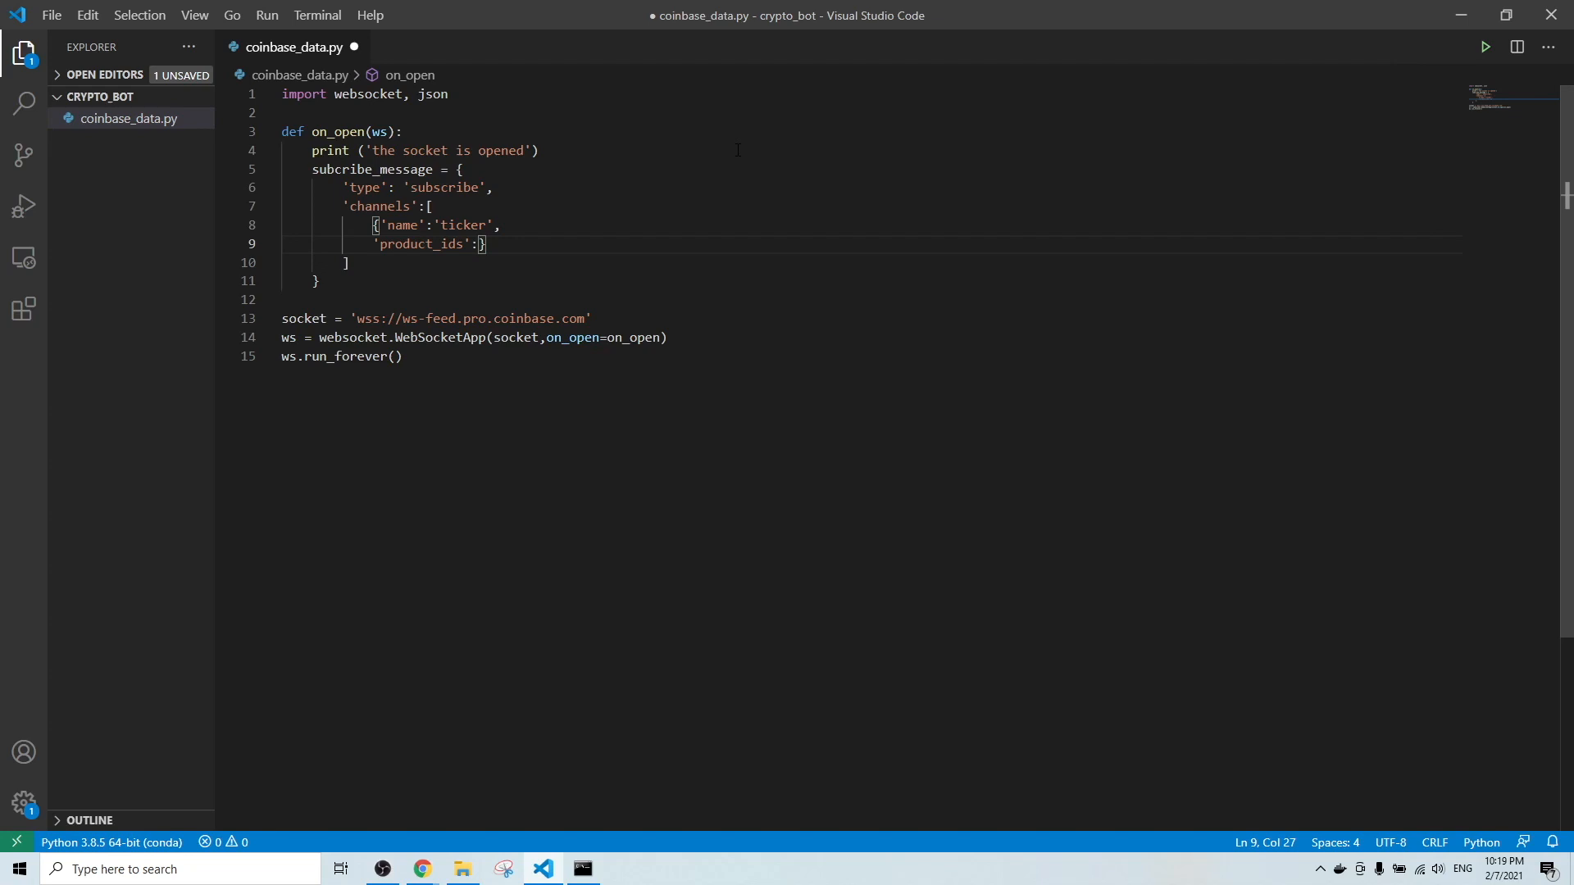
{"action": "type", "text": "['B'"}
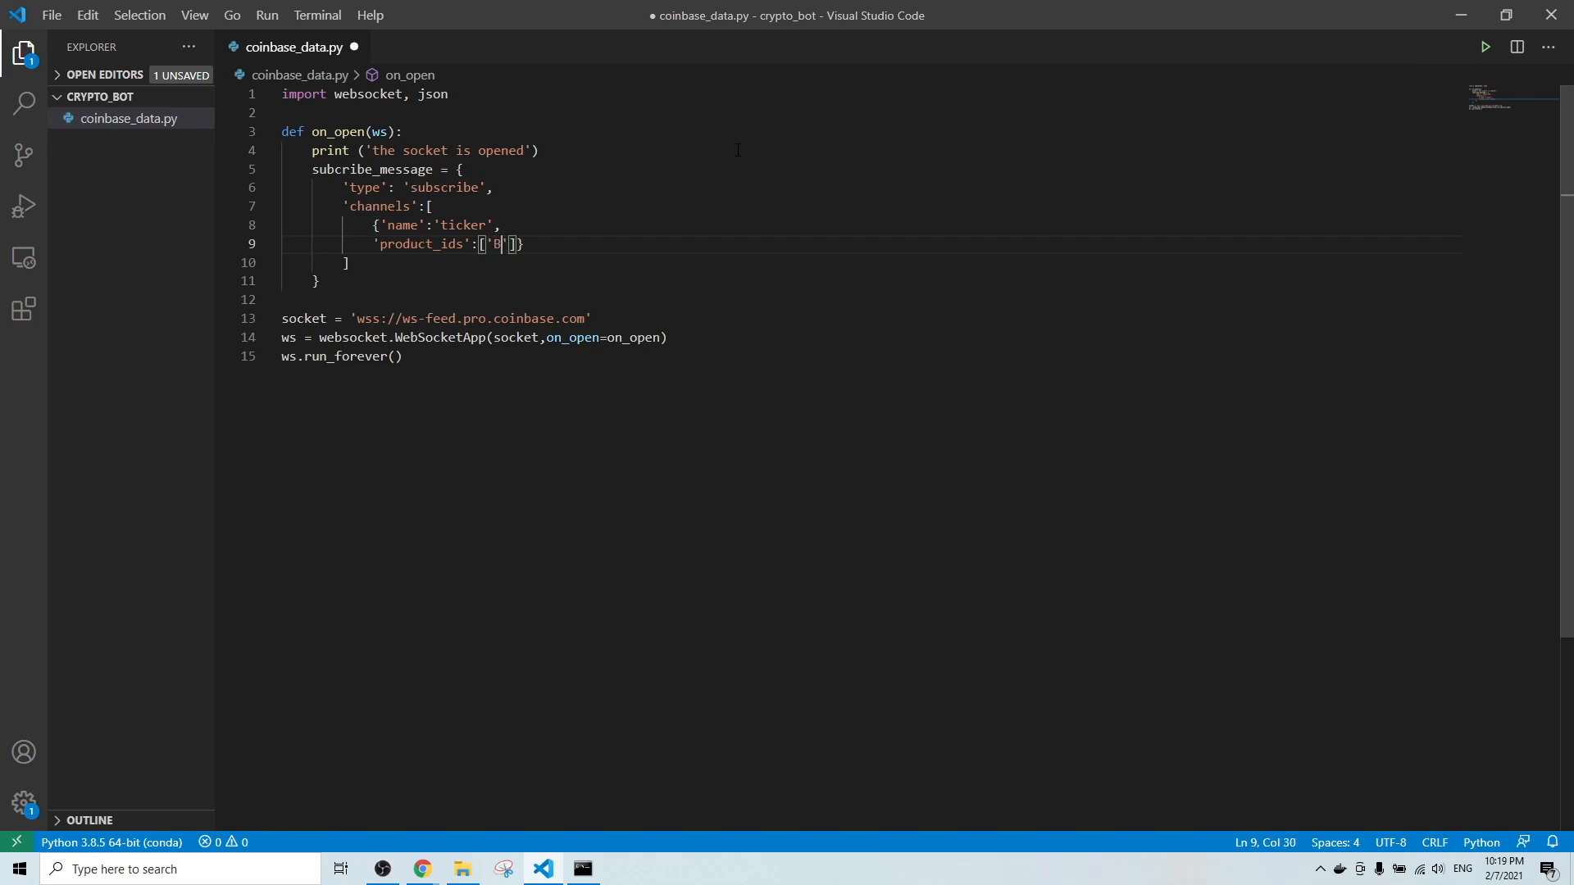
{"action": "type", "text": "TC"}
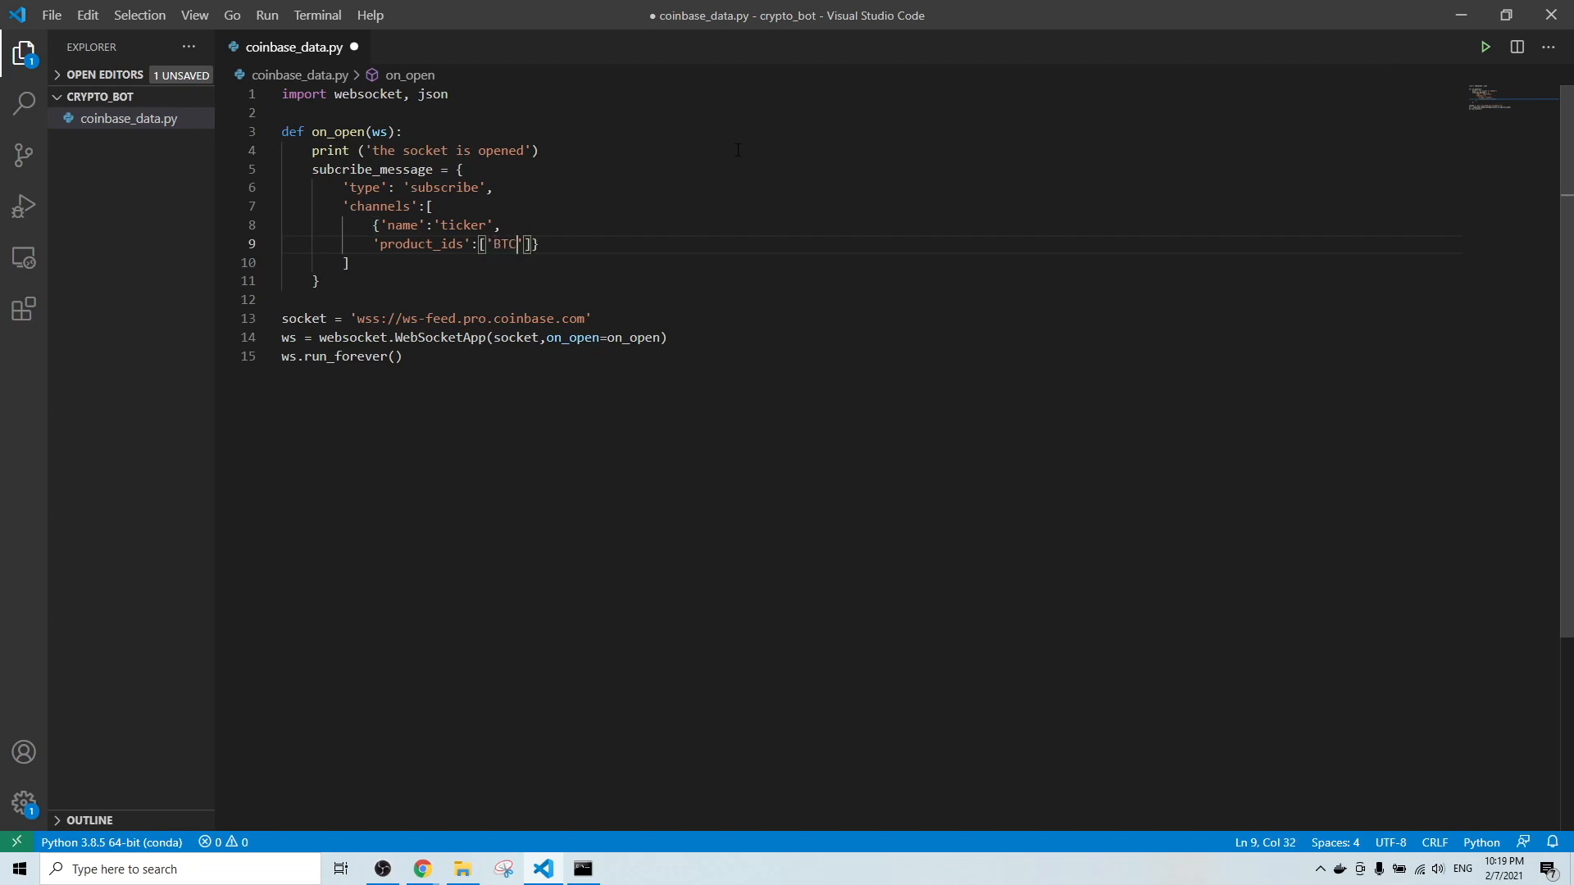
{"action": "type", "text": "-"}
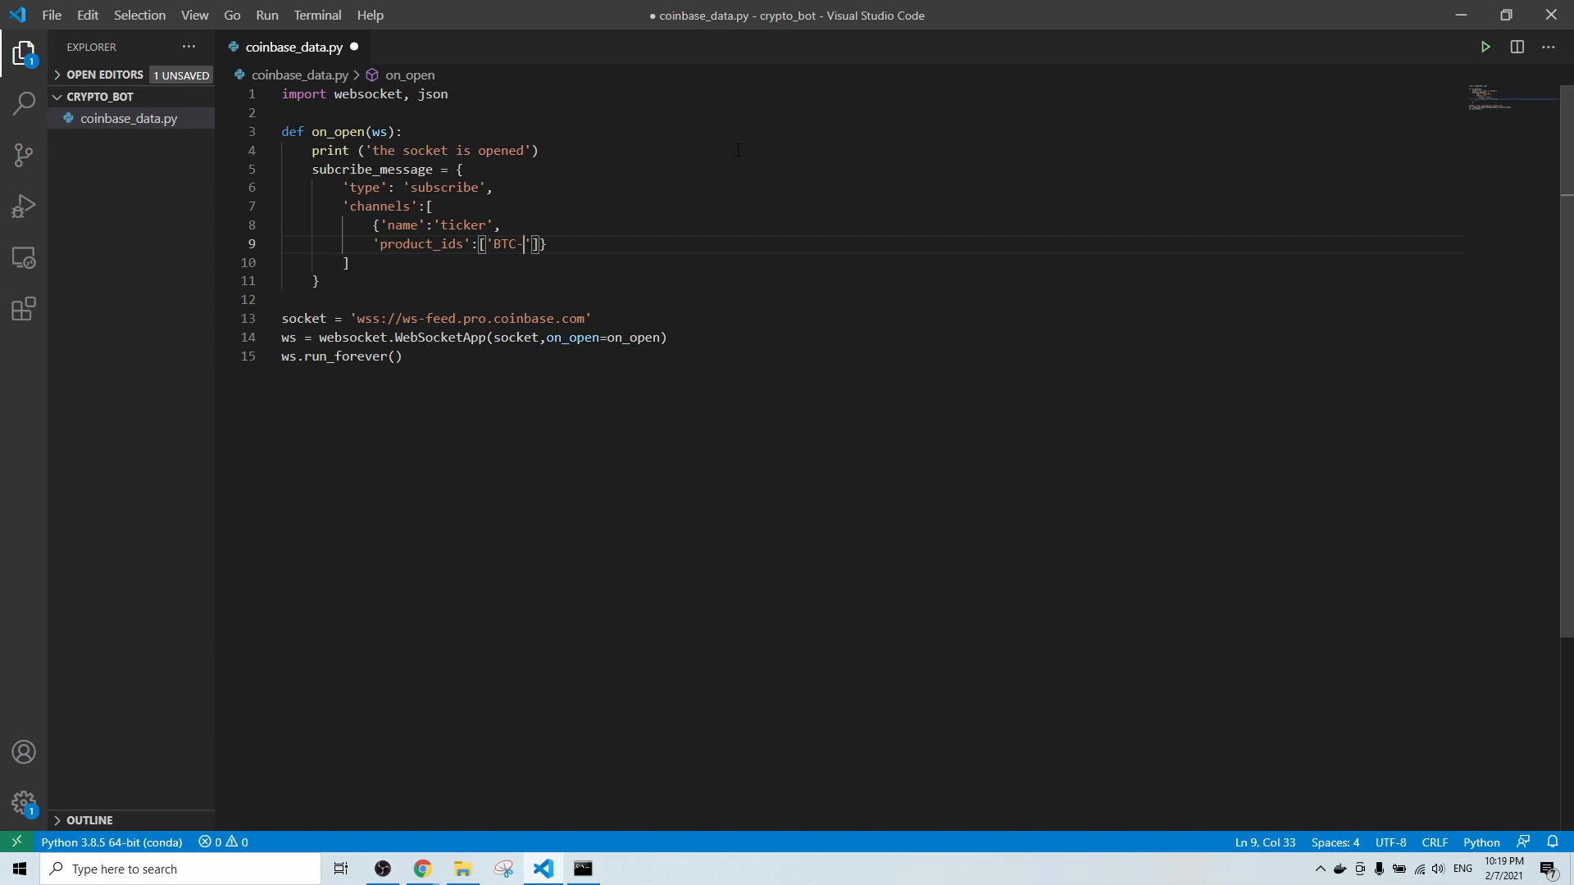
{"action": "type", "text": "USD"}
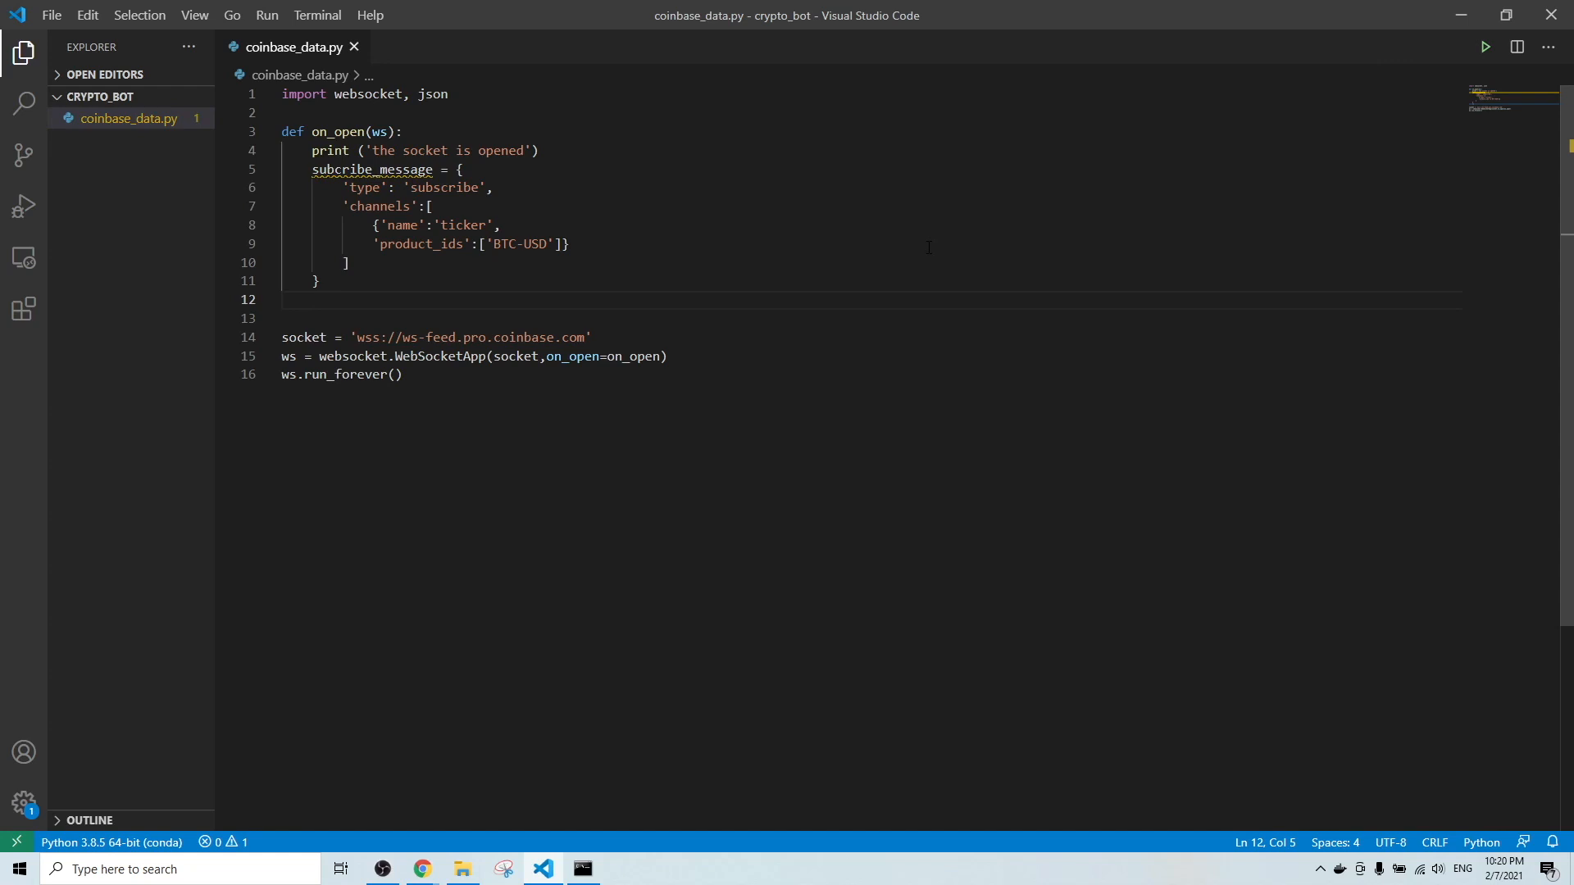
Step: End on_open with ws.send(json.dumps(subcribe_message))
{"action": "type", "text": "ws."}
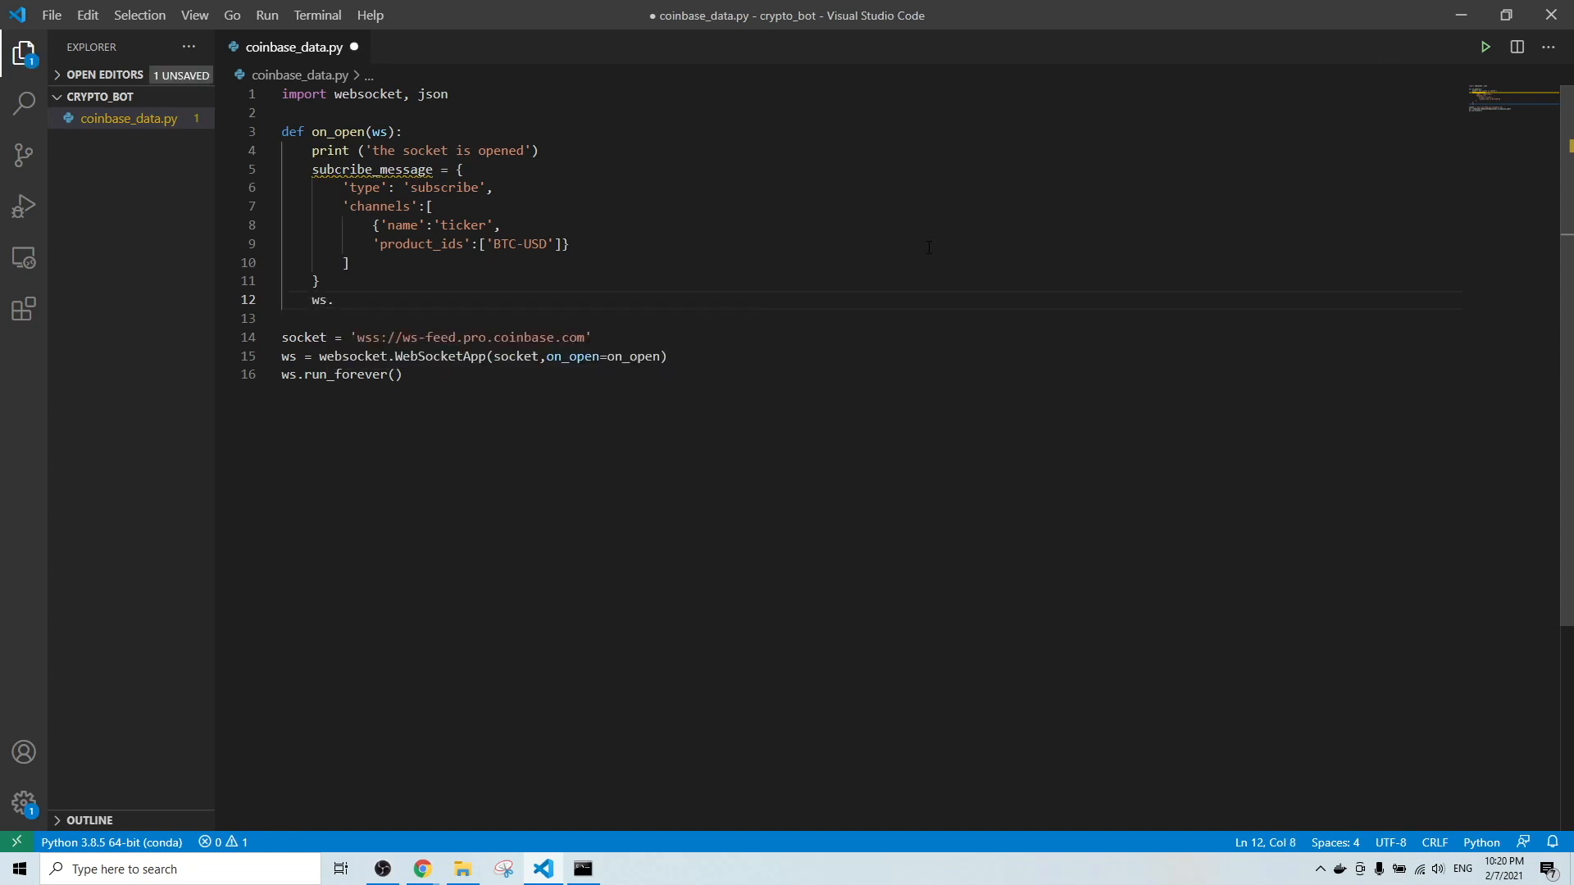
{"action": "type", "text": "send(j"}
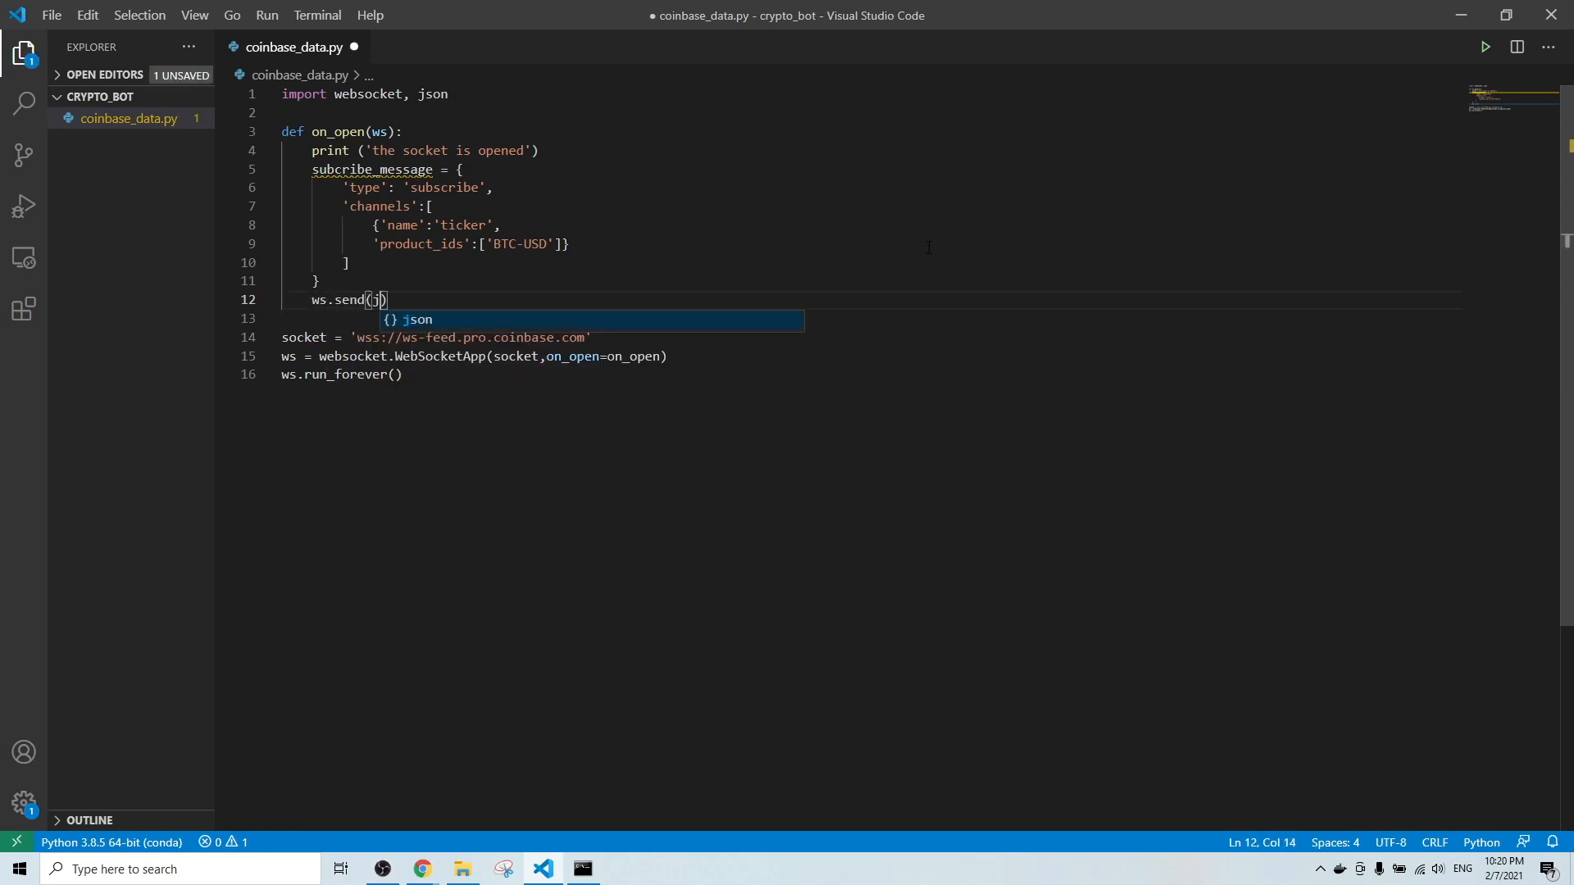
{"action": "type", "text": "son.dumps(subcribe_message"}
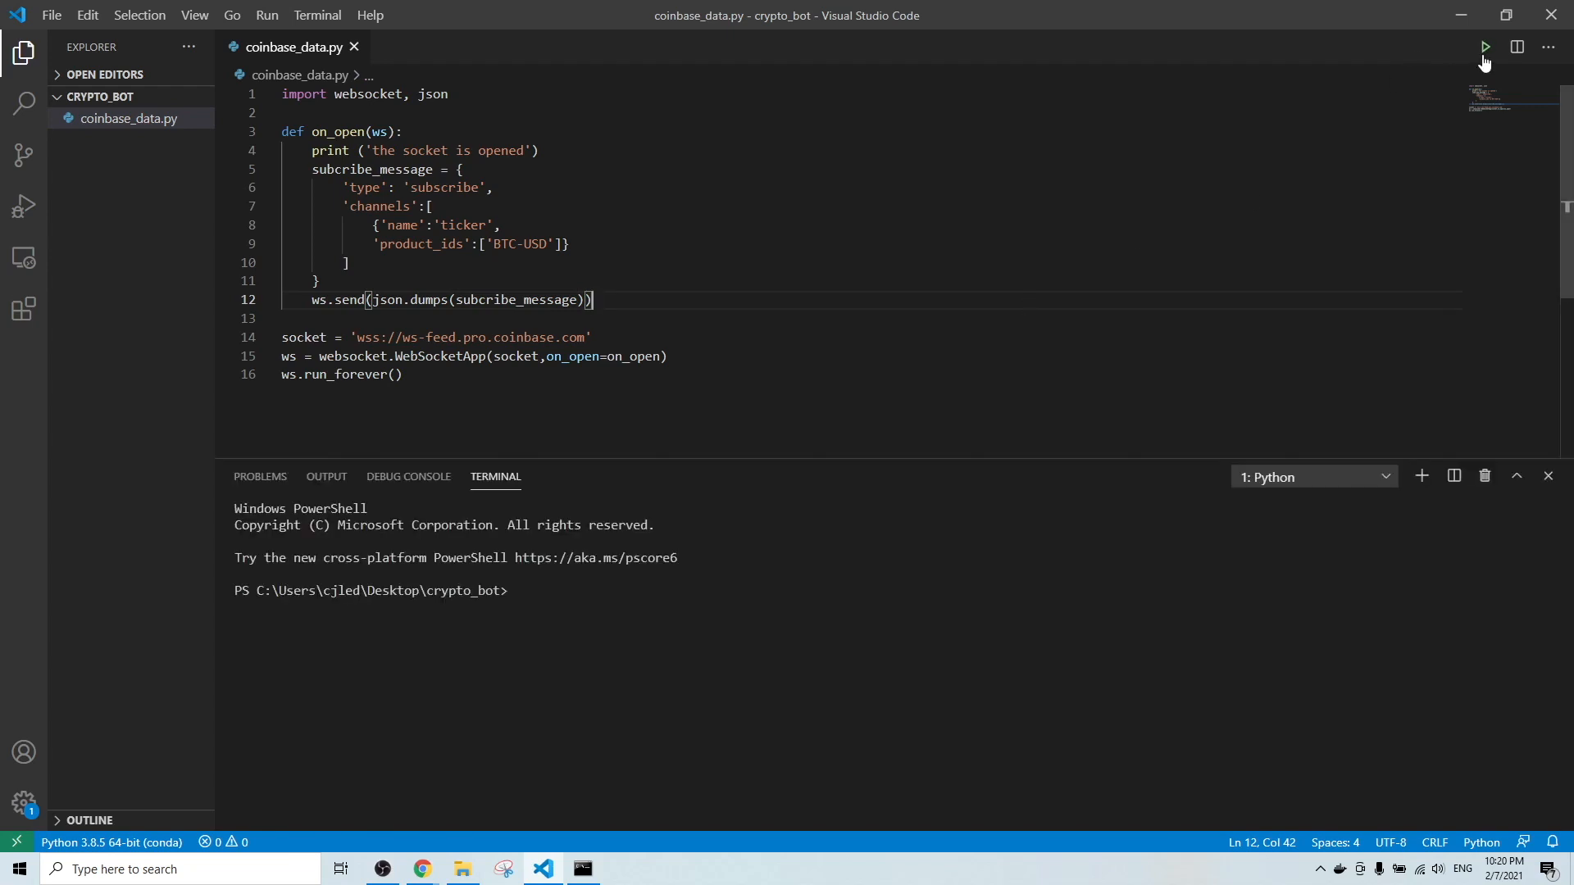
Step: Run coinbase_data.py, see 'the socket is opened', and close the terminal
{"action": "left_click", "coordinate": [1484, 46]}
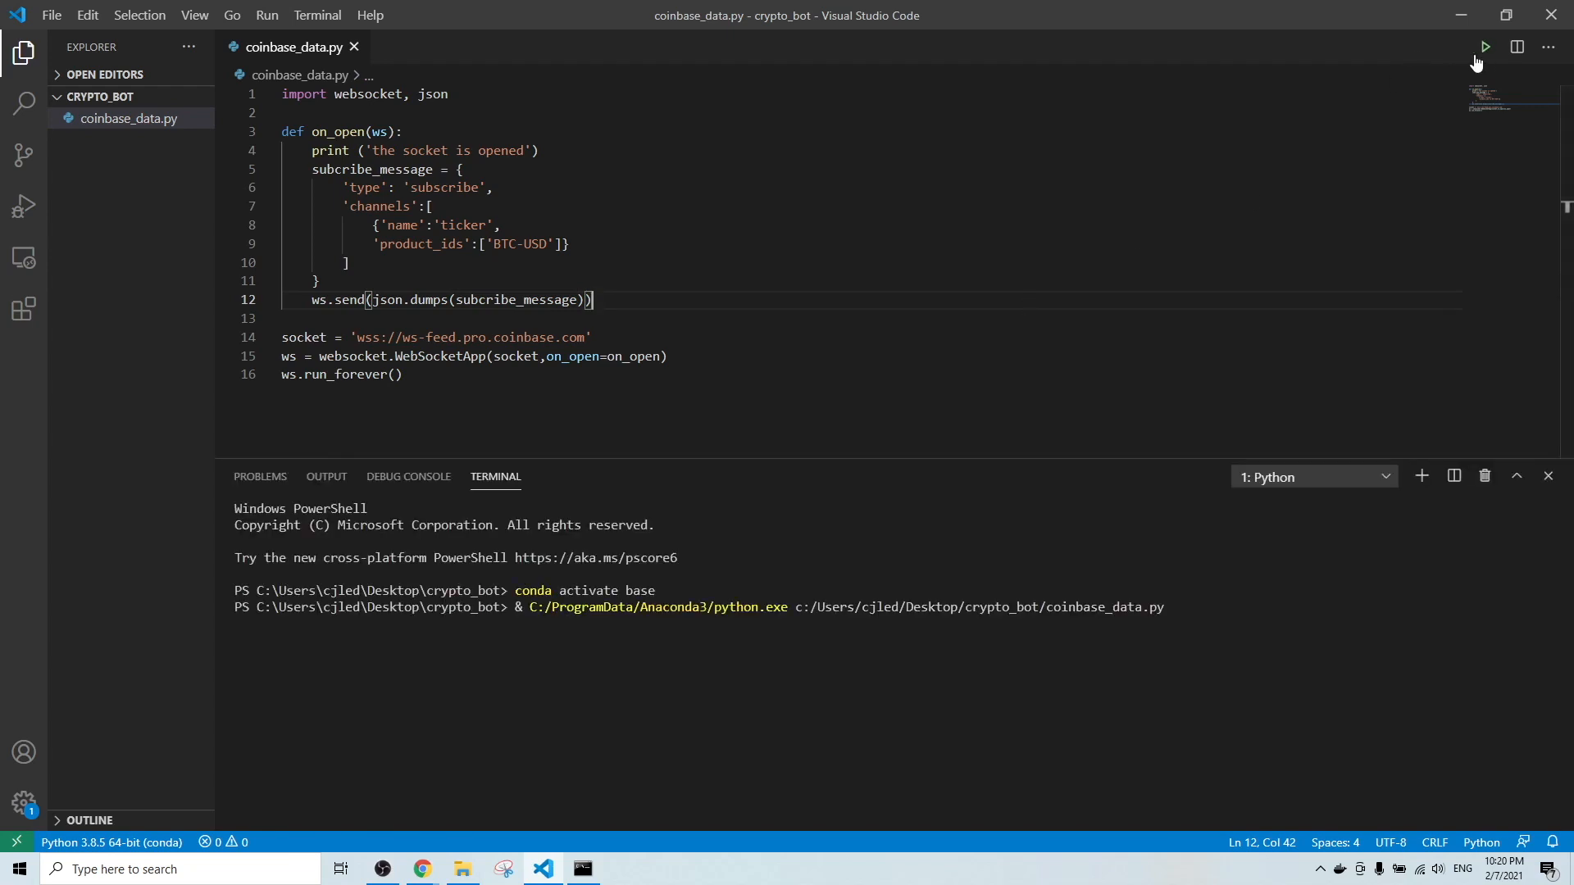
{"action": "left_click", "coordinate": [1483, 46]}
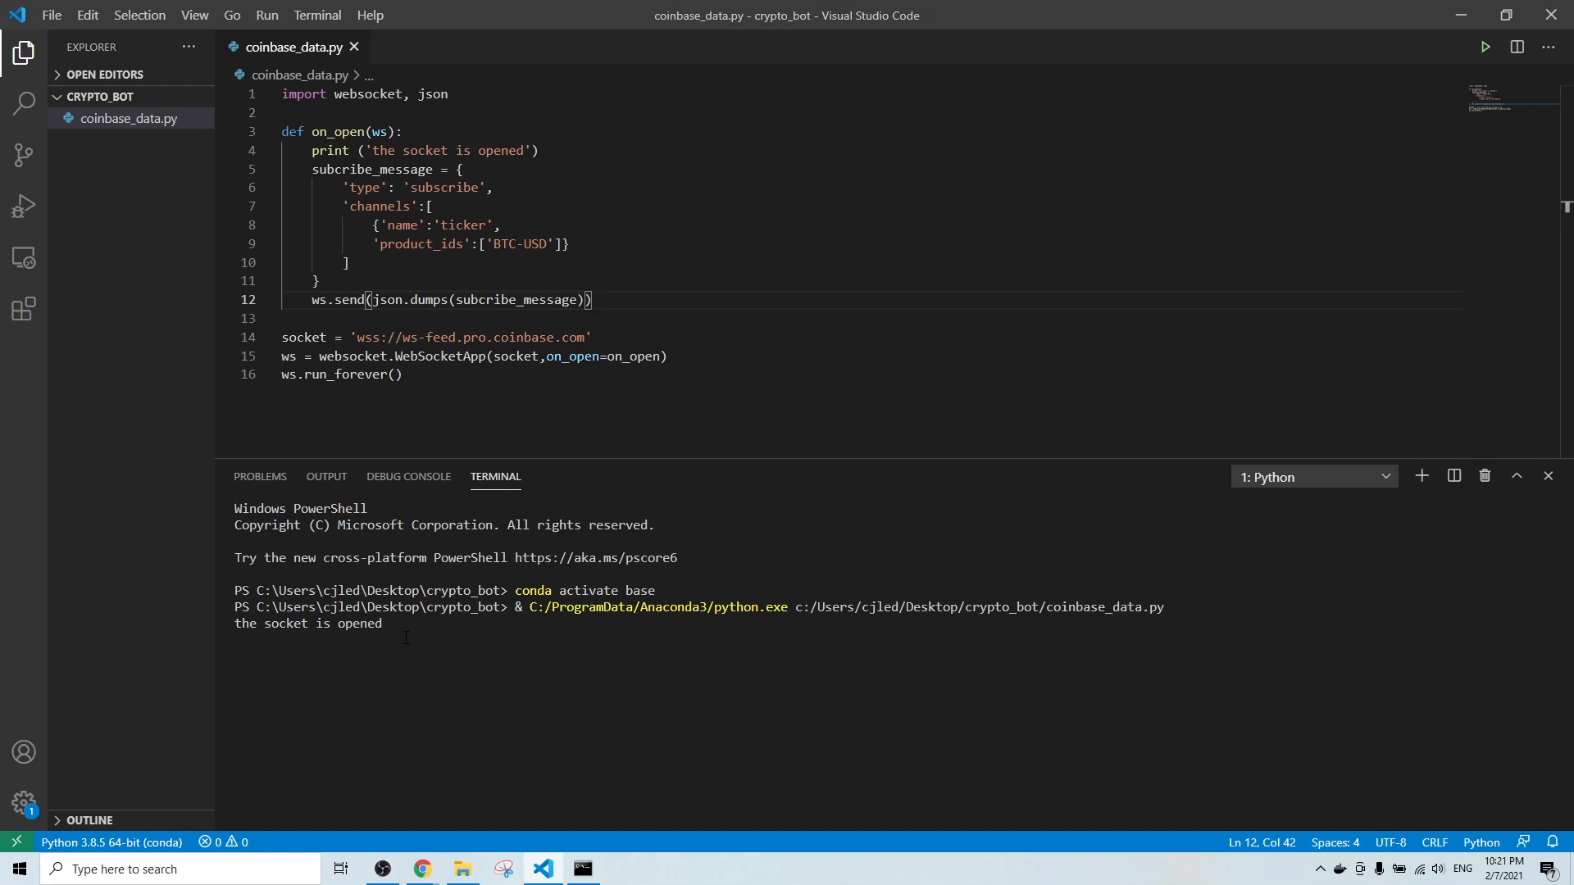
{"action": "left_click", "coordinate": [1547, 475]}
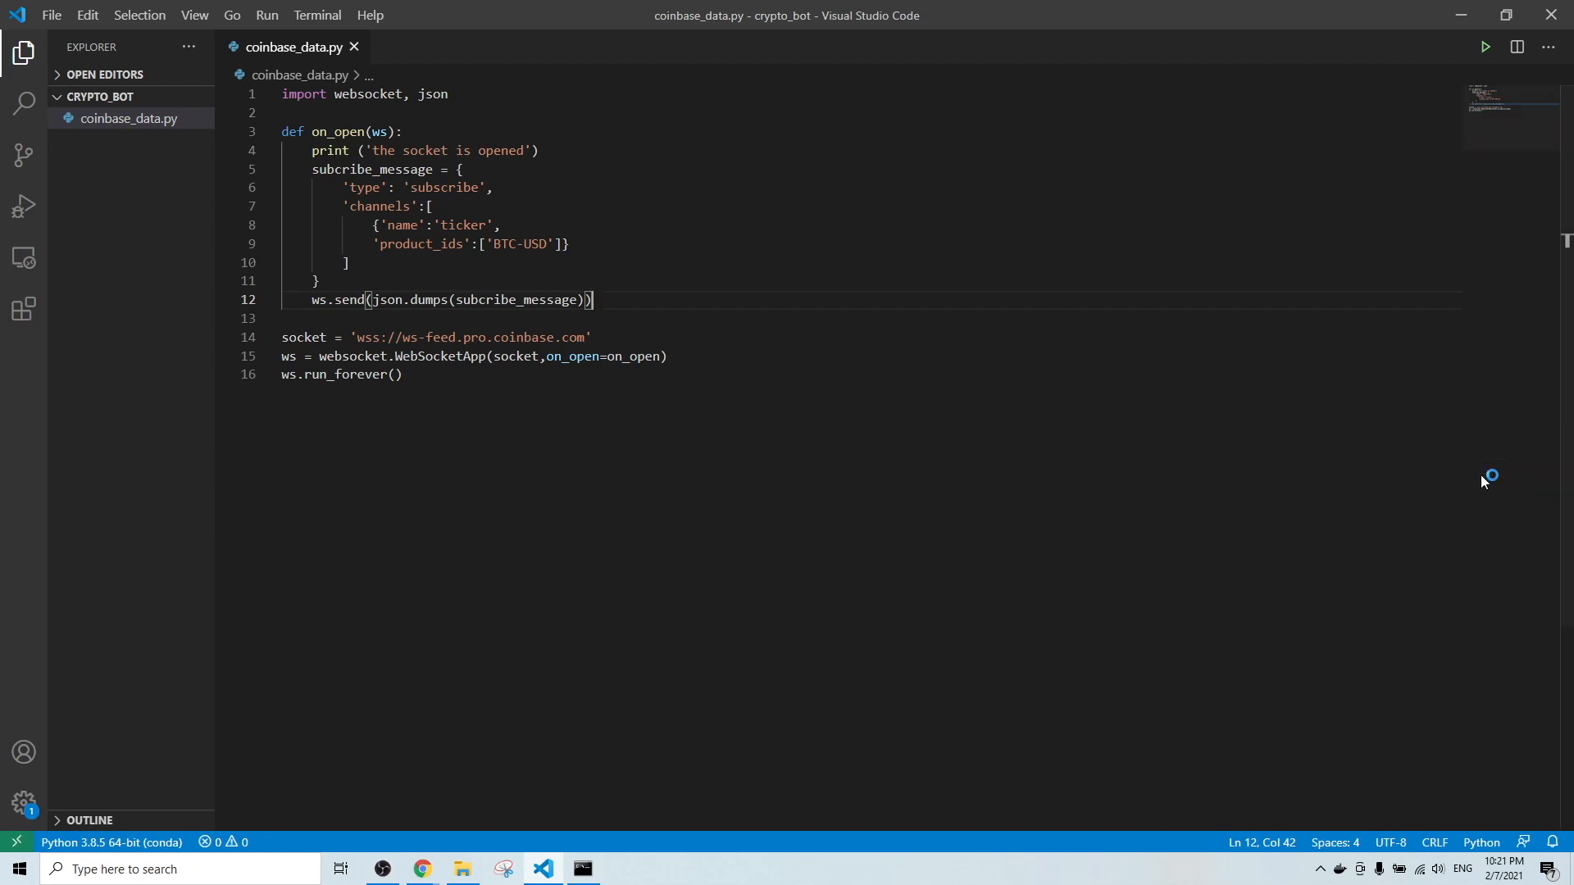
Step: Write an on_message(ws, message) function that prints the message
{"action": "key", "text": "enter"}
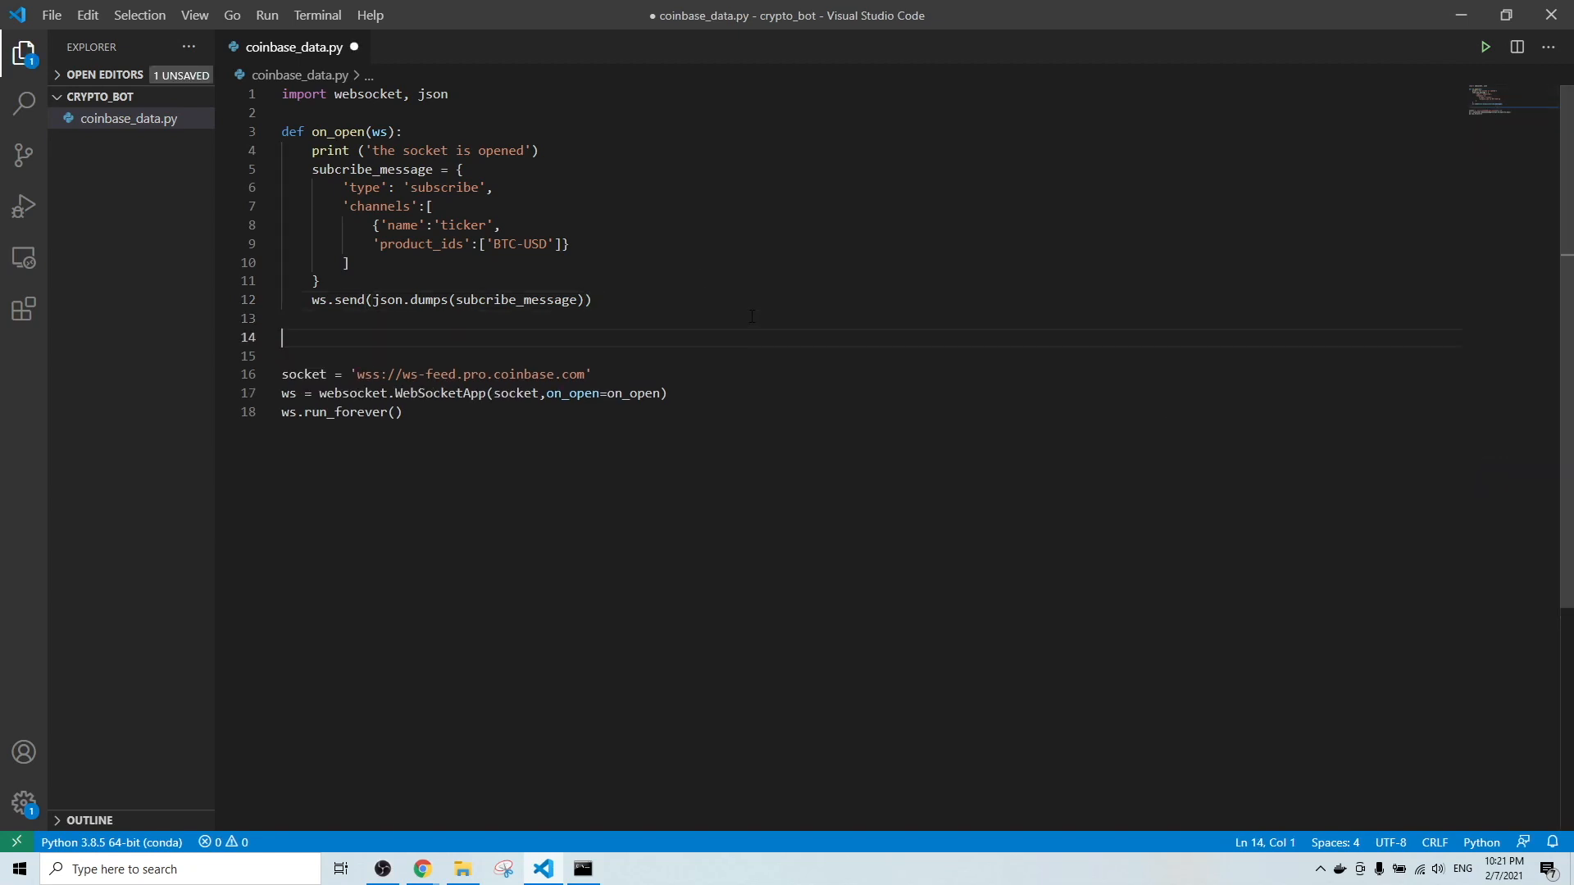
{"action": "type", "text": "def on_"}
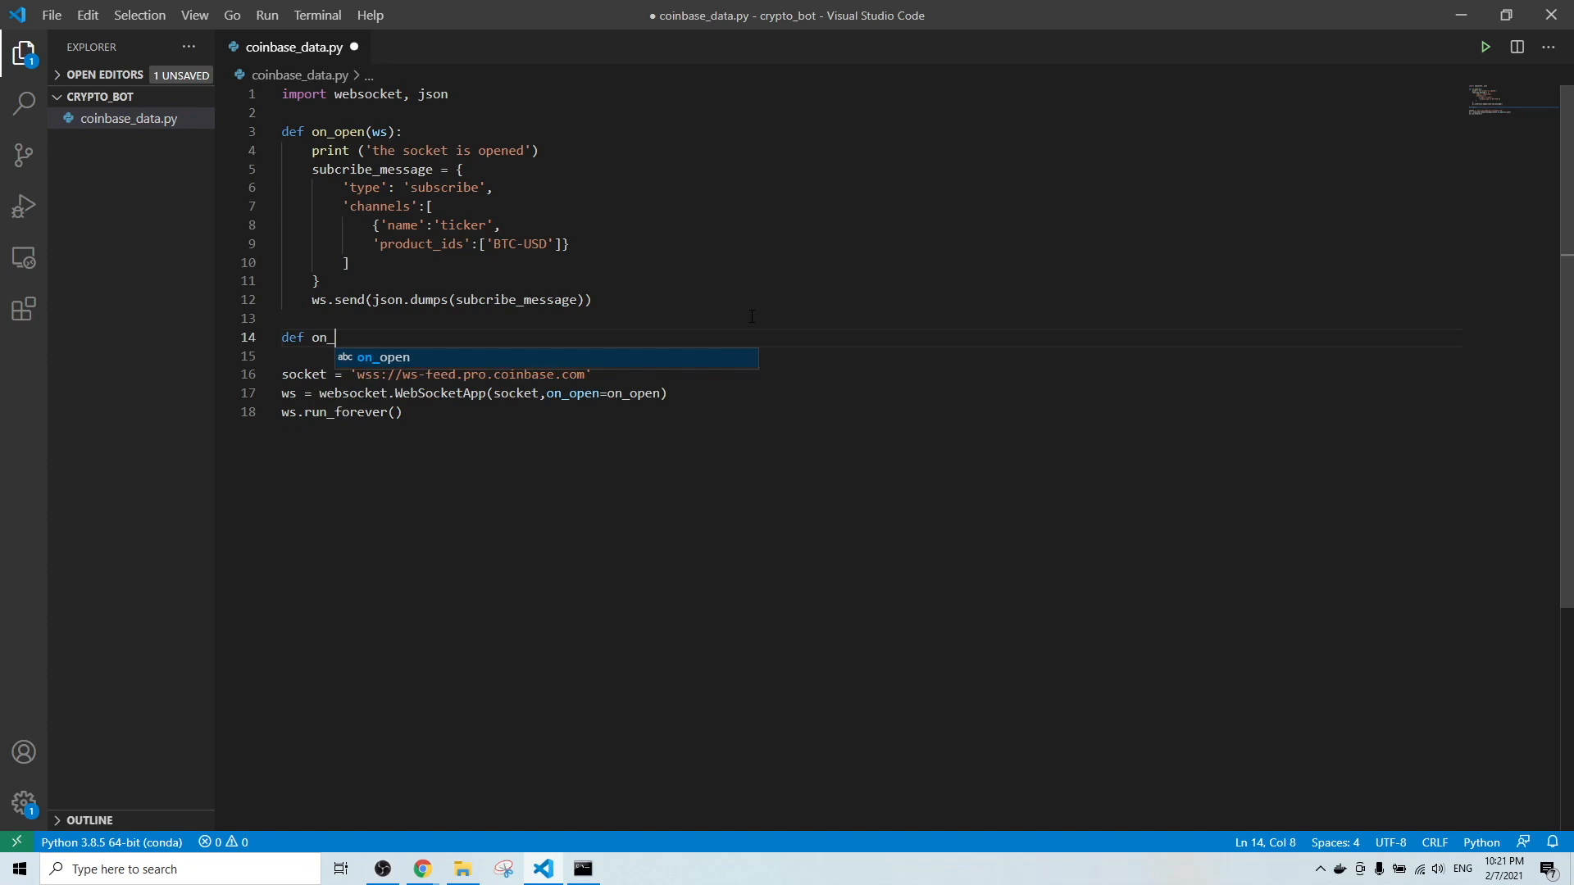
{"action": "type", "text": "message()"}
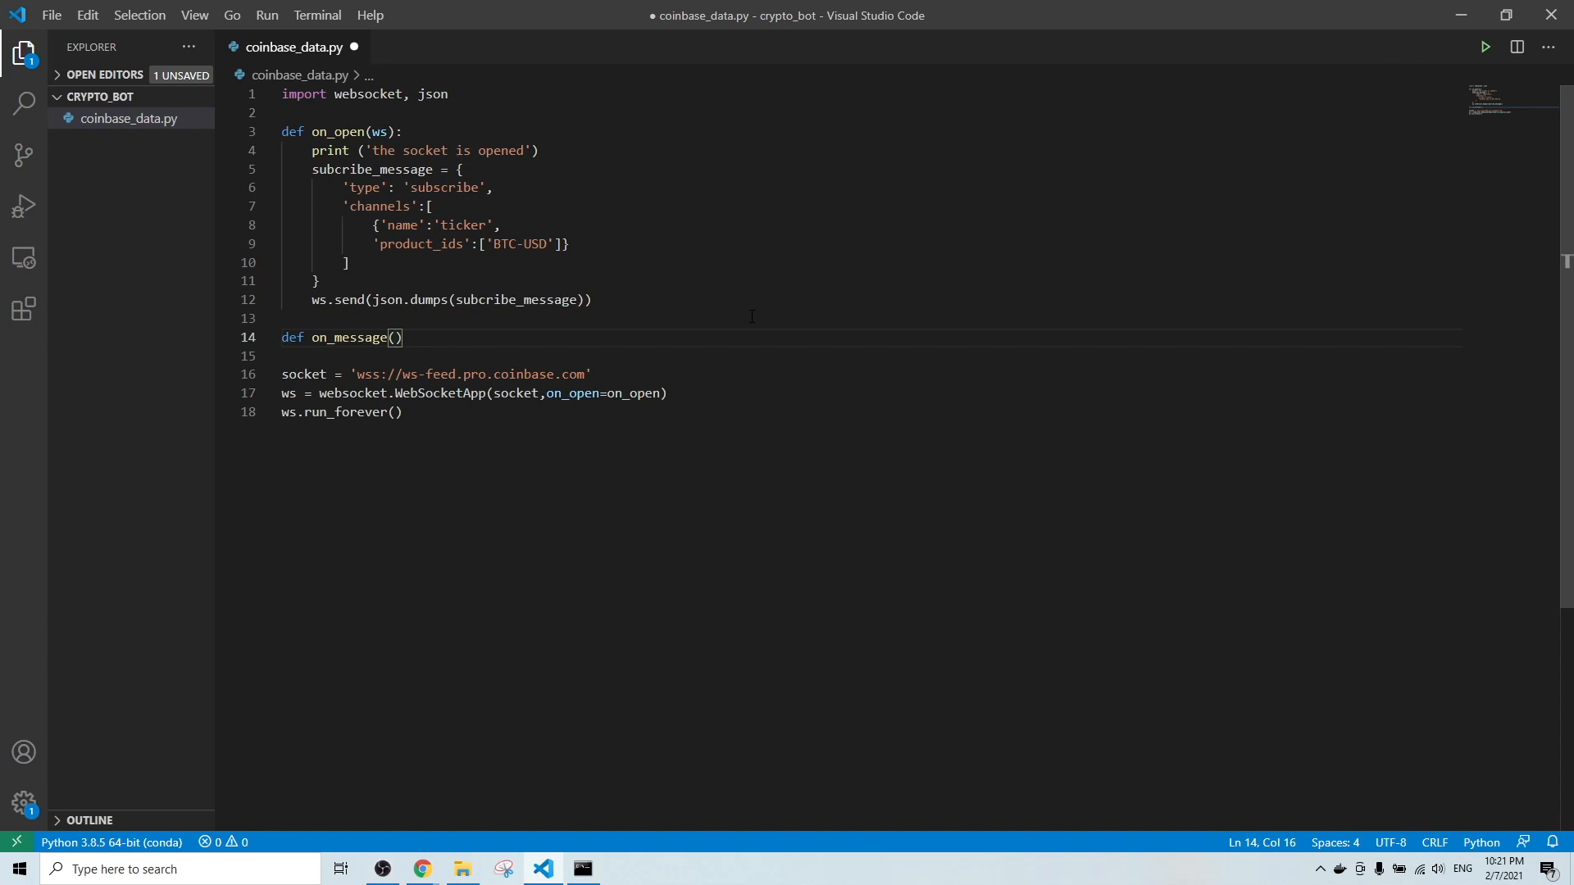
{"action": "type", "text": "ws,"}
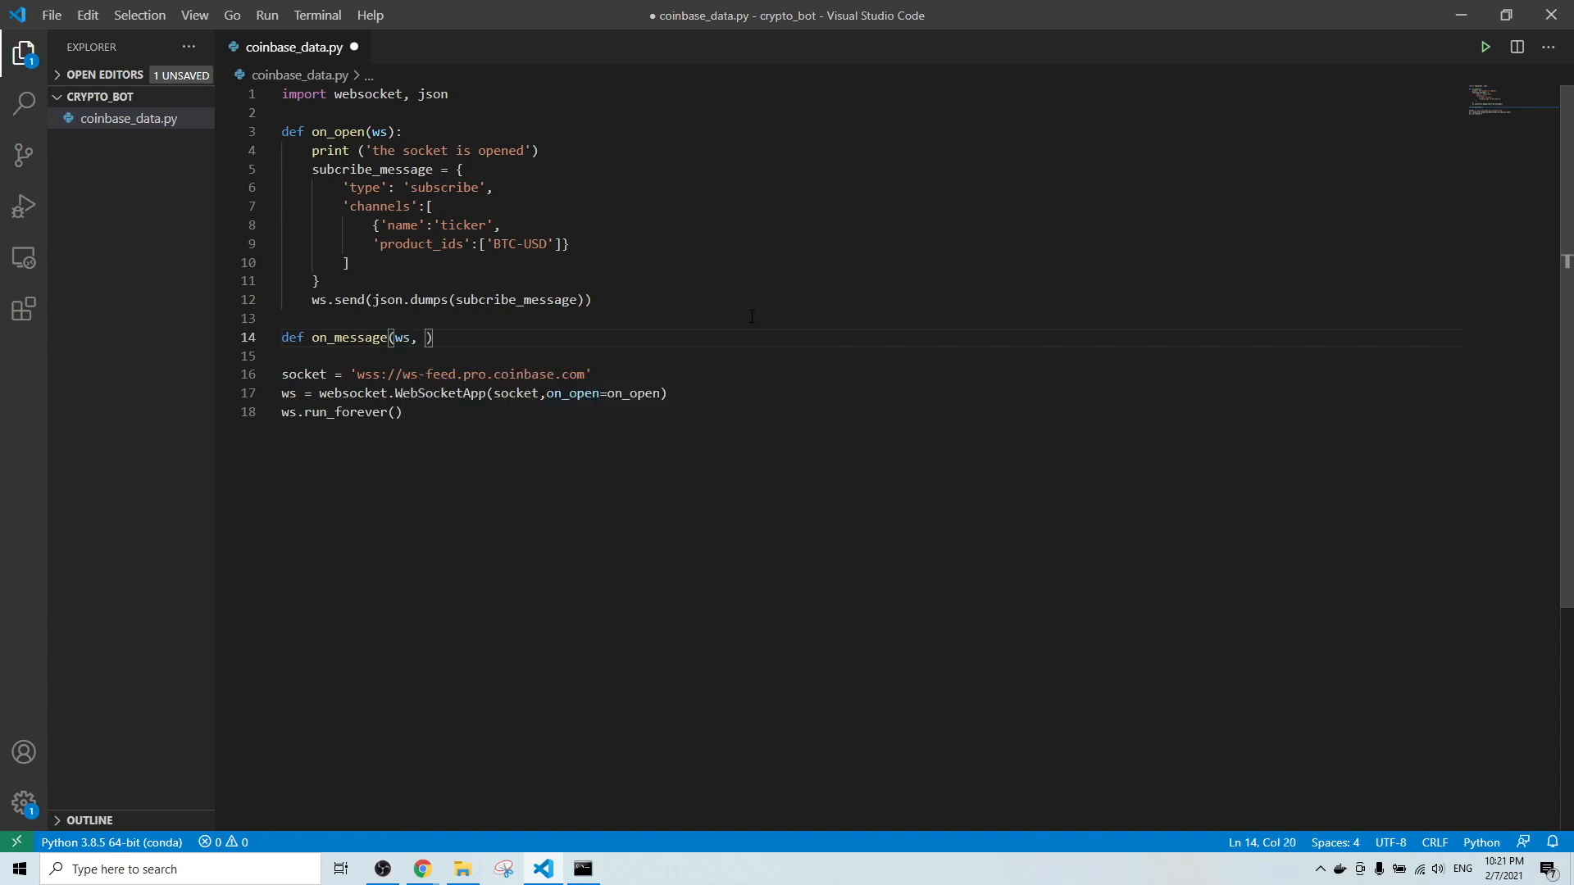
{"action": "type", "text": "message"}
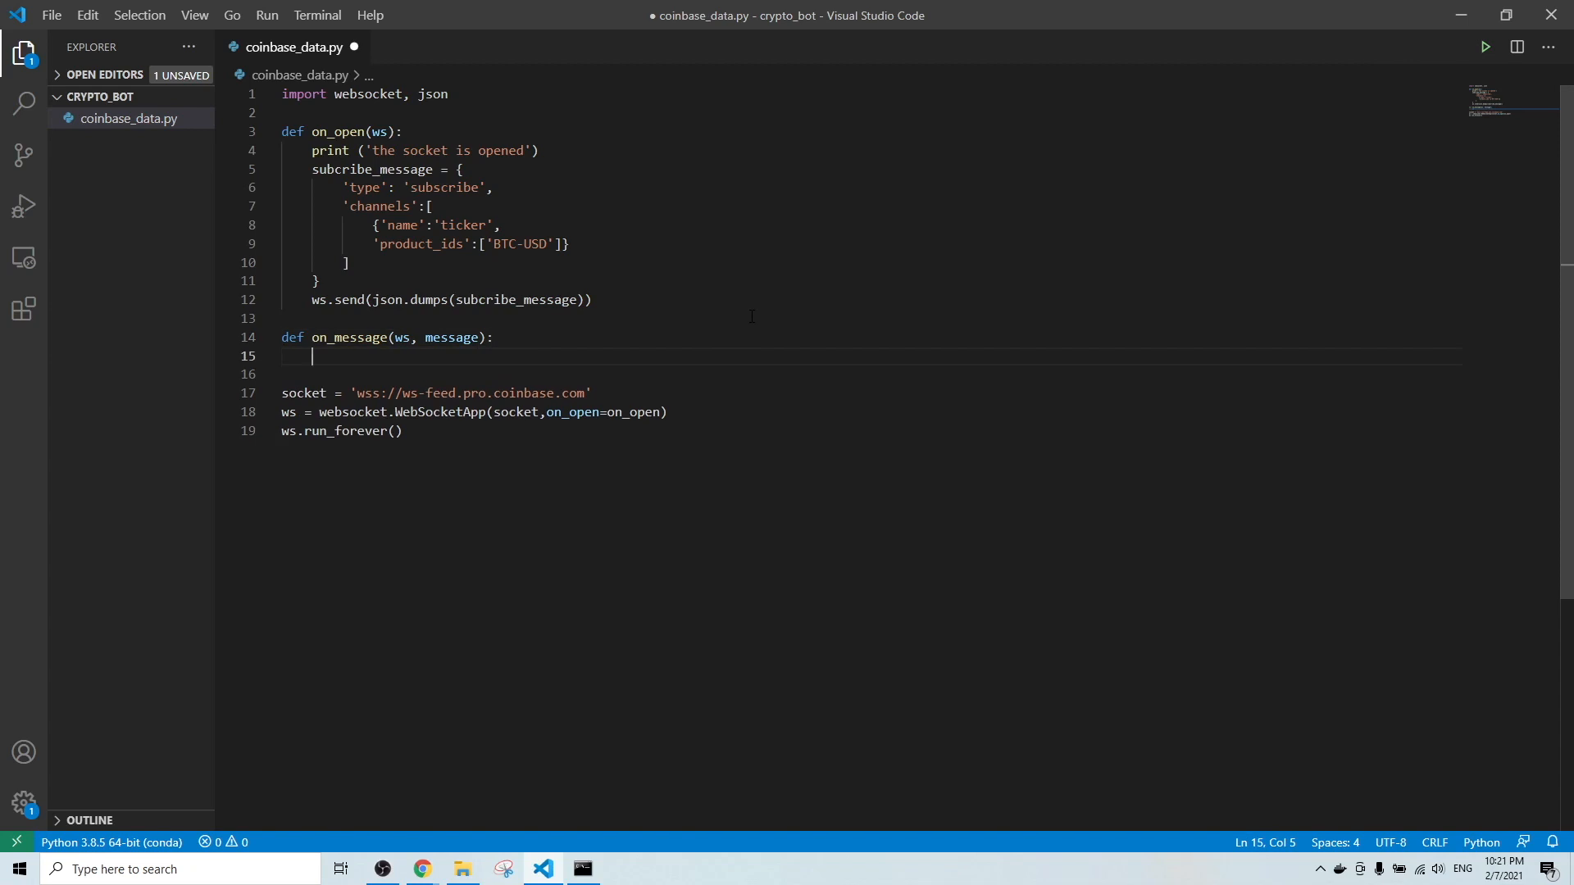
{"action": "type", "text": "print ("}
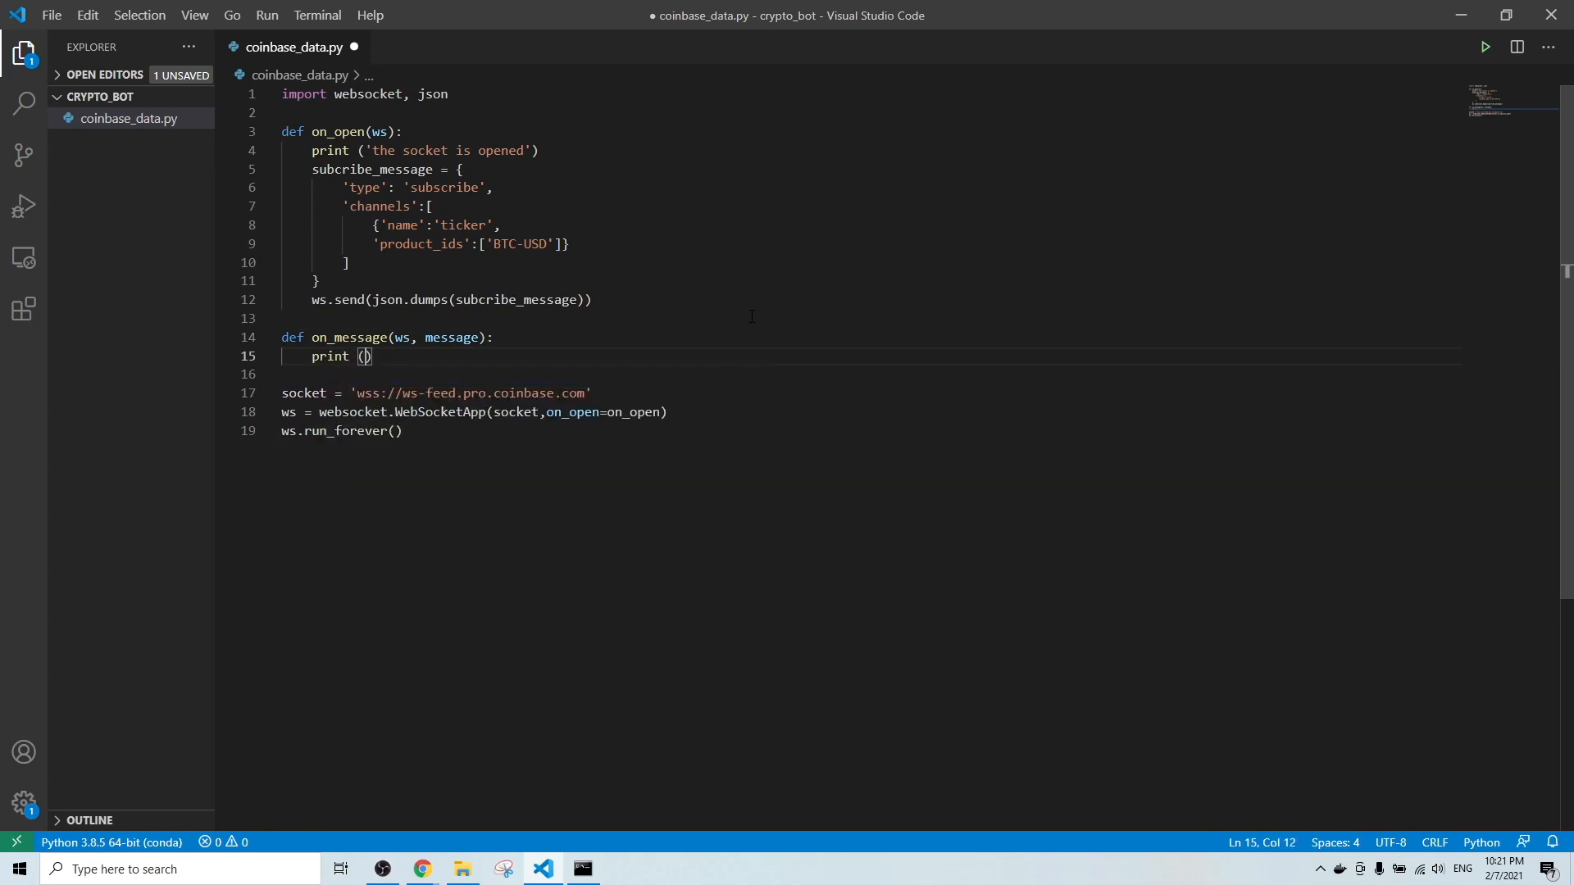
{"action": "type", "text": "message"}
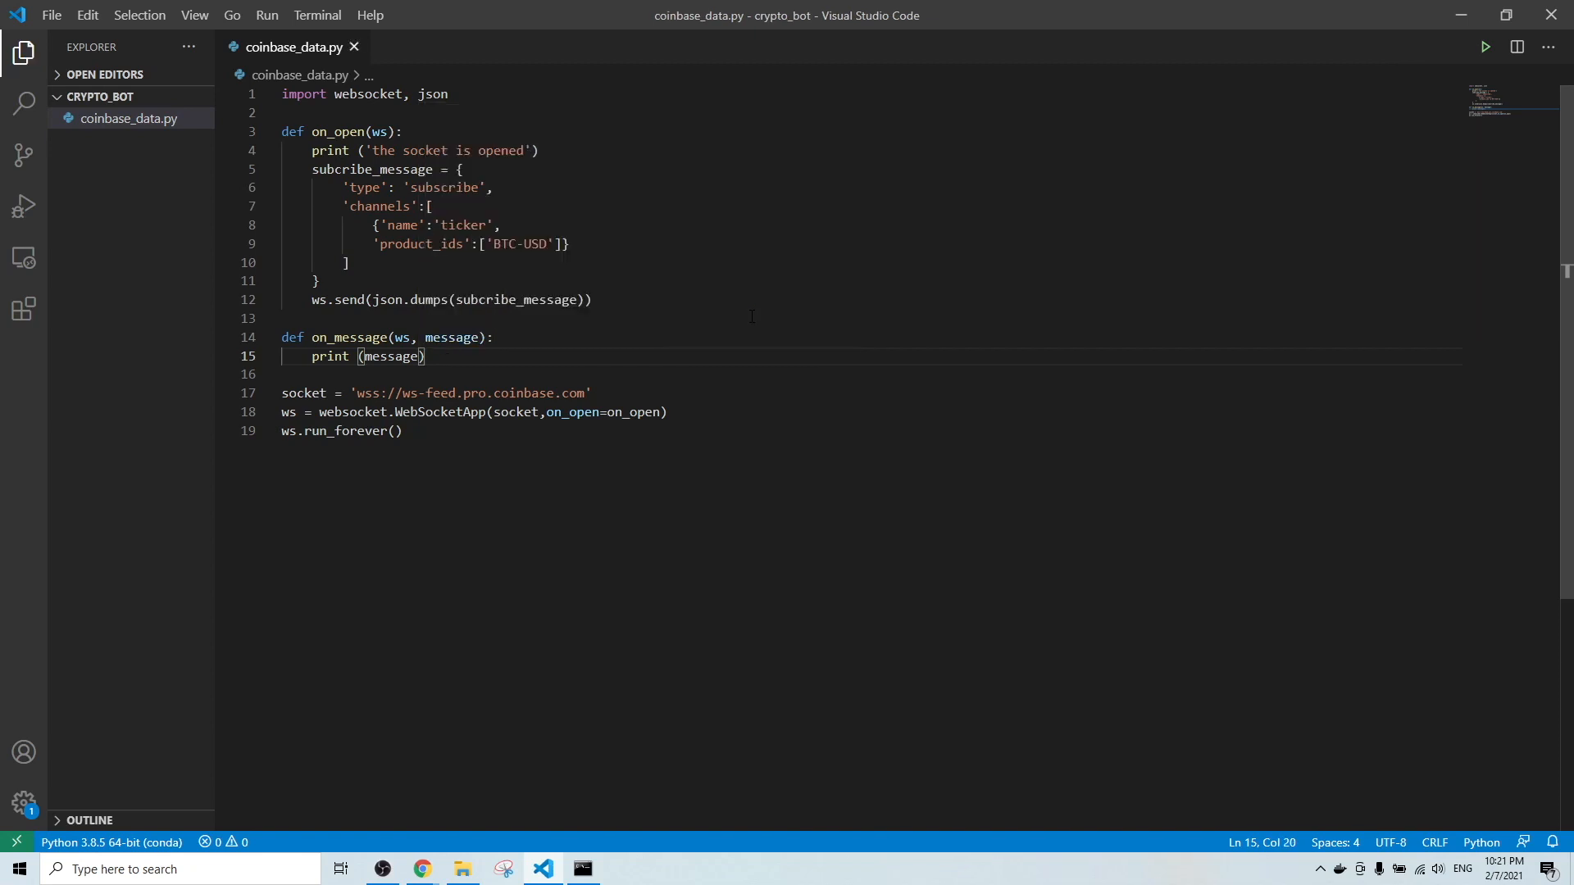
Step: Pass on_message=on_message to WebSocketApp and save the file
{"action": "type", "text": ", o"}
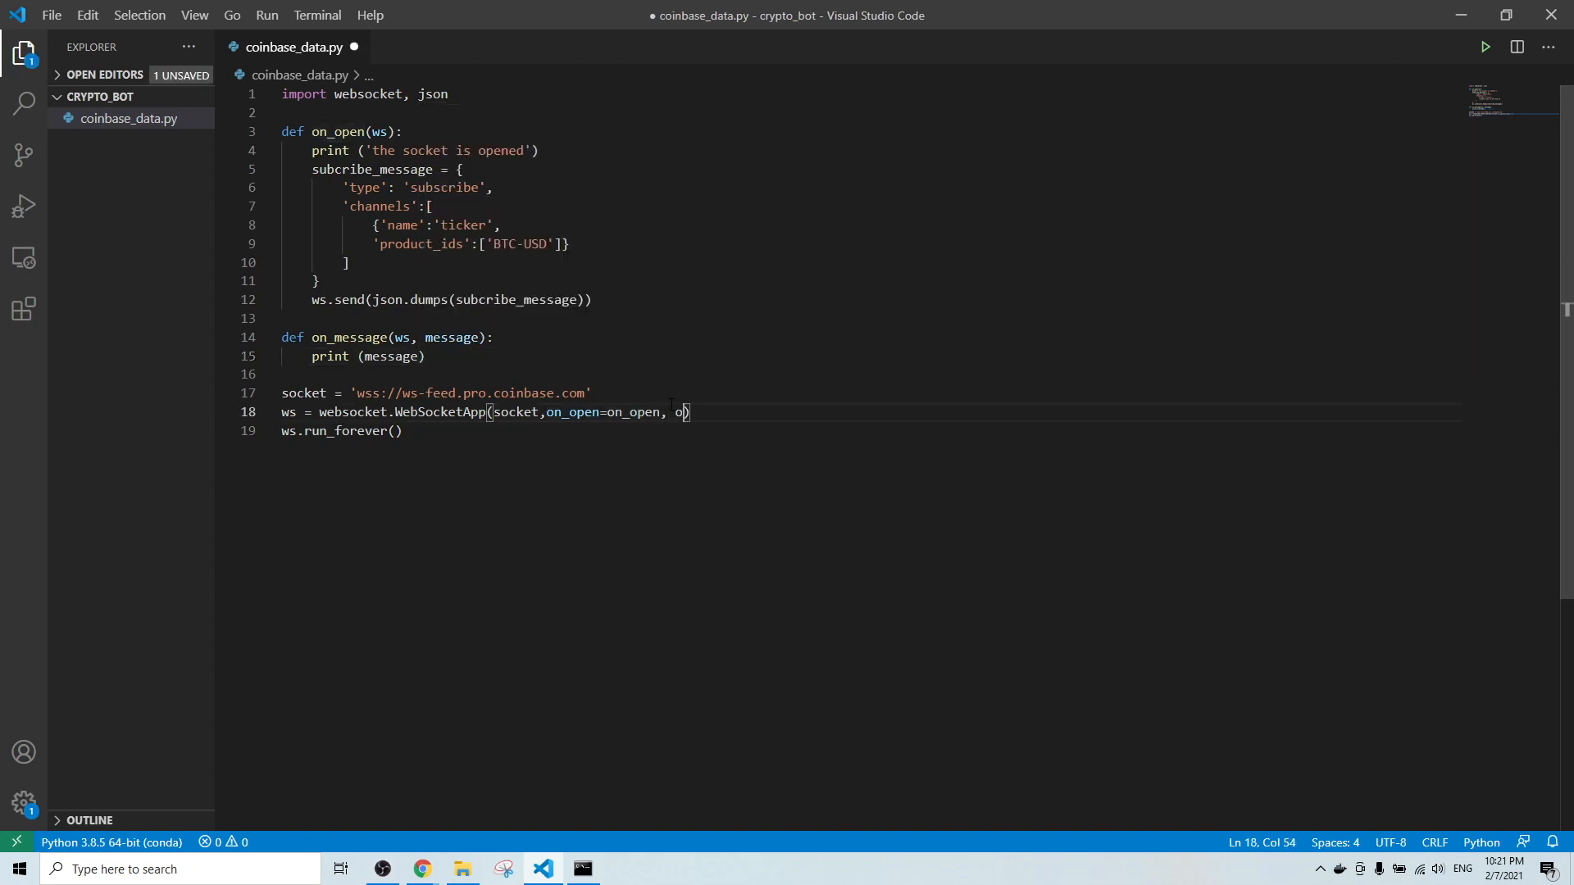
{"action": "type", "text": "n_message="}
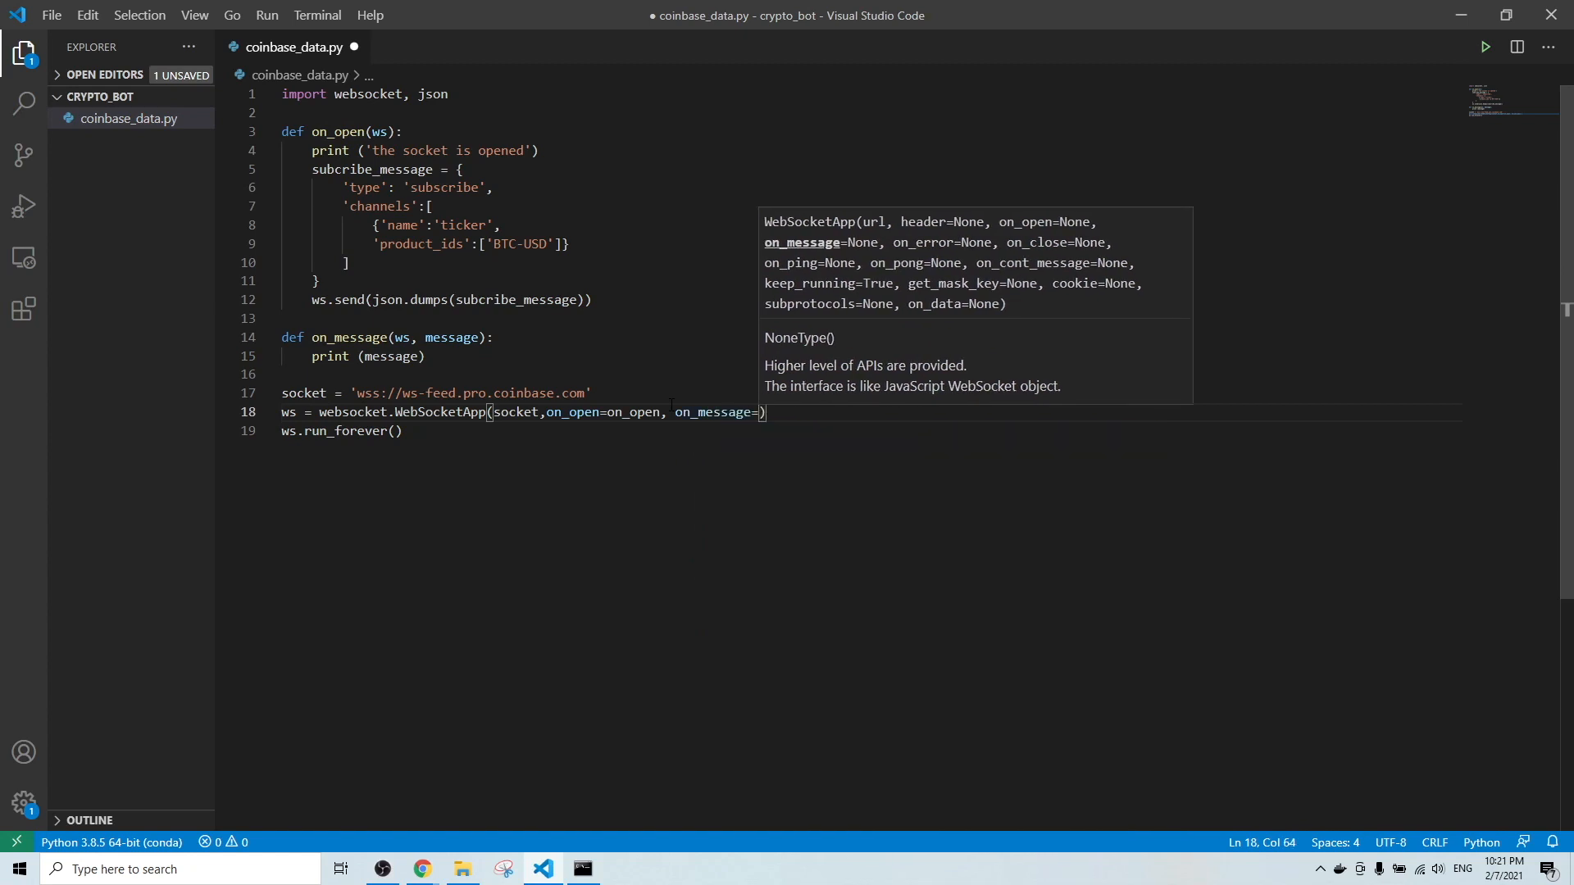
{"action": "type", "text": "on_message="}
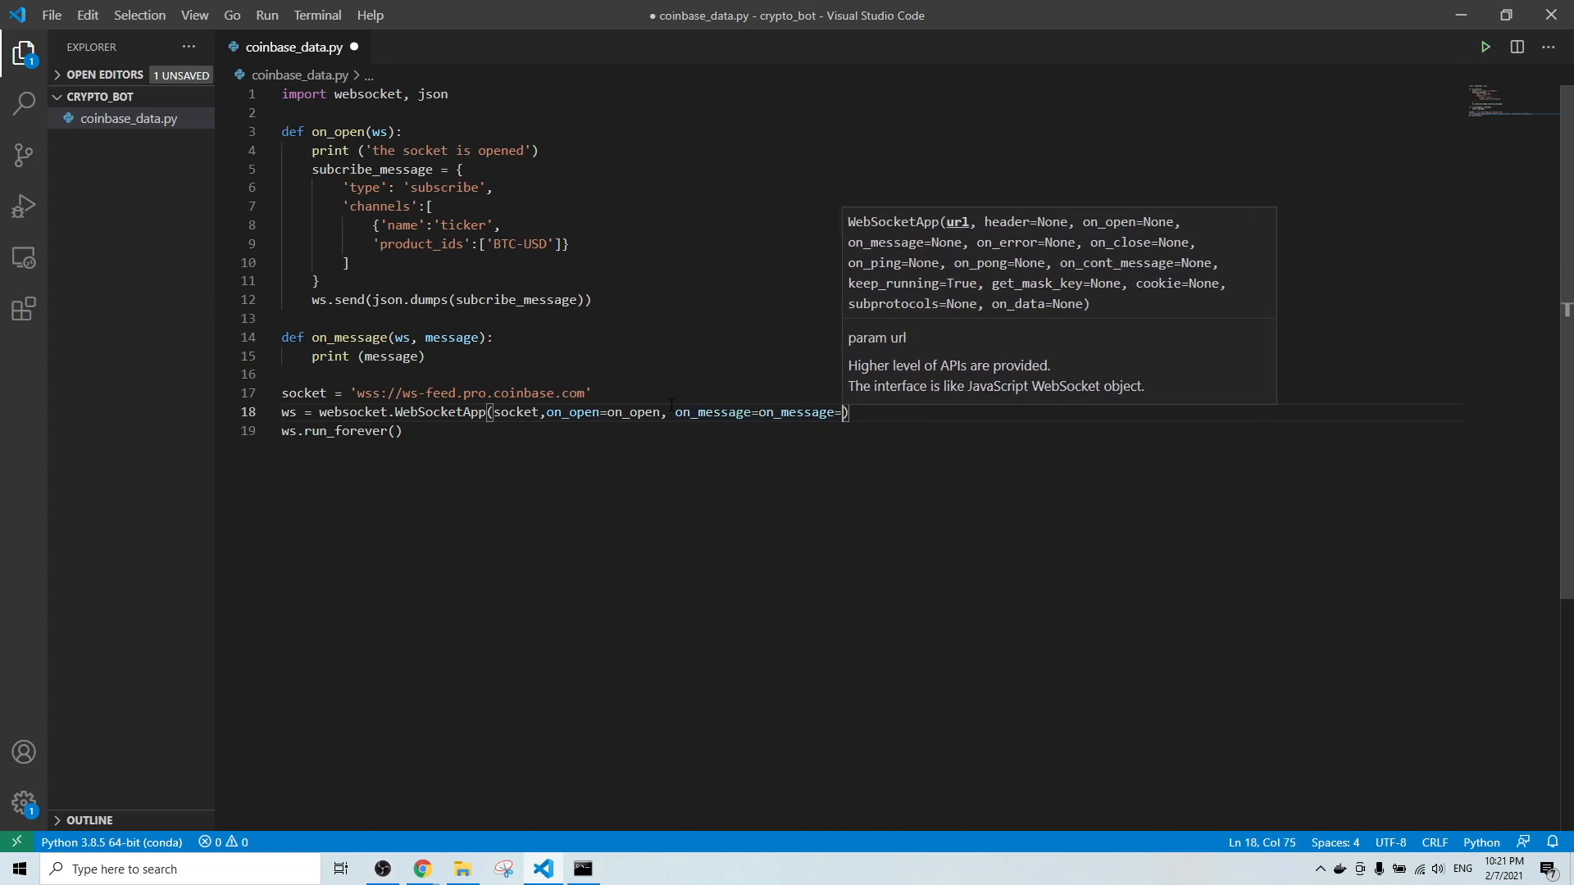
{"action": "key", "text": "ctrl+s"}
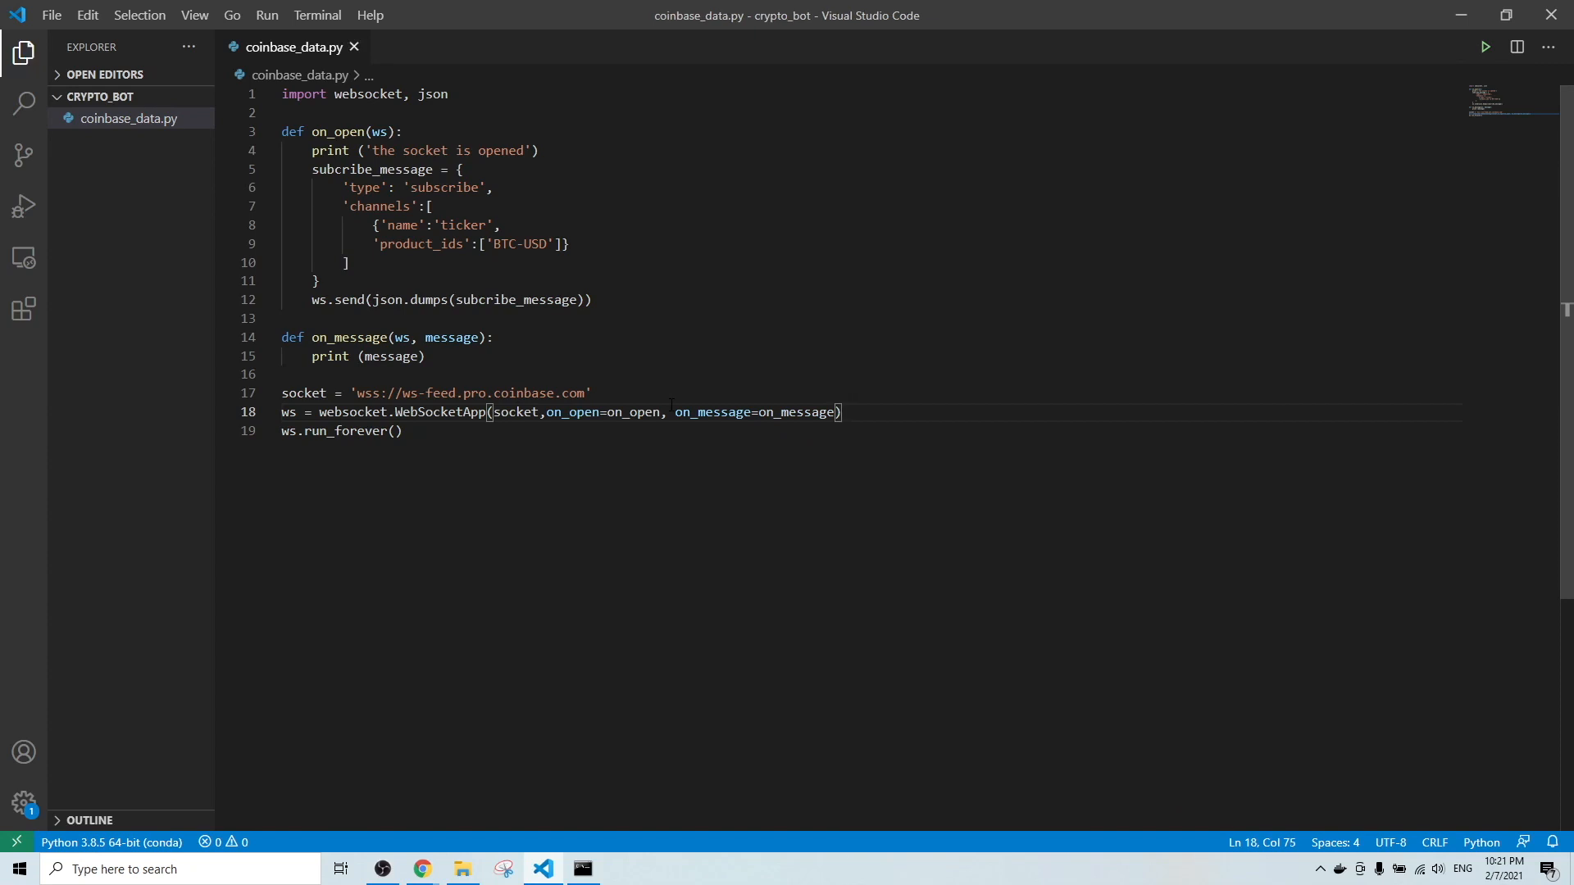
{"action": "mouse_move", "coordinate": [1484, 48]}
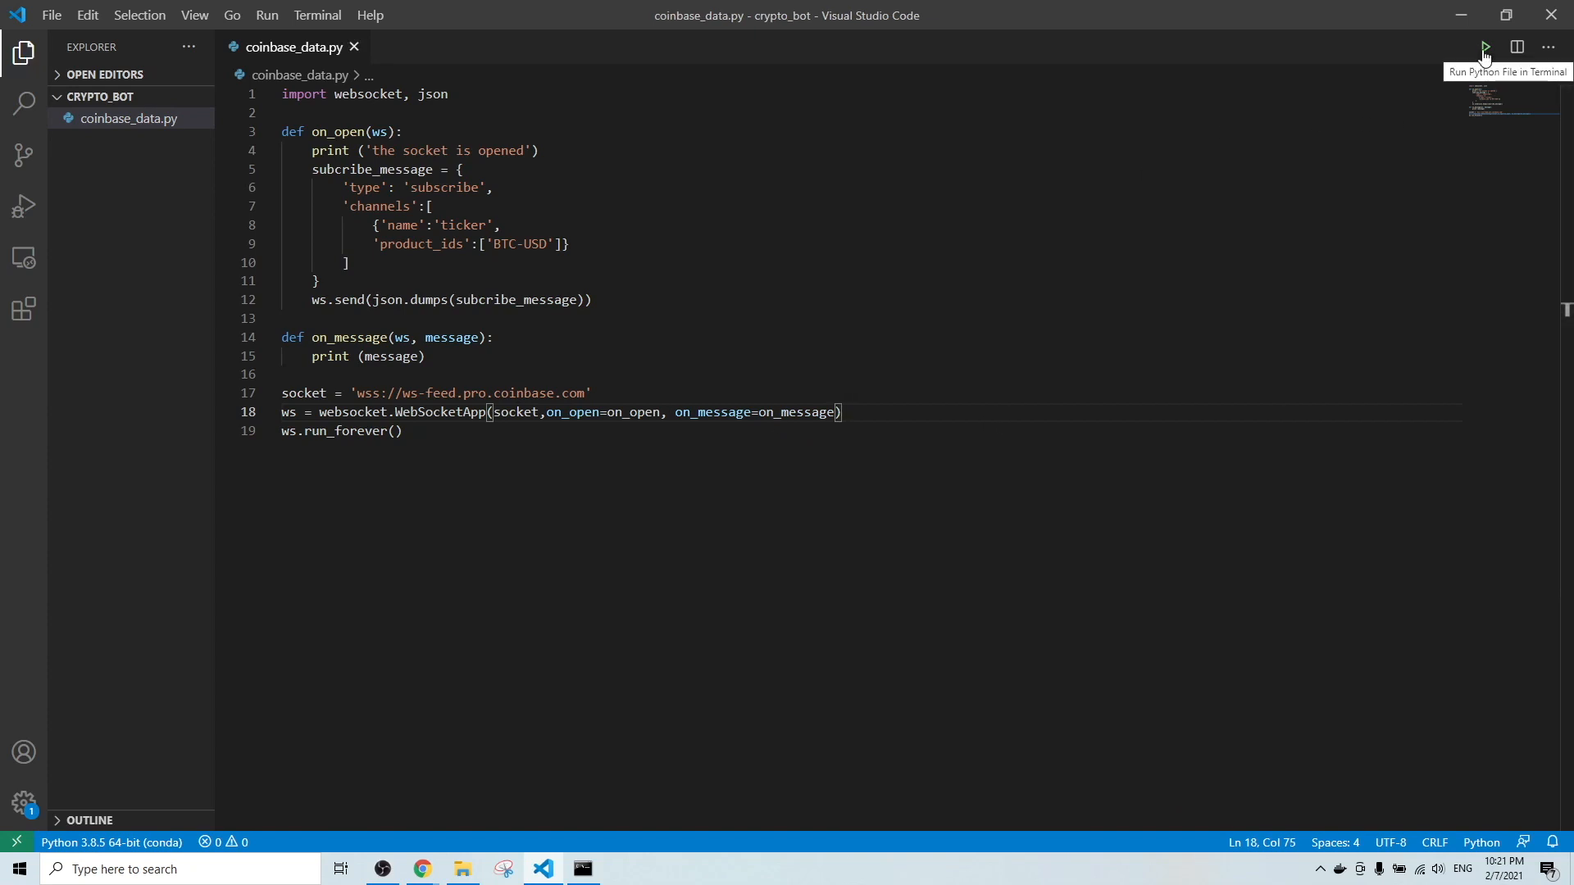
Step: Run the updated script and scroll through the streaming BTC-USD ticker messages
{"action": "left_click", "coordinate": [1484, 48]}
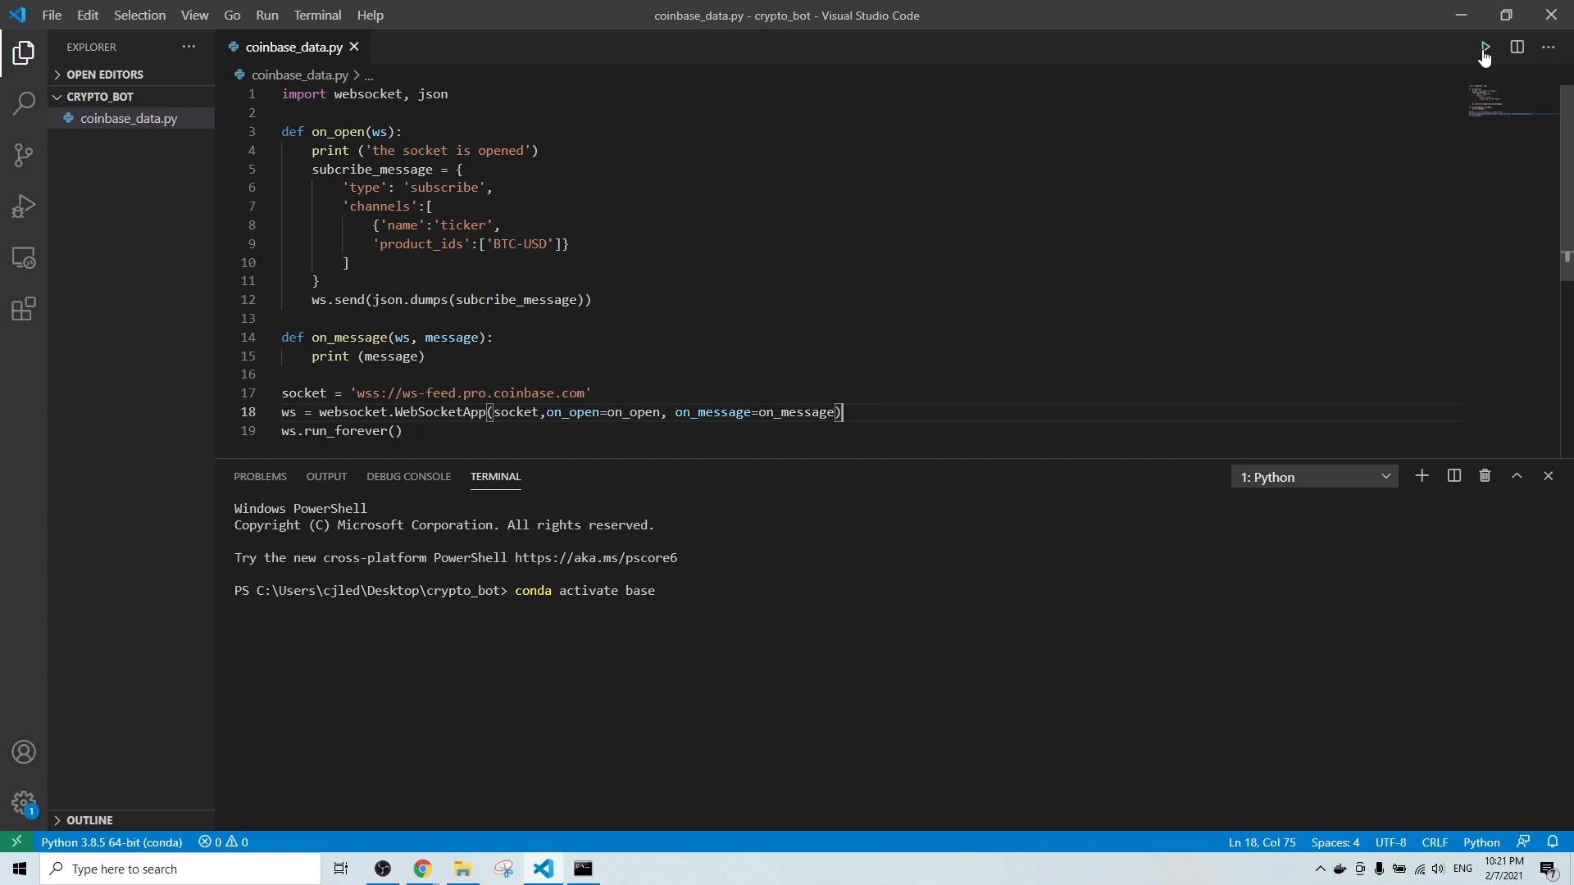
{"action": "left_click", "coordinate": [1483, 47]}
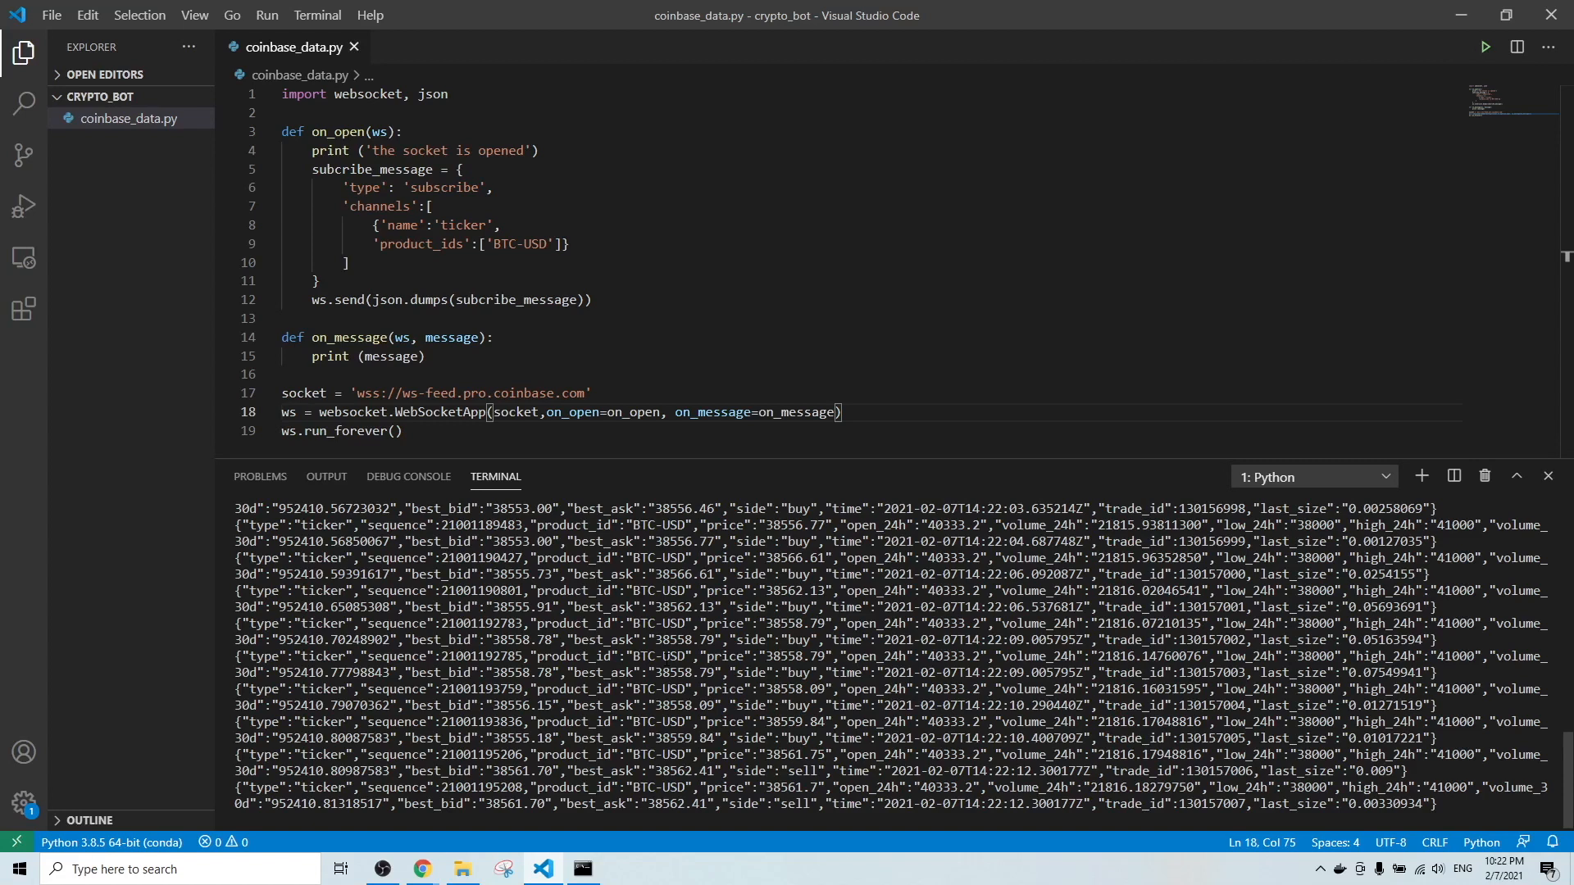
{"action": "scroll", "scroll_direction": "down", "scroll_amount": 3}
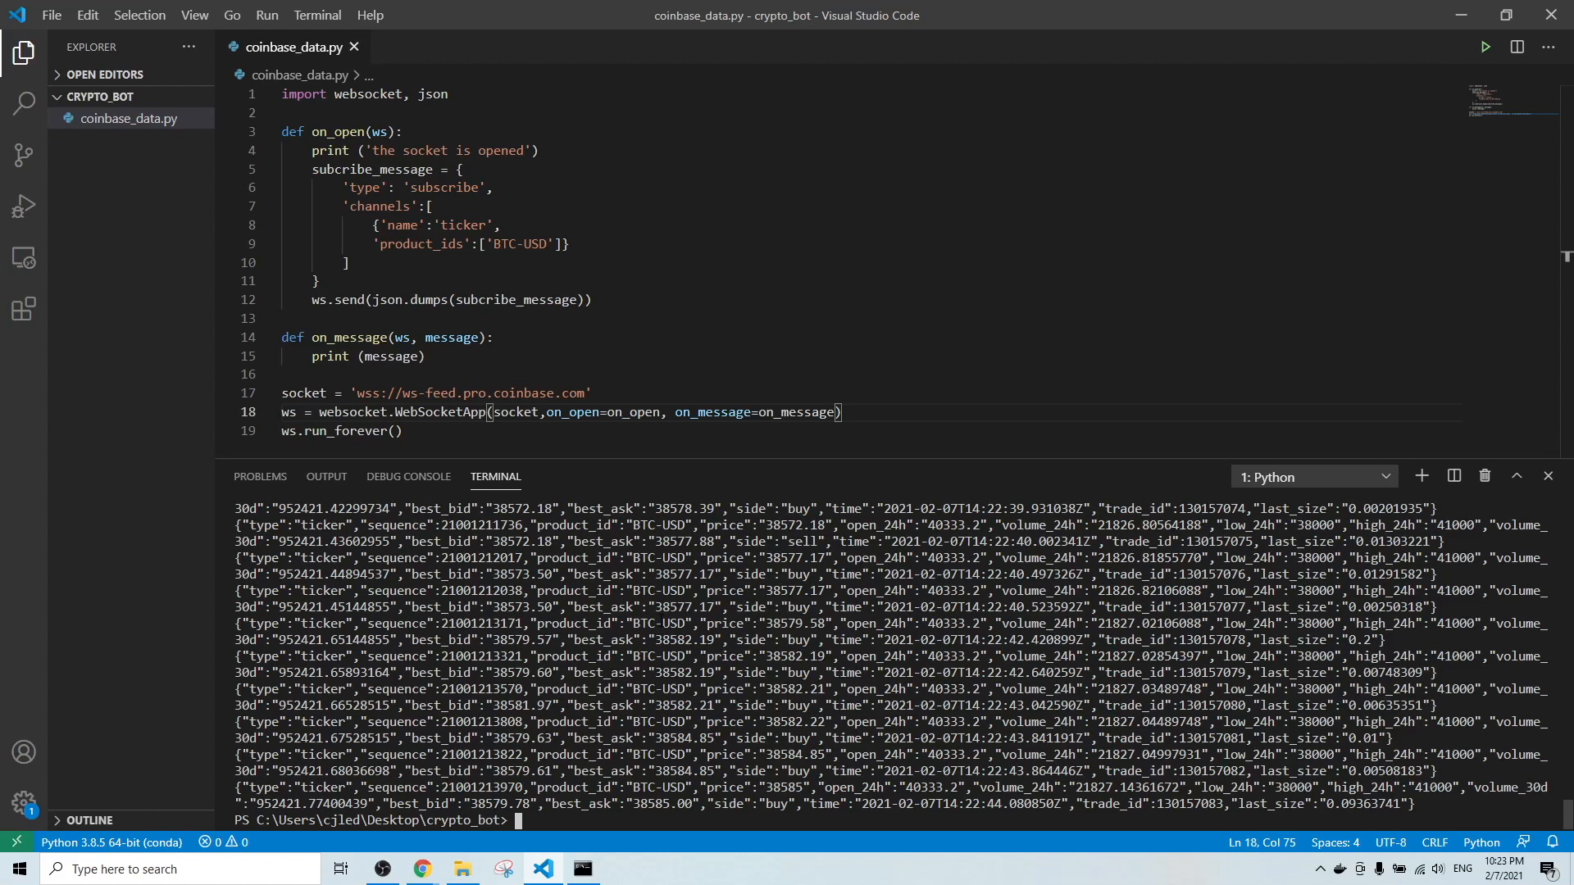
Step: Add 'ETH-USD' to product_ids and maximize the editor to hide the terminal
{"action": "type", "text": ","}
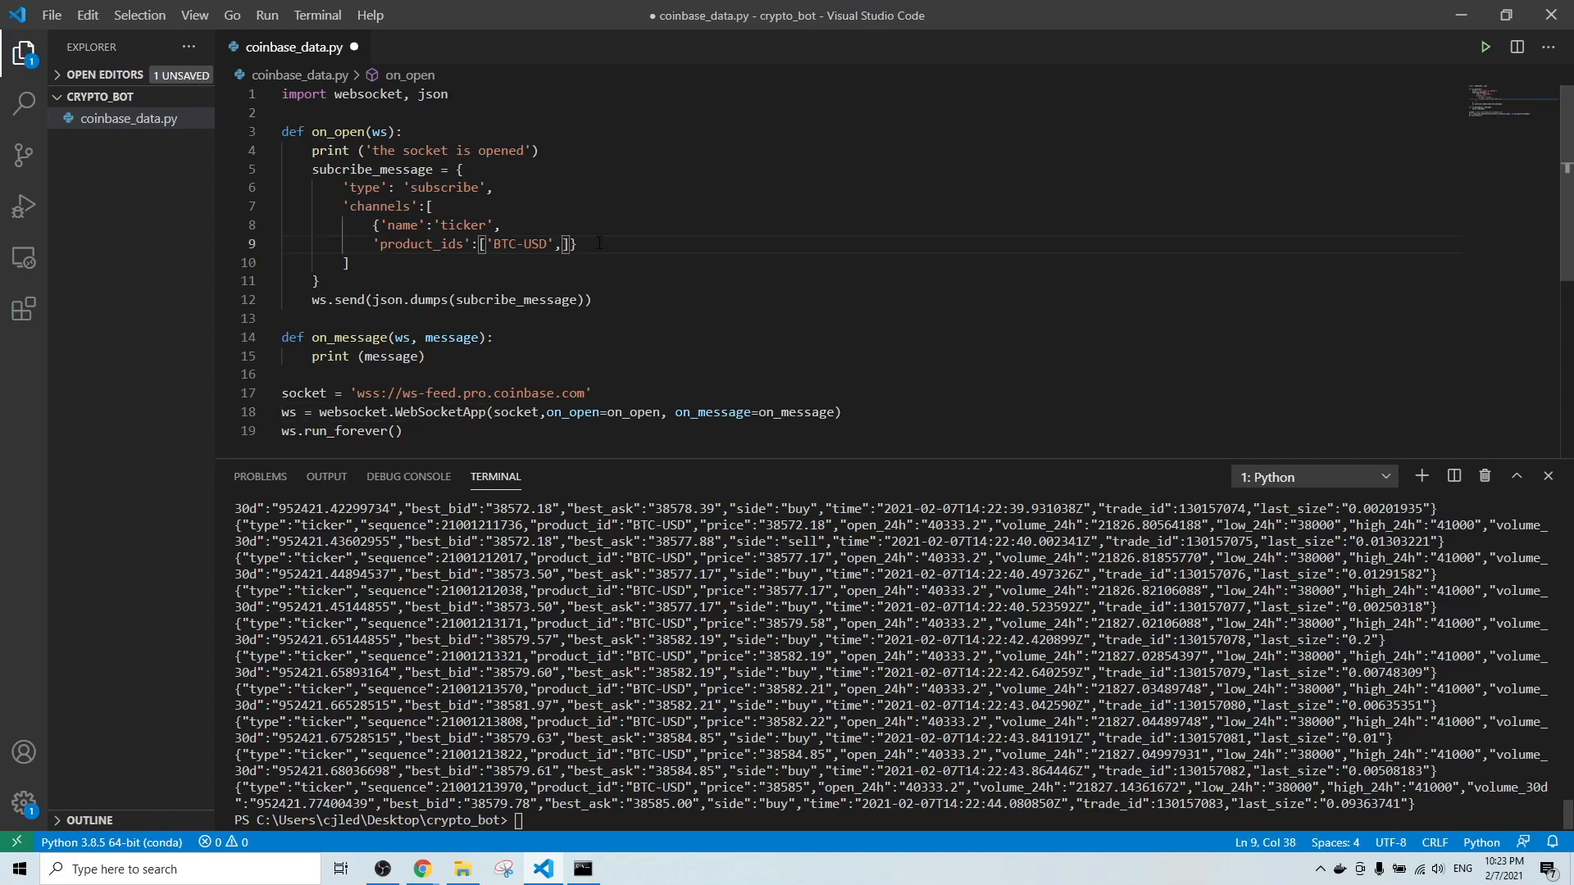
{"action": "type", "text": "'"}
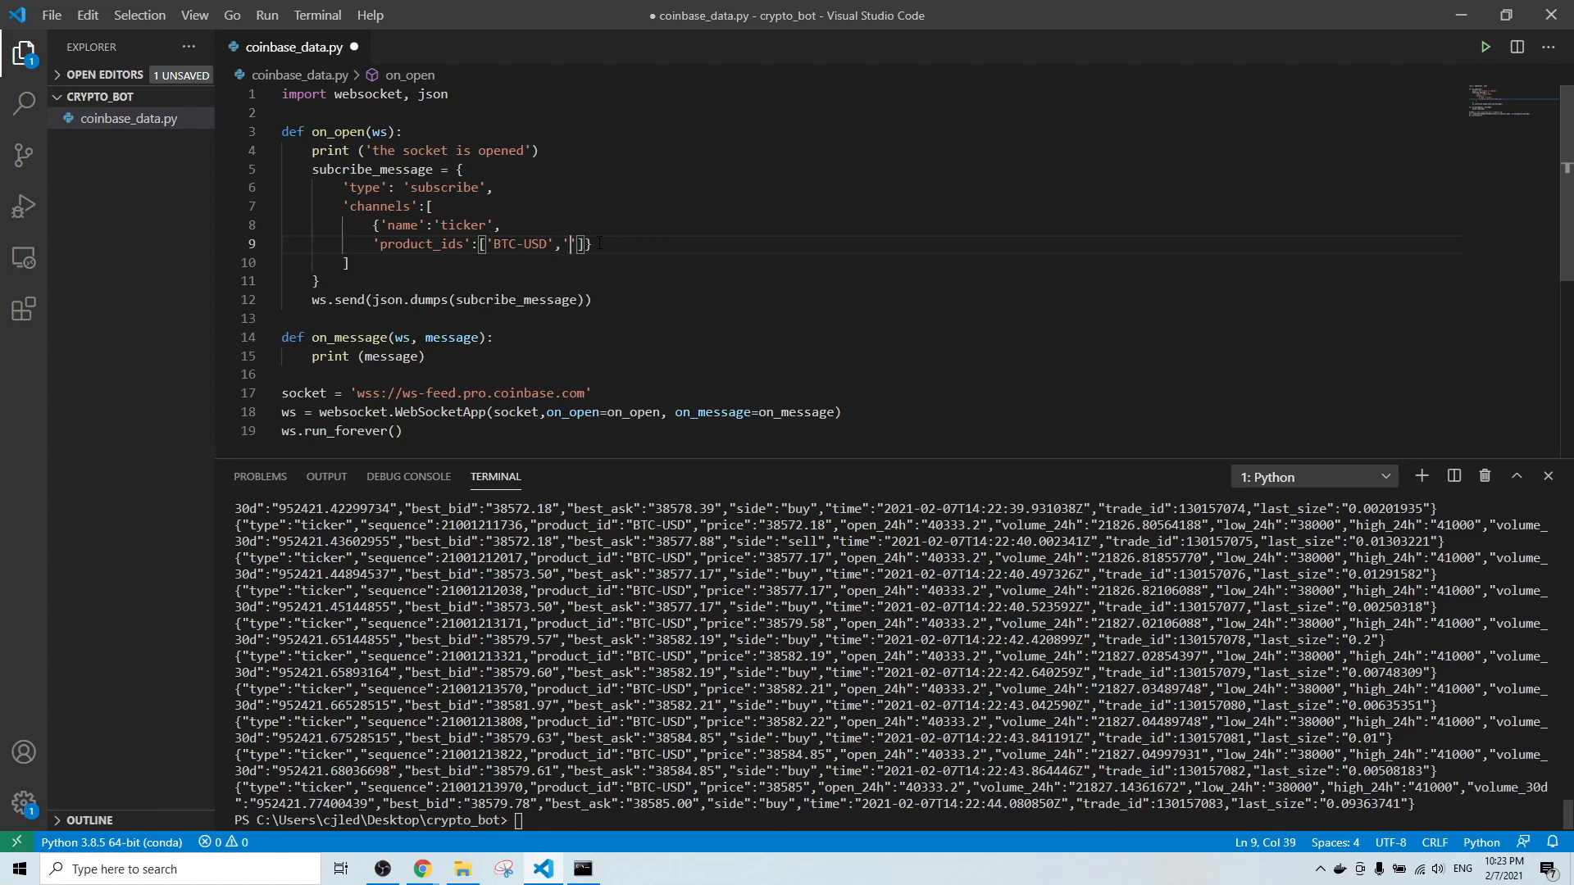
{"action": "type", "text": "ETH"}
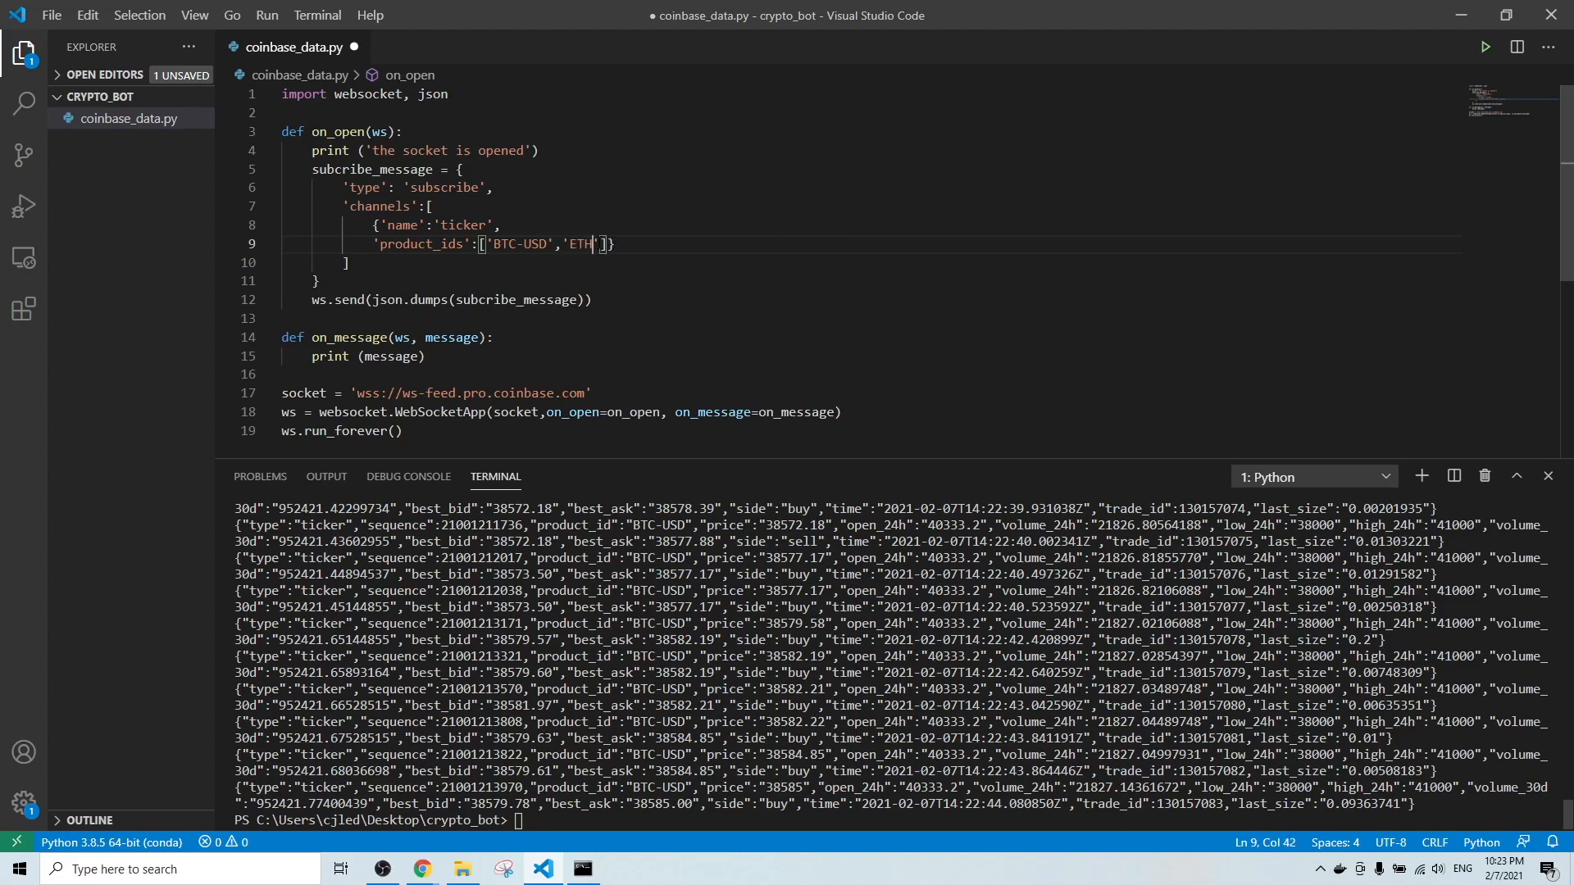
{"action": "type", "text": "-USD"}
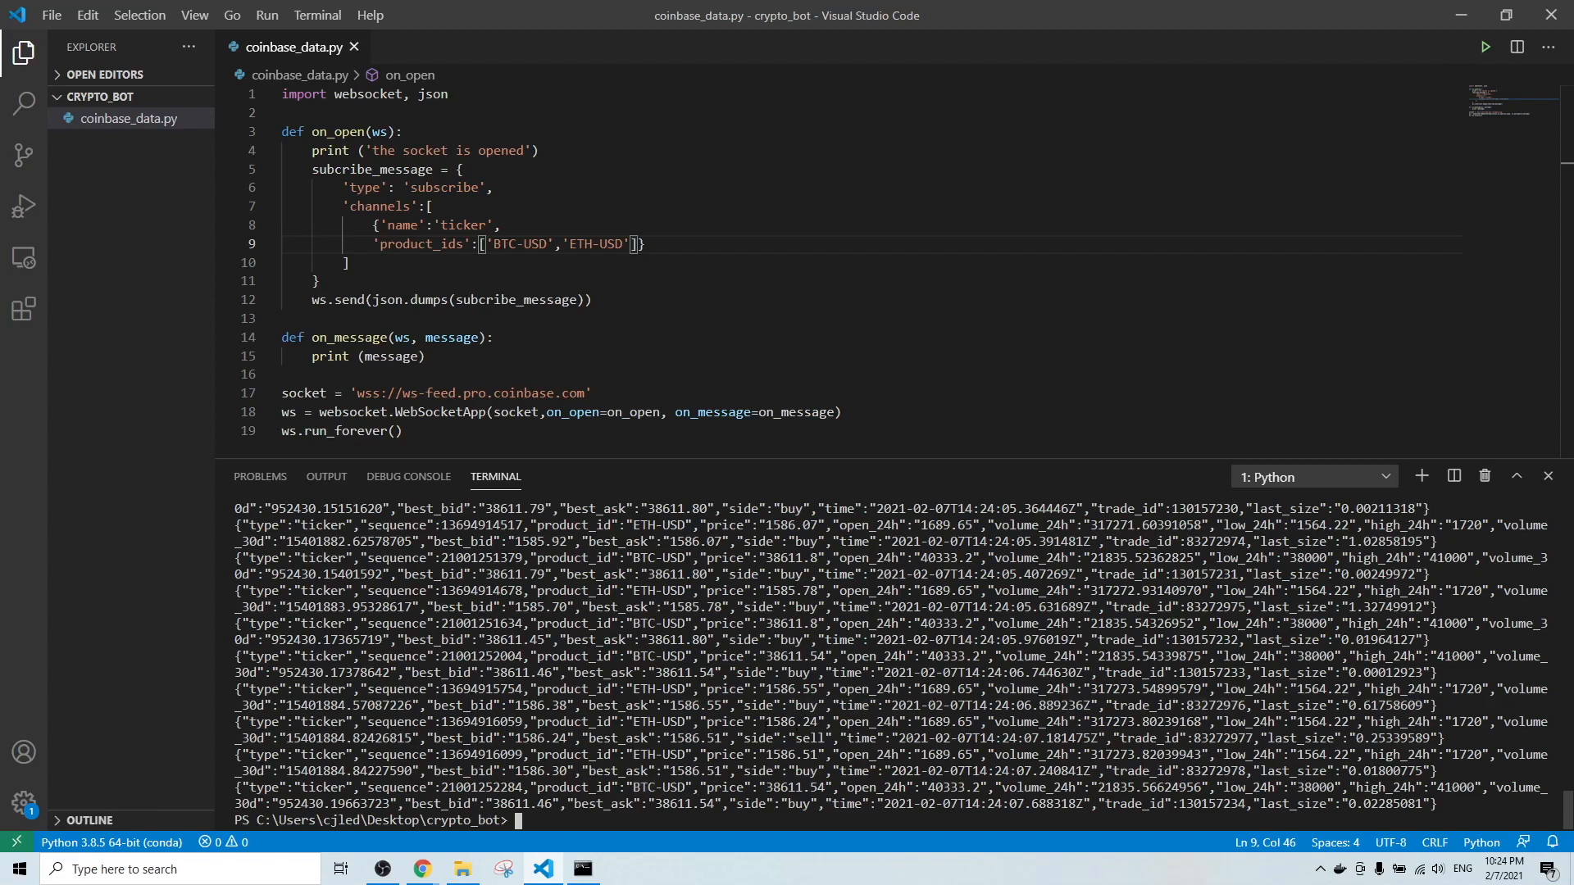
{"action": "double_click", "coordinate": [790, 721]}
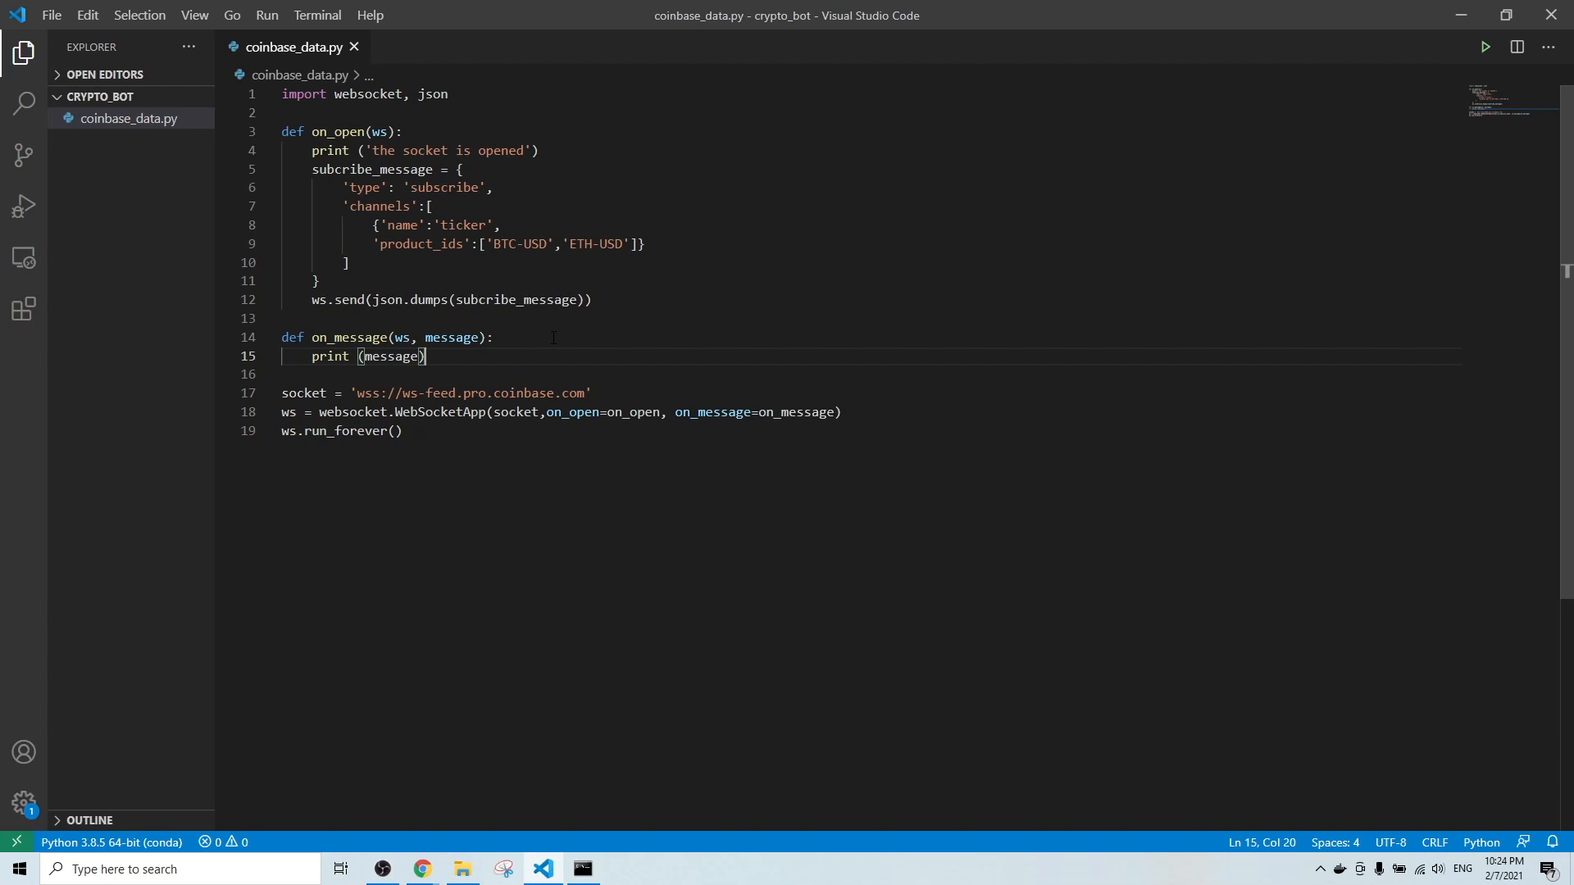
Step: Add current_data = json.loads(message) inside the on_message handler
{"action": "key", "text": "Enter"}
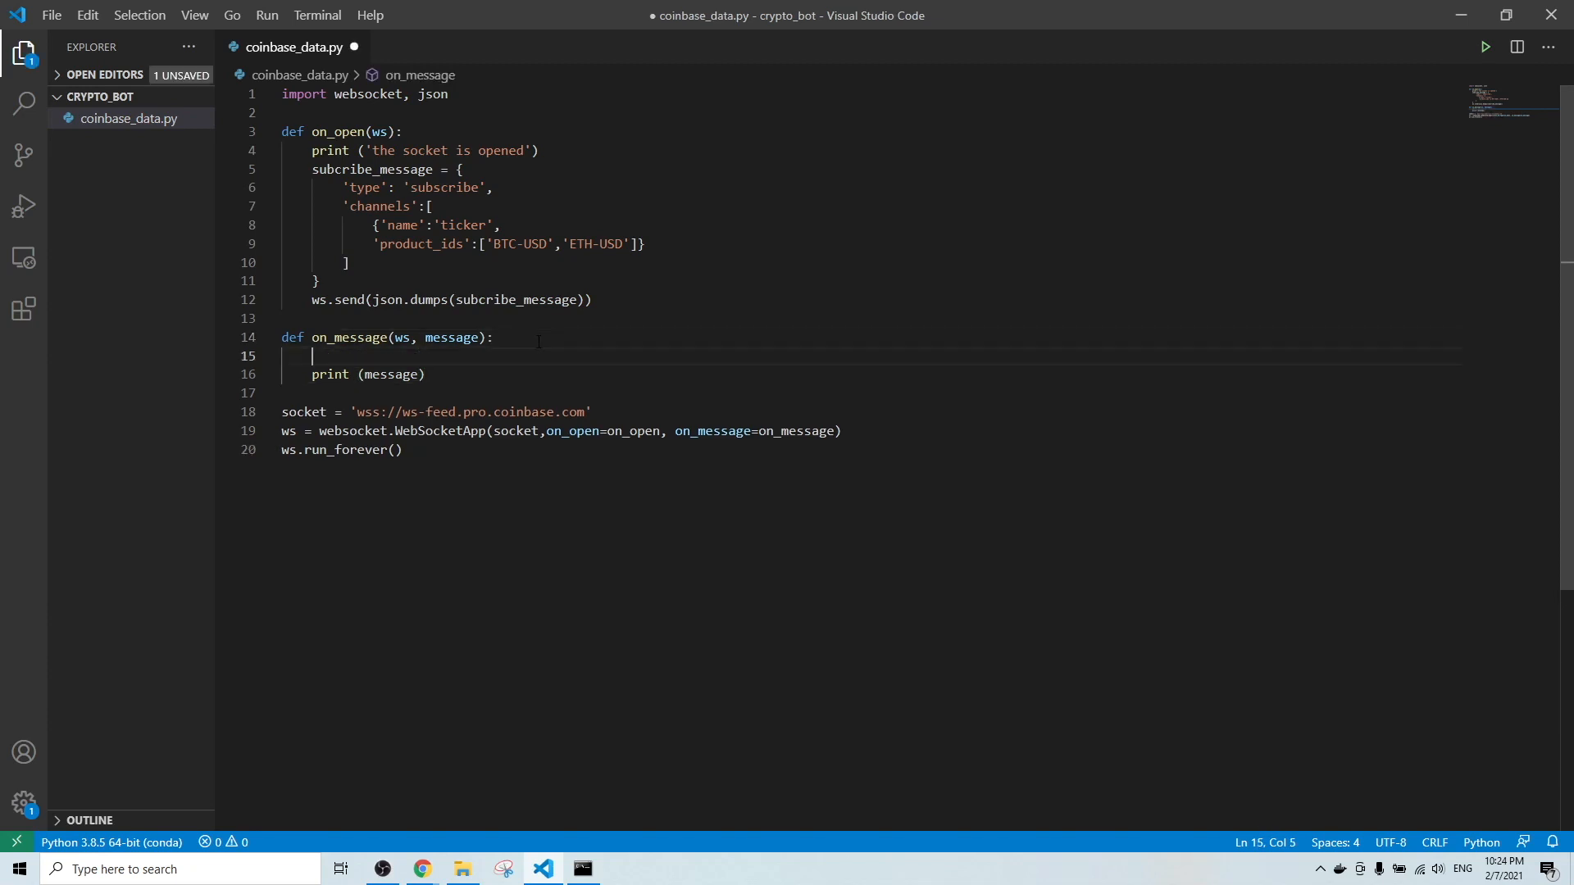
{"action": "type", "text": "current_"}
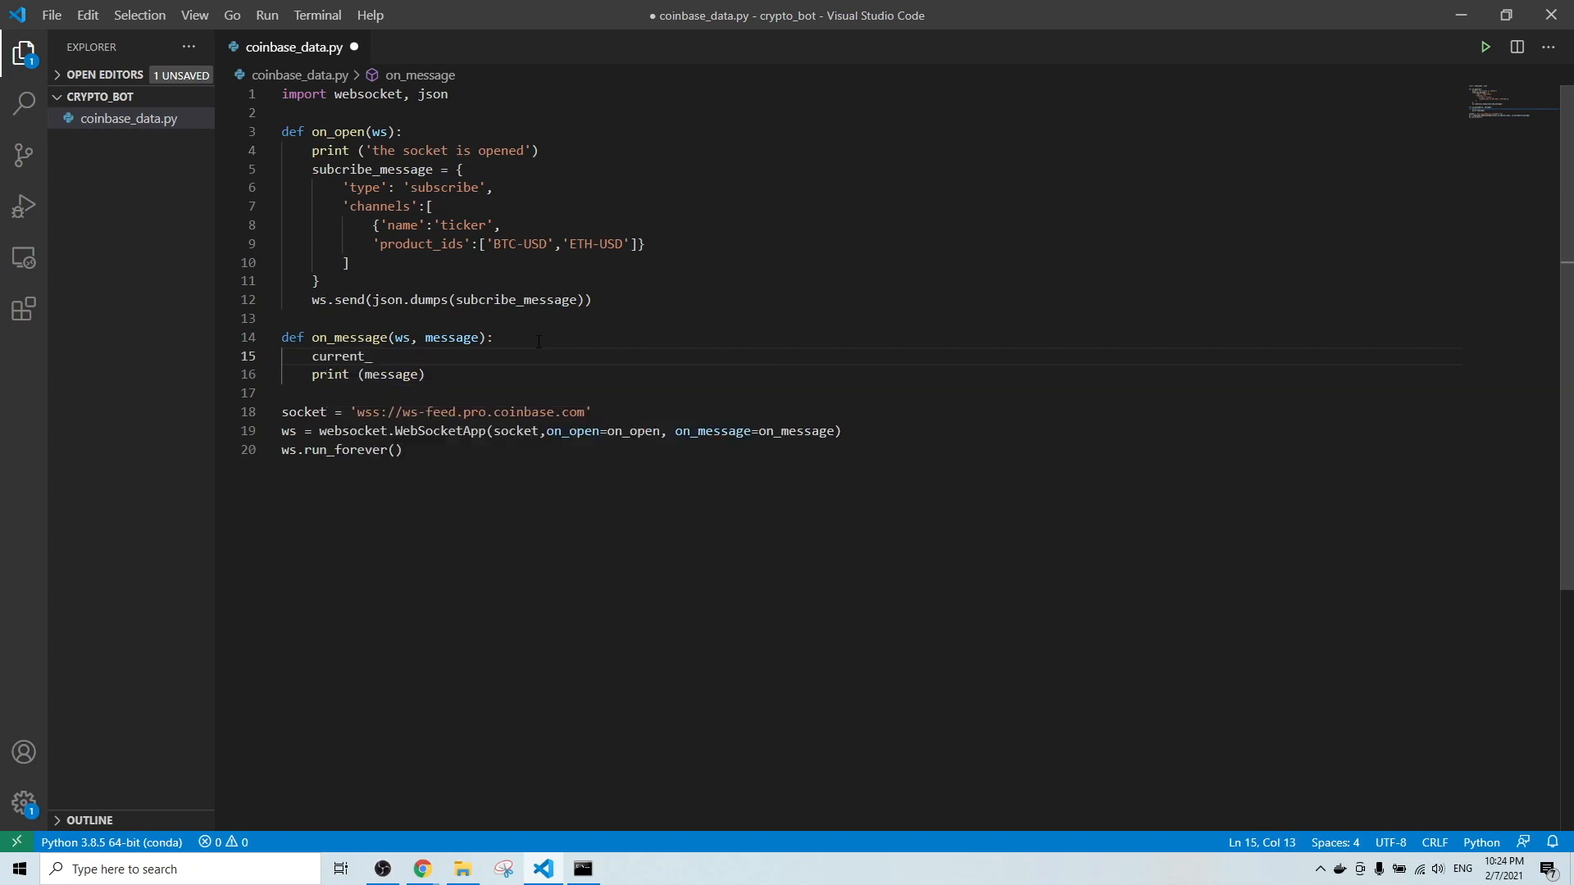
{"action": "type", "text": "data = j"}
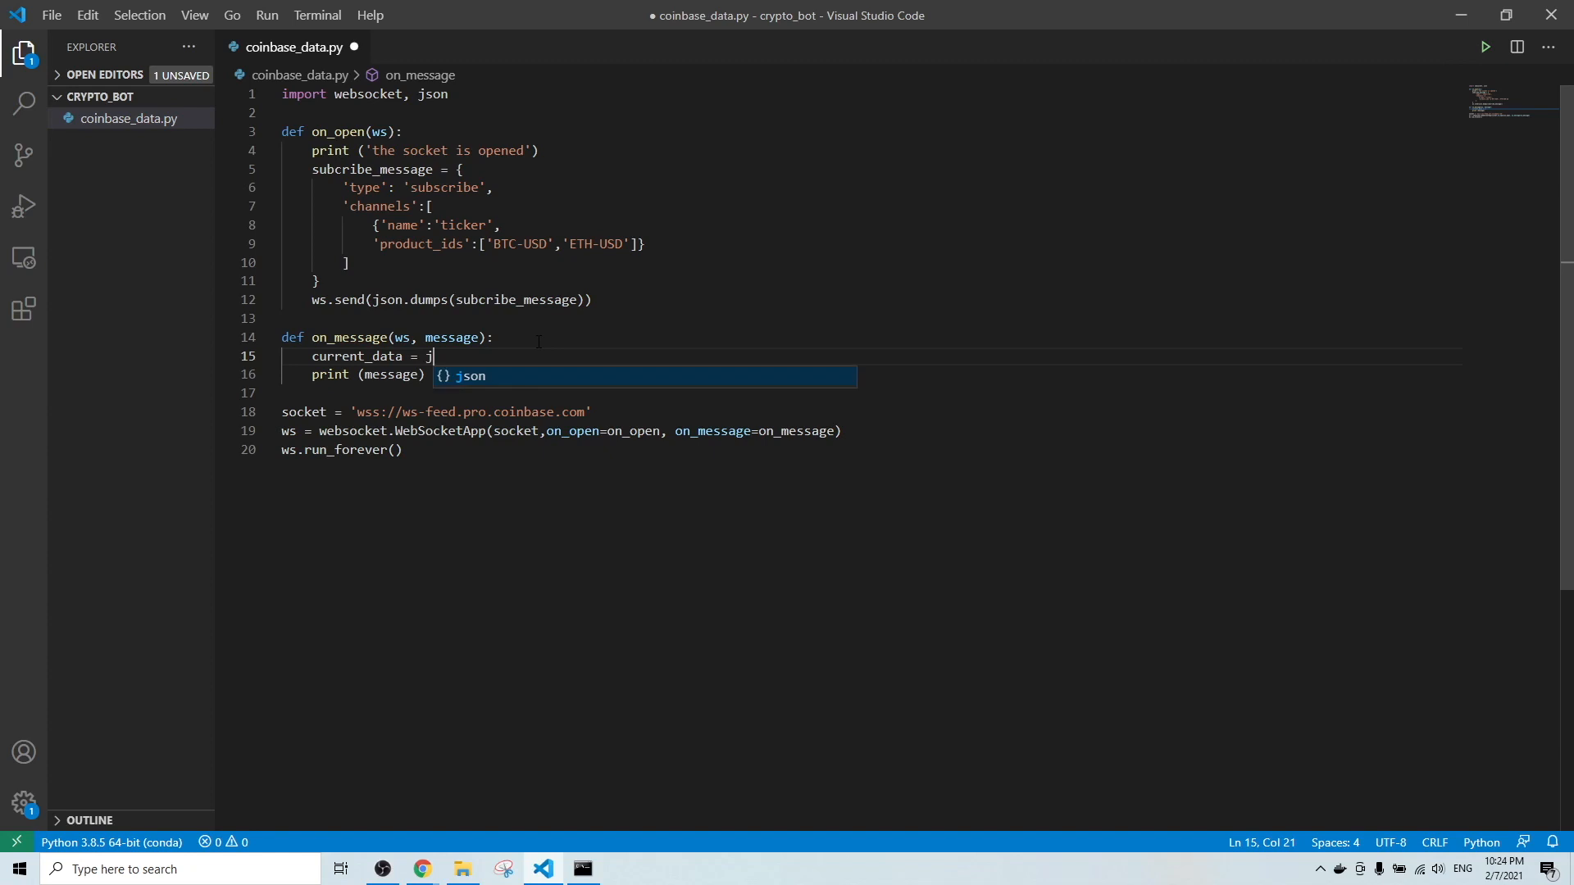
{"action": "type", "text": "son.loads"}
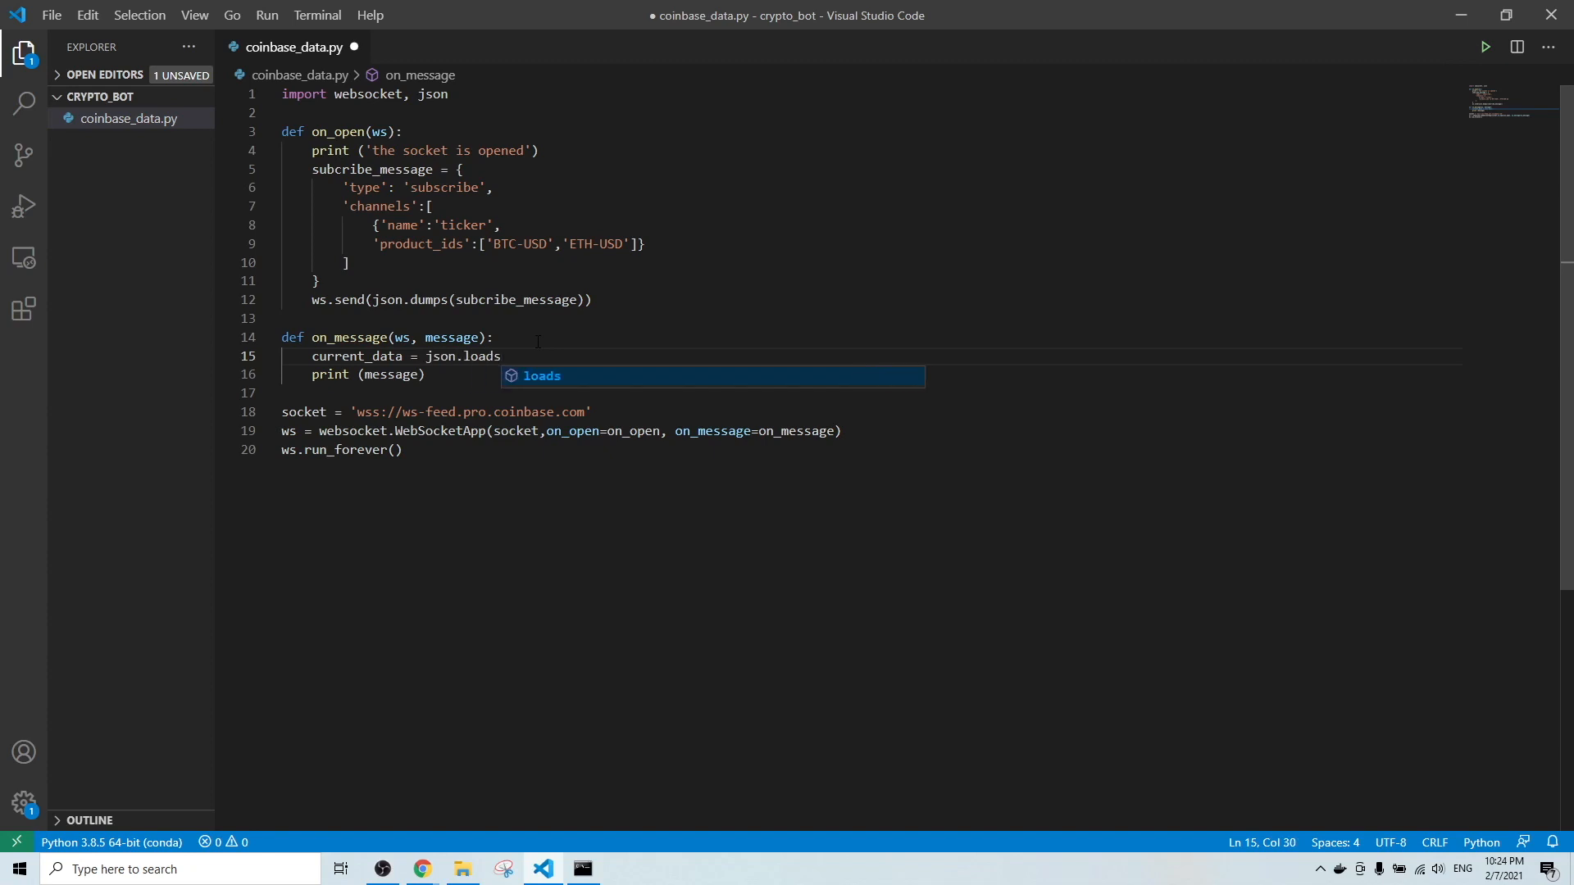
{"action": "type", "text": "(message"}
{"action": "left_click", "coordinate": [608, 375]}
{"action": "type", "text": "current_data"}
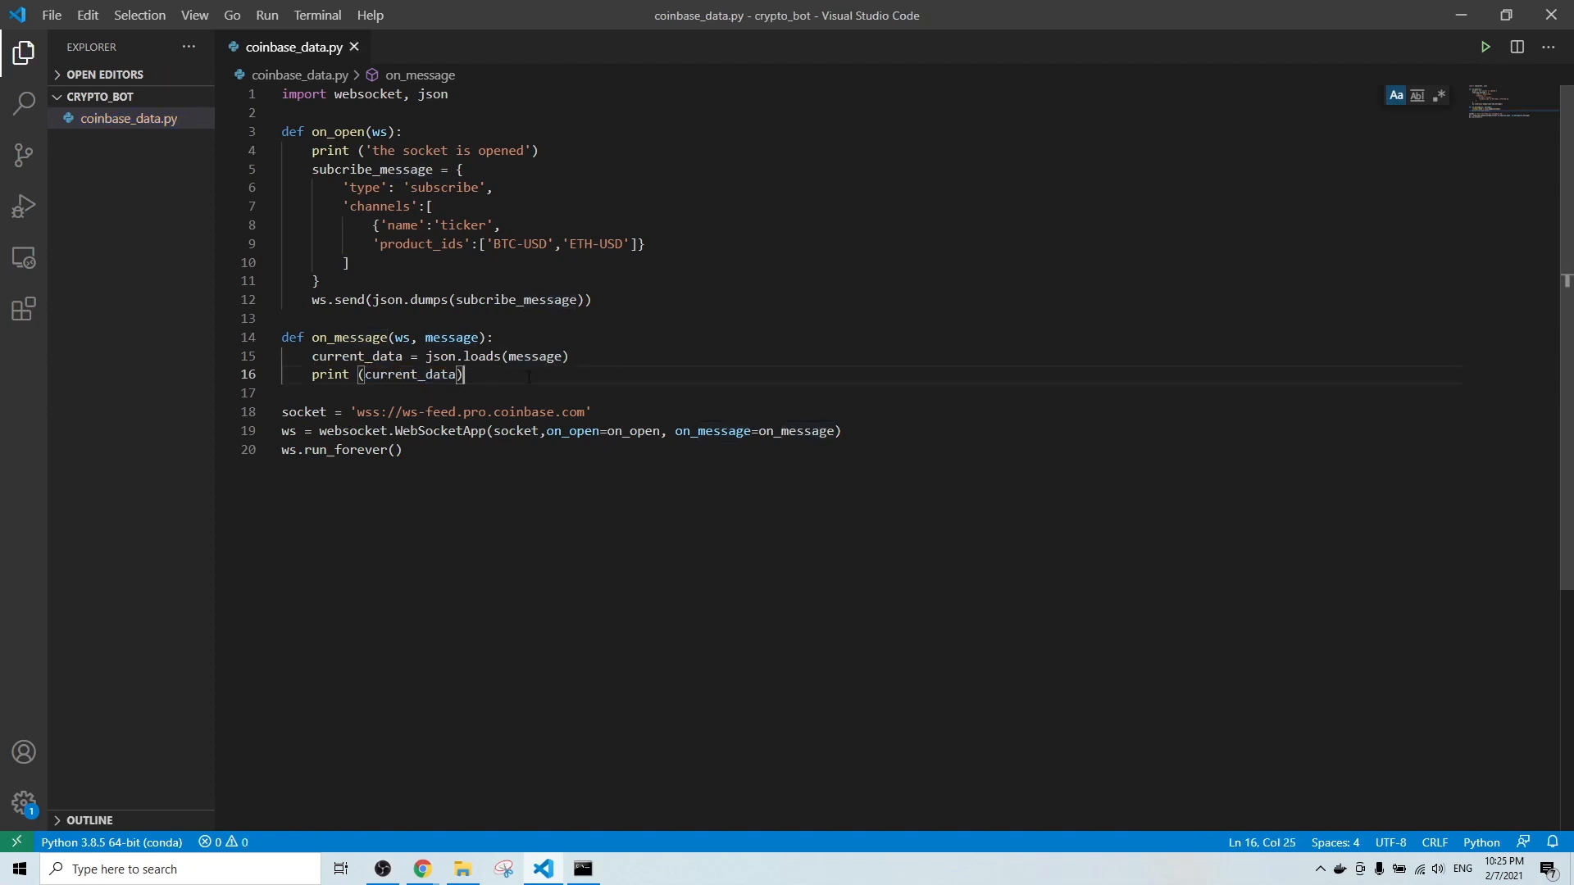
{"action": "left_click", "coordinate": [316, 14]}
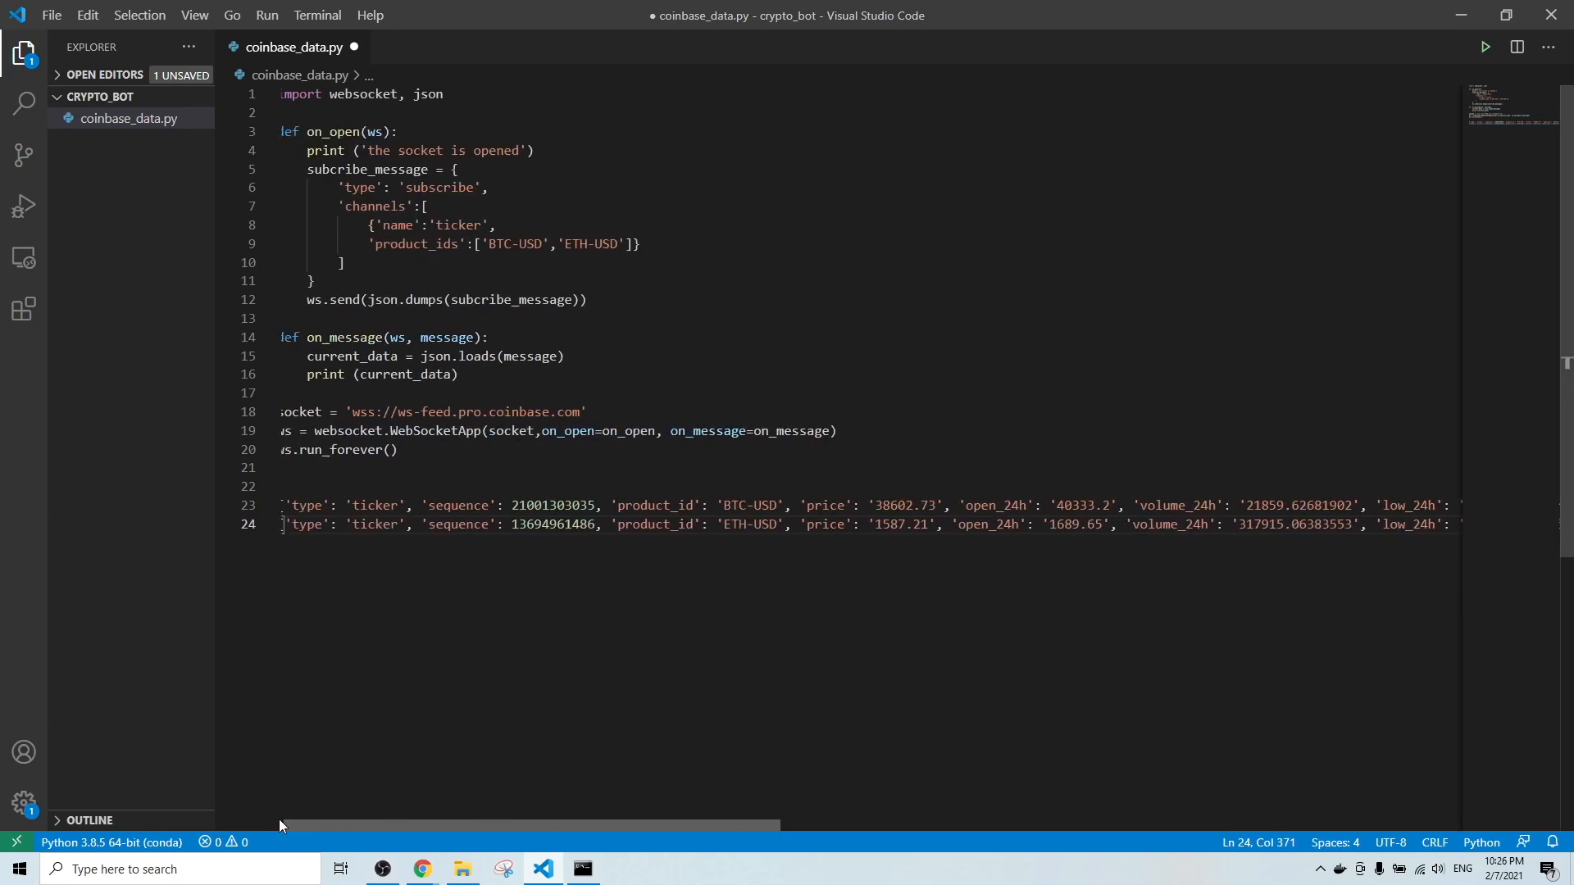
Step: Split the pasted BTC-USD dictionary one field per line and select 'channels'
{"action": "scroll", "scroll_direction": "left", "scroll_amount": 3}
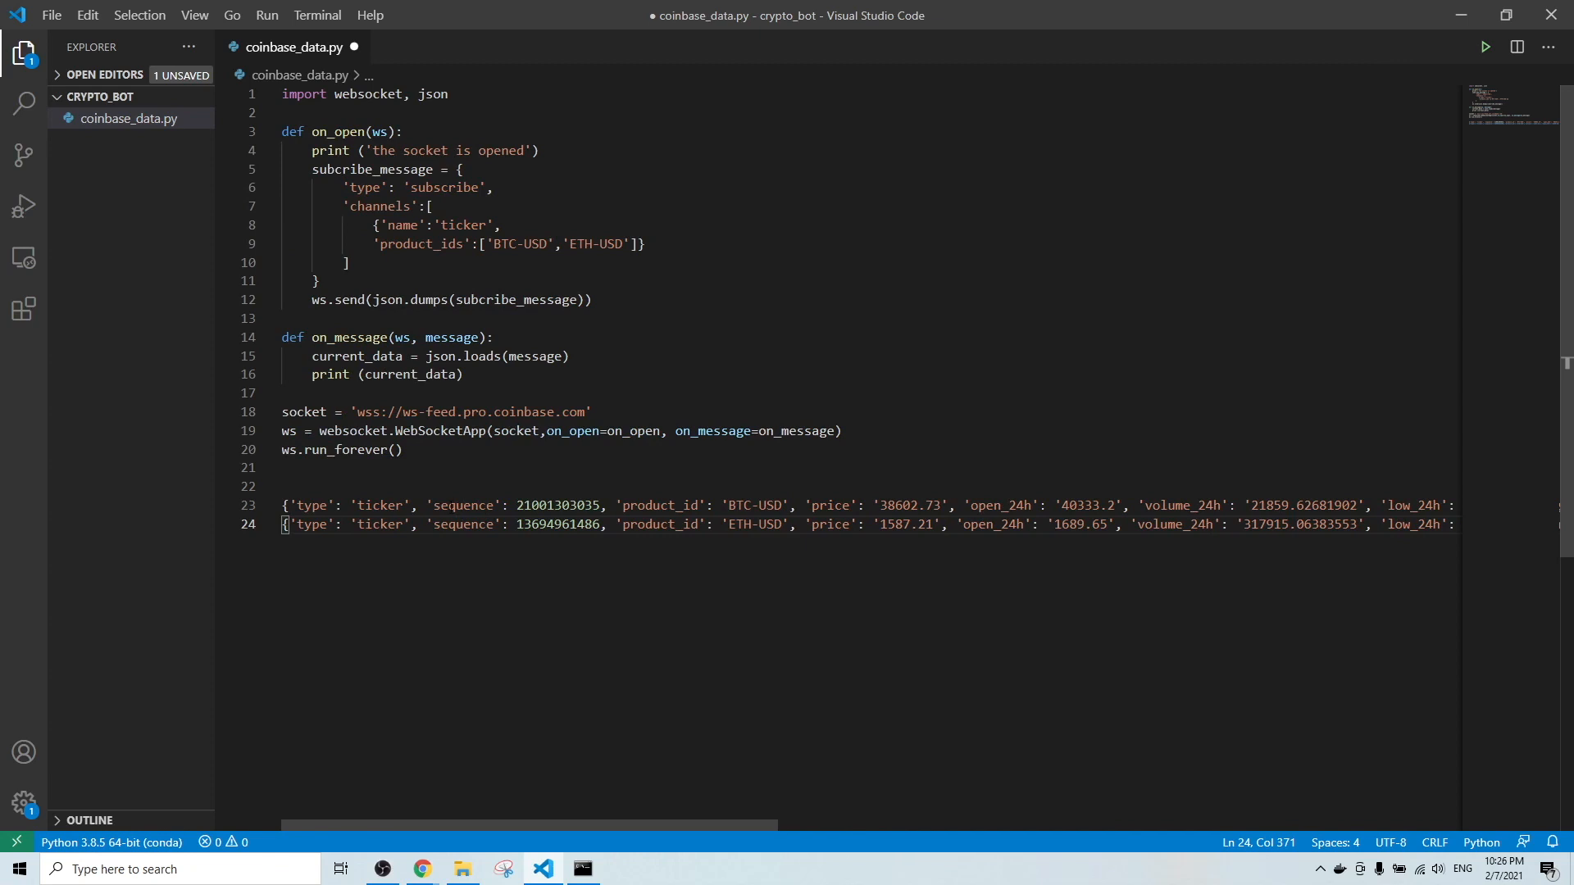
{"action": "left_click", "coordinate": [425, 505]}
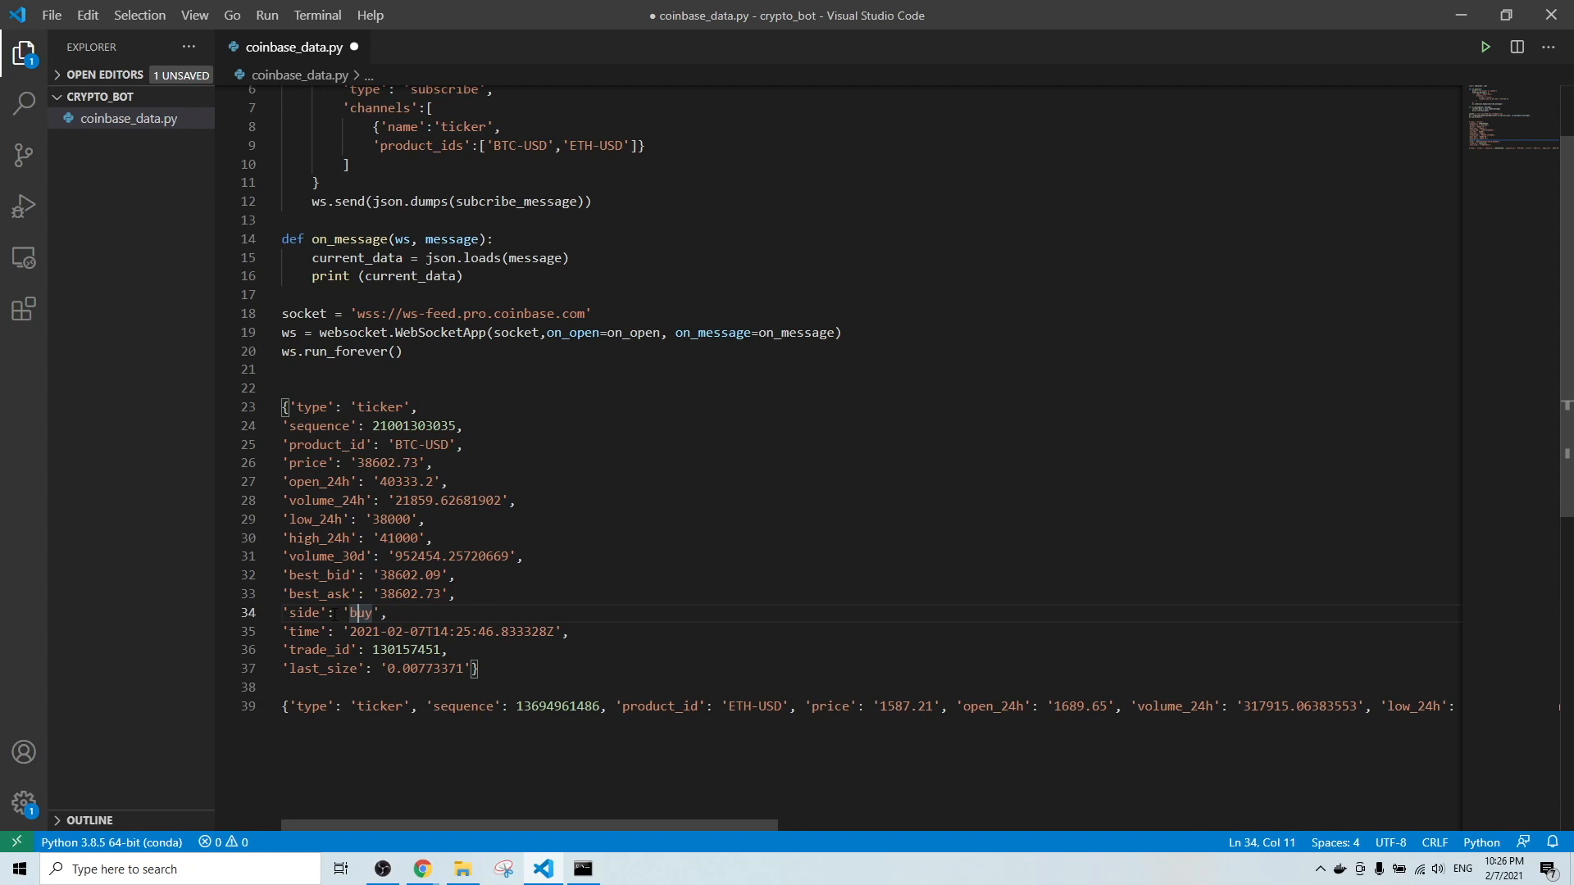
{"action": "double_click", "coordinate": [303, 631]}
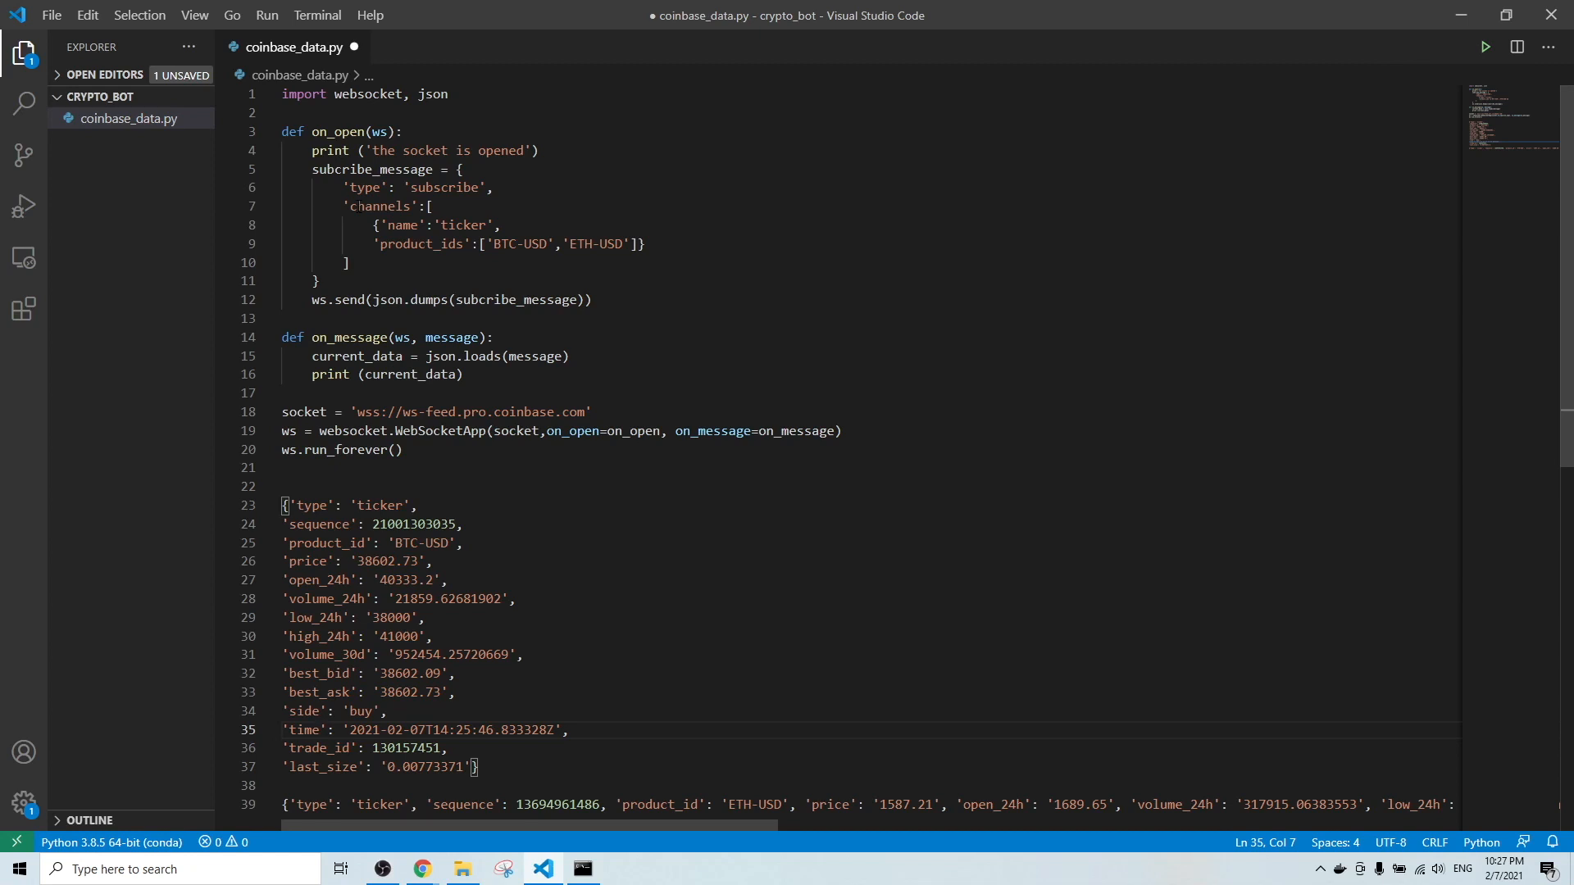
{"action": "double_click", "coordinate": [379, 206]}
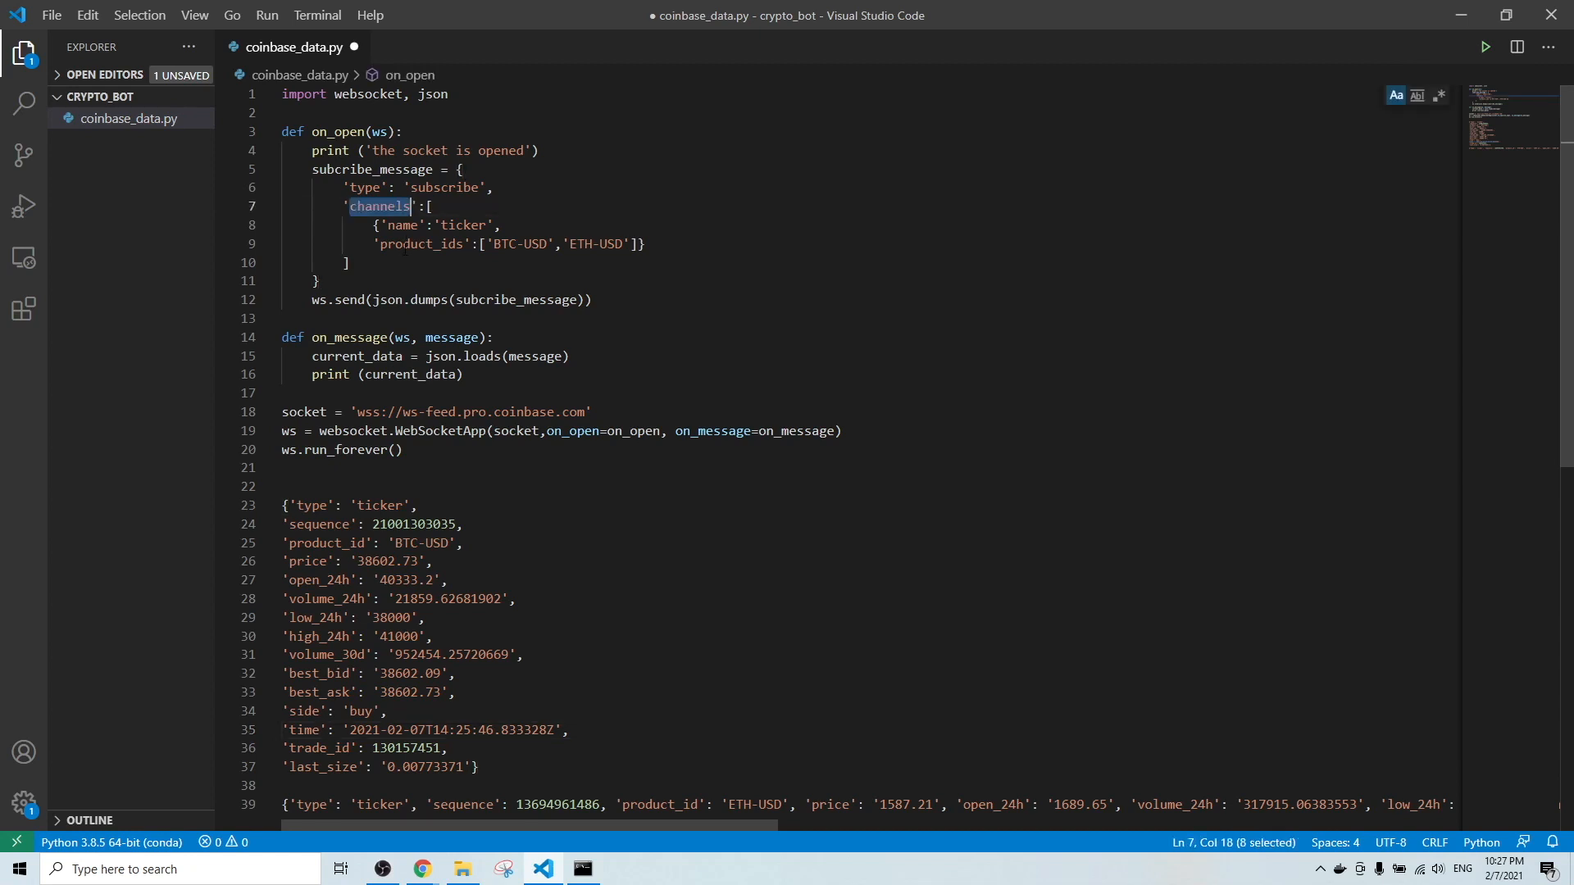
{"action": "double_click", "coordinate": [419, 244]}
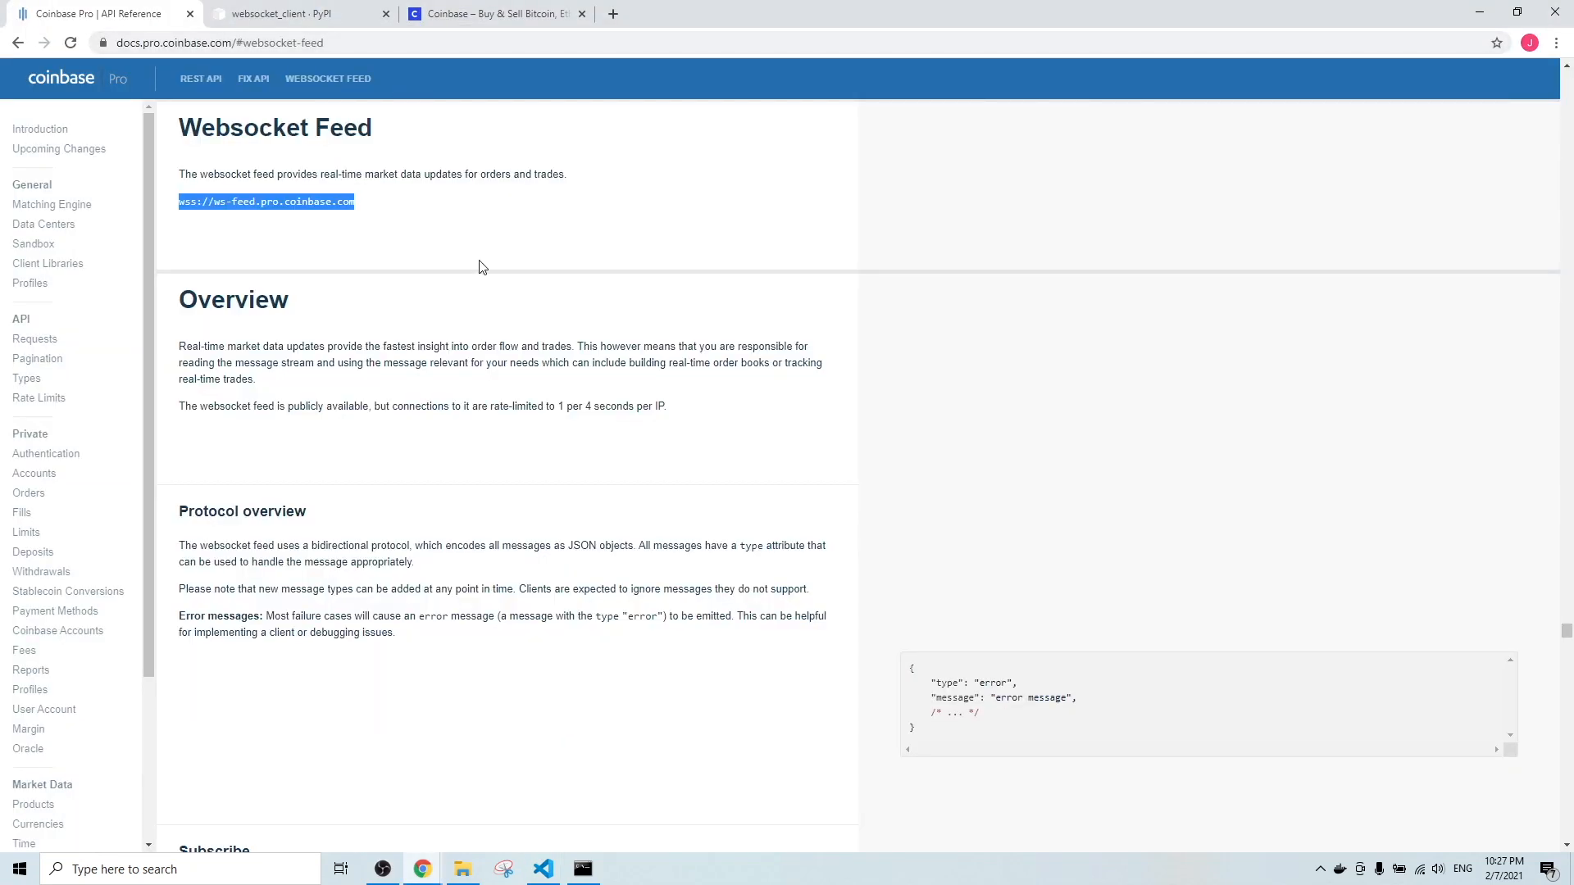
Step: Scroll to the Subscribe example and select its product_ids in the ticker channel
{"action": "scroll", "scroll_direction": "down", "scroll_amount": 3}
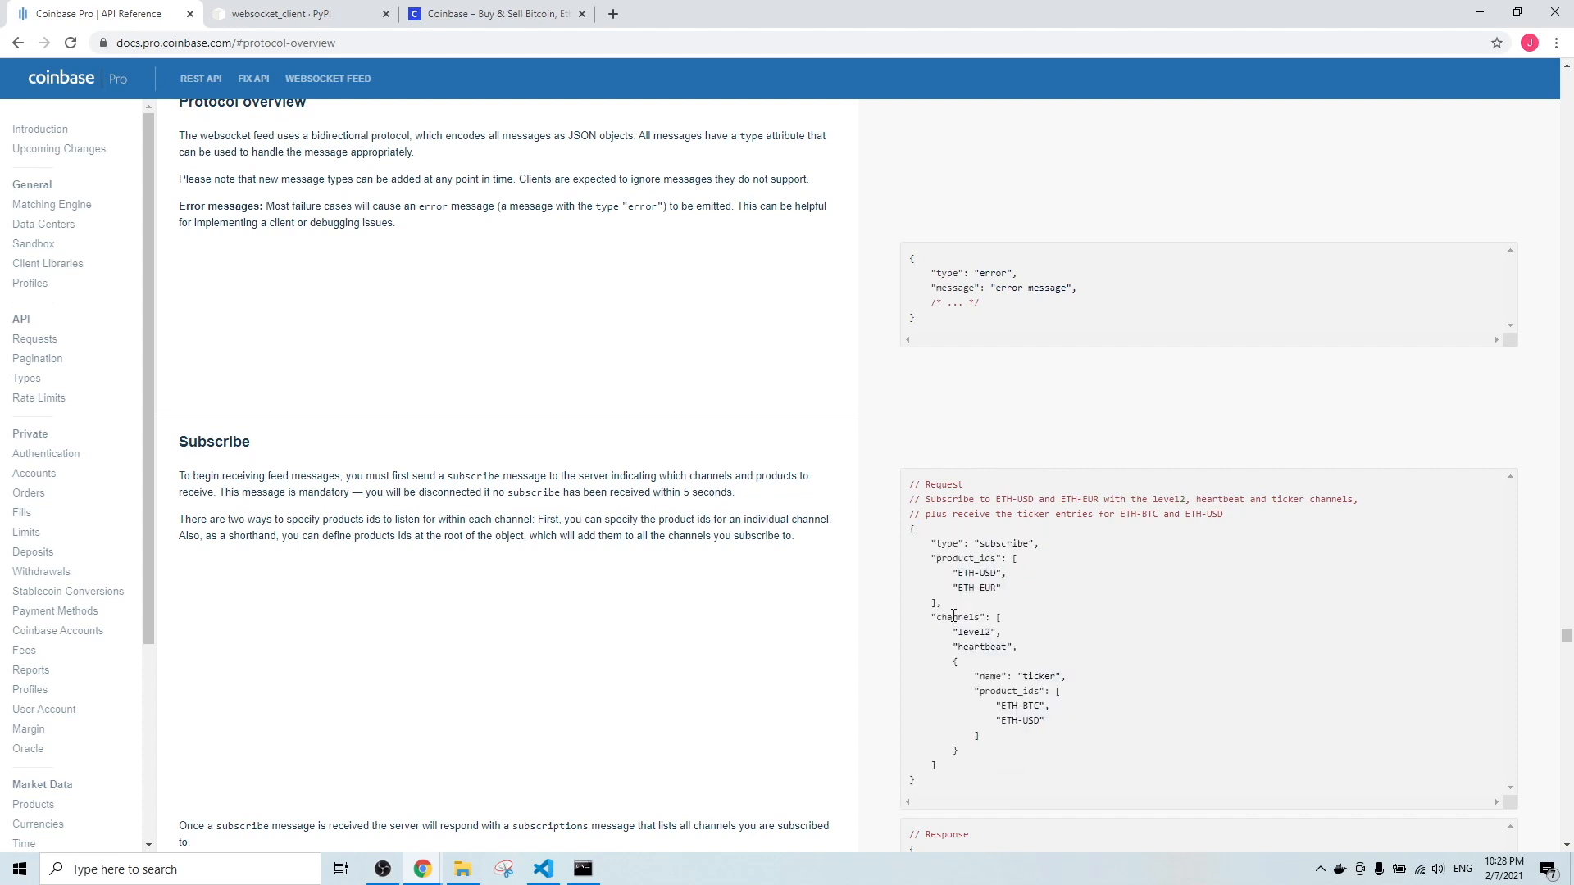
{"action": "double_click", "coordinate": [1006, 690]}
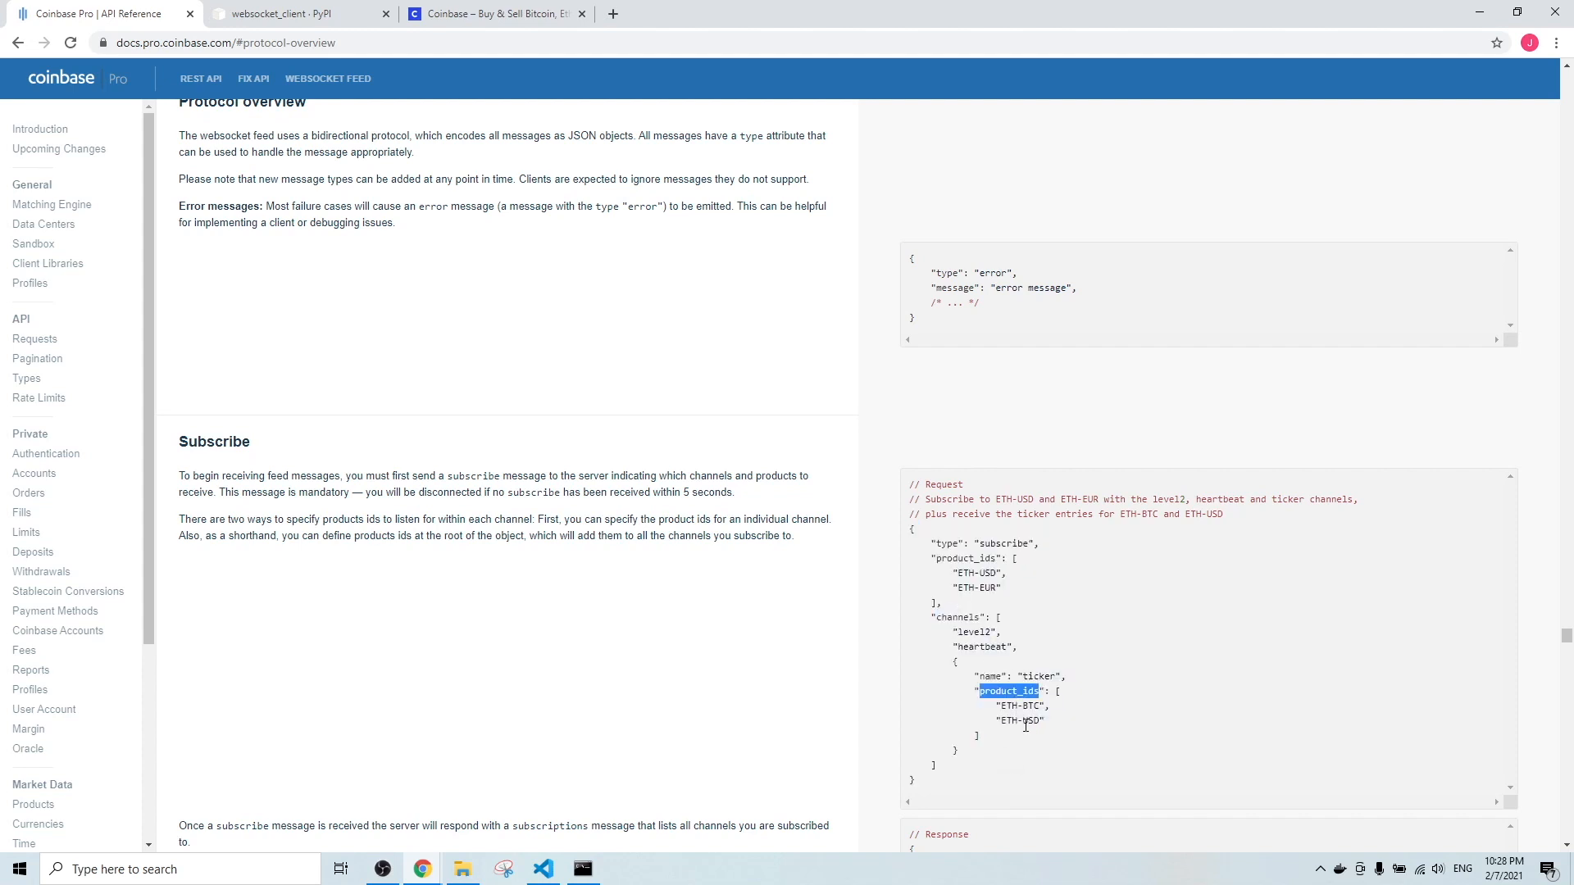
{"action": "double_click", "coordinate": [971, 631]}
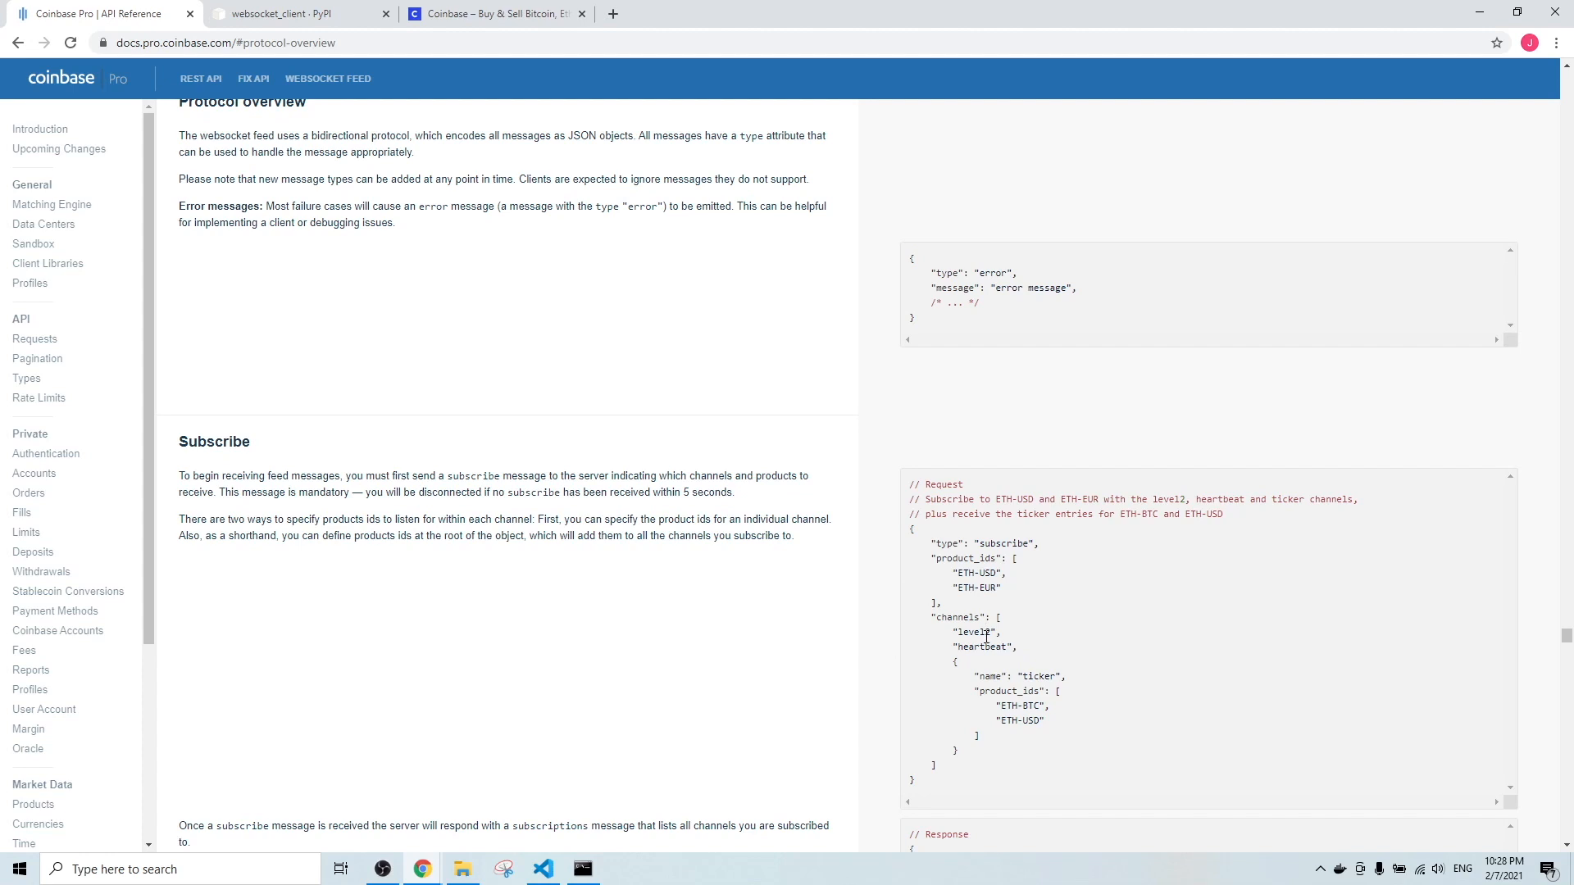
{"action": "mouse_move", "coordinate": [902, 661]}
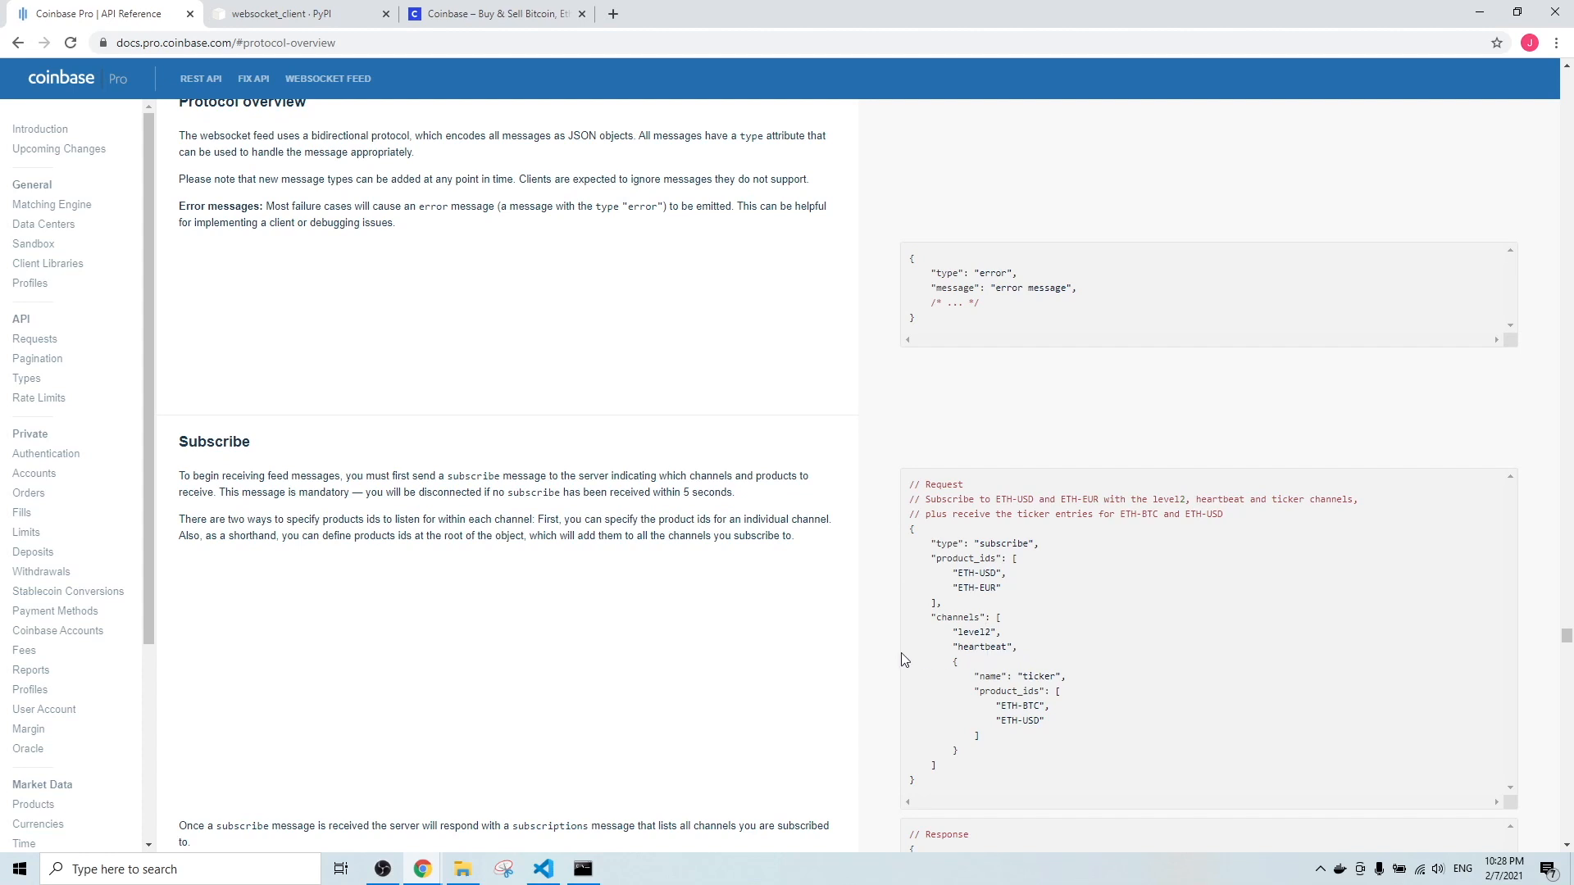
{"action": "mouse_move", "coordinate": [599, 698]}
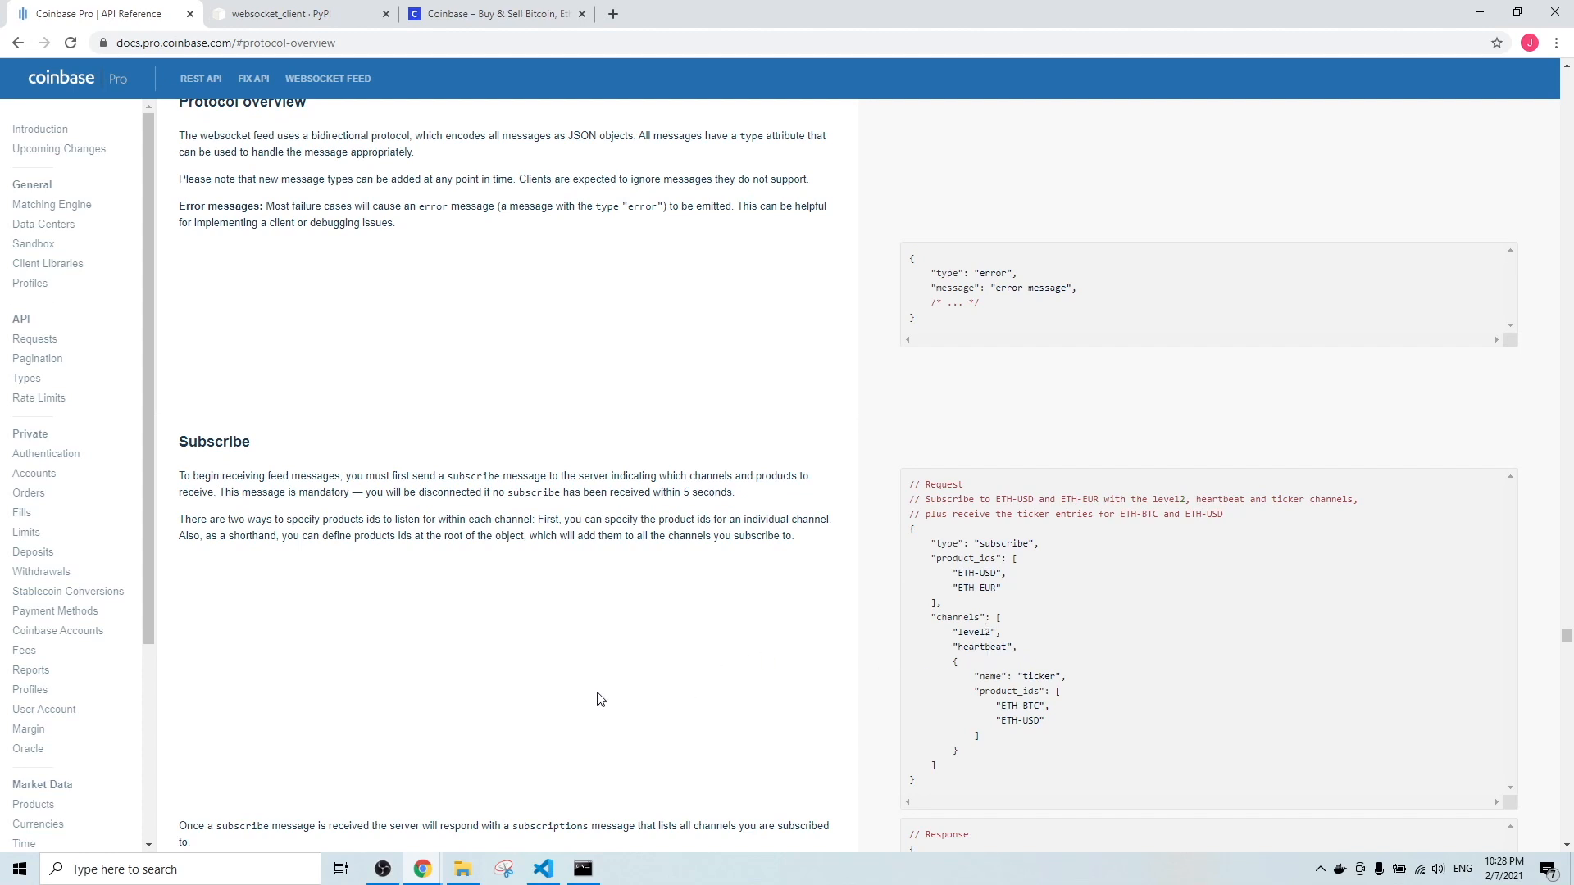